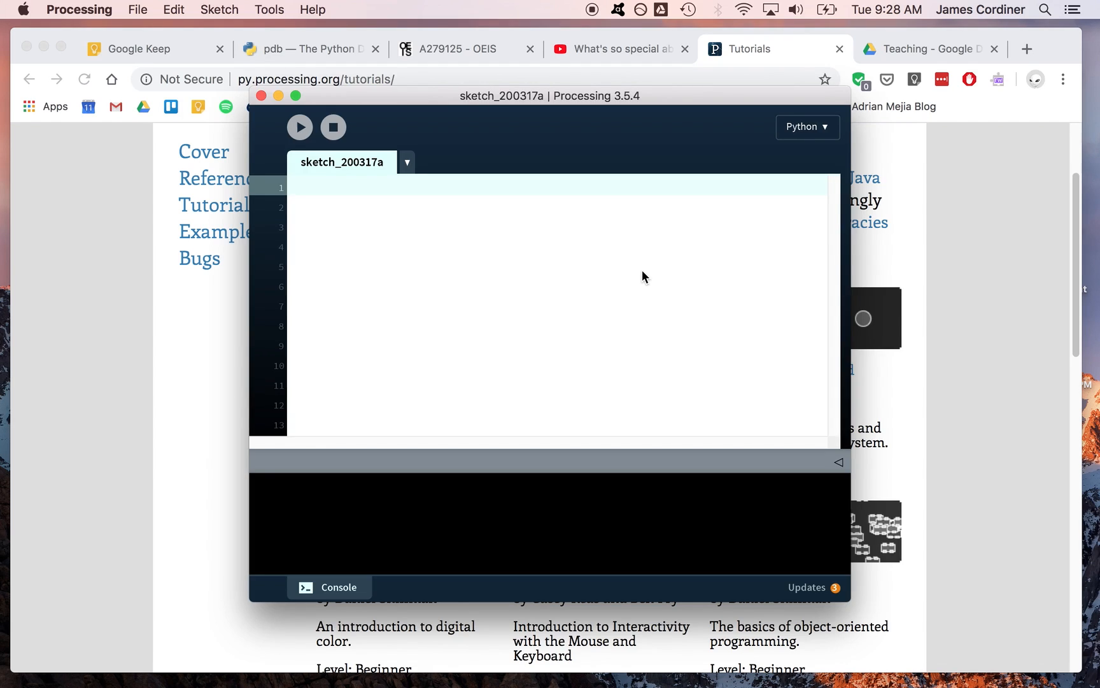
pyautogui.moveTo(404, 90)
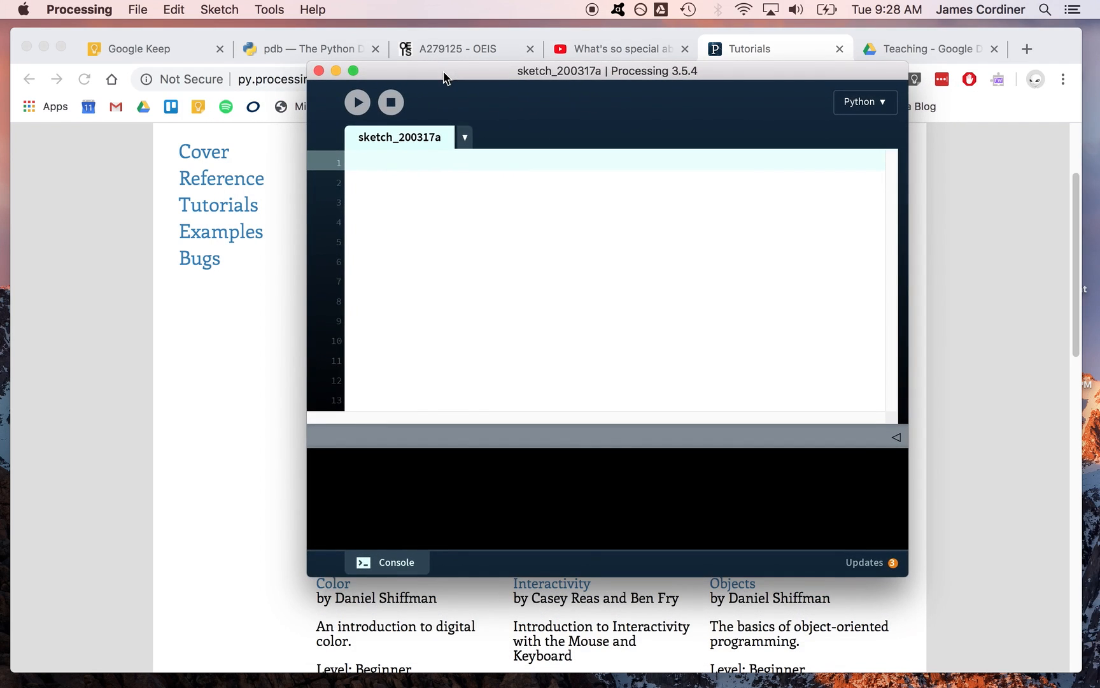
pyautogui.moveTo(898, 89)
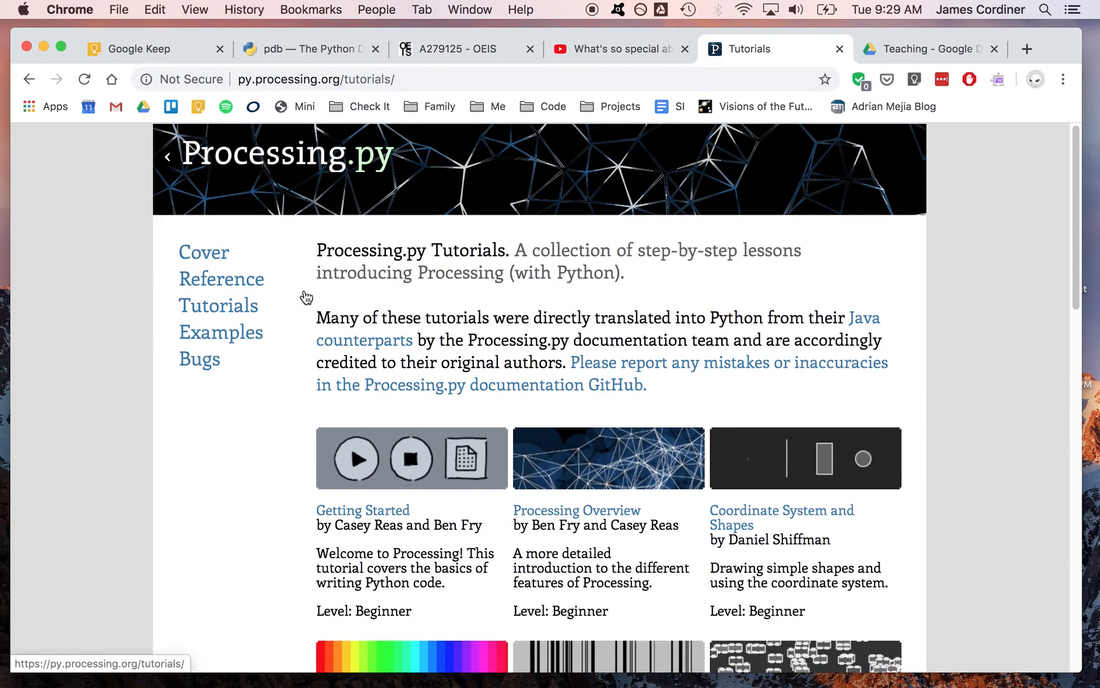
pyautogui.moveTo(519, 309)
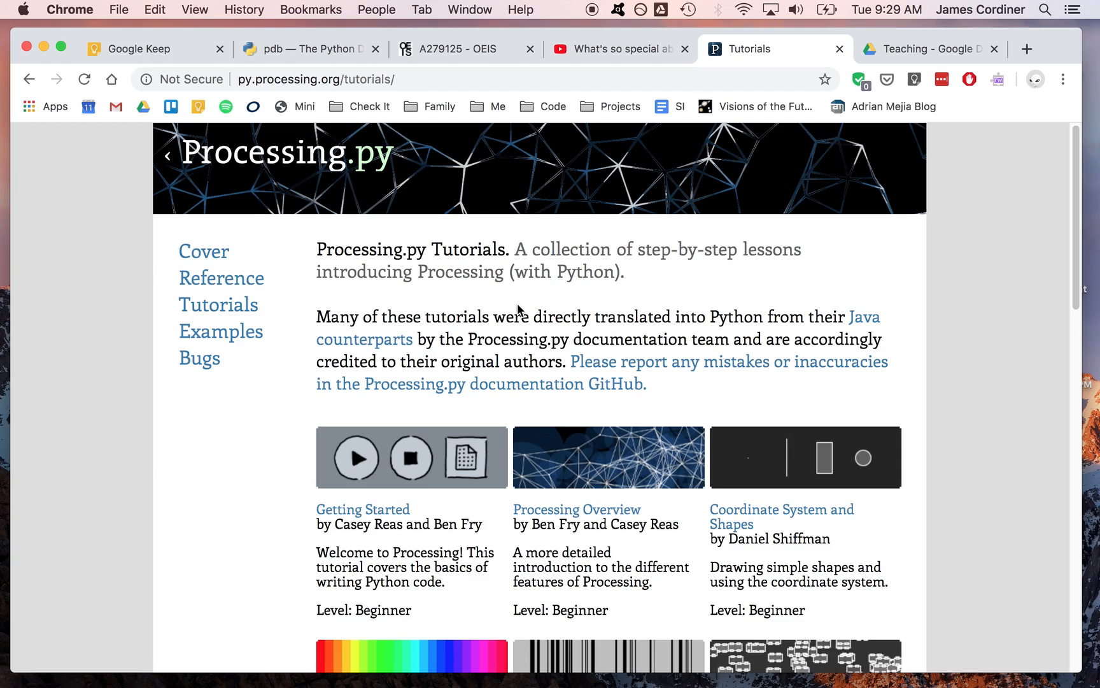
pyautogui.moveTo(342, 308)
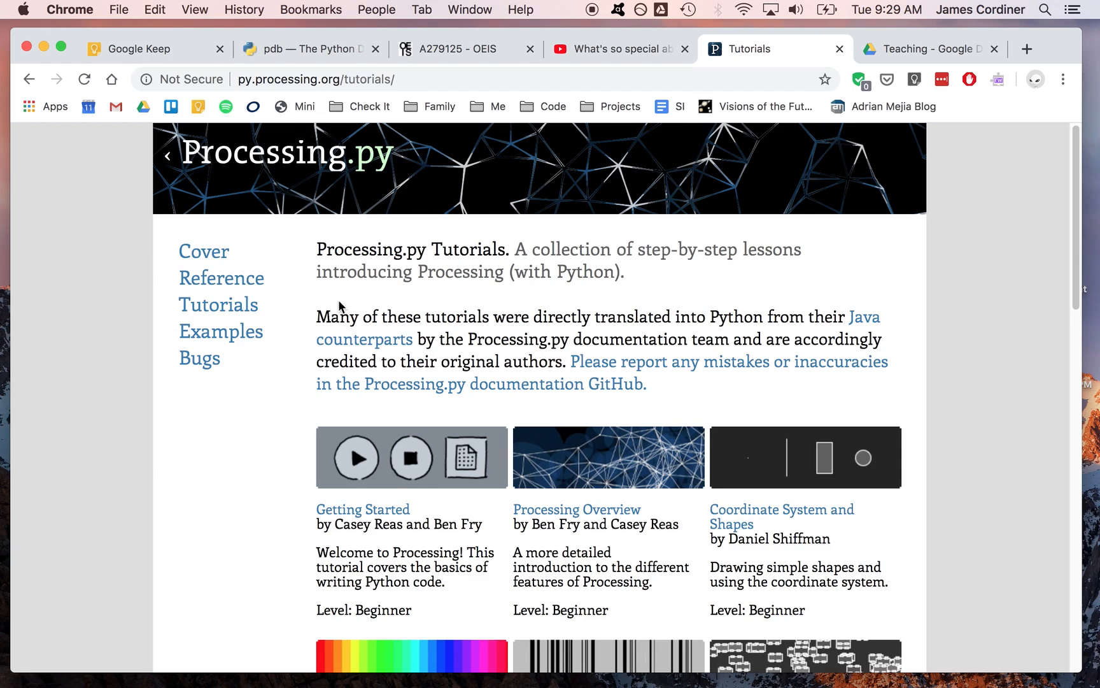
# Step: Load processing.org and follow its Processing.py link to the Python Mode introduction
pyautogui.write('processing.org')
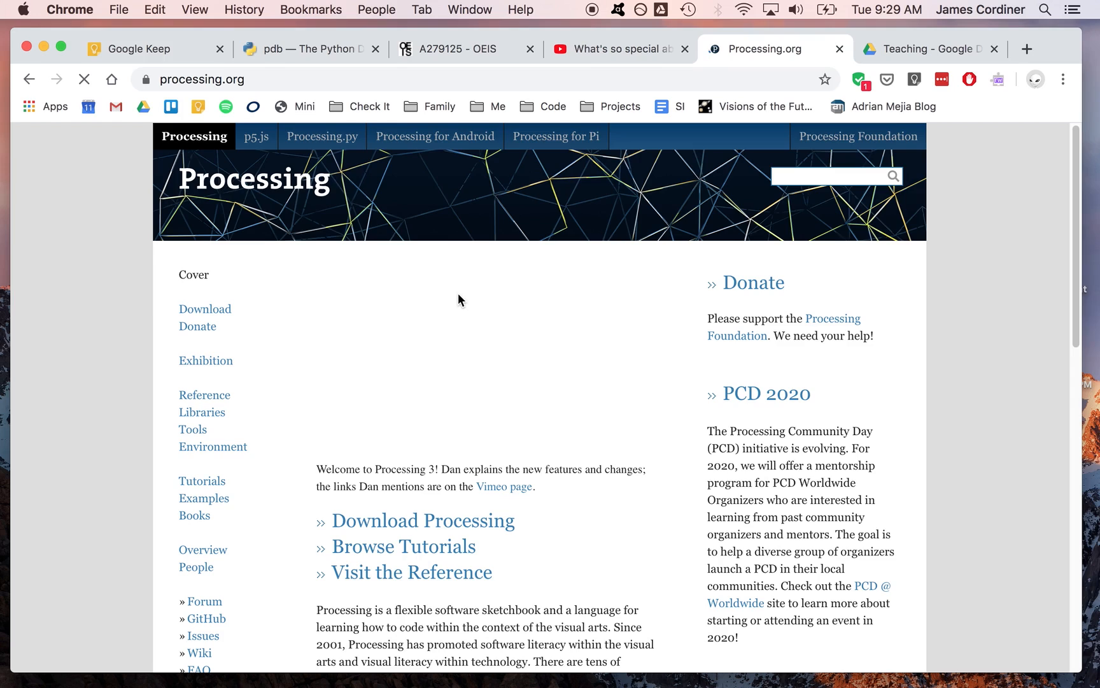
pyautogui.moveTo(187, 481)
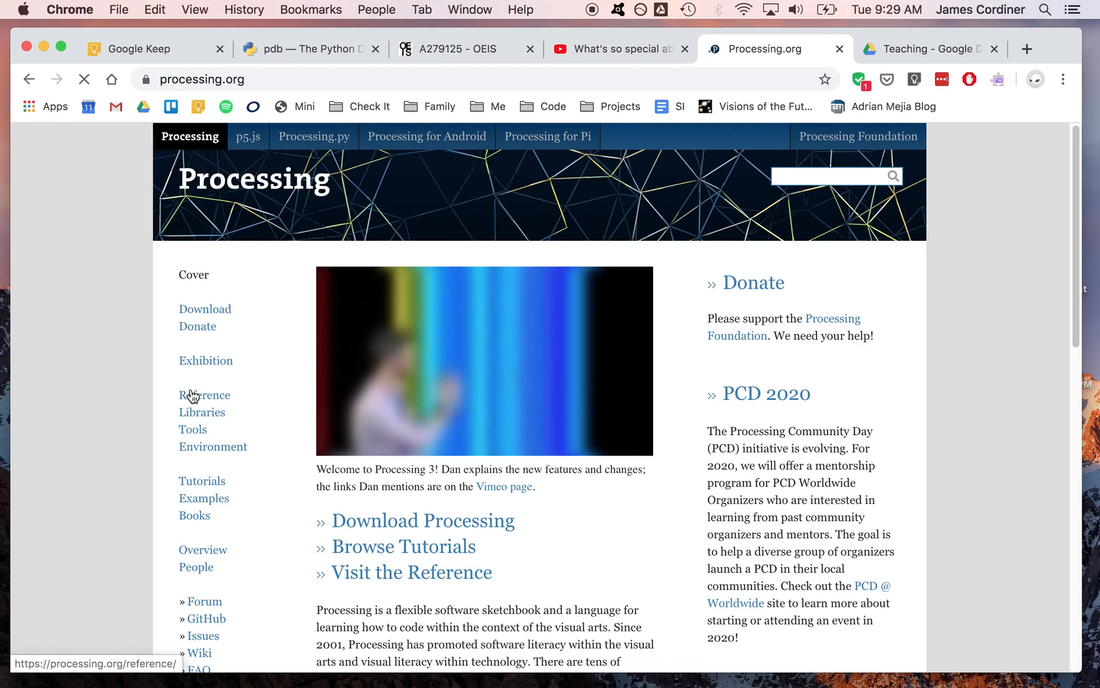
pyautogui.moveTo(363, 282)
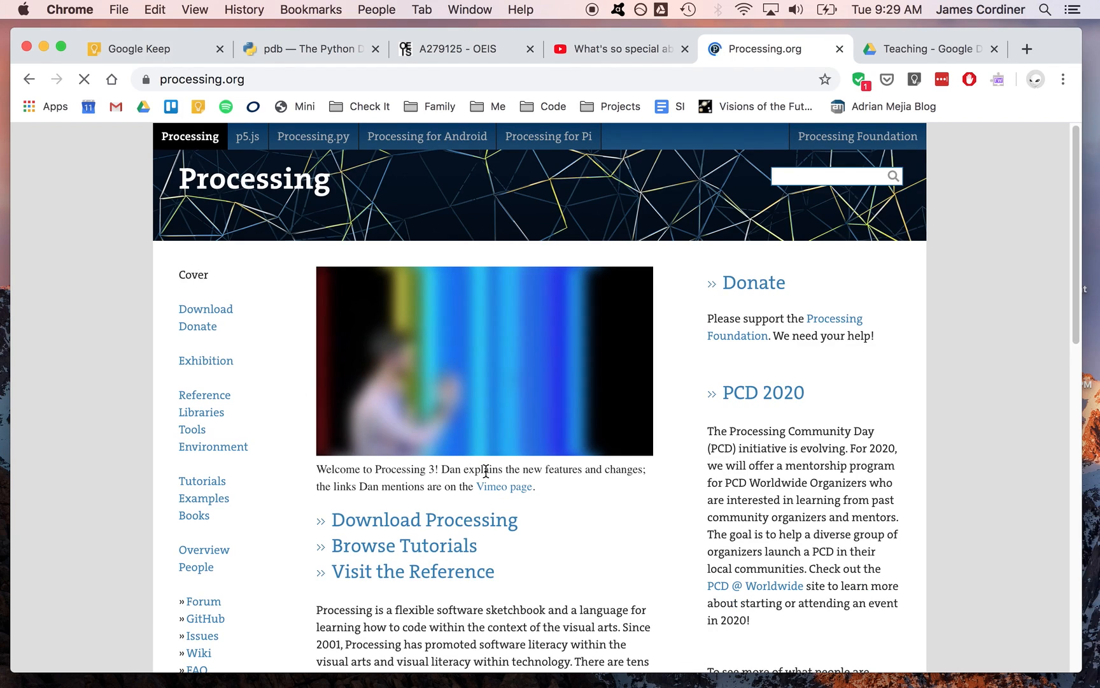
pyautogui.moveTo(414, 367)
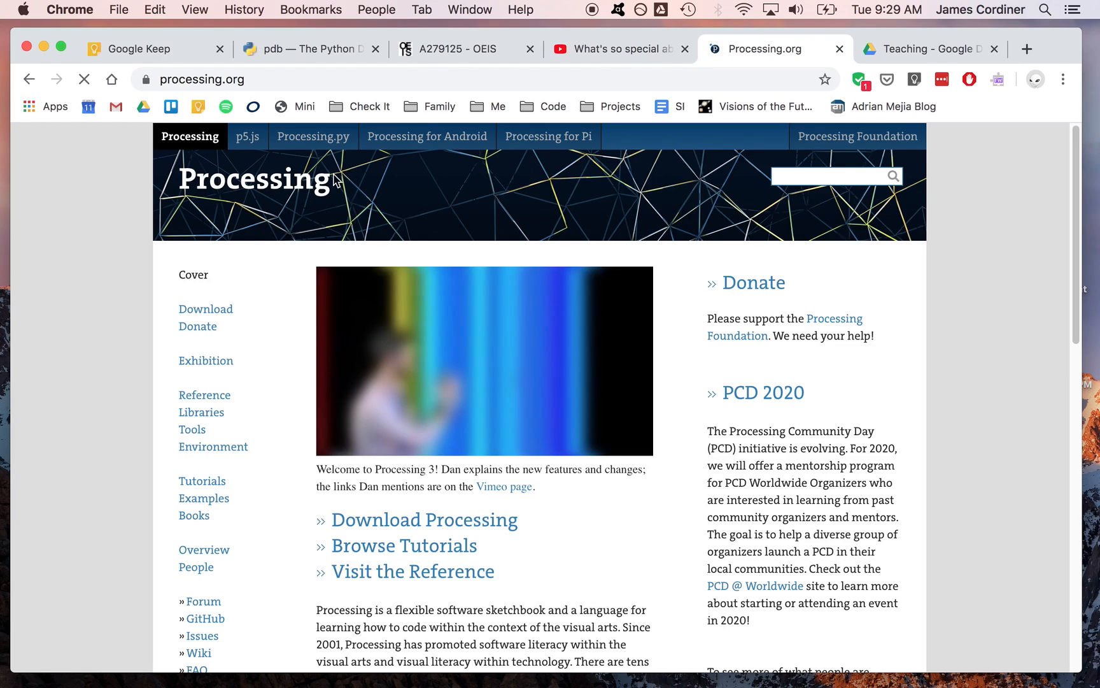
pyautogui.moveTo(313, 136)
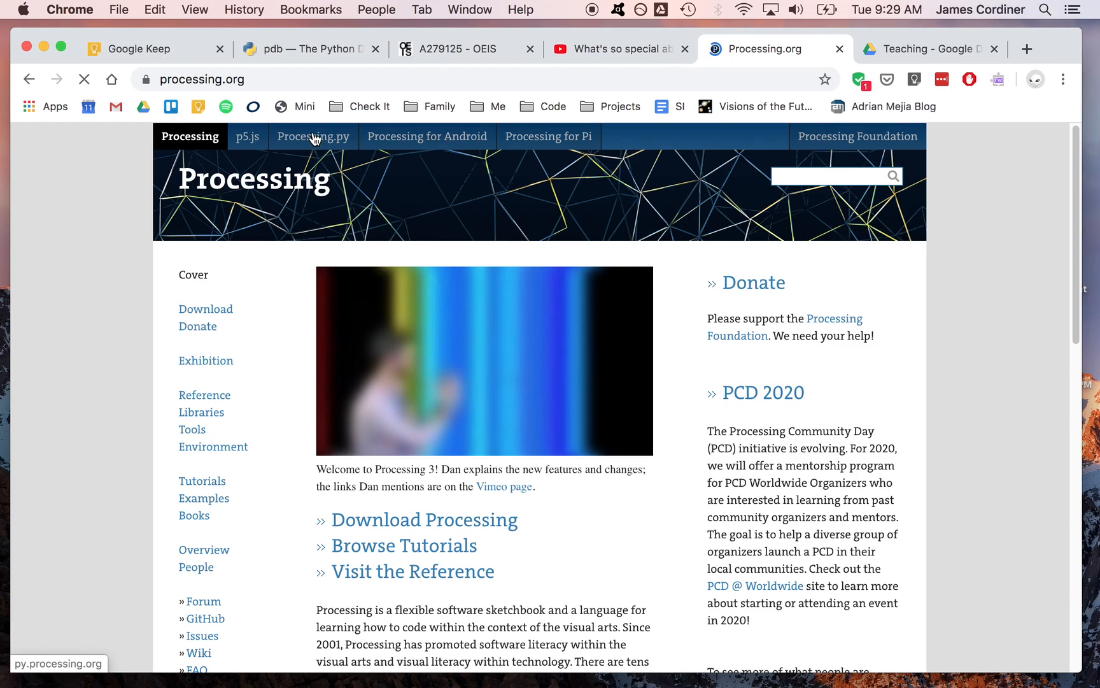
pyautogui.click(313, 136)
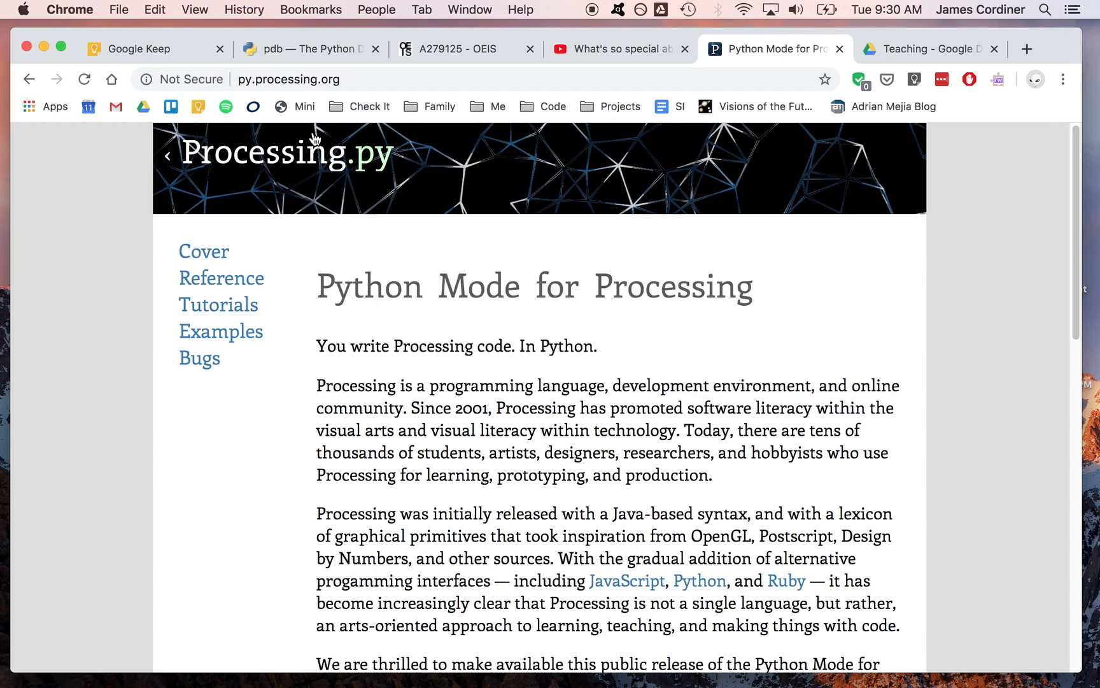
pyautogui.moveTo(534, 274)
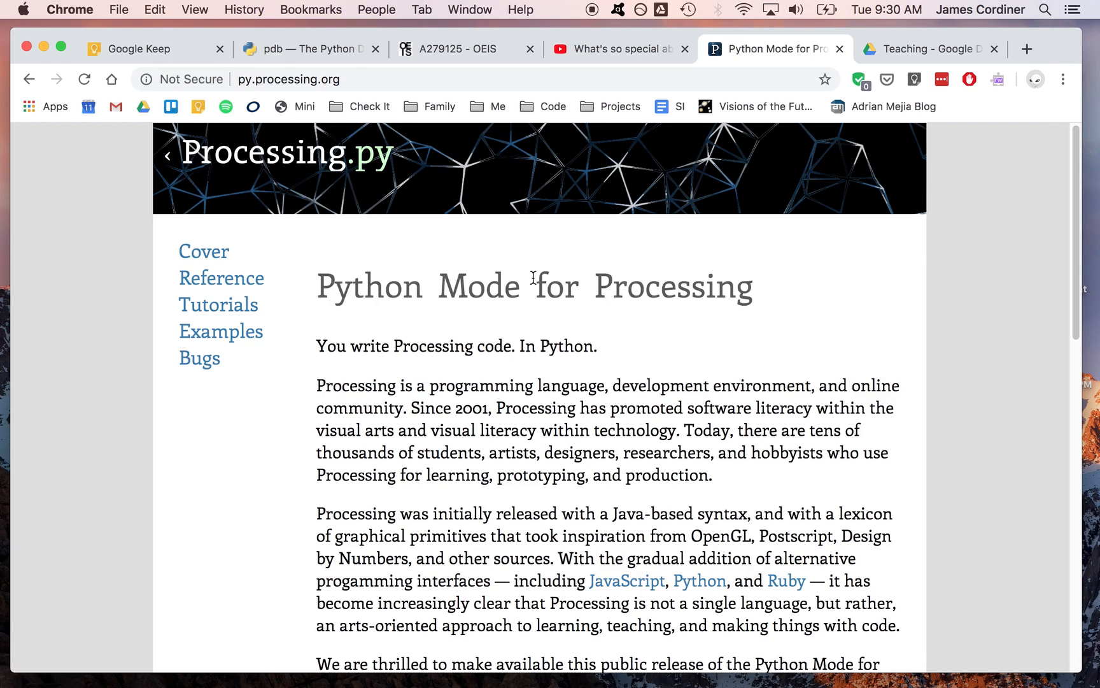
pyautogui.moveTo(219, 304)
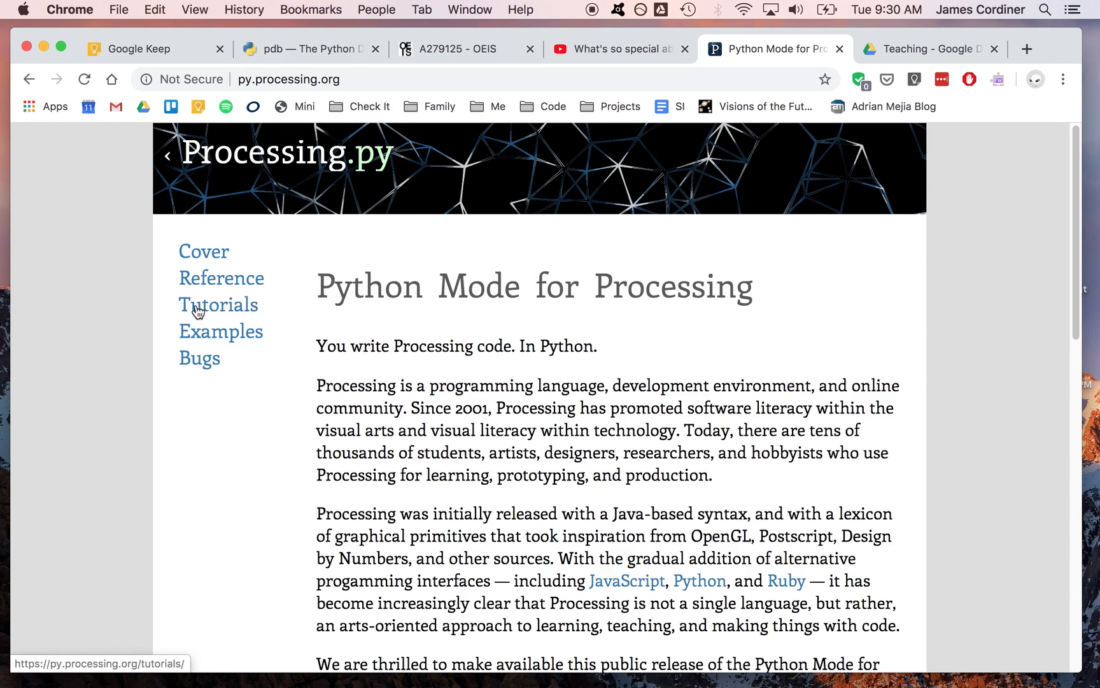
pyautogui.moveTo(243, 288)
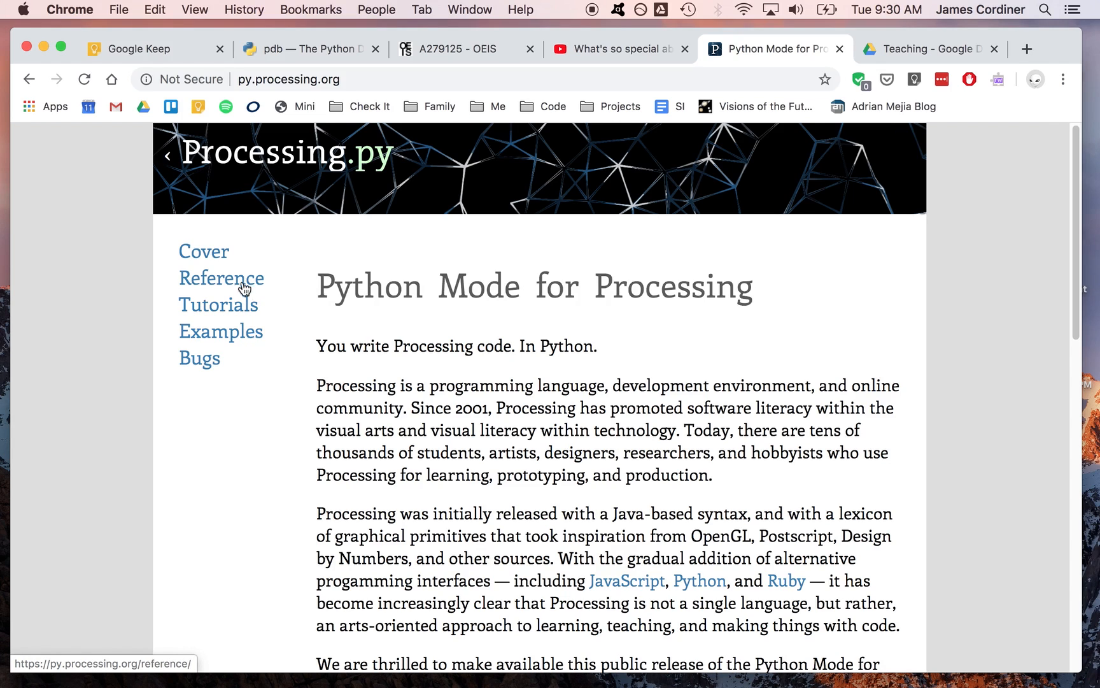
# Step: Open Reference from the py.processing.org sidebar and scroll down the function listing
pyautogui.click(221, 278)
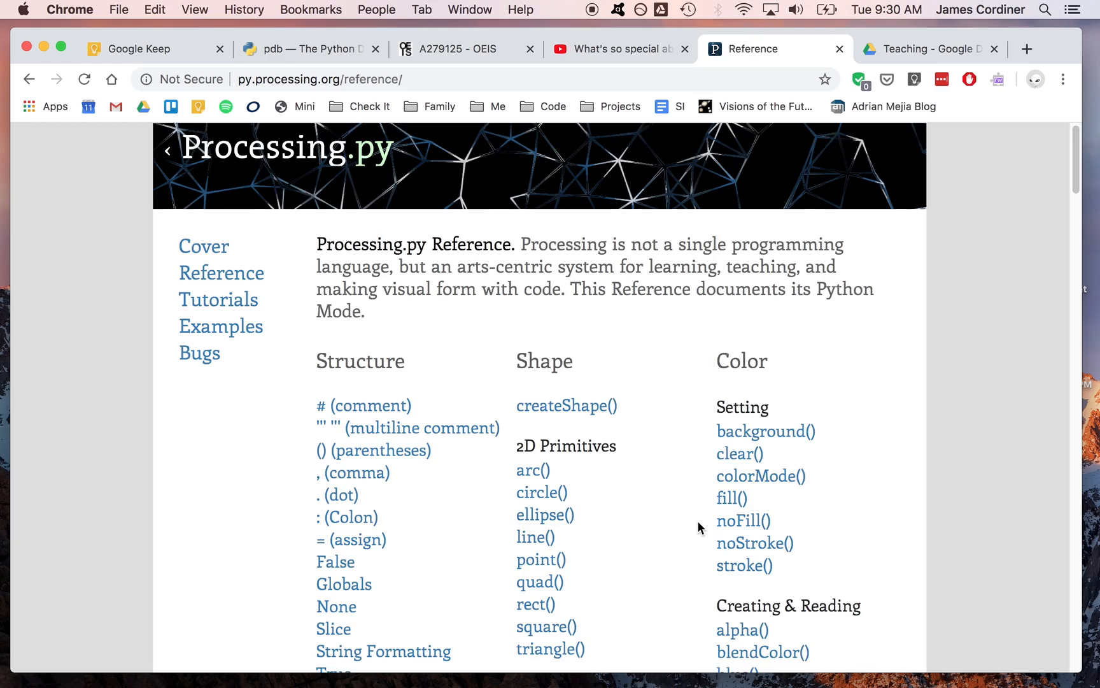
pyautogui.scroll(-3)
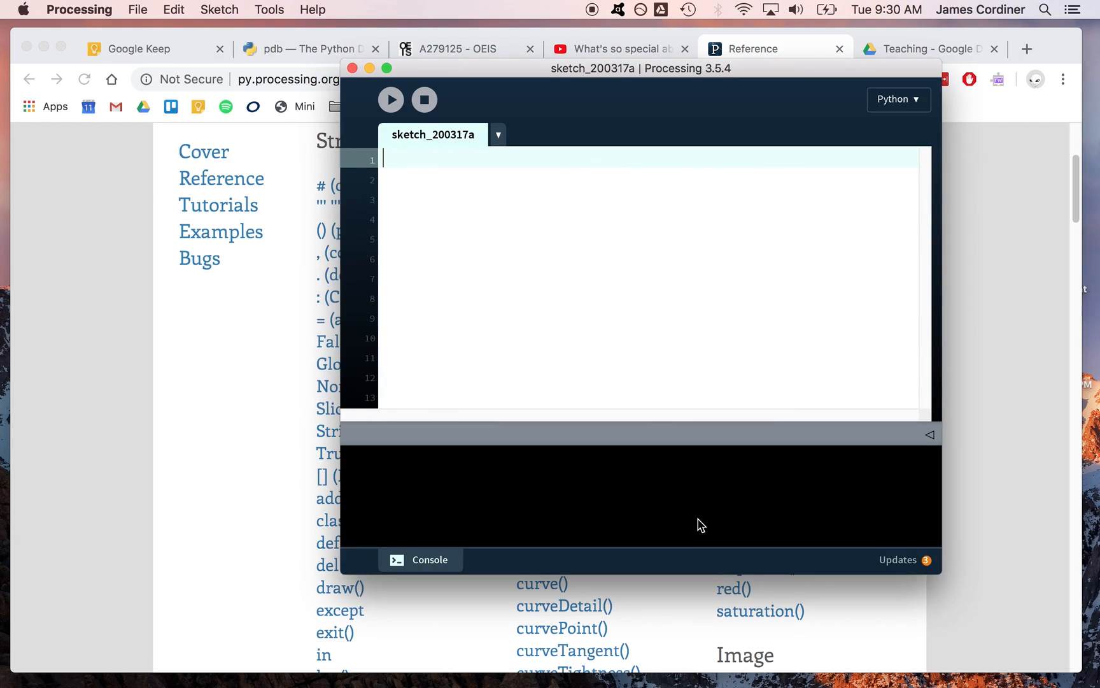
pyautogui.moveTo(148, 7)
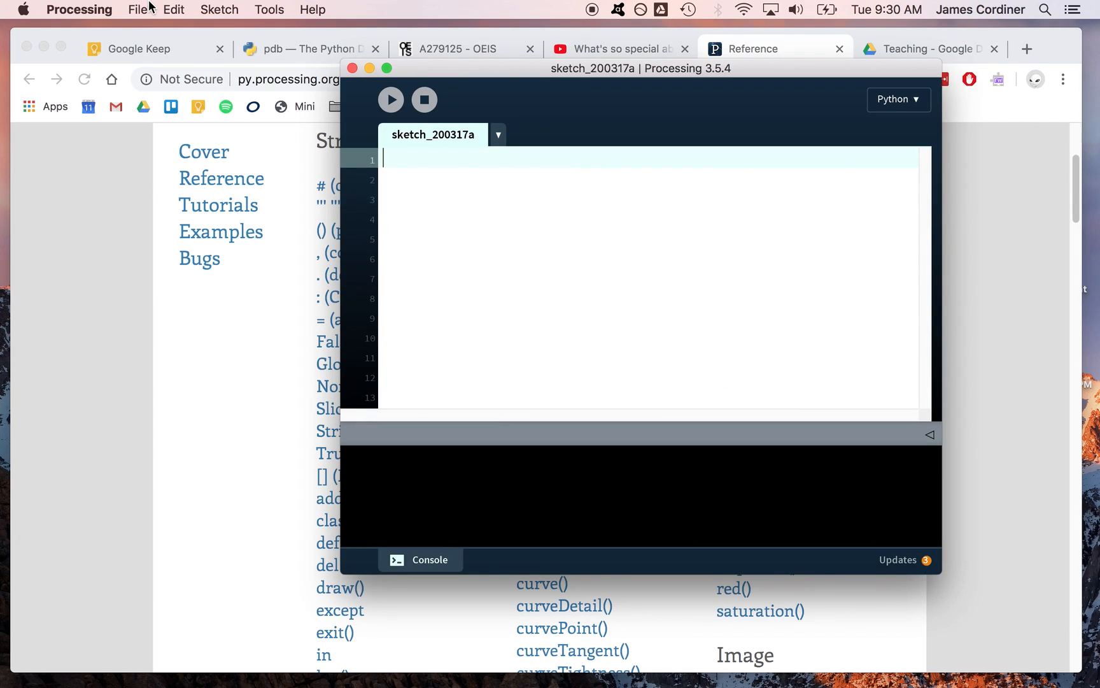
# Step: Open File > Examples, enlarge the window, and expand Topics > Cellular Automata
pyautogui.click(137, 9)
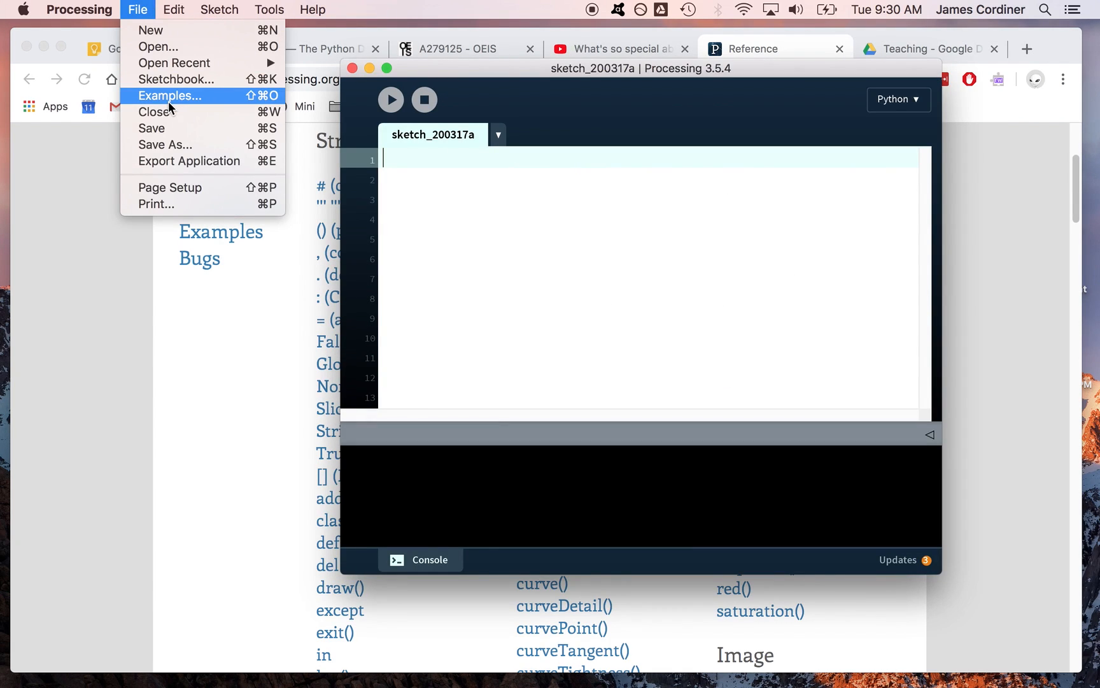
pyautogui.click(169, 96)
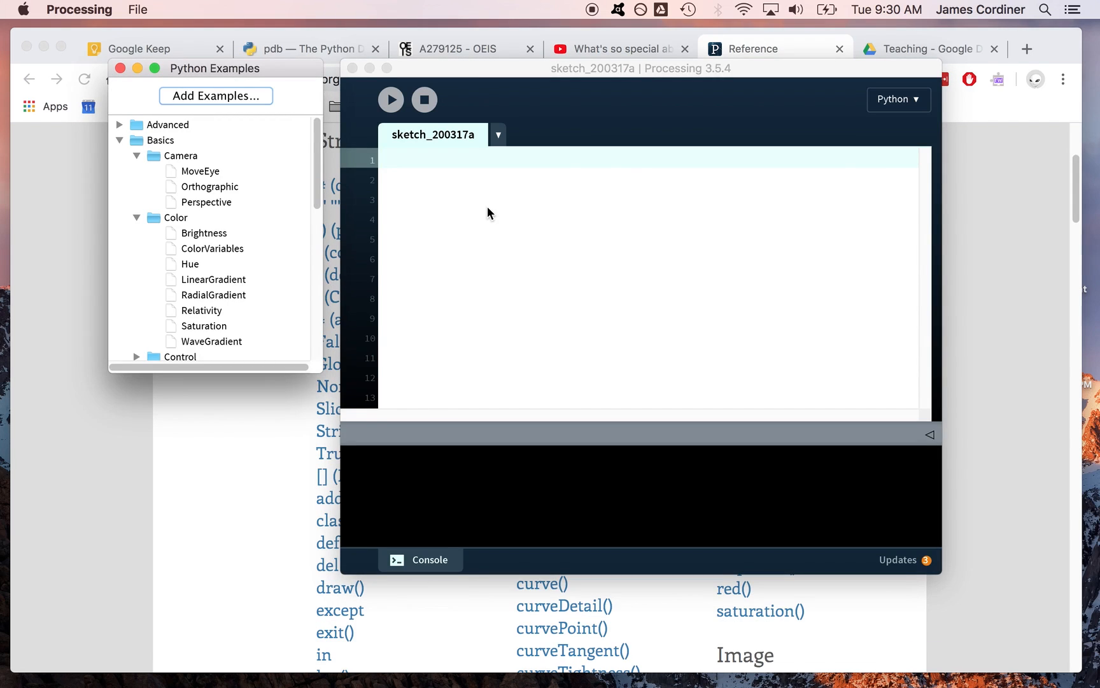
pyautogui.moveTo(216, 68); pyautogui.dragTo(170, 39)
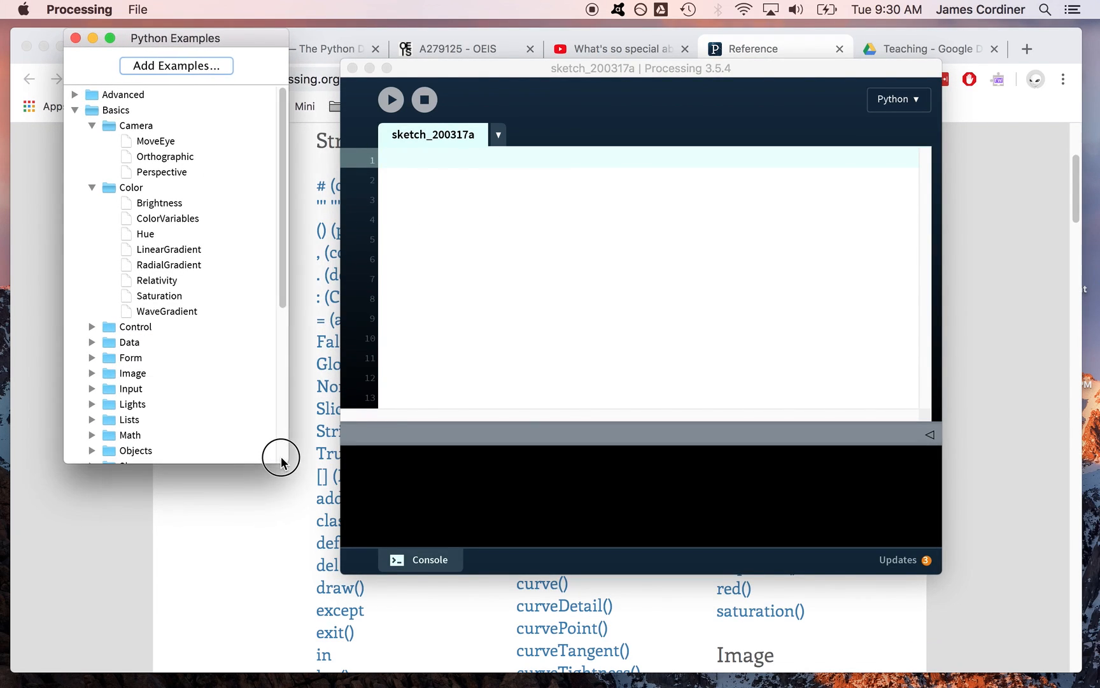
pyautogui.scroll(-3)
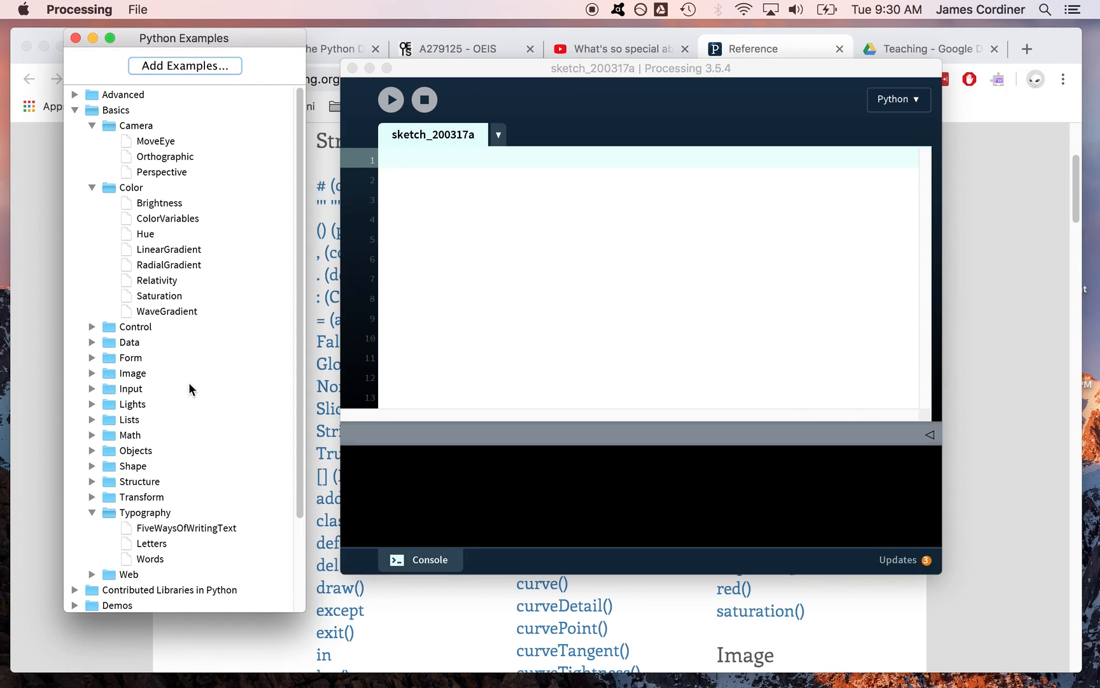
pyautogui.moveTo(158, 315)
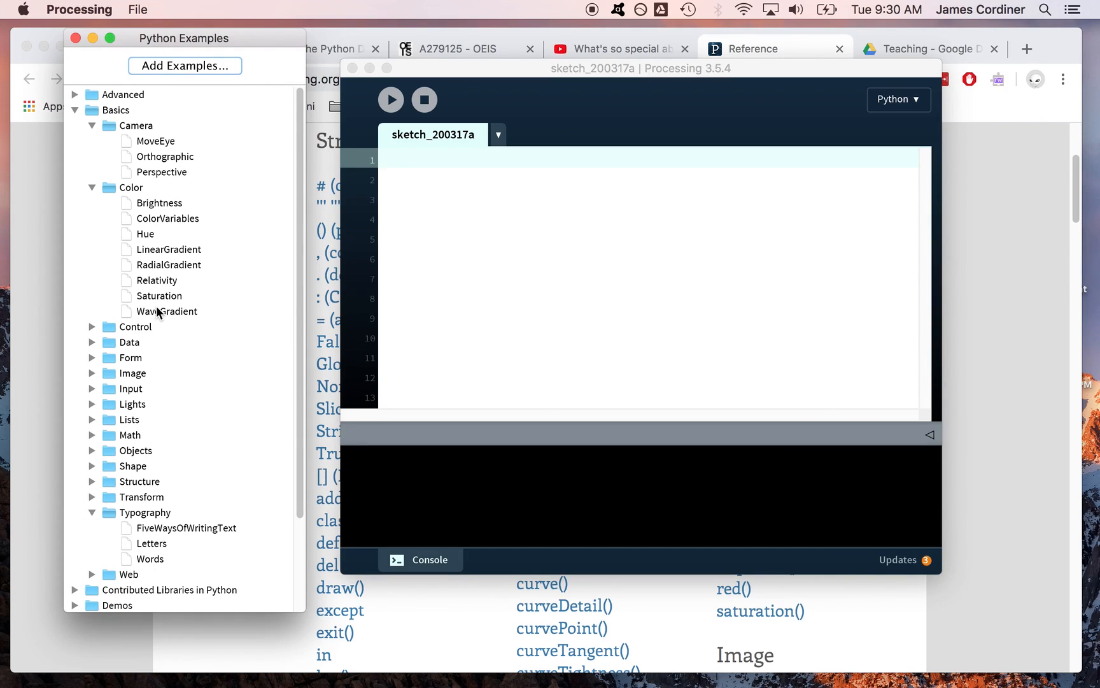
pyautogui.scroll(-3)
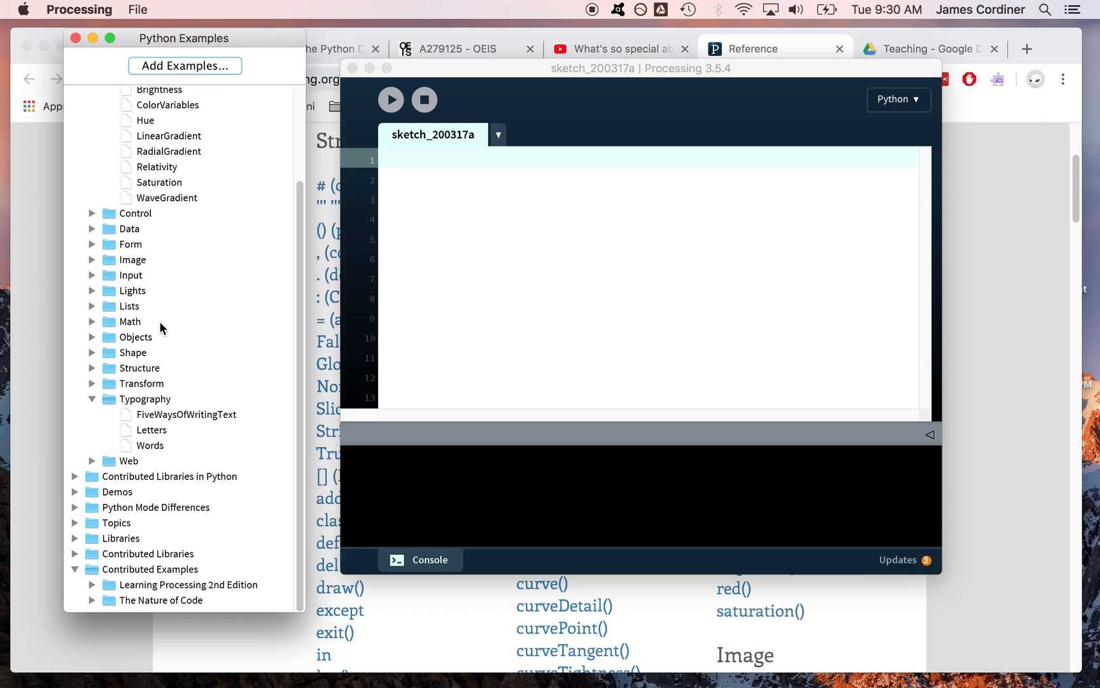
pyautogui.moveTo(76, 530)
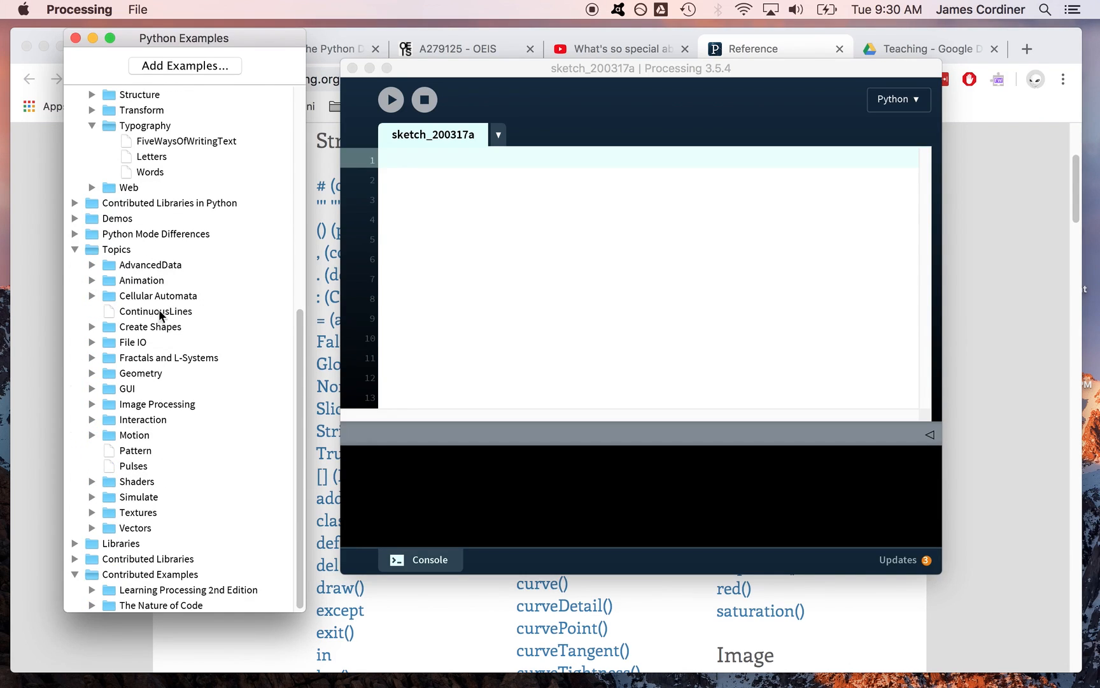
pyautogui.moveTo(97, 302)
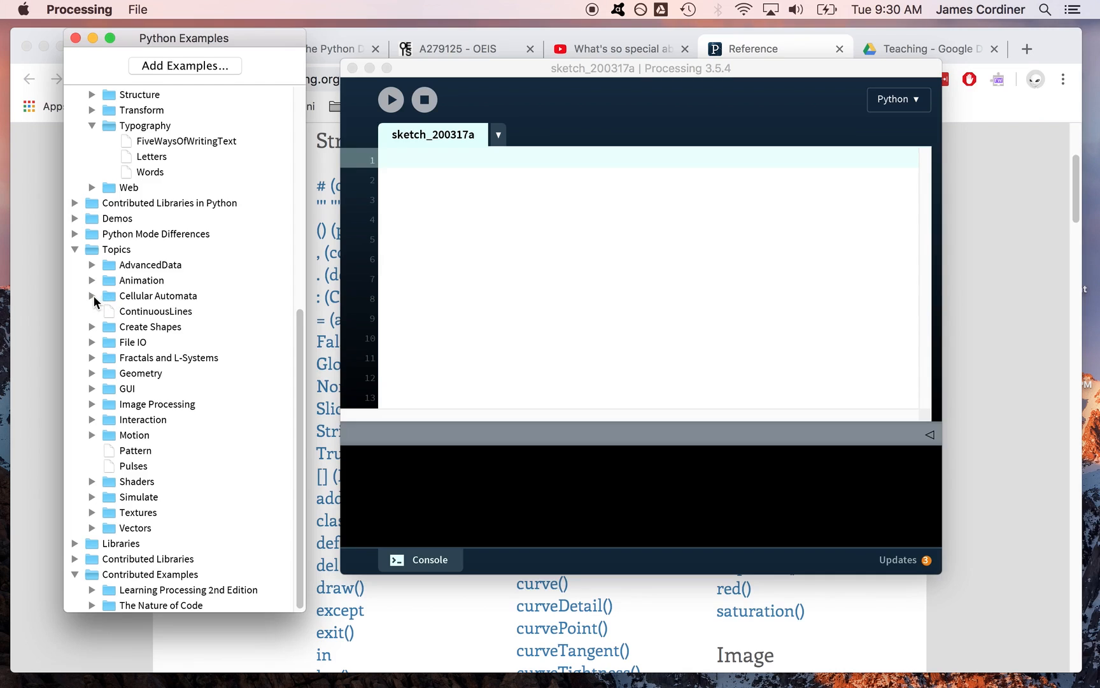
pyautogui.click(92, 295)
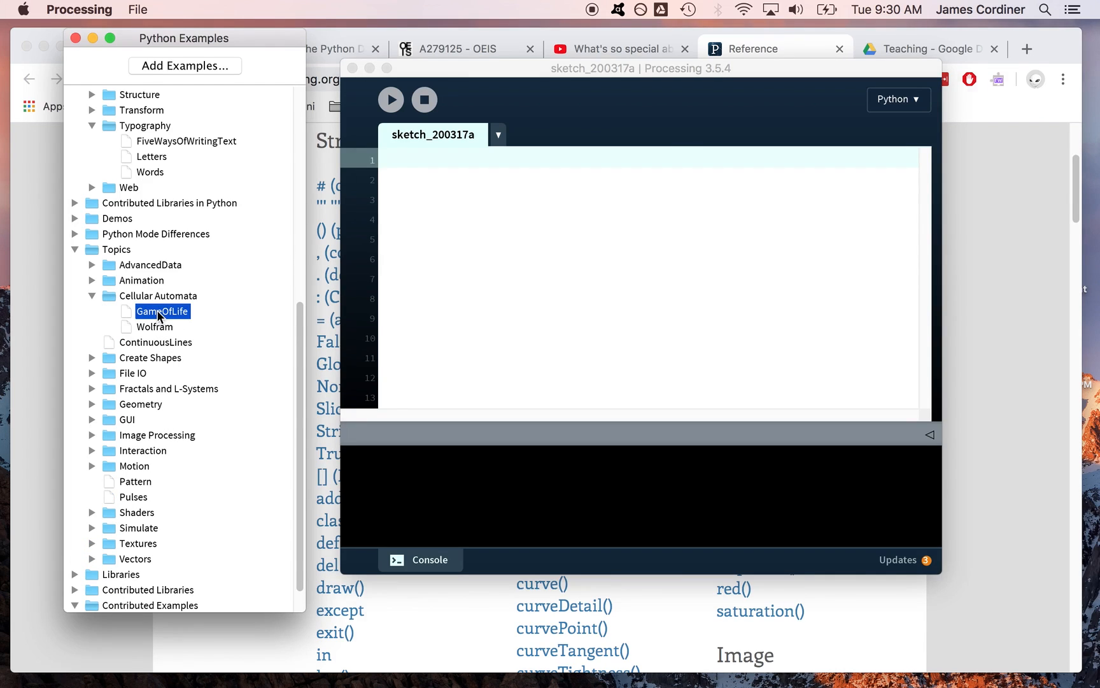
# Step: Run the GameOfLife example, view its animated cell grid, then close its window
pyautogui.doubleClick(162, 311)
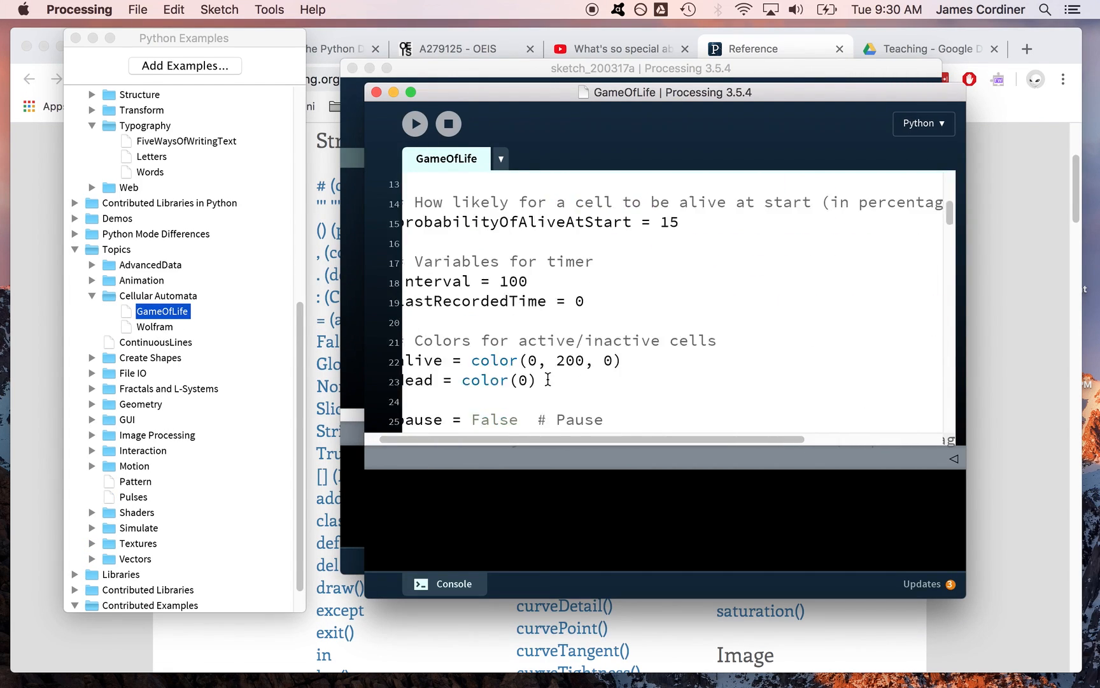
pyautogui.scroll(-3)
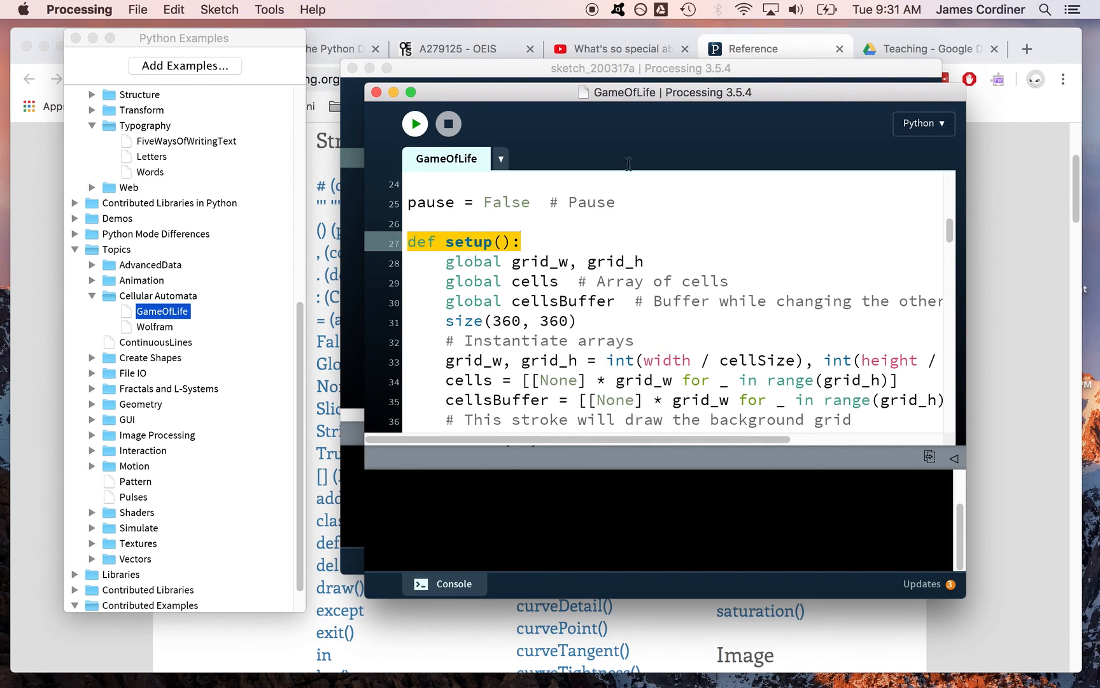
pyautogui.moveTo(502, 150)
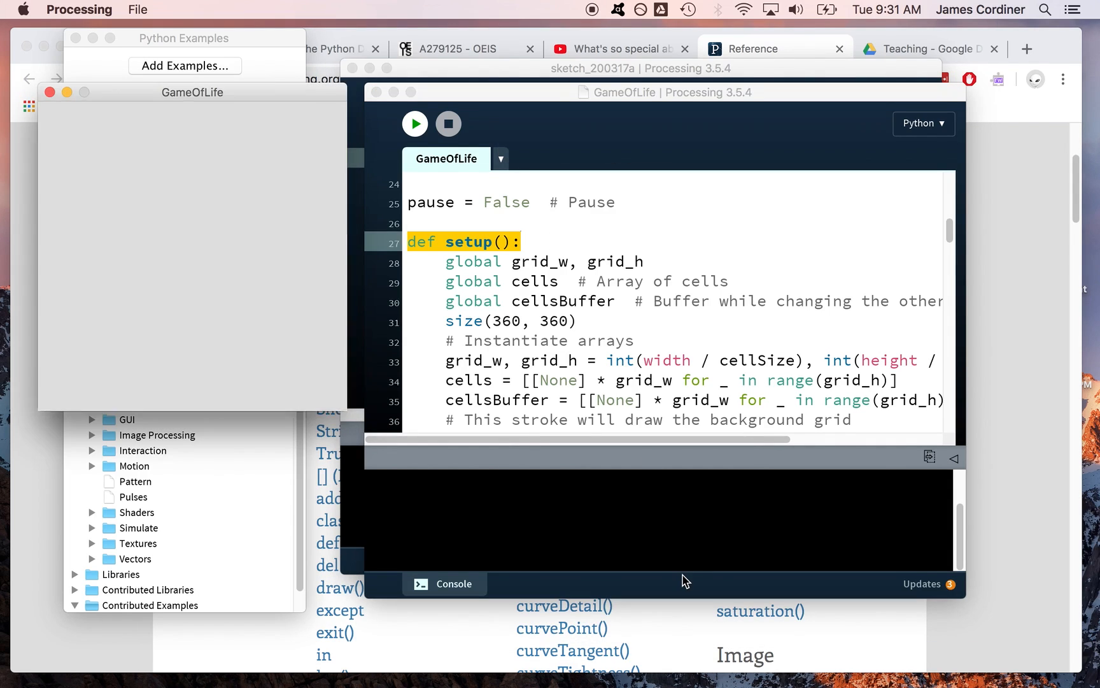
pyautogui.click(413, 123)
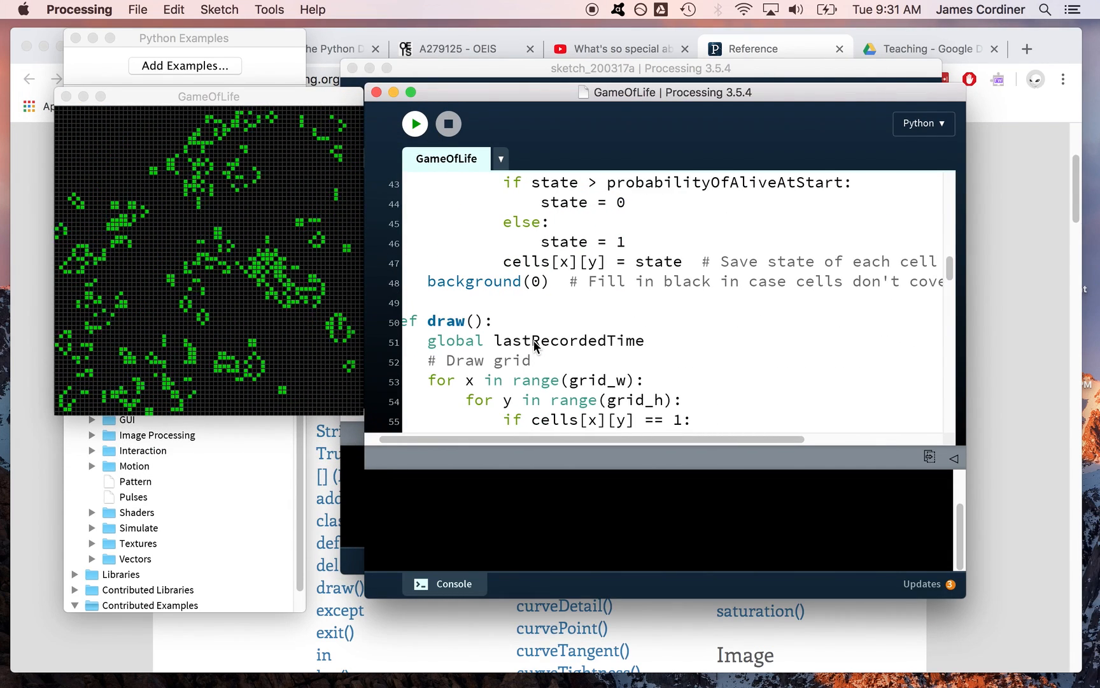
pyautogui.scroll(-3)
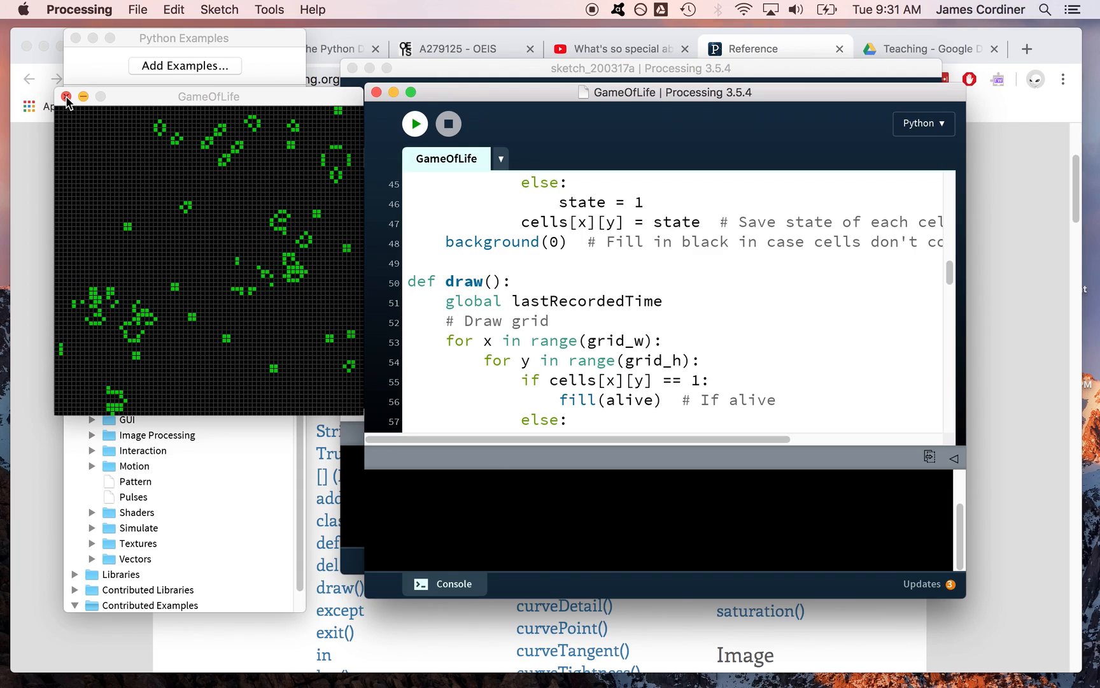
pyautogui.click(67, 96)
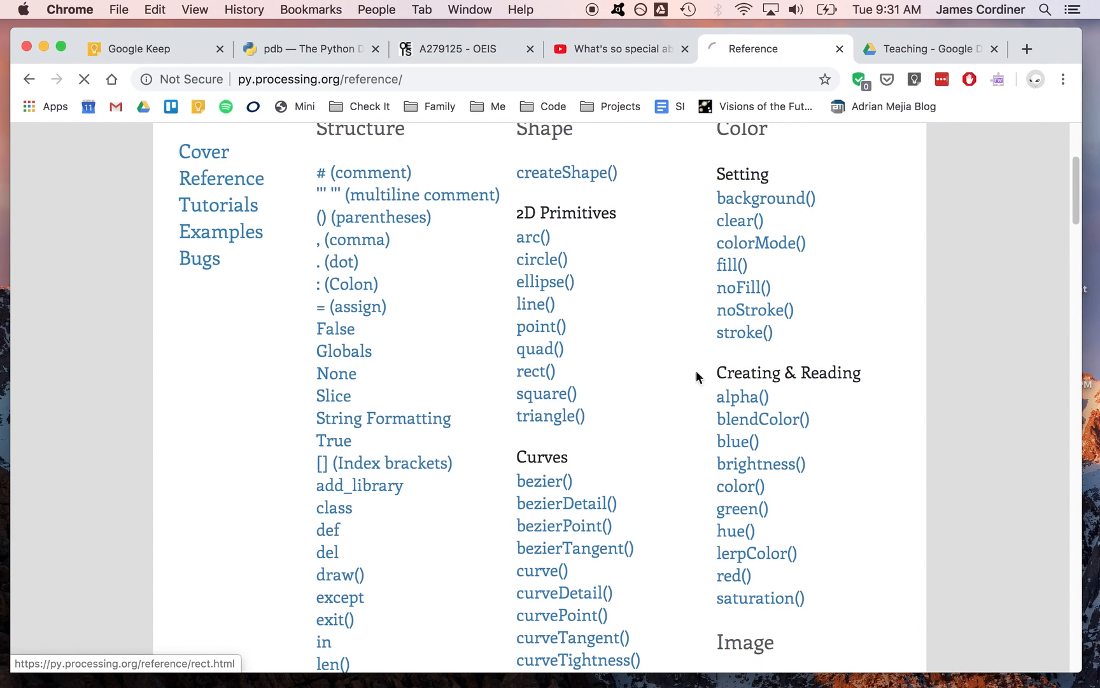
# Step: Open rect() under 2D Primitives and select the first example's code
pyautogui.click(536, 371)
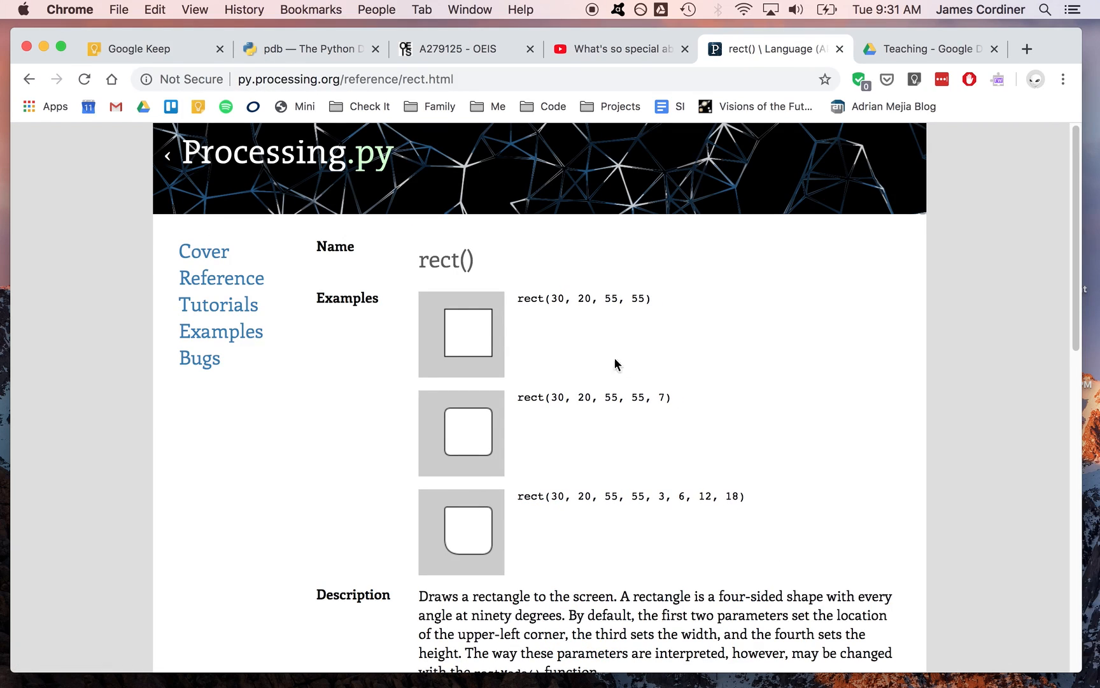
pyautogui.doubleClick(583, 298)
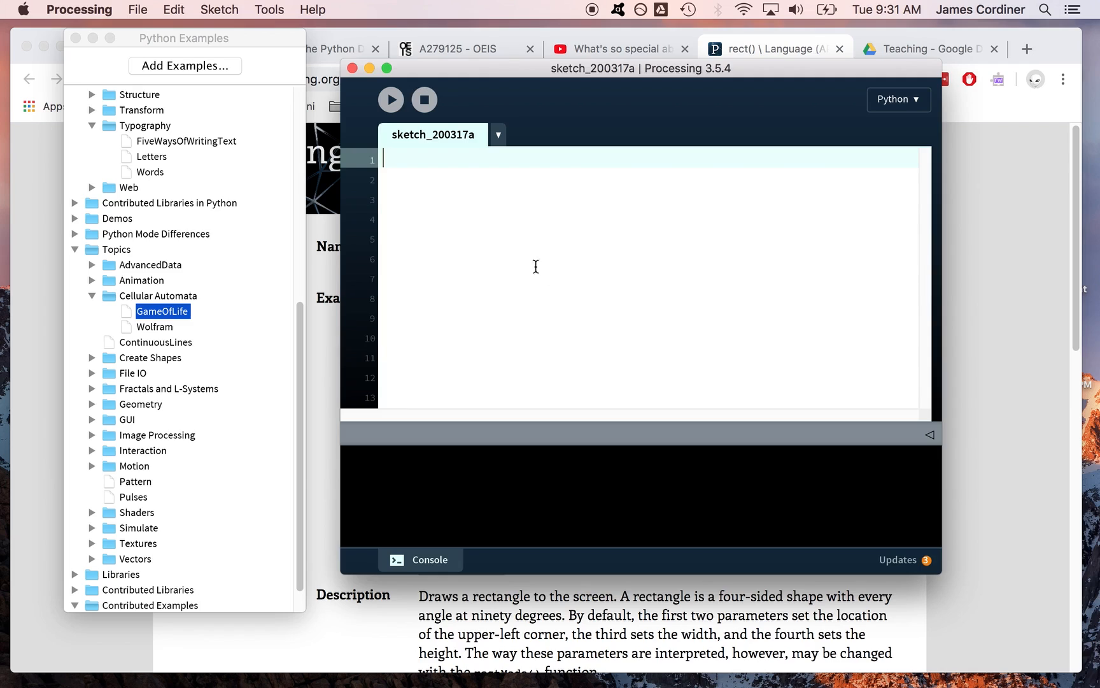
# Step: Enter rect(30, 20, 55, 55) in the empty sketch and run it
pyautogui.write('rect(30, 20, 55, 55)')
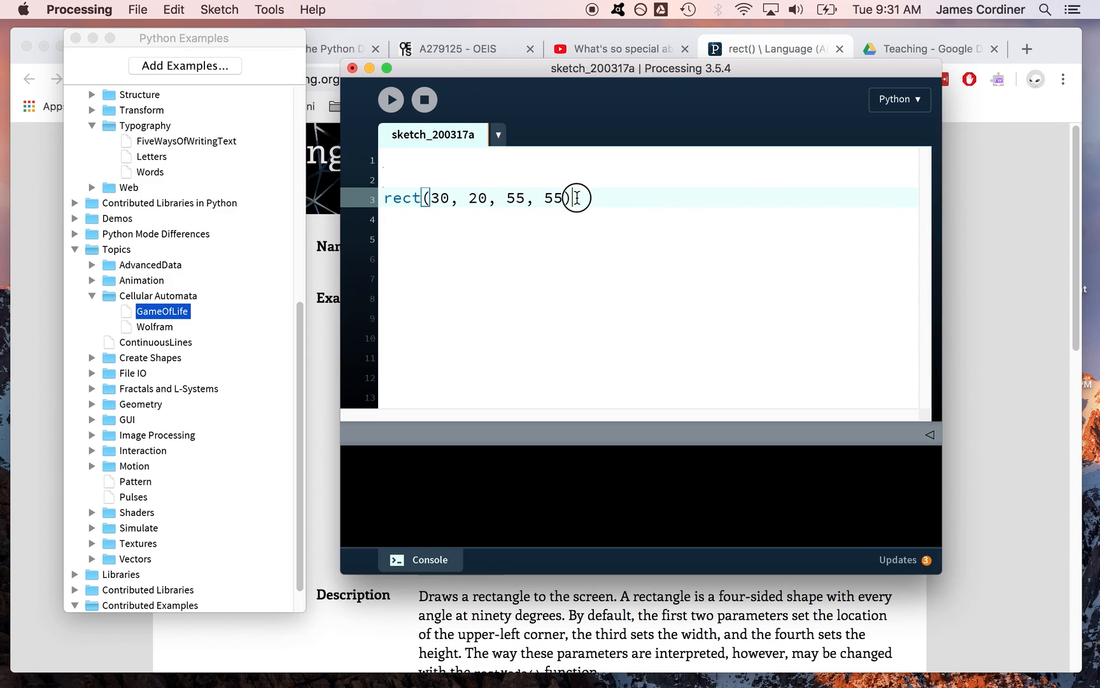
pyautogui.doubleClick(400, 198)
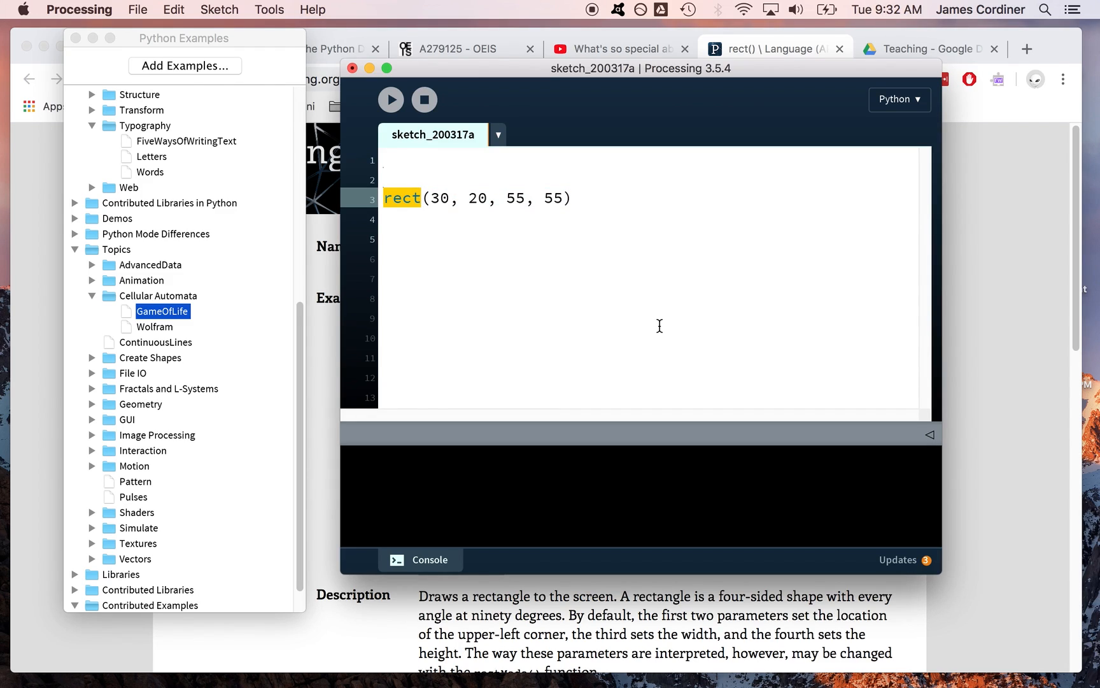
pyautogui.moveTo(418, 213)
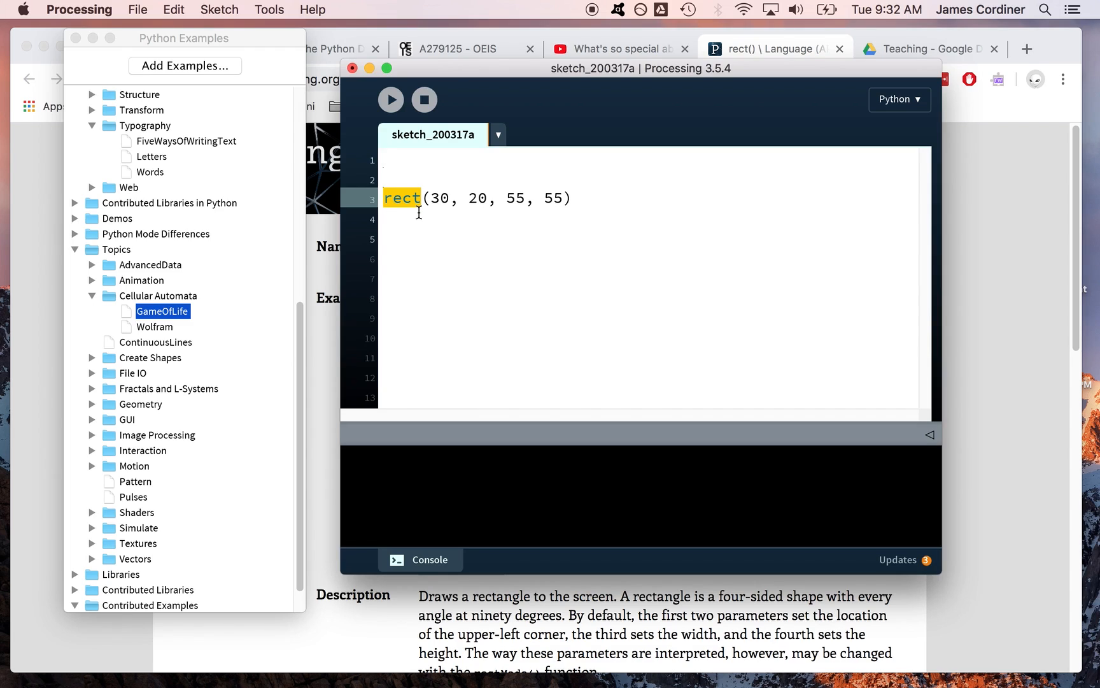
pyautogui.moveTo(391, 99)
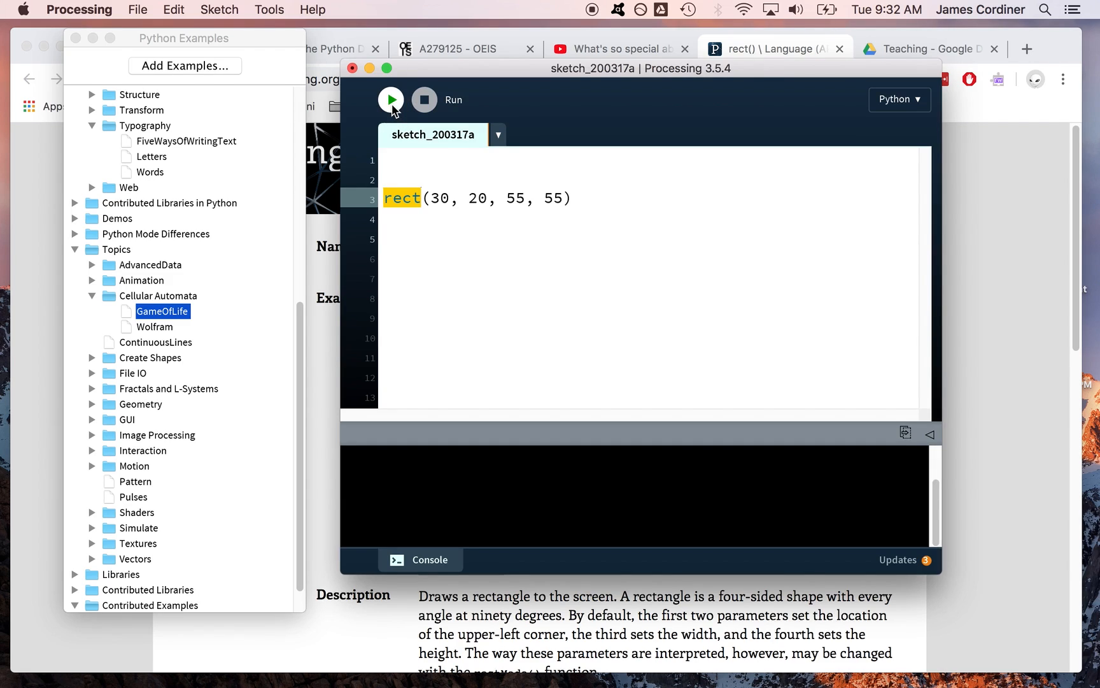
pyautogui.click(390, 98)
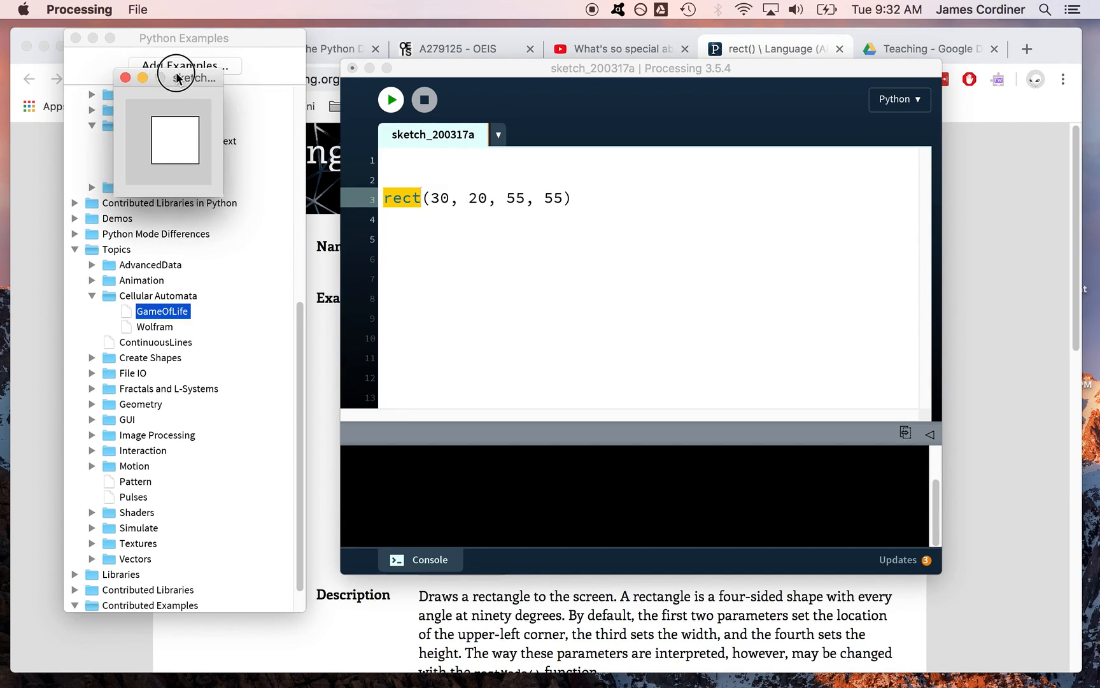
pyautogui.moveTo(225, 200)
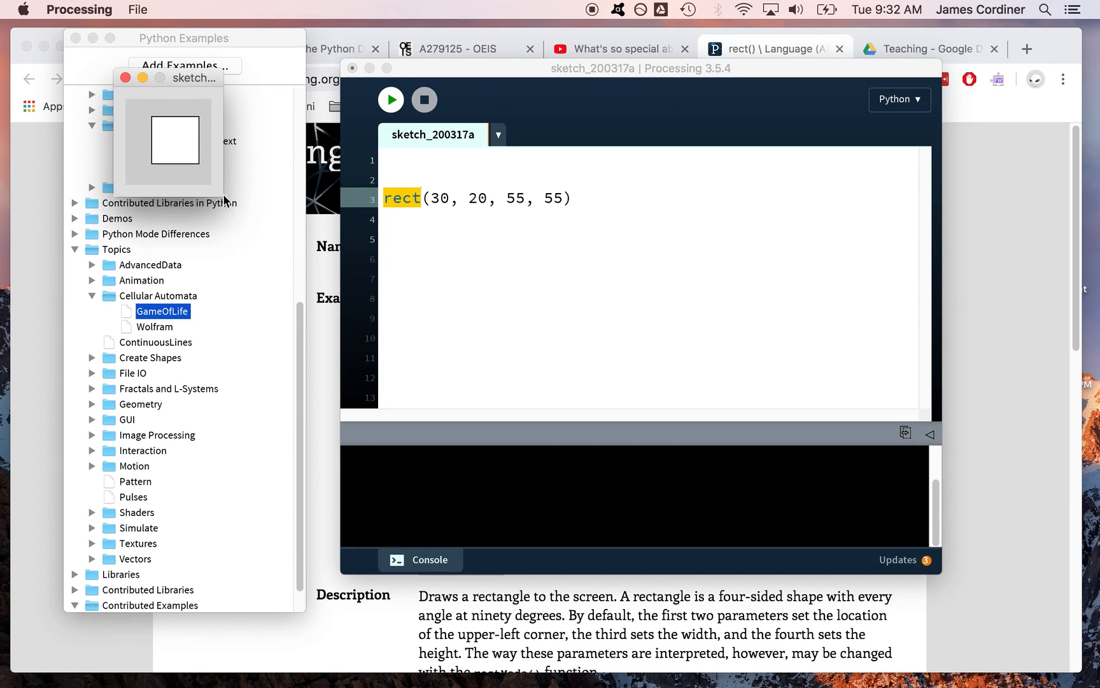
pyautogui.moveTo(181, 214)
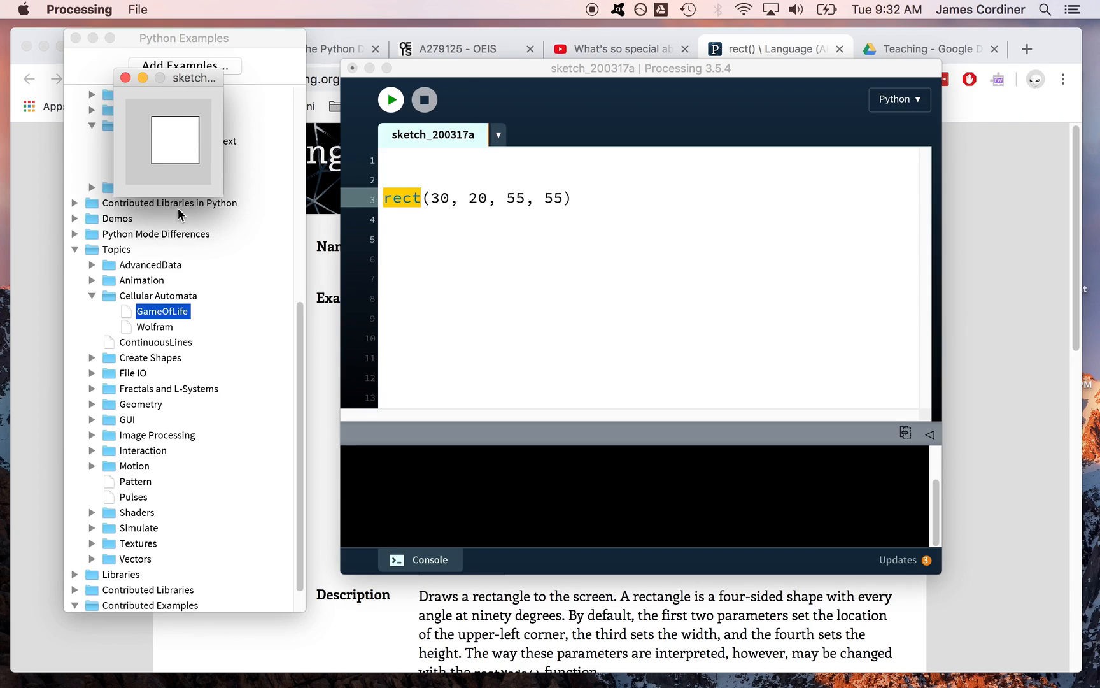
pyautogui.moveTo(158, 137)
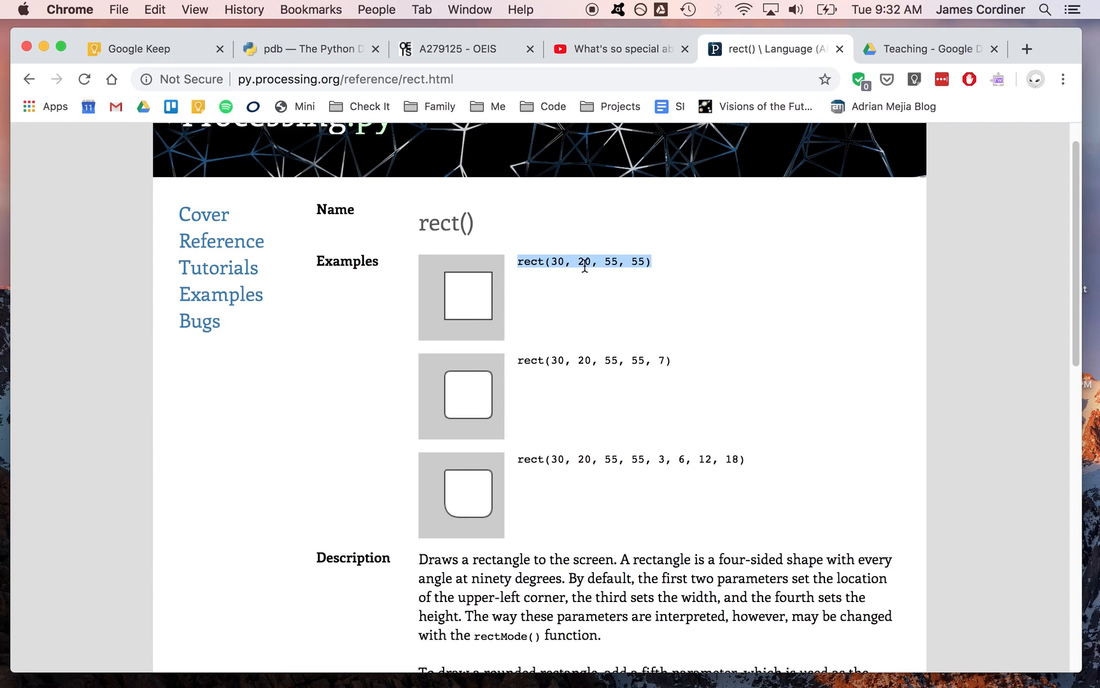
pyautogui.moveTo(707, 389)
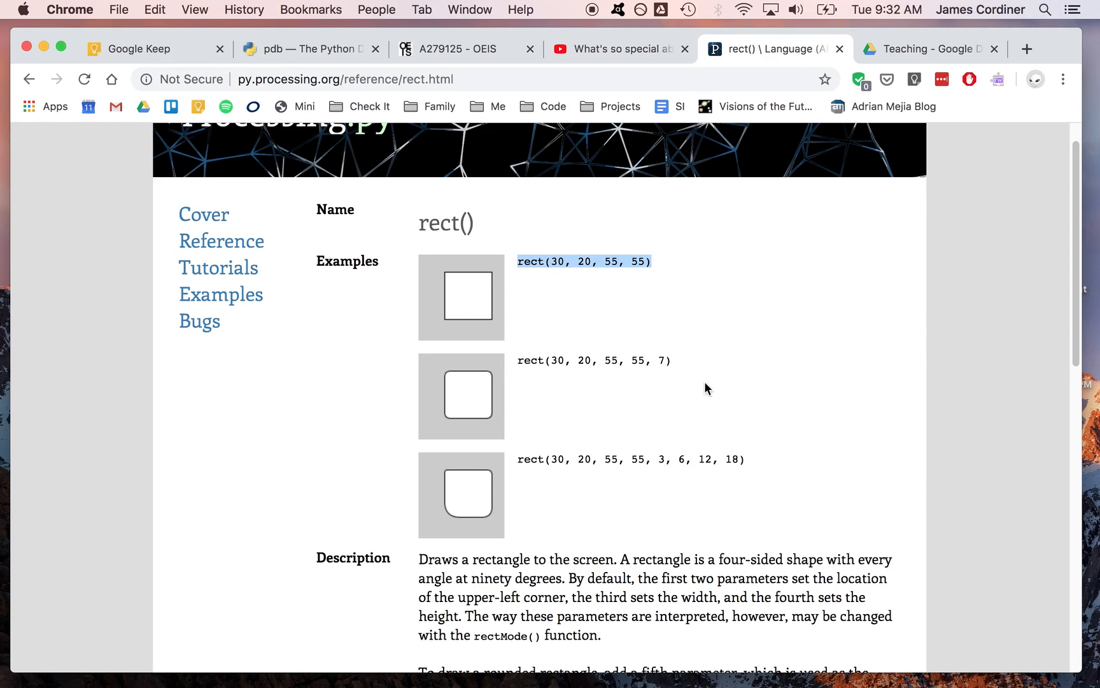
# Step: Scroll the rect() page to Syntax and Parameters and highlight a parameter
pyautogui.scroll(-3)
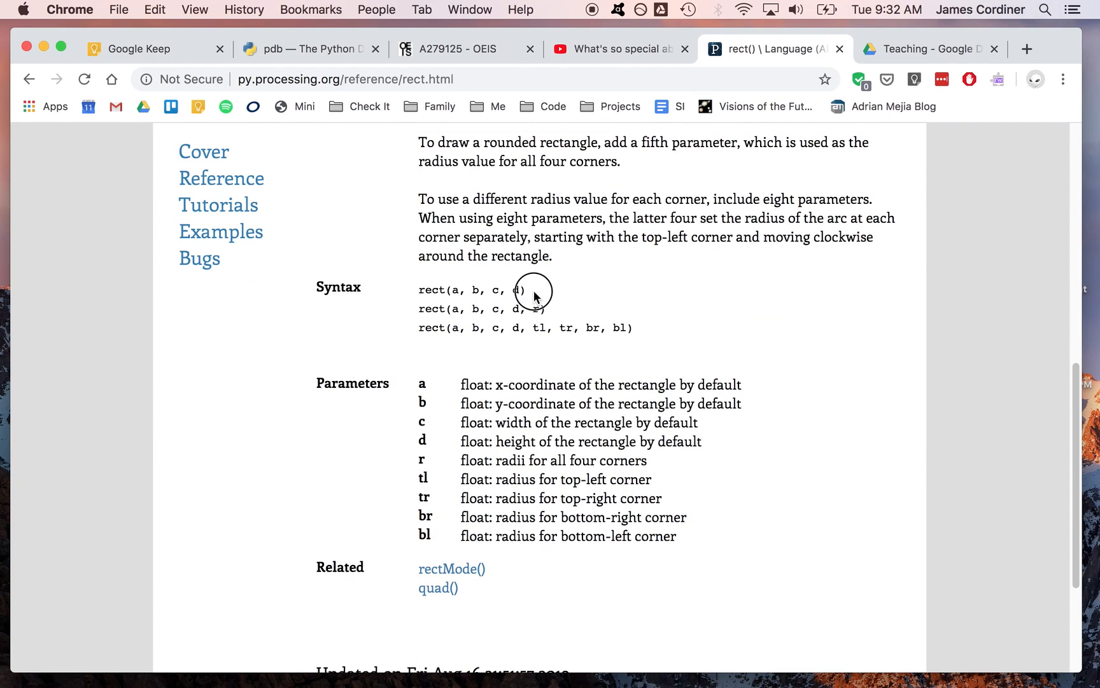
pyautogui.doubleClick(470, 288)
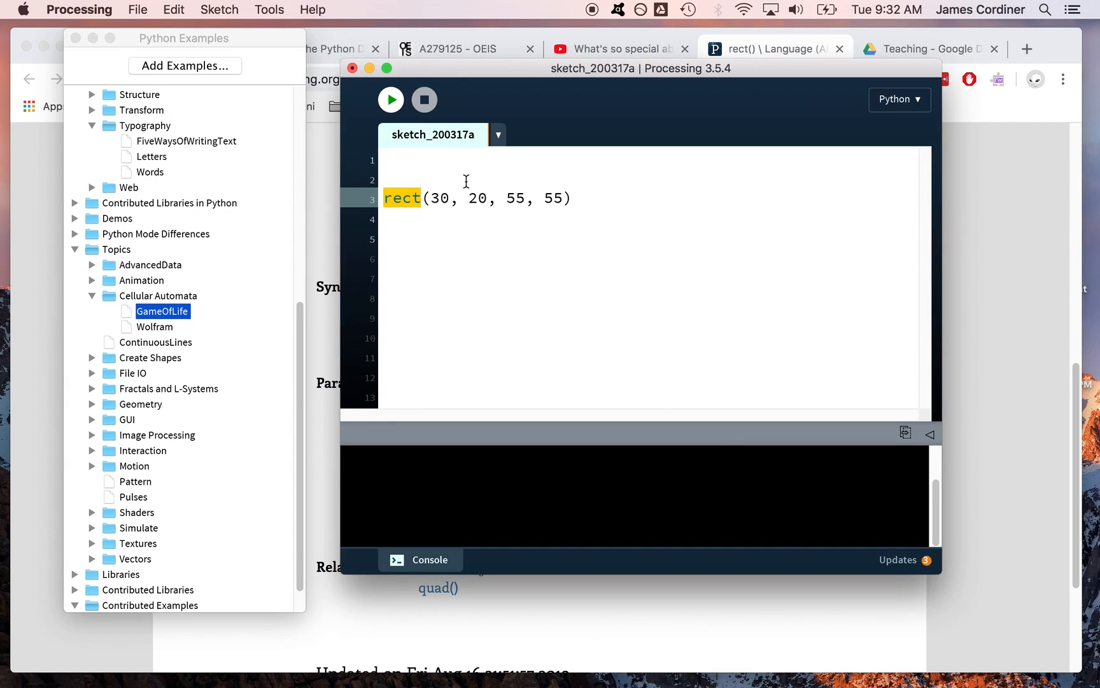
# Step: Add size(800,600) above the rect call and run the sketch
pyautogui.write('s')
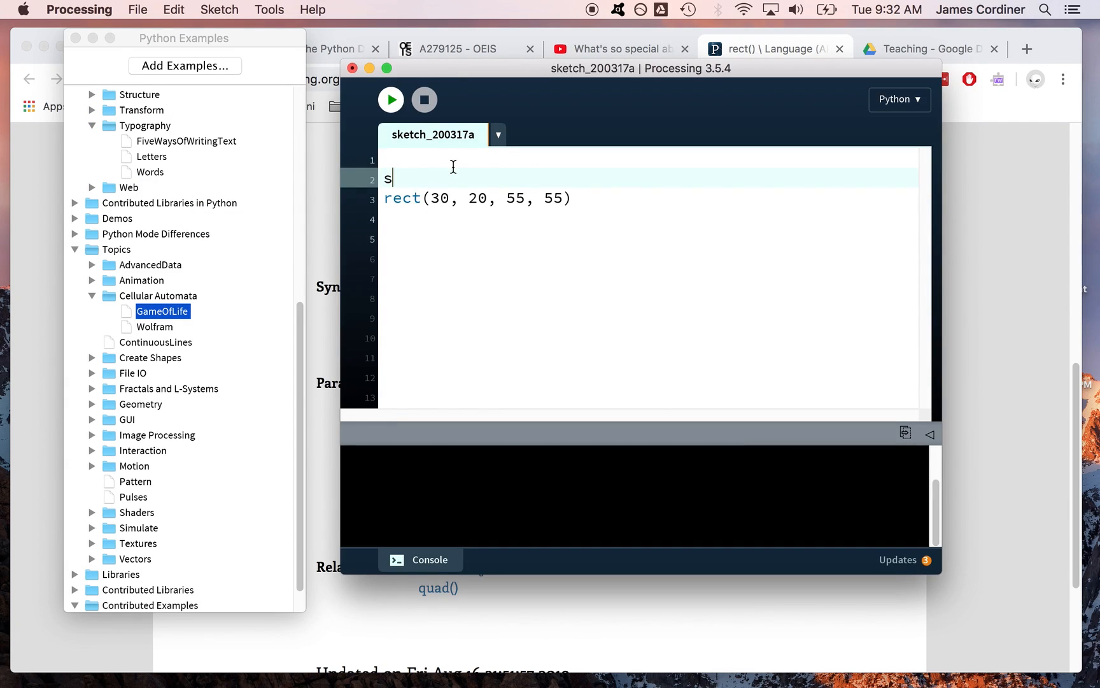
pyautogui.write('ize(800')
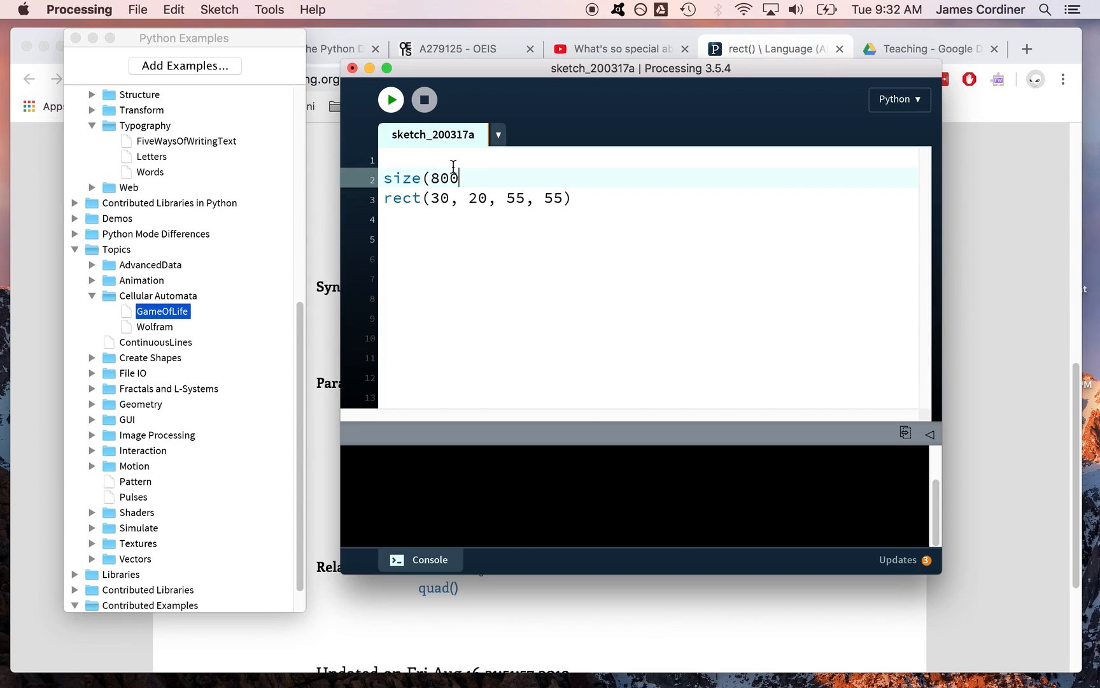
pyautogui.write(',600)')
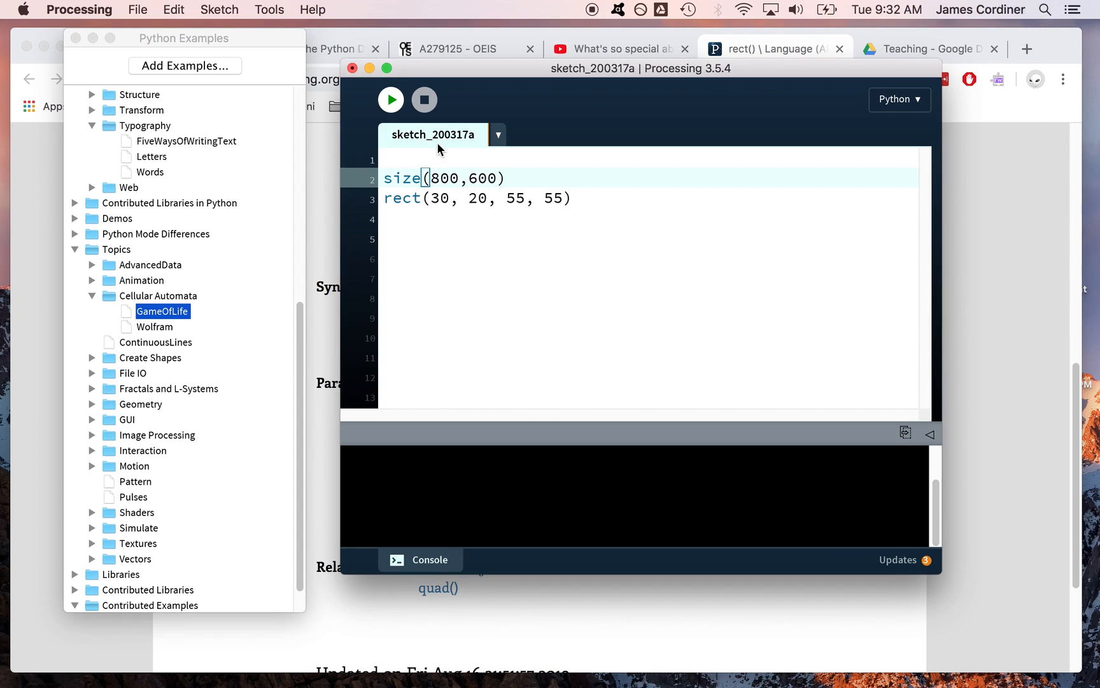
pyautogui.click(391, 99)
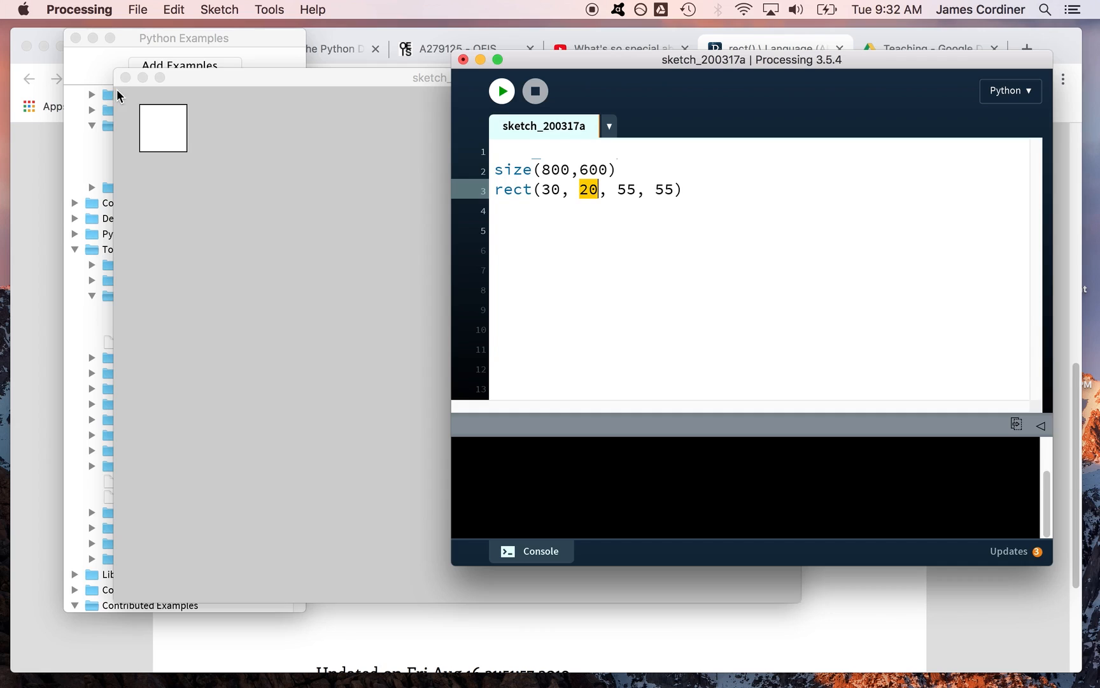
pyautogui.moveTo(116, 512)
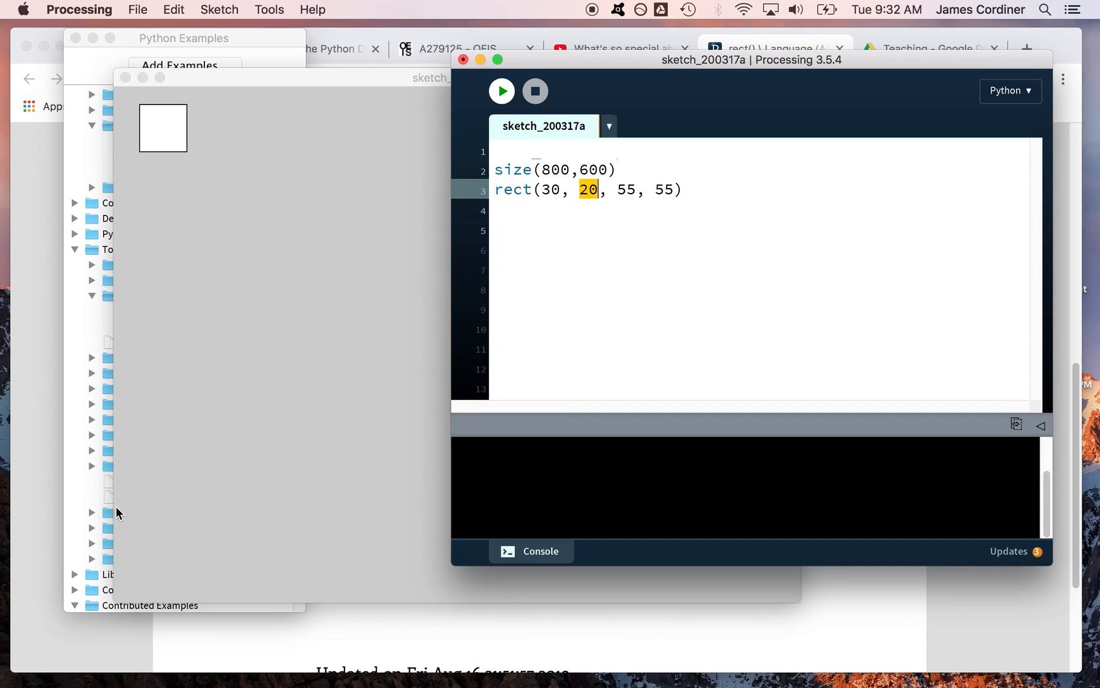
pyautogui.moveTo(128, 93)
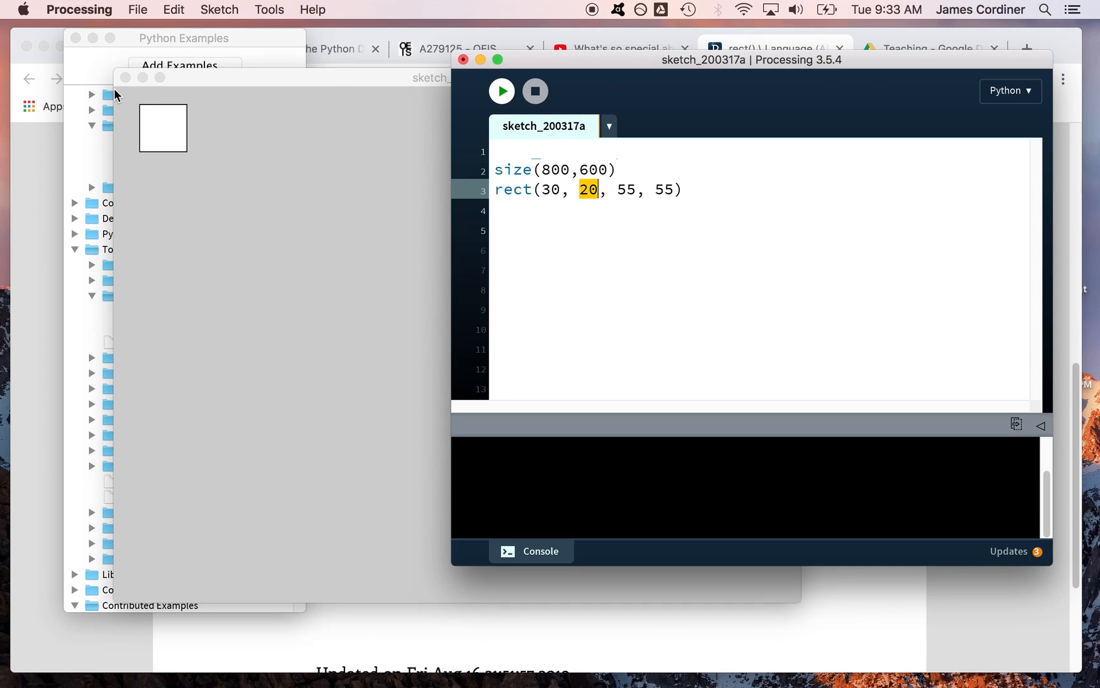
pyautogui.moveTo(126, 617)
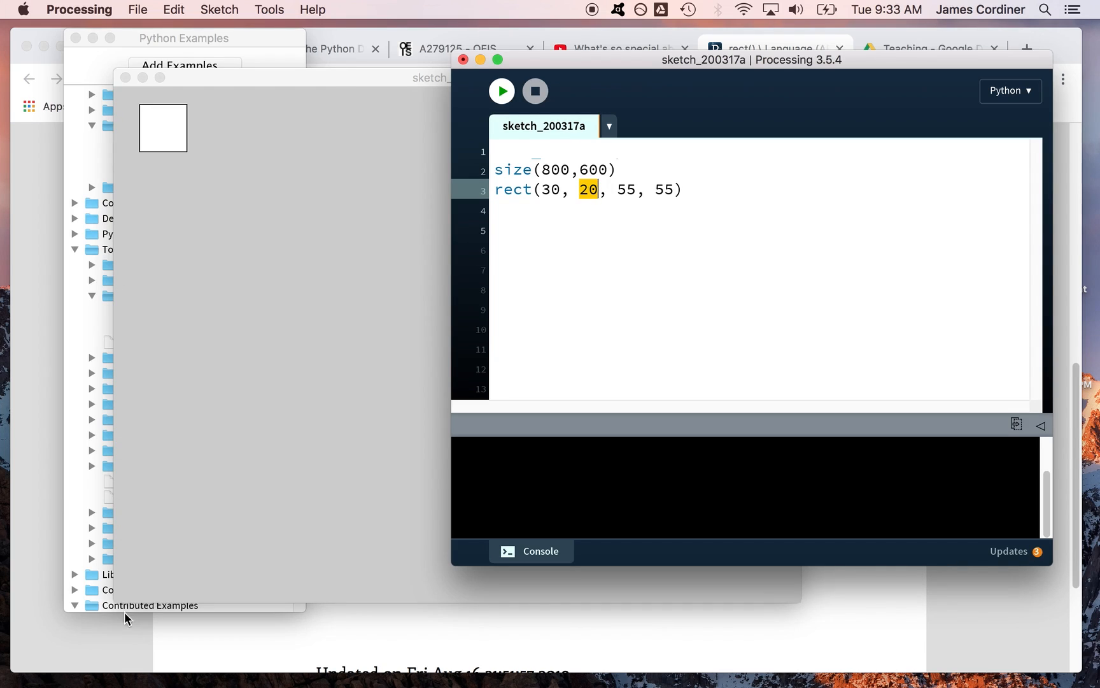
pyautogui.moveTo(116, 95)
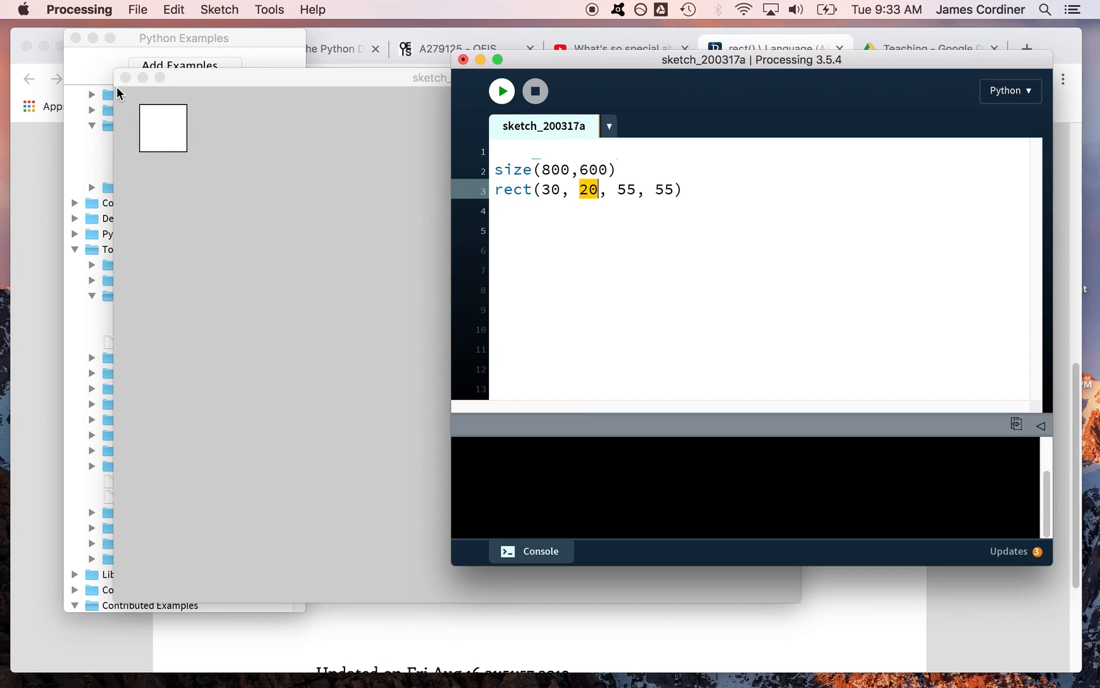
pyautogui.moveTo(118, 92)
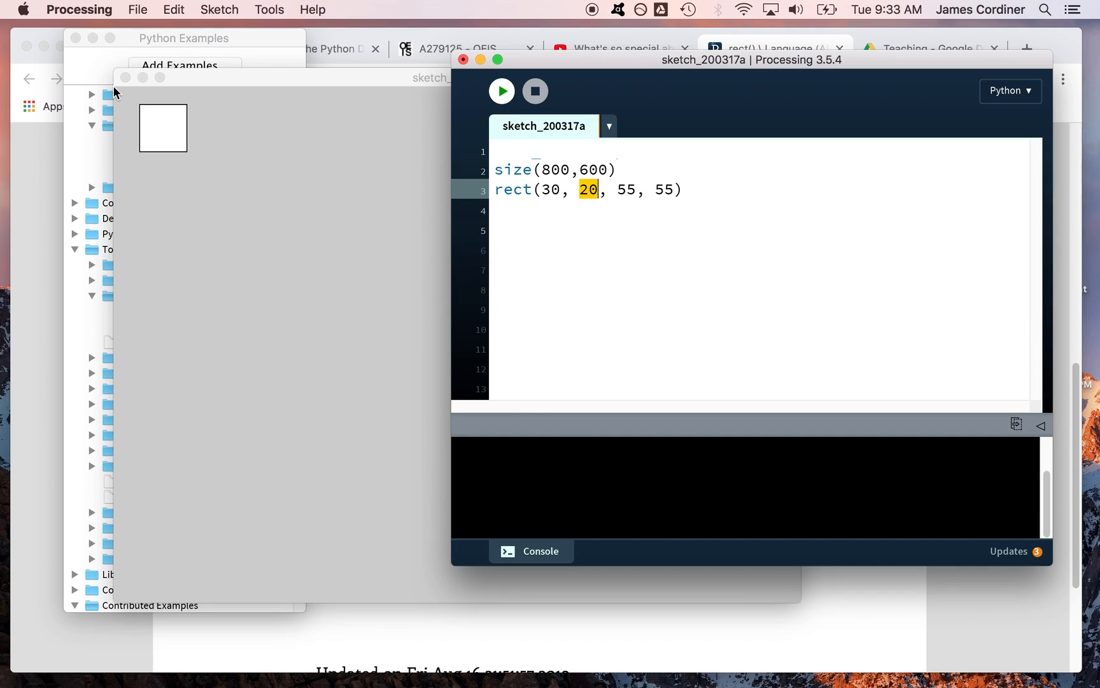
pyautogui.moveTo(117, 161)
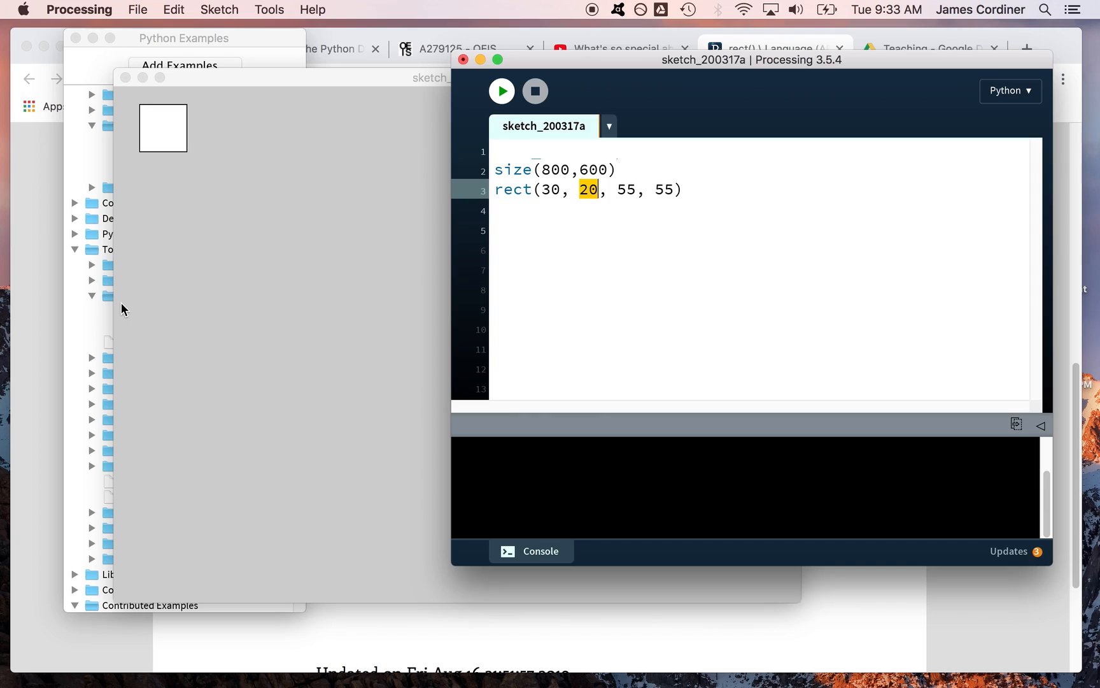
pyautogui.moveTo(135, 440)
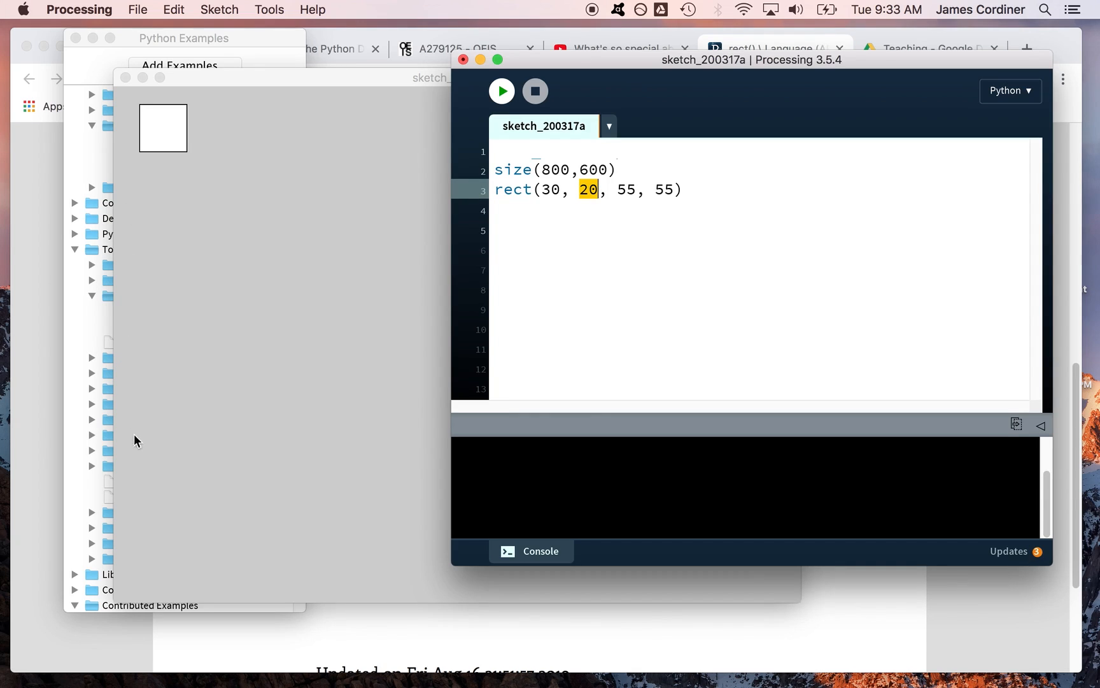
# Step: Close the output window and change the rect y-value from 20 to 220
pyautogui.click(579, 190)
pyautogui.write('2')
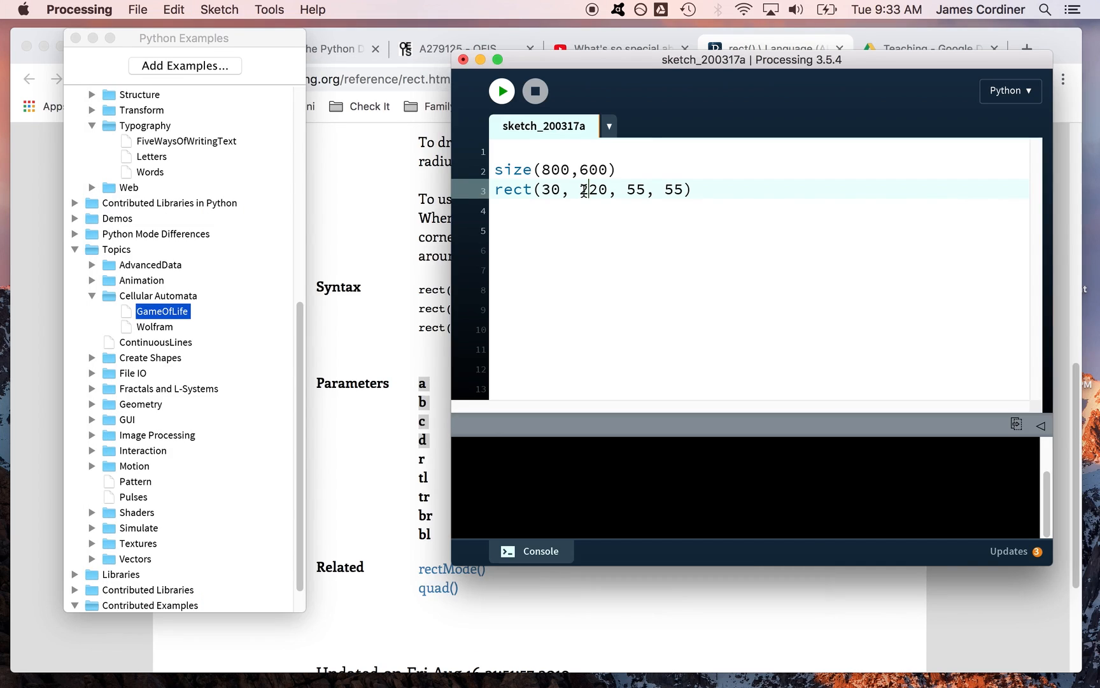
pyautogui.click(501, 90)
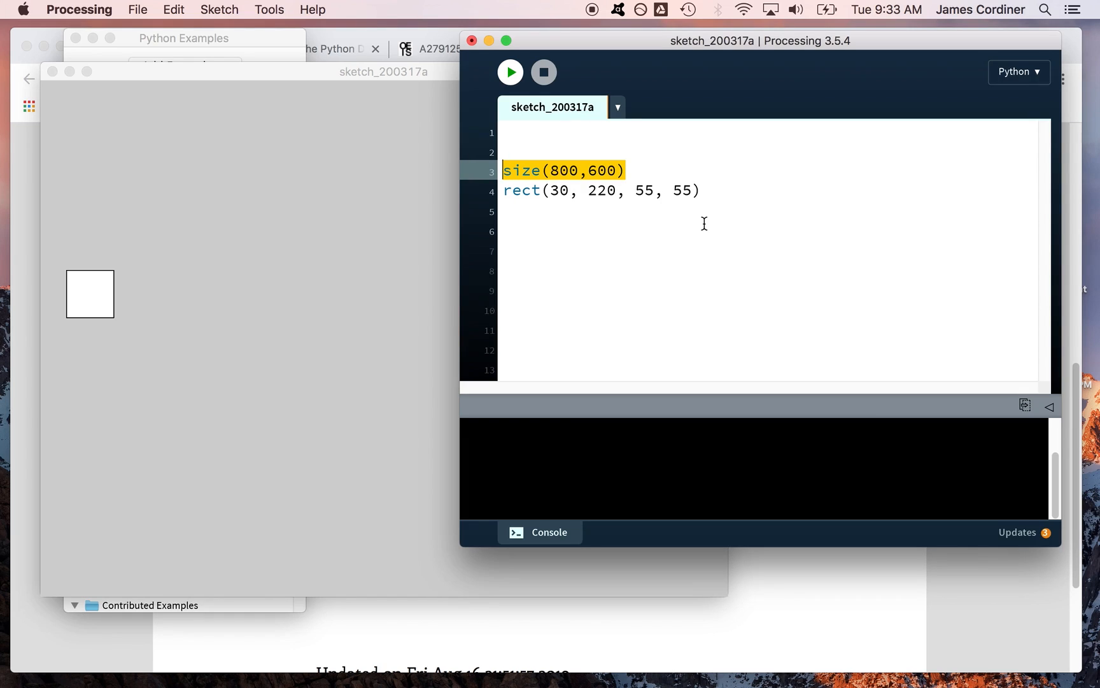
# Step: Add ellipse(30,220,50,50) below the rect, run it, and highlight the 30,220 arguments
pyautogui.click(701, 230)
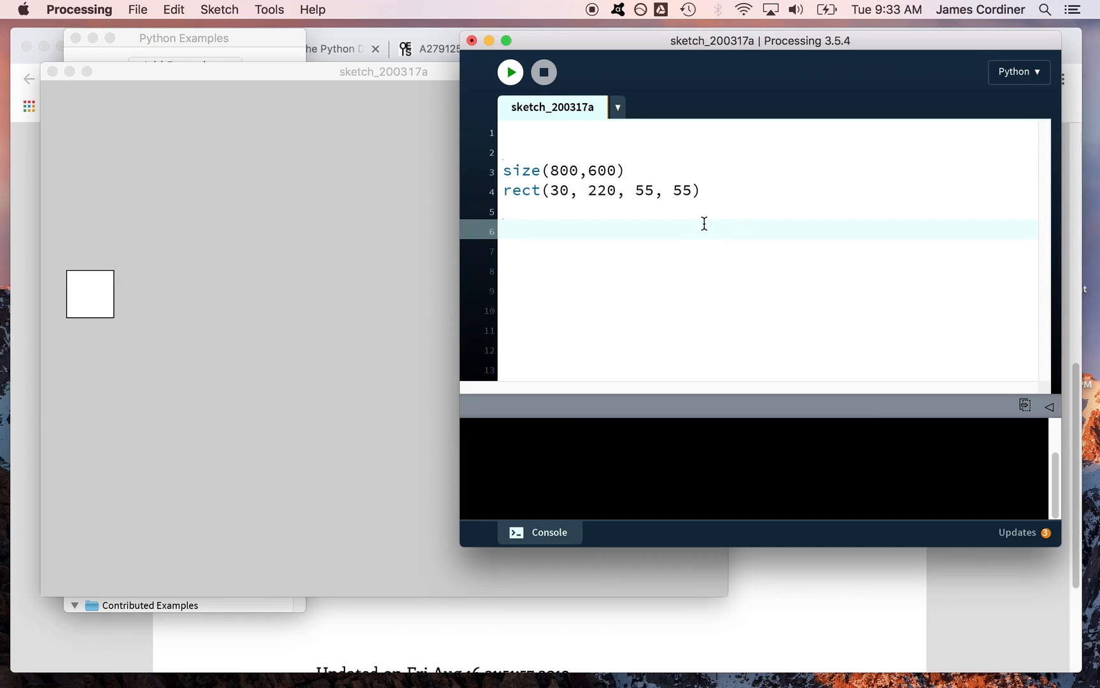
pyautogui.write('ellipse(')
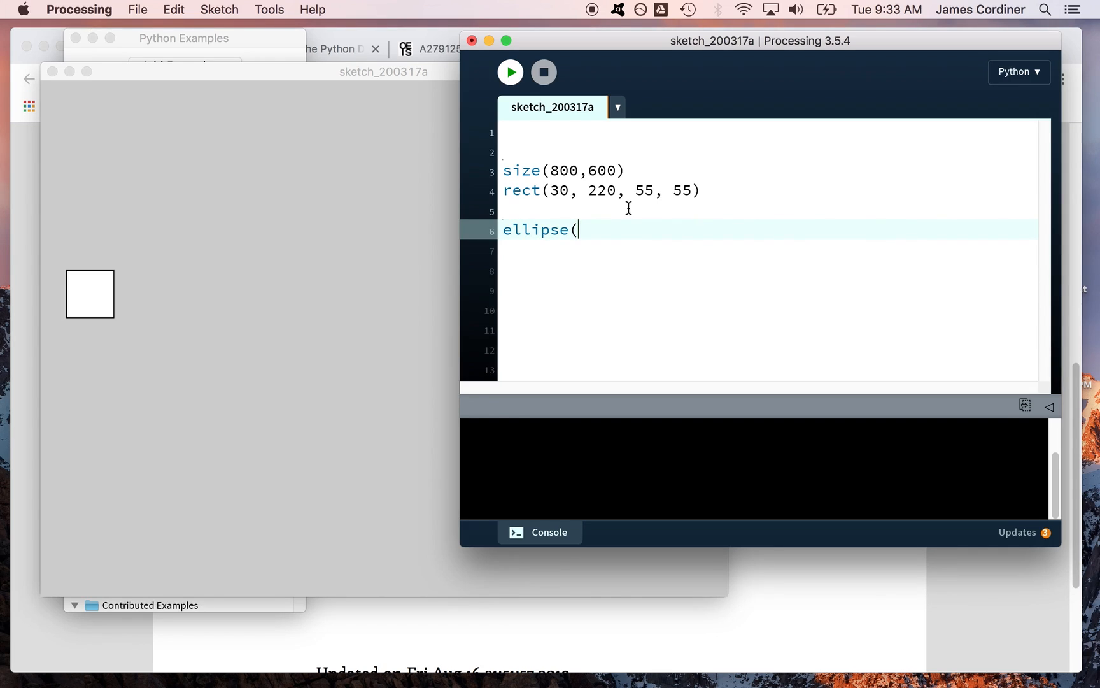
pyautogui.write('30,')
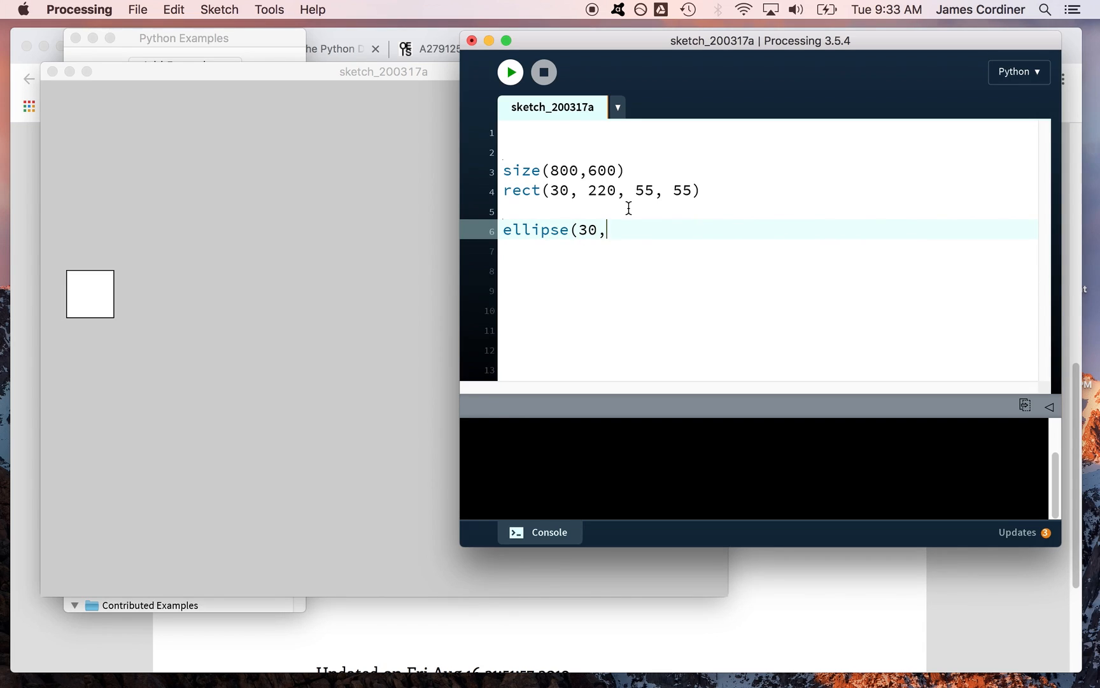
pyautogui.write('220,50')
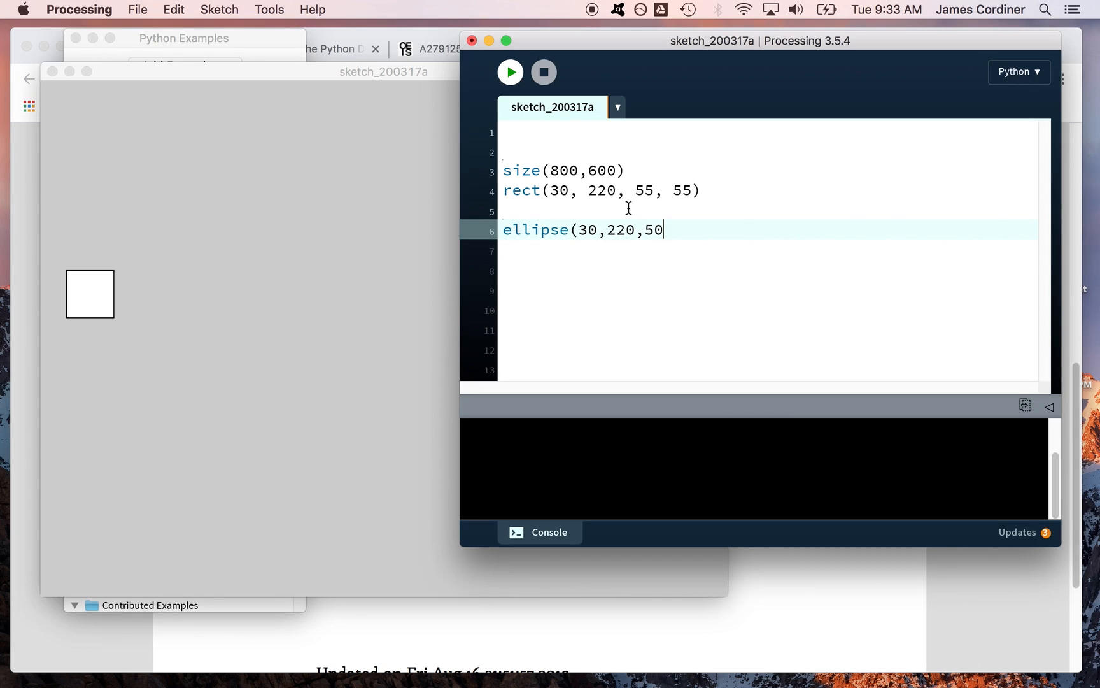
pyautogui.write(',50)')
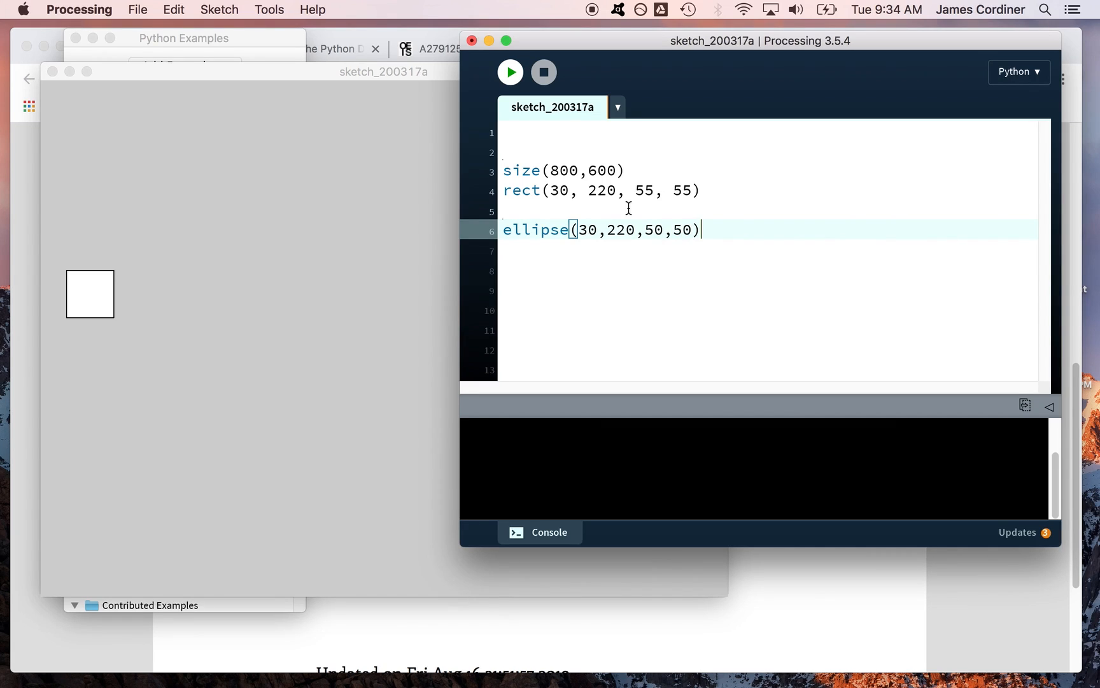
pyautogui.click(510, 71)
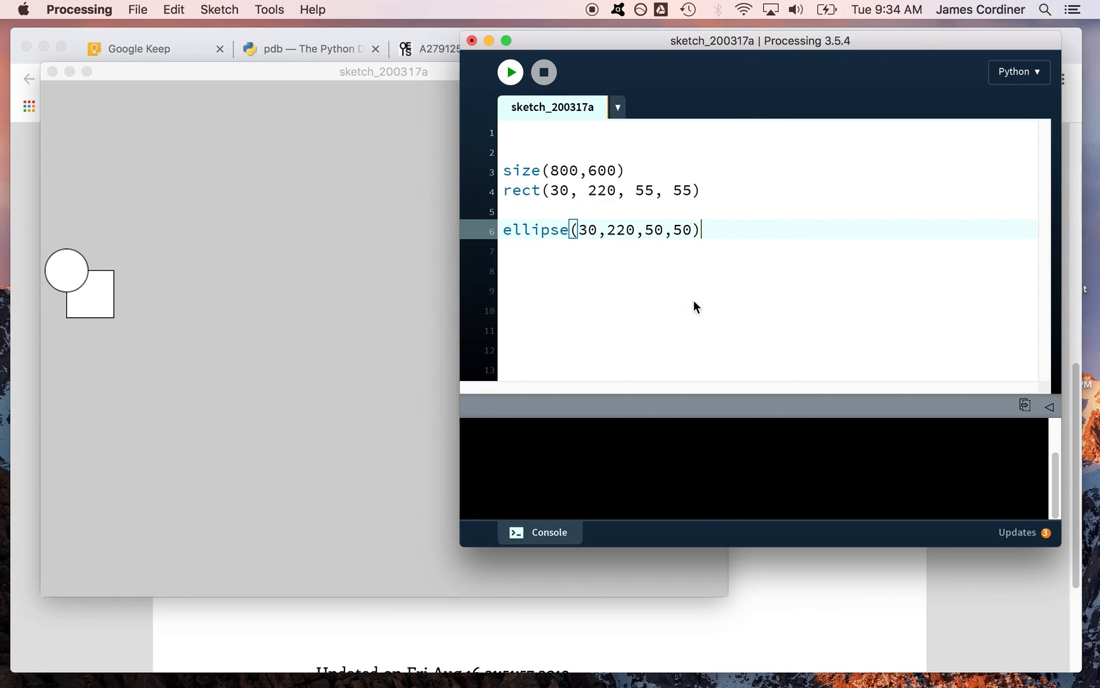
pyautogui.doubleClick(604, 229)
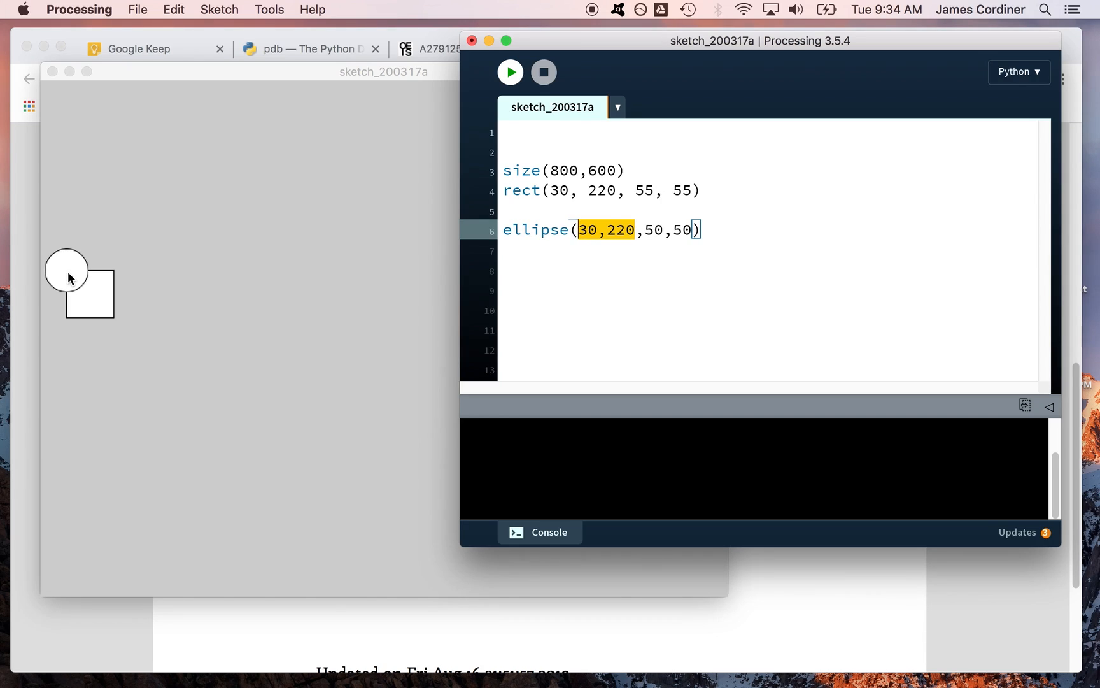
pyautogui.moveTo(538, 186)
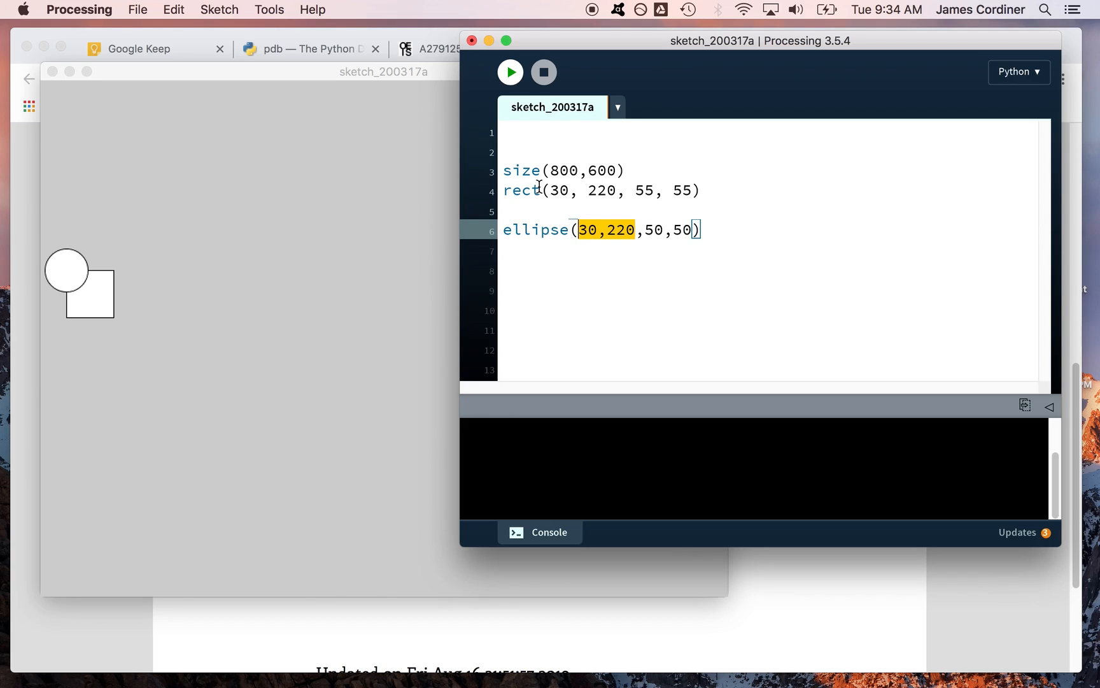
pyautogui.moveTo(467, 235)
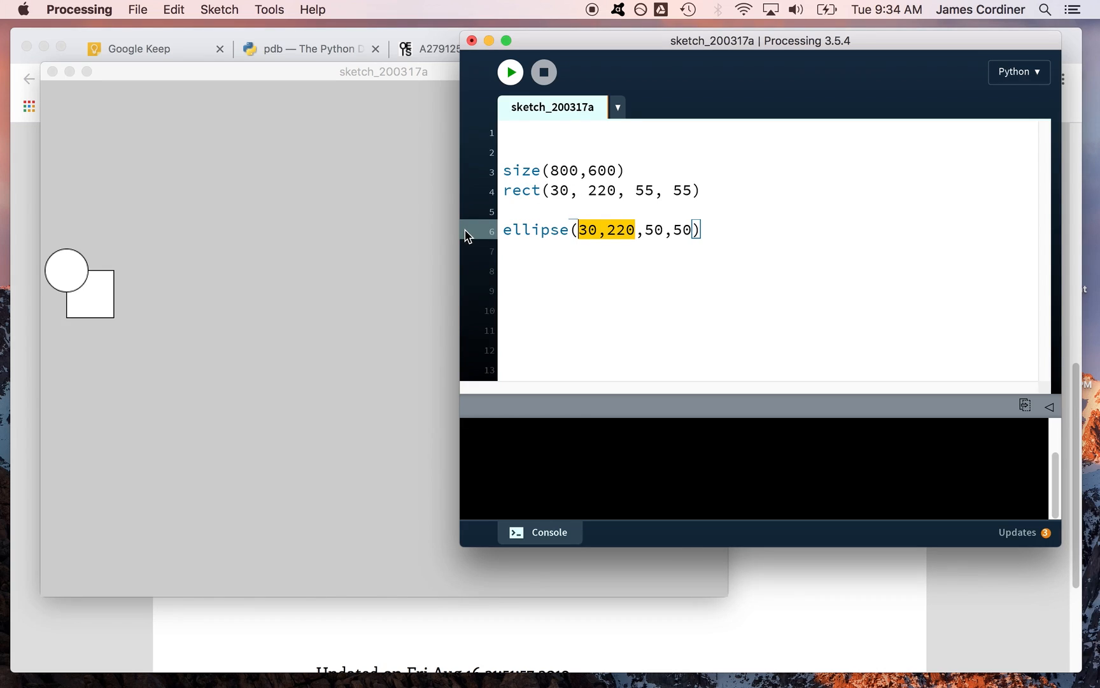
# Step: Comment out the ellipse line, run to show only the square, then uncomment it
pyautogui.click(507, 229)
pyautogui.write('#')
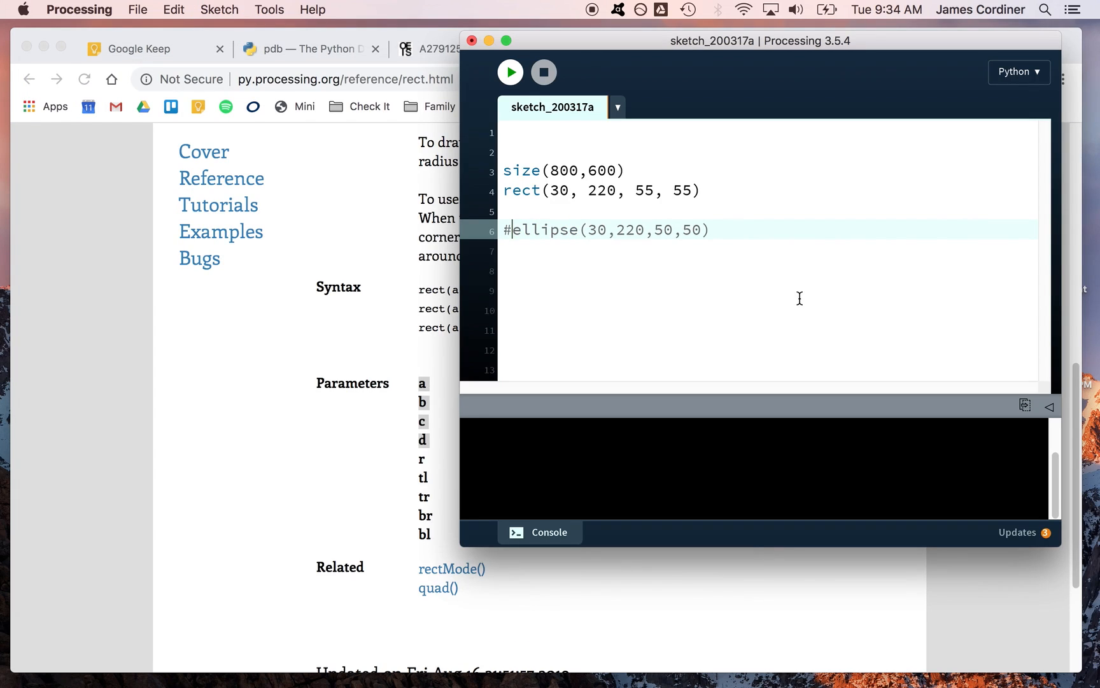
pyautogui.click(510, 72)
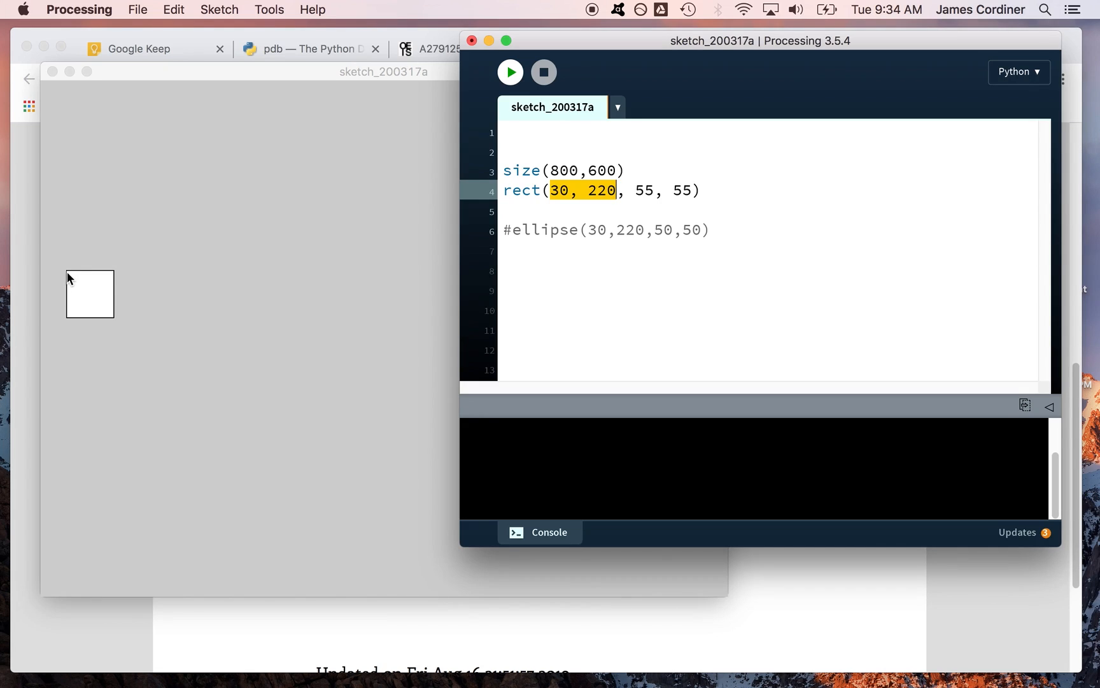
pyautogui.moveTo(40, 88)
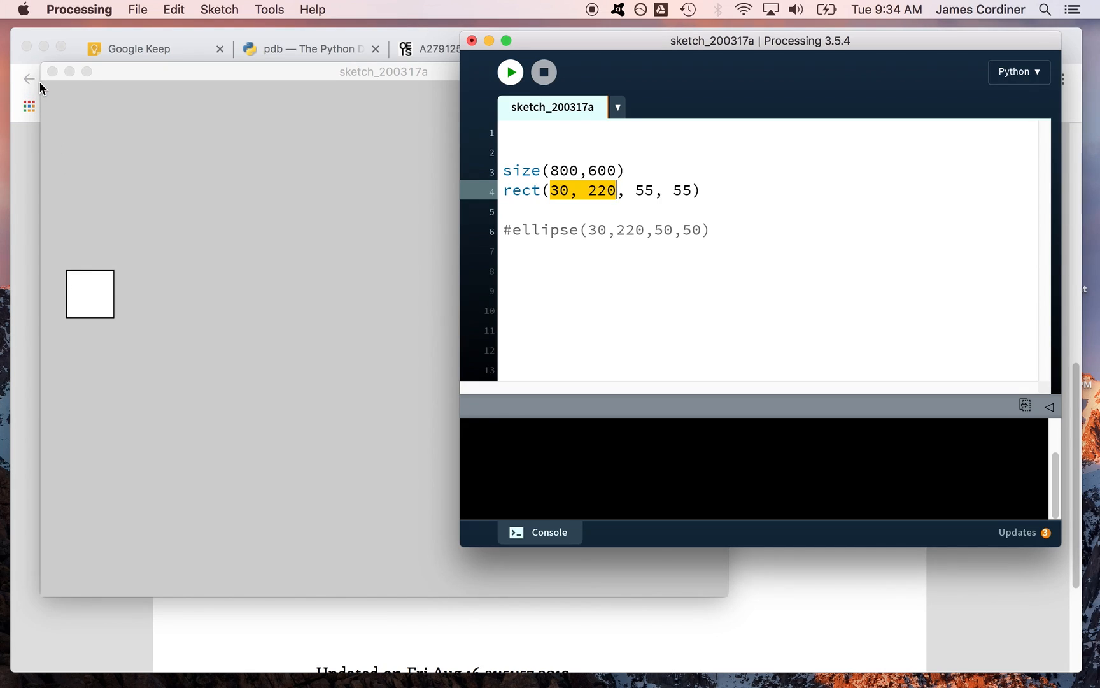
pyautogui.moveTo(68, 275)
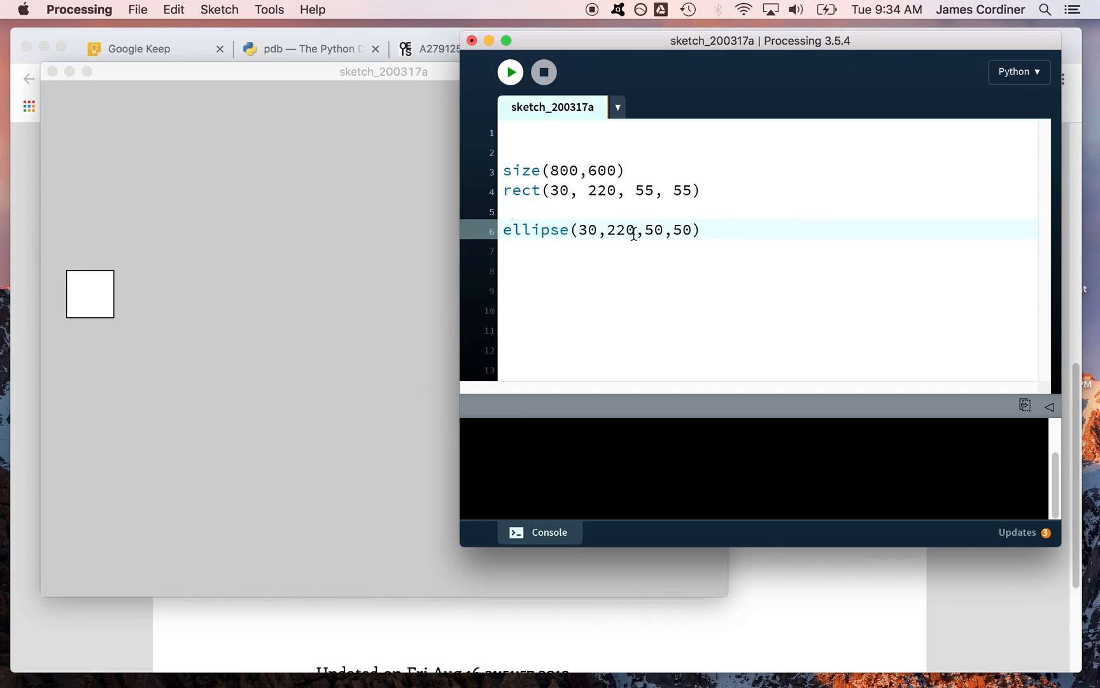
pyautogui.doubleClick(601, 230)
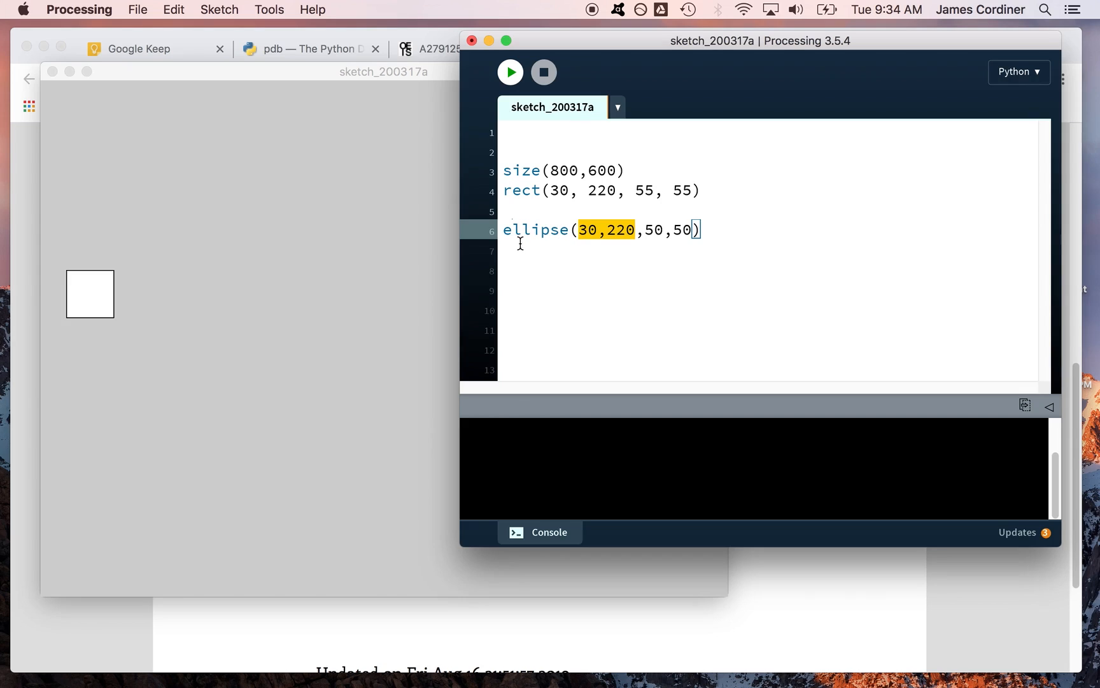
pyautogui.moveTo(360, 272)
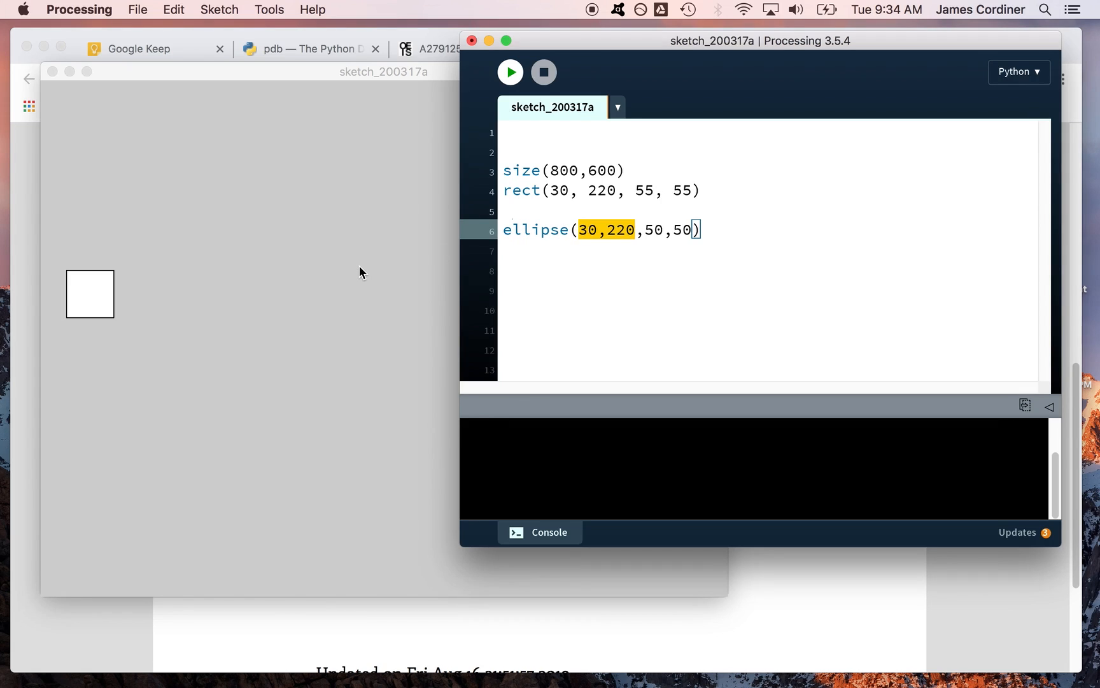
pyautogui.moveTo(70, 275)
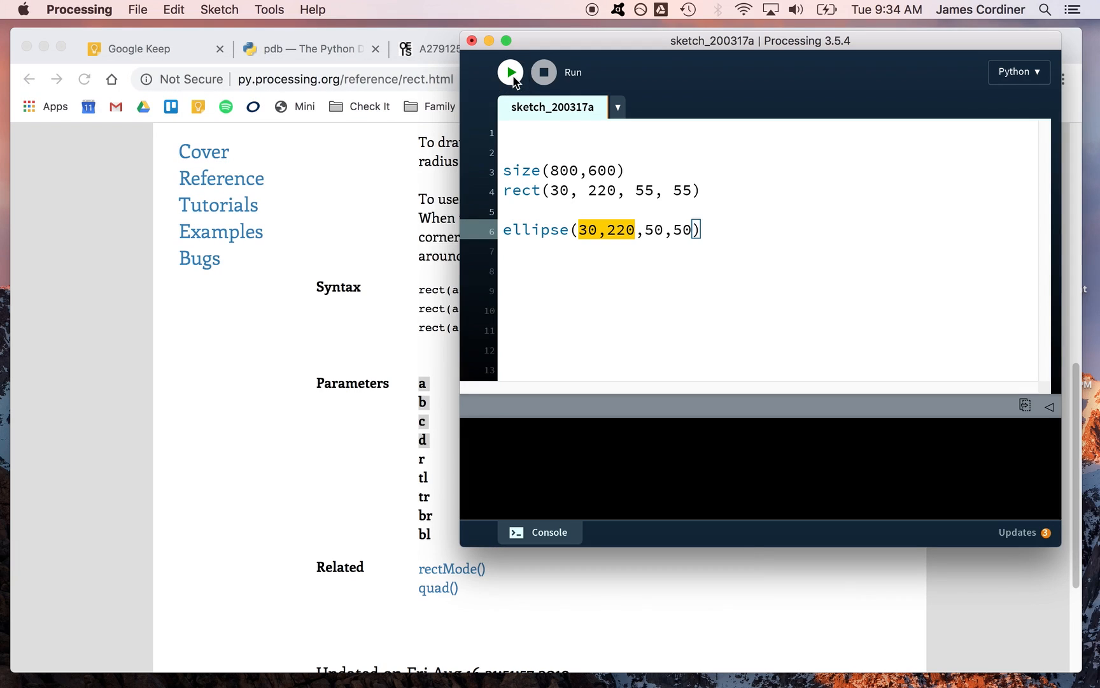
# Step: Rerun the sketch showing the circle over the square, then select the rect line
pyautogui.click(510, 72)
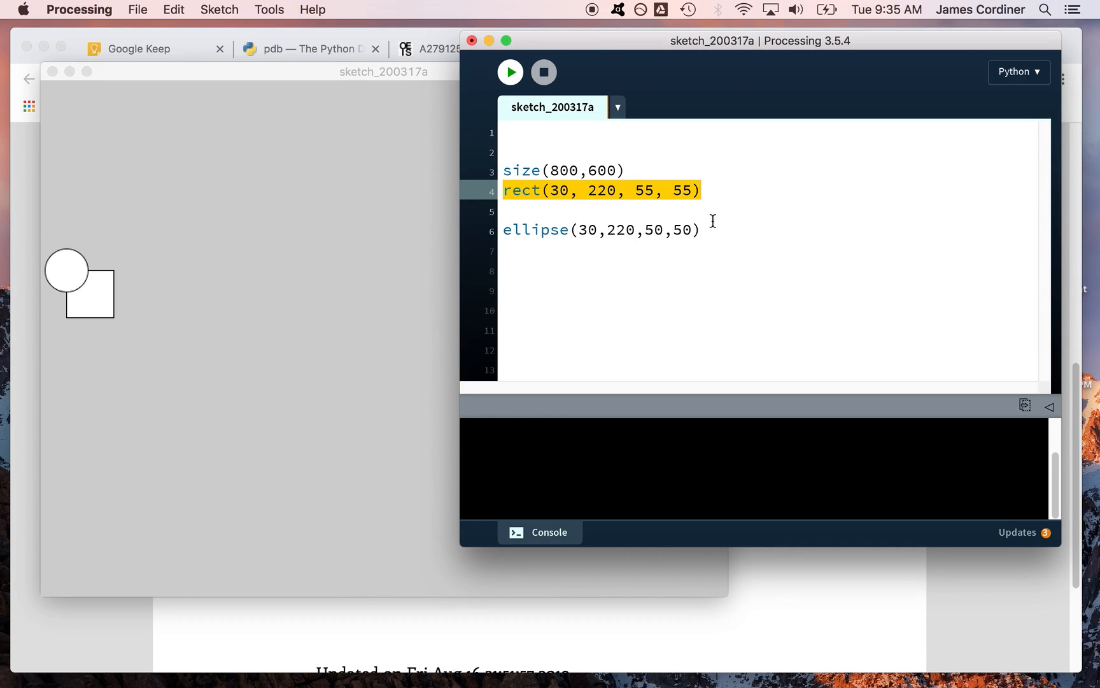
pyautogui.click(568, 229)
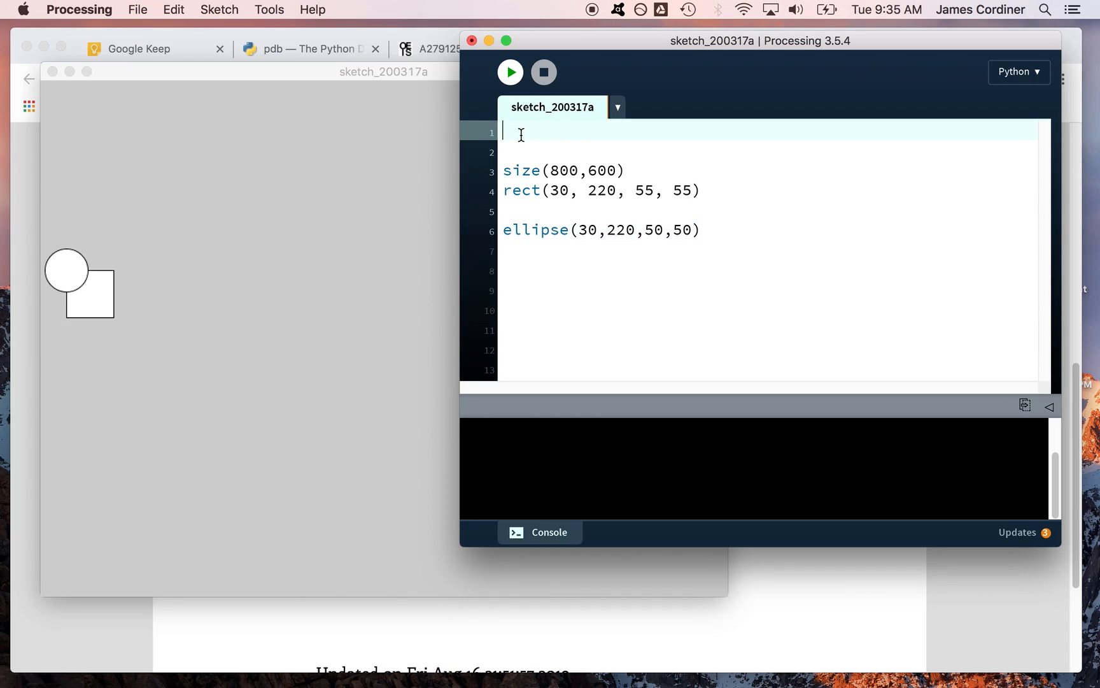
pyautogui.click(512, 190)
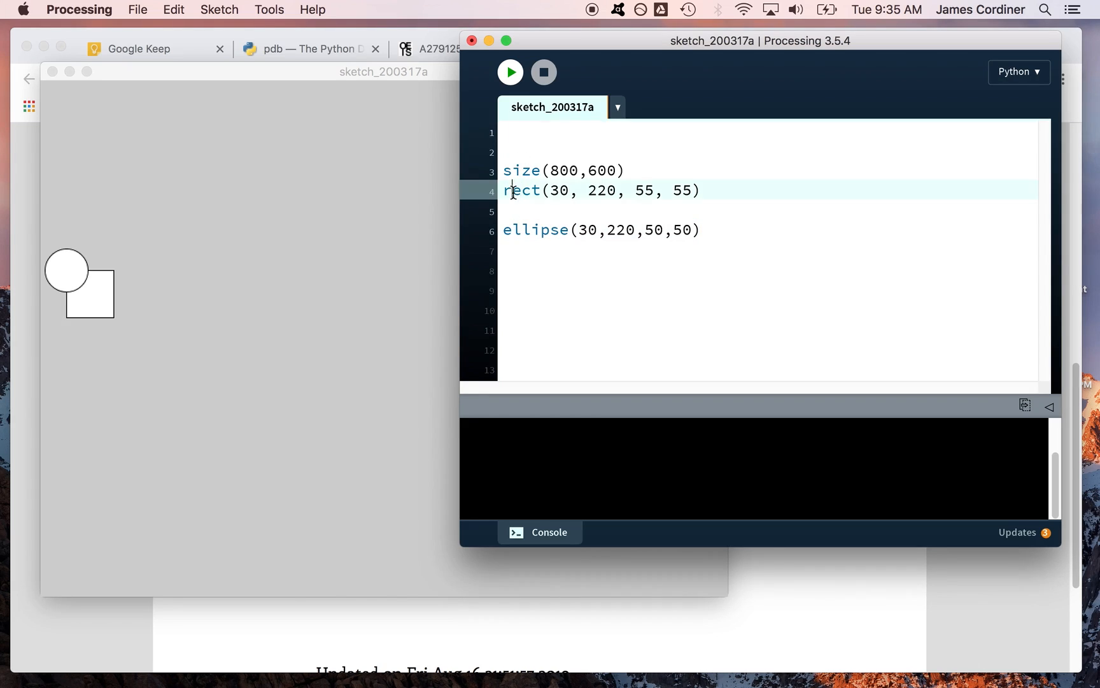
pyautogui.doubleClick(520, 190)
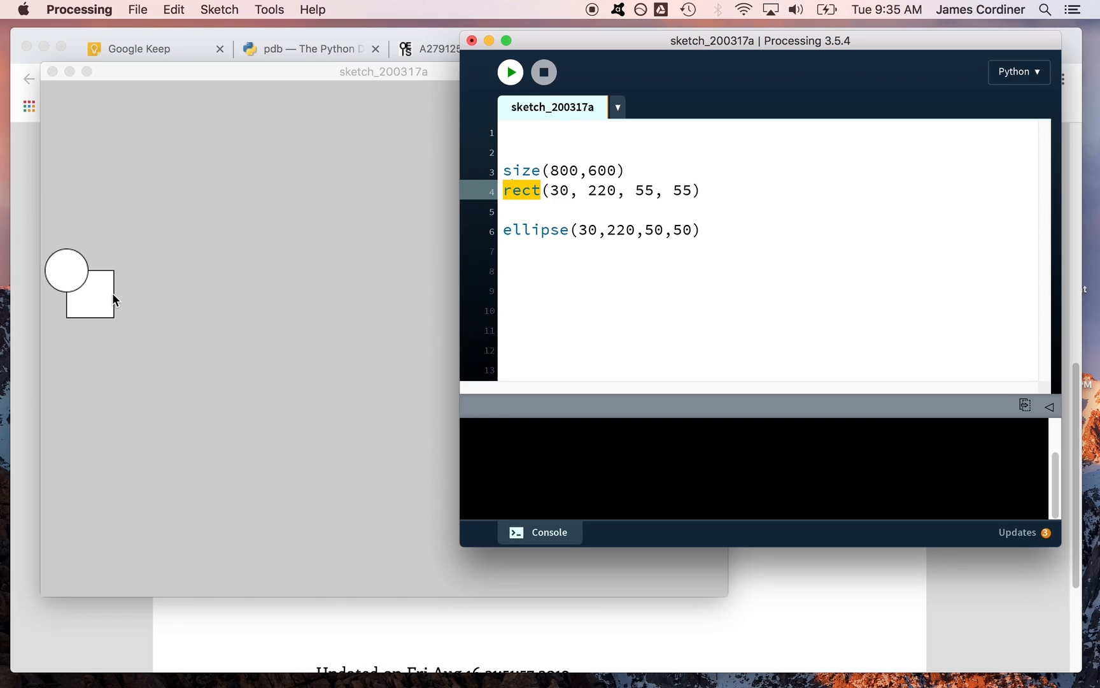
pyautogui.moveTo(499, 222)
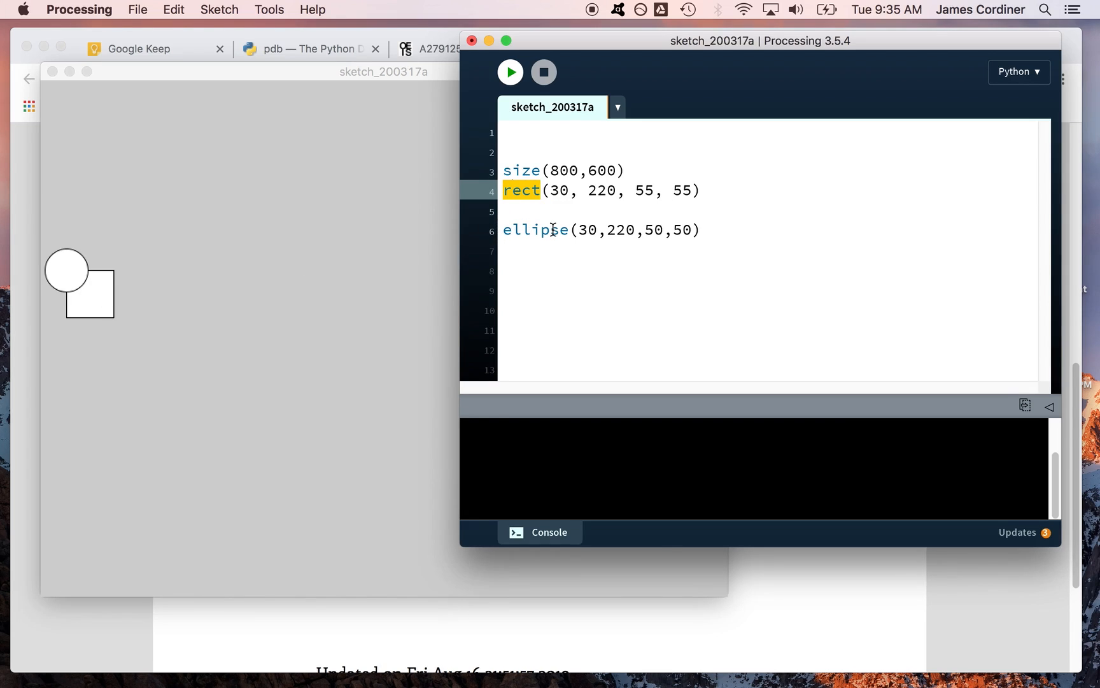
pyautogui.moveTo(69, 266)
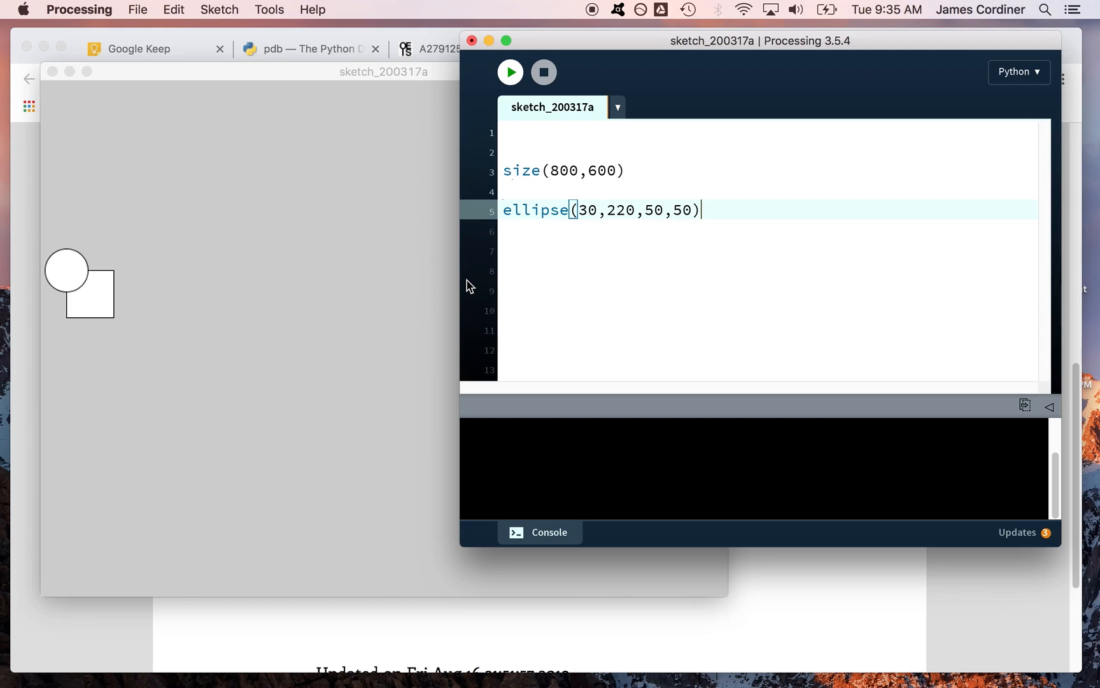
# Step: Paste rect(30, 220, 55, 55) below the ellipse line so the square draws on top
pyautogui.write('rect(30, 220, 55, 55)')
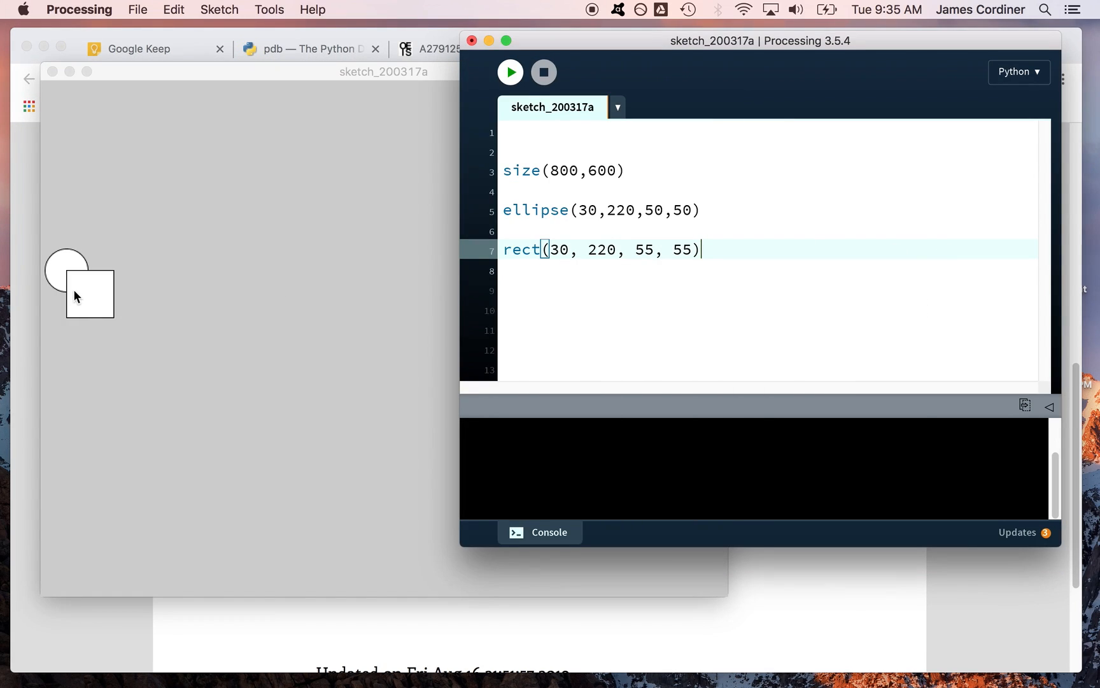
pyautogui.moveTo(69, 275)
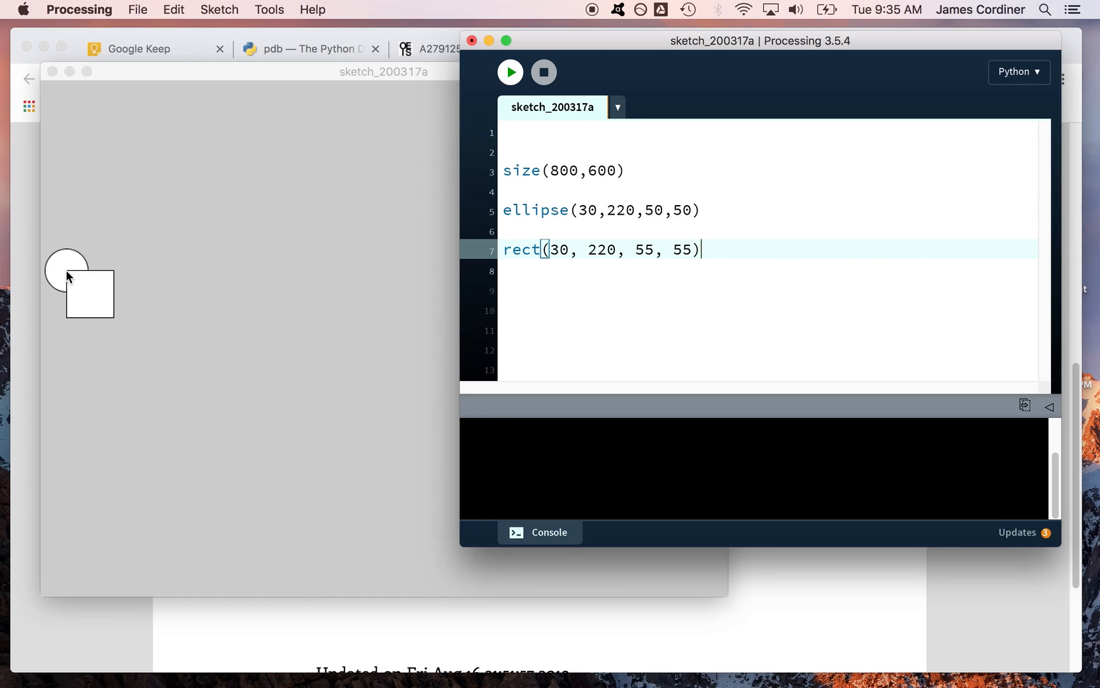
pyautogui.moveTo(76, 280)
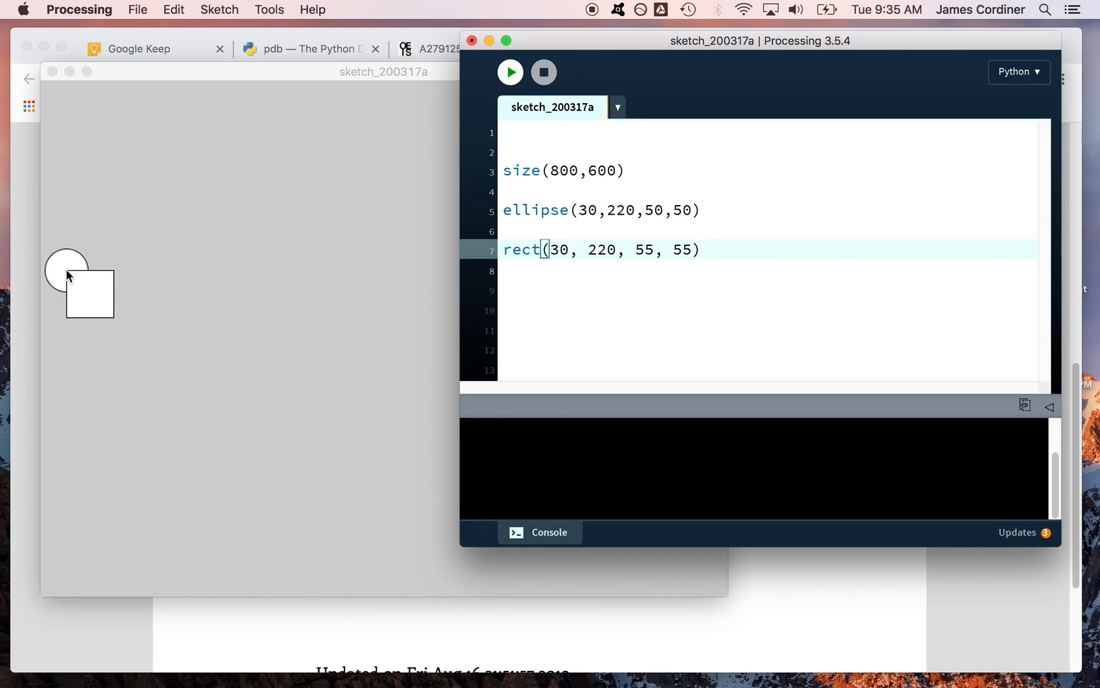
pyautogui.moveTo(657, 195)
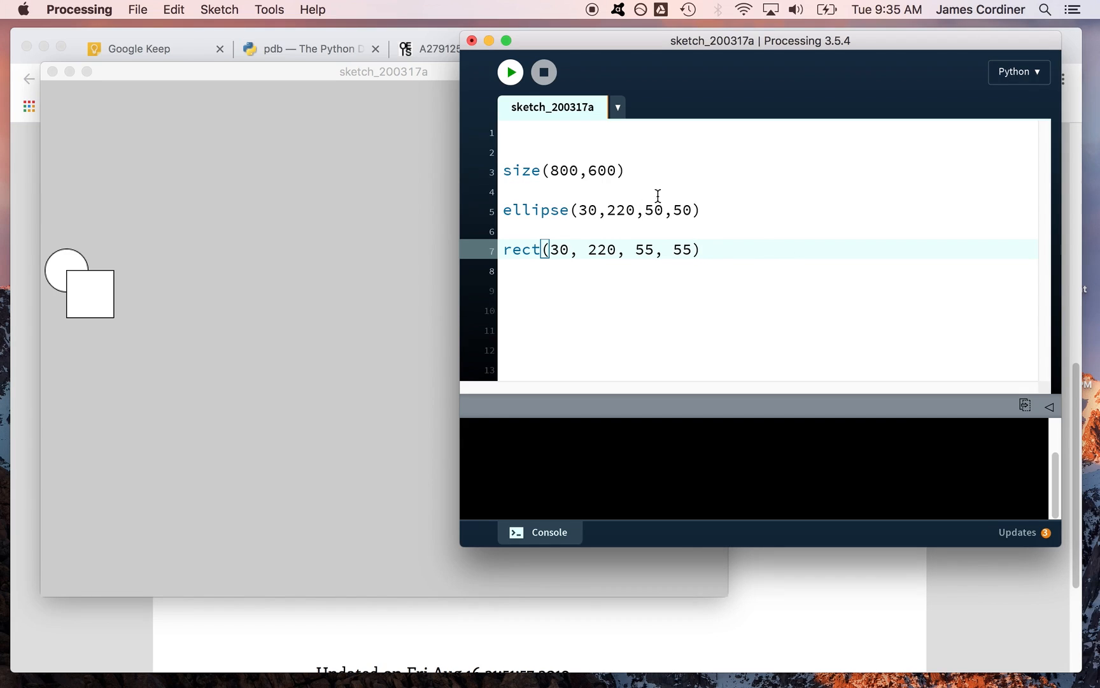
pyautogui.moveTo(720, 212)
pyautogui.write('1')
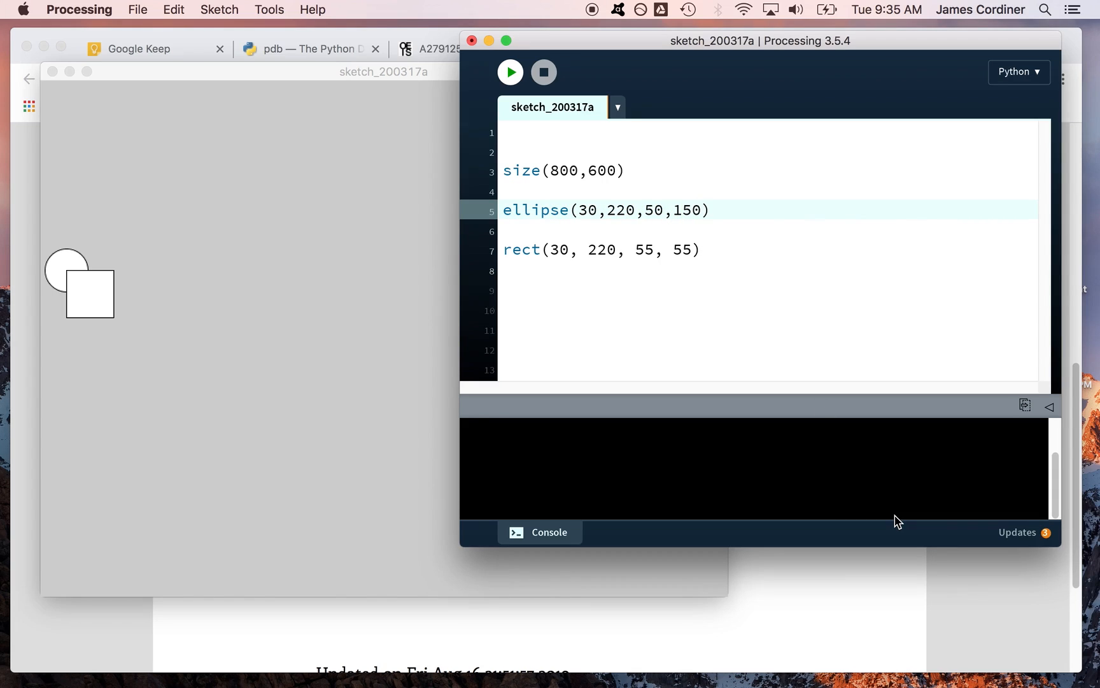
# Step: Change the ellipse's height argument to 150 so it draws as a tall oval
pyautogui.doubleClick(653, 210)
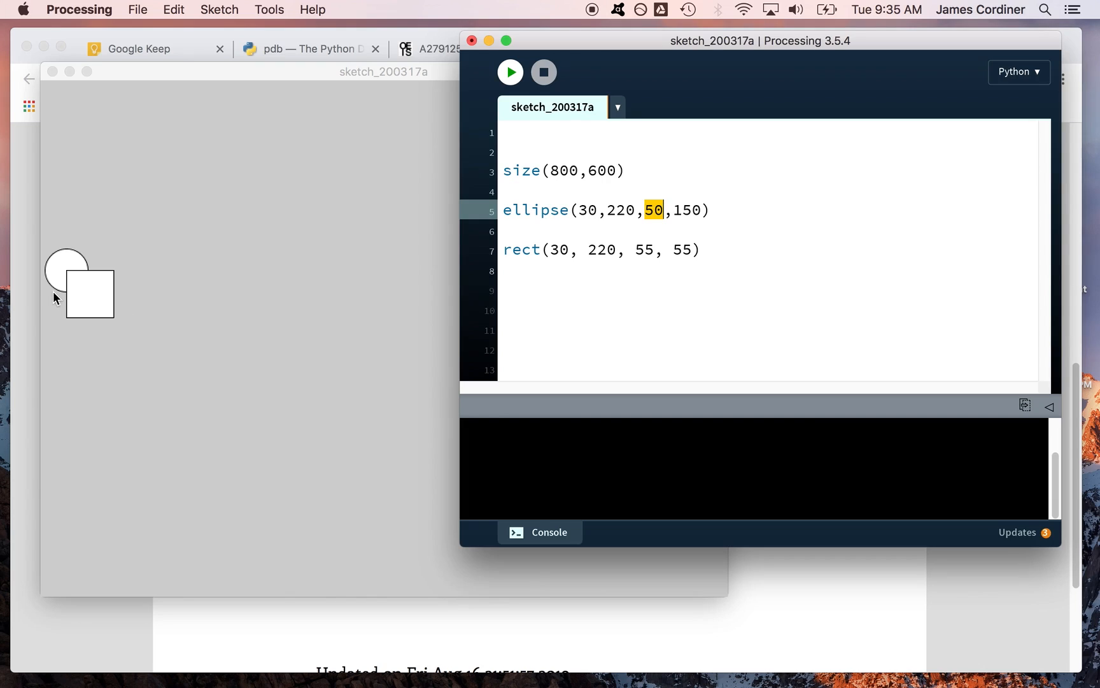
pyautogui.moveTo(569, 219)
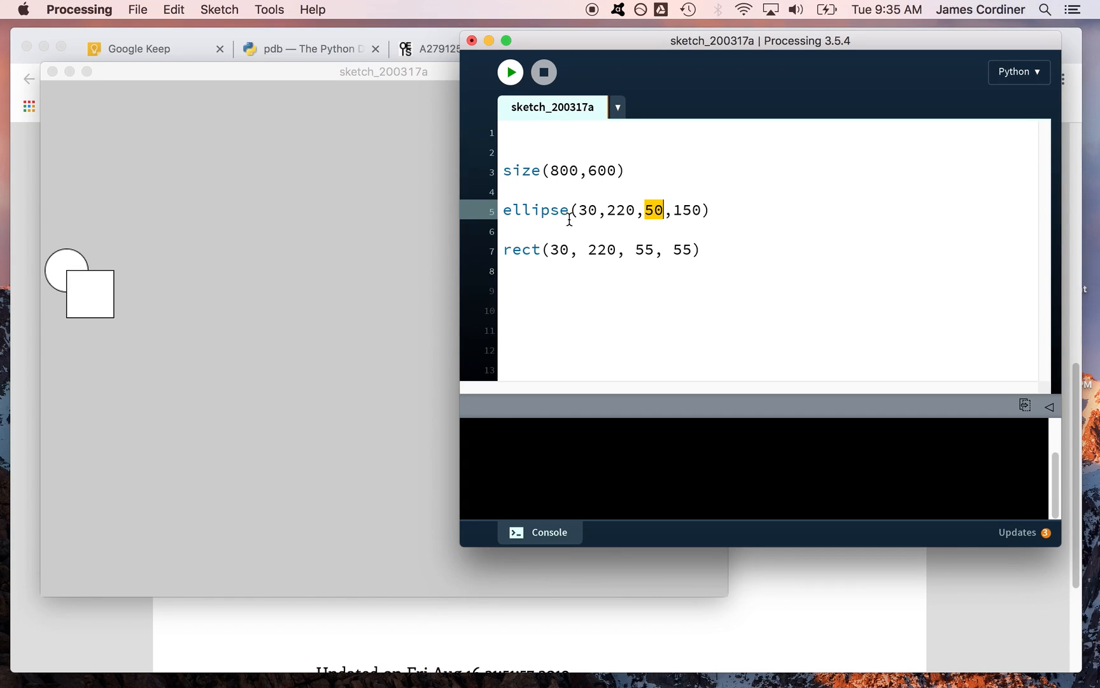
pyautogui.doubleClick(613, 210)
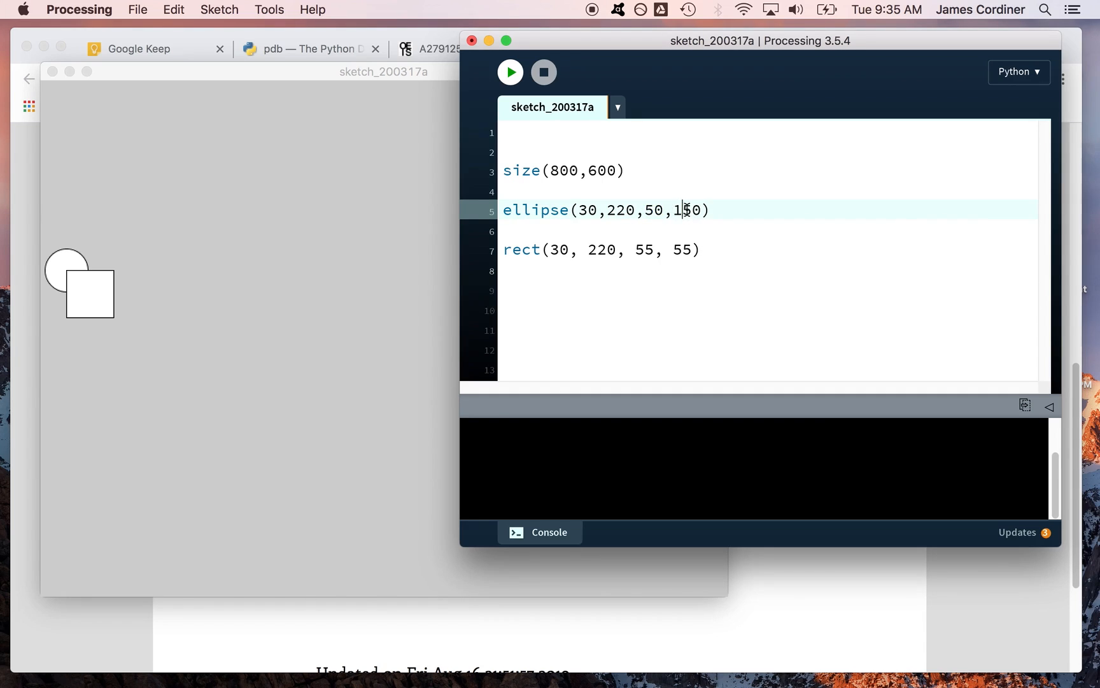
pyautogui.doubleClick(686, 210)
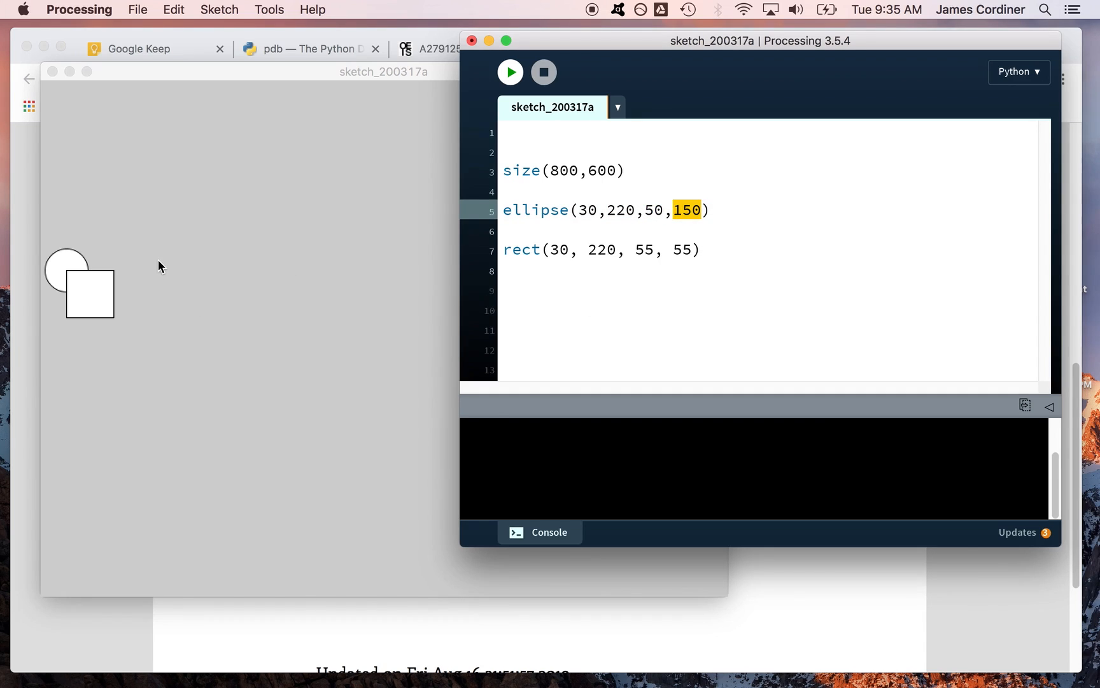
pyautogui.moveTo(76, 251)
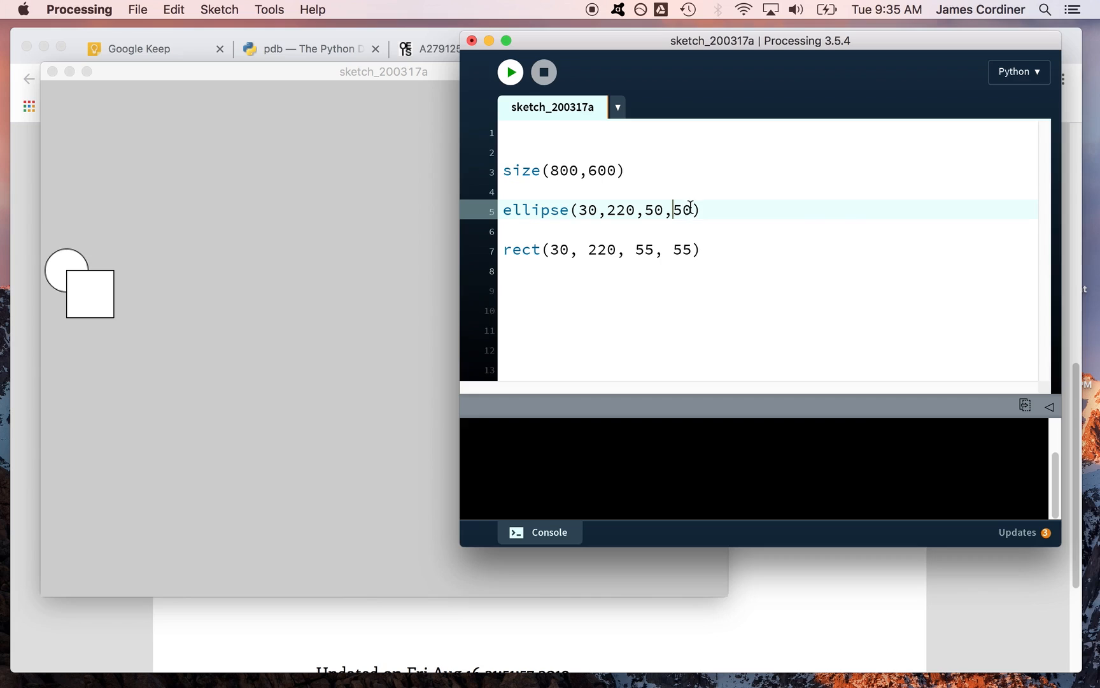
pyautogui.doubleClick(683, 210)
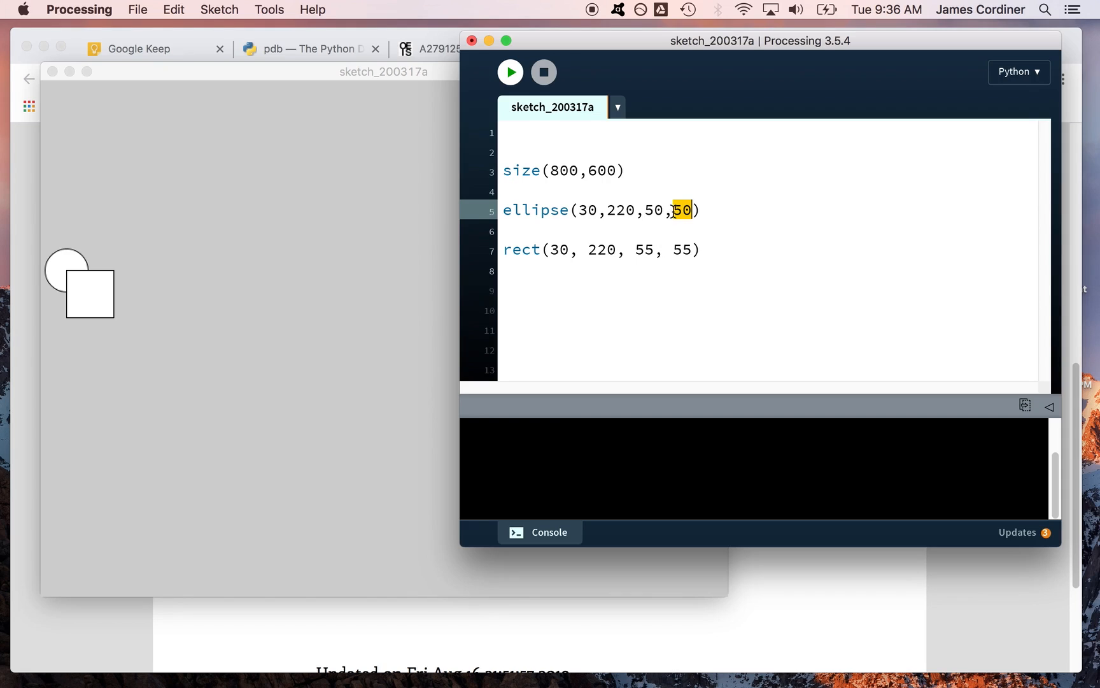
pyautogui.write('150')
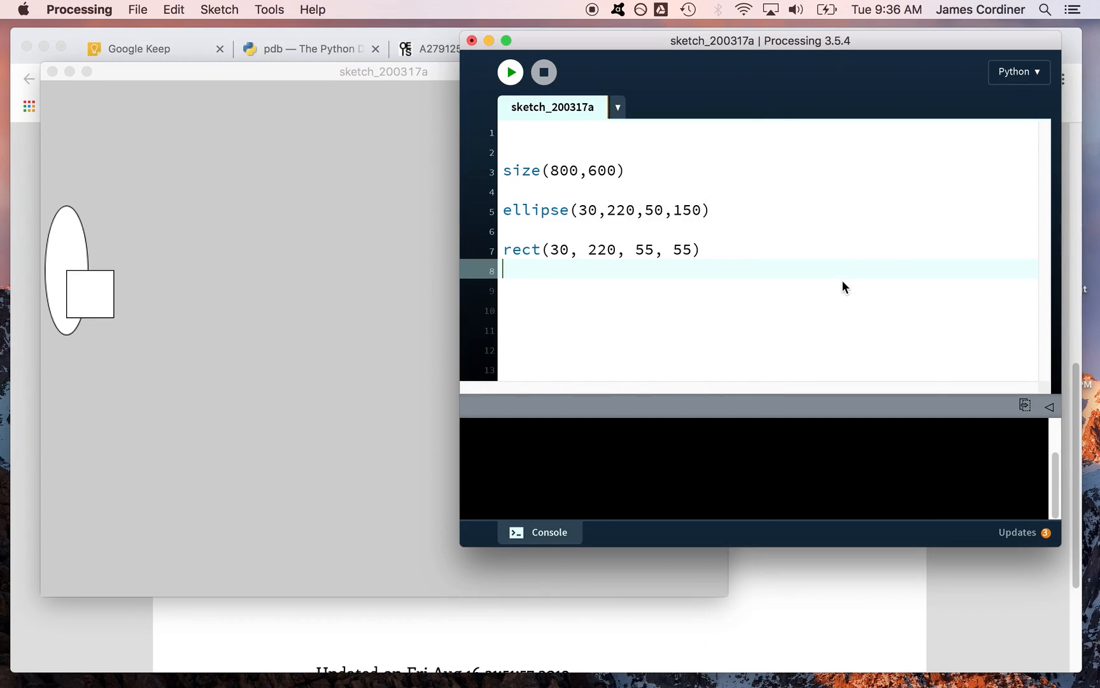
pyautogui.moveTo(69, 259)
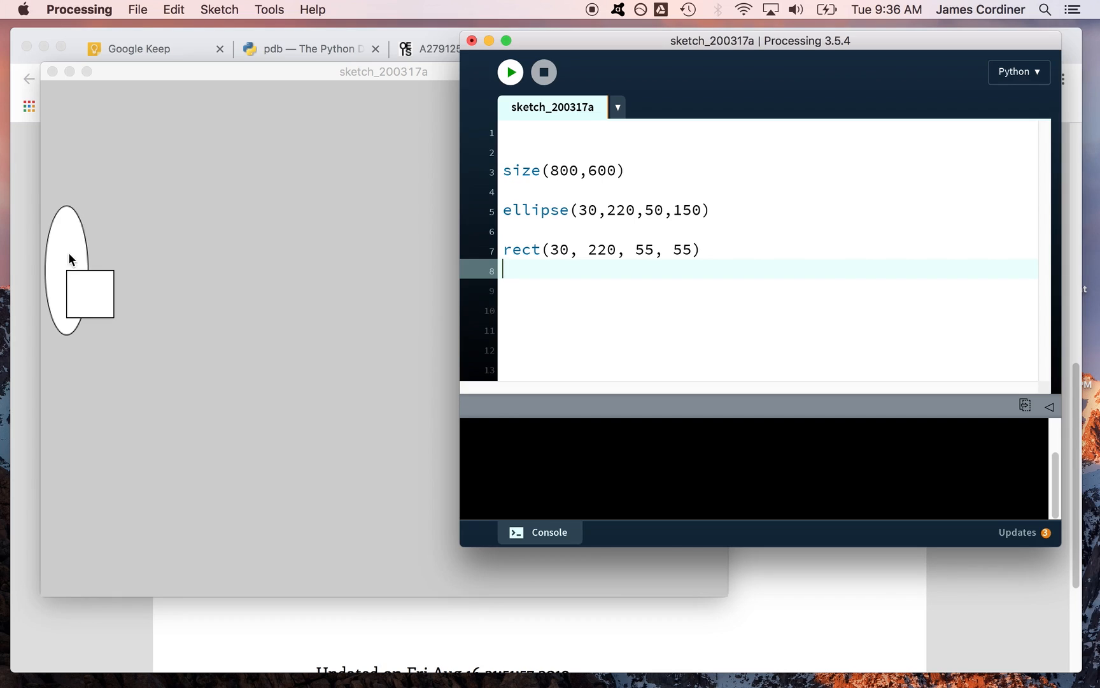
pyautogui.moveTo(69, 274)
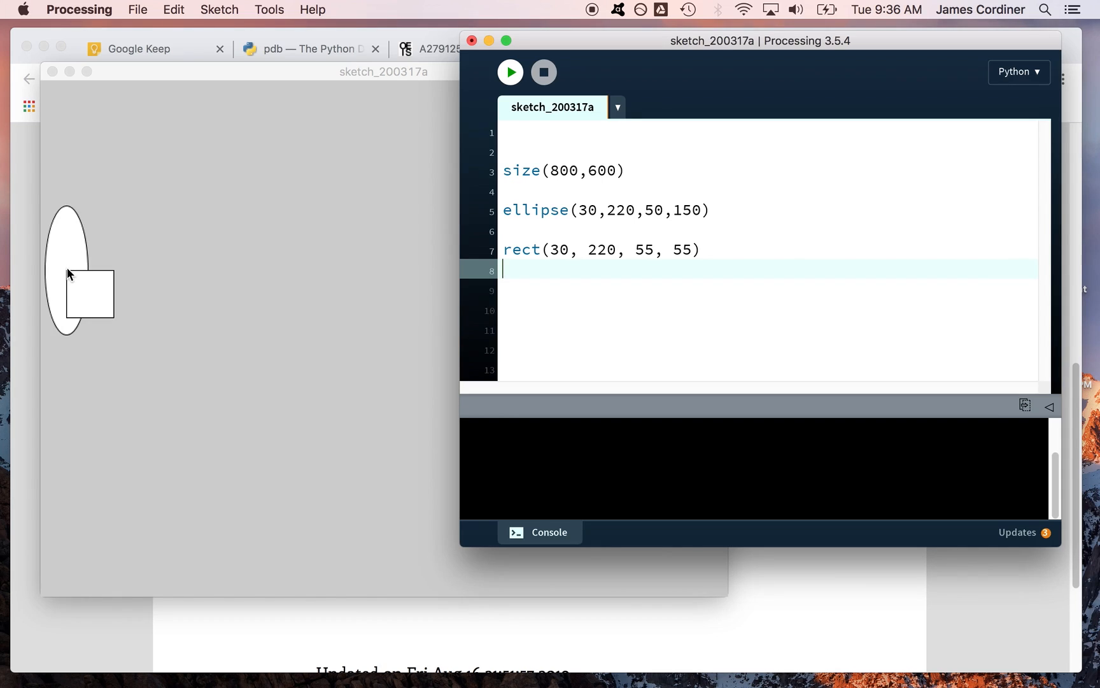
pyautogui.moveTo(69, 216)
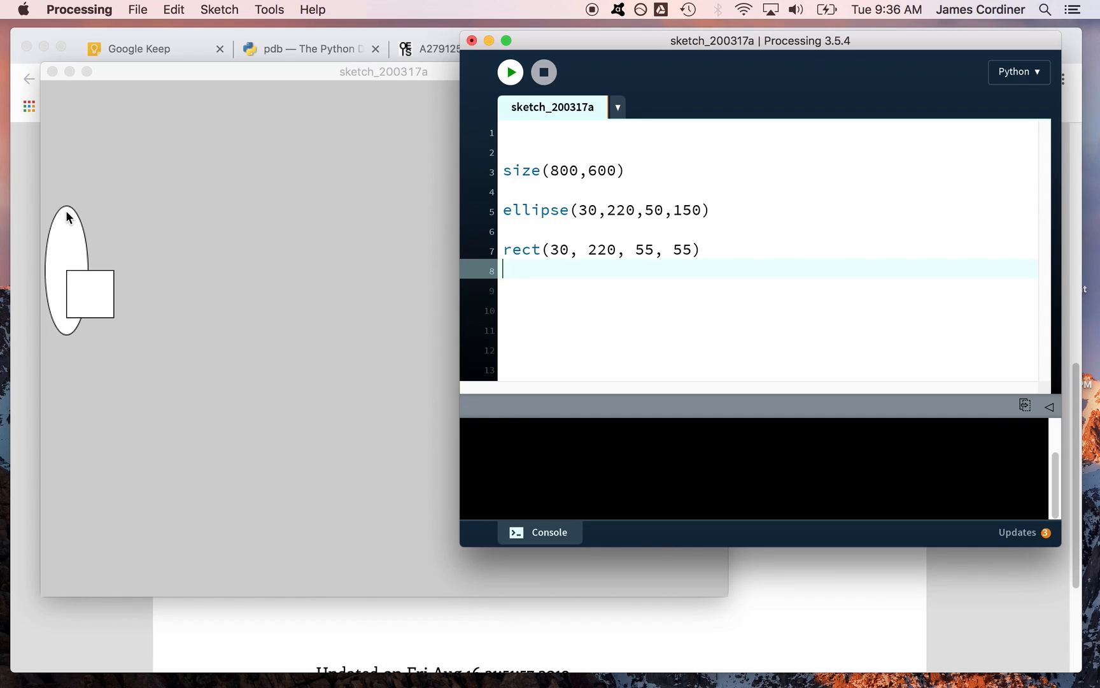
pyautogui.click(635, 189)
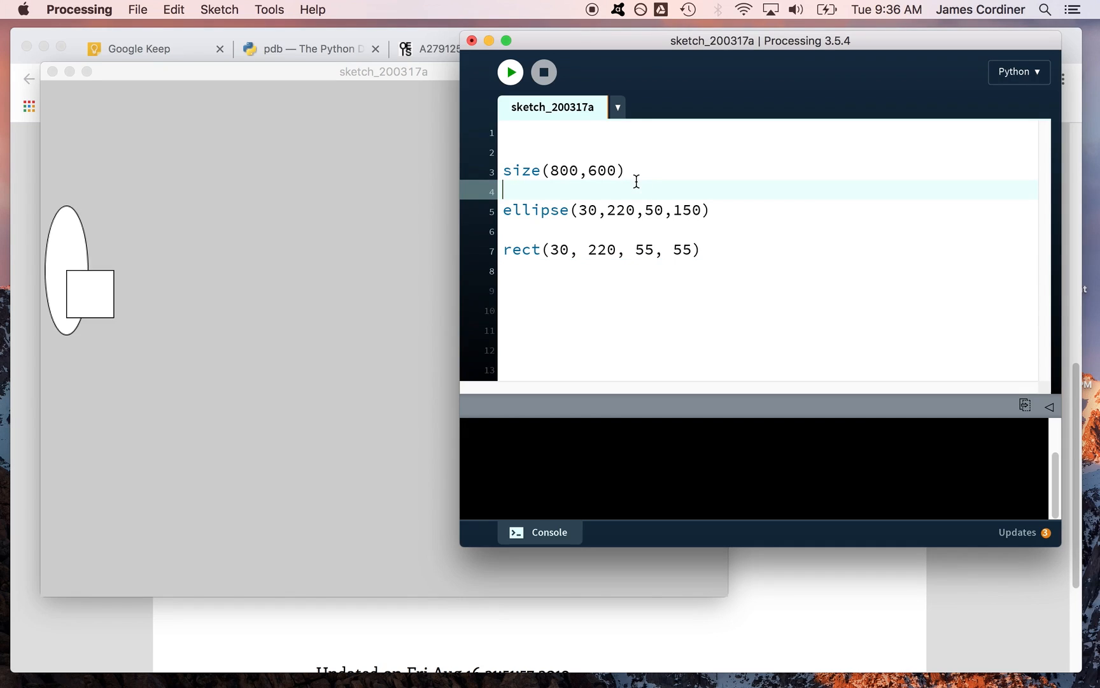
# Step: Start a fill line above the ellipse and look up fill() syntax in the Processing.py reference
pyautogui.write('fill')
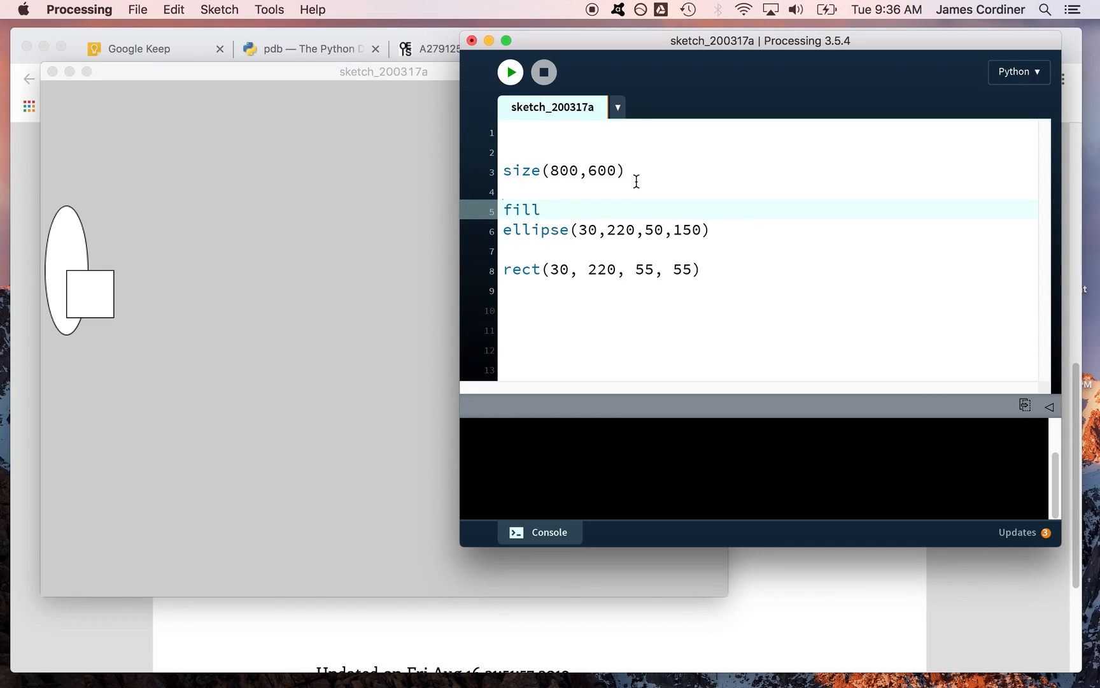
pyautogui.click(772, 48)
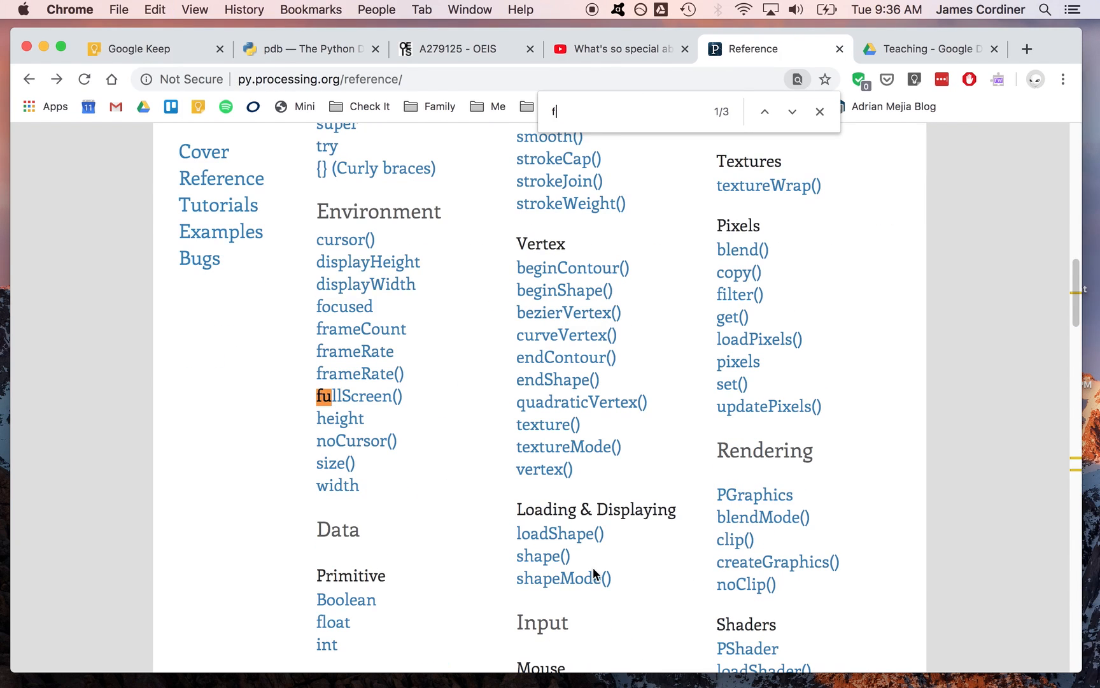
pyautogui.write('ill')
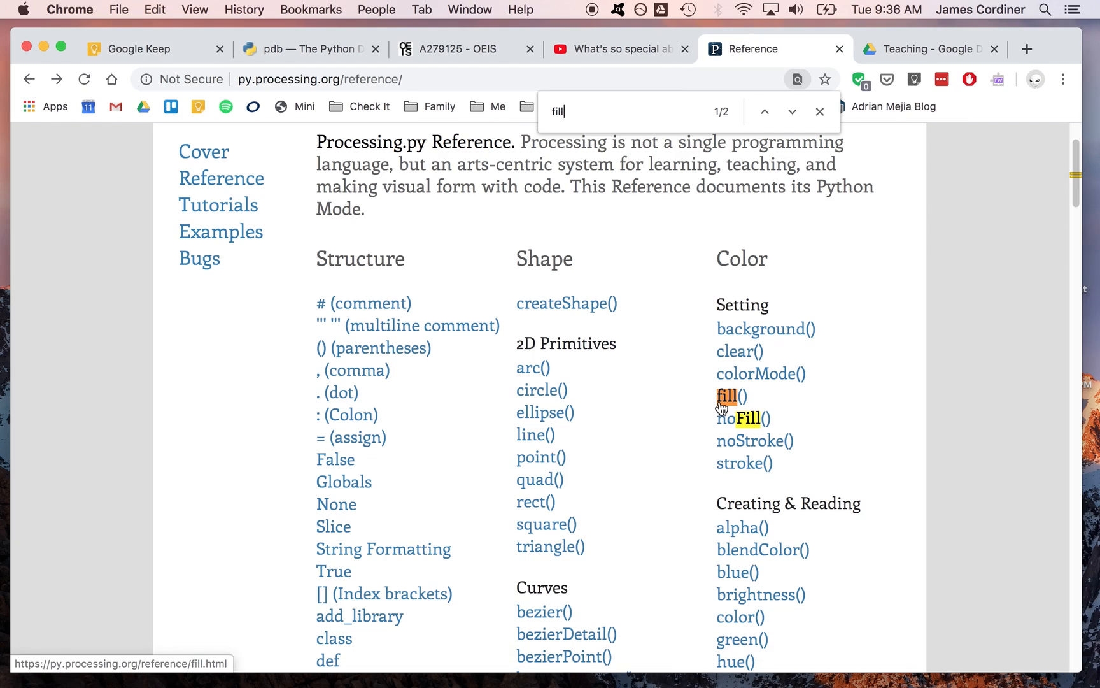
pyautogui.click(727, 394)
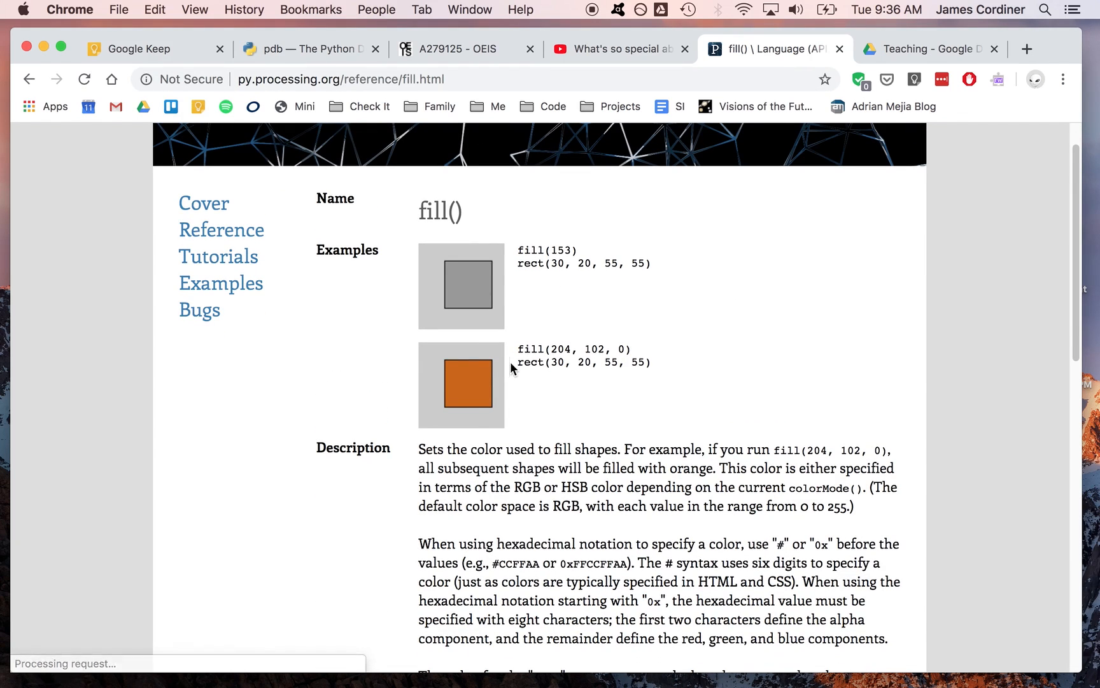
pyautogui.moveTo(681, 393)
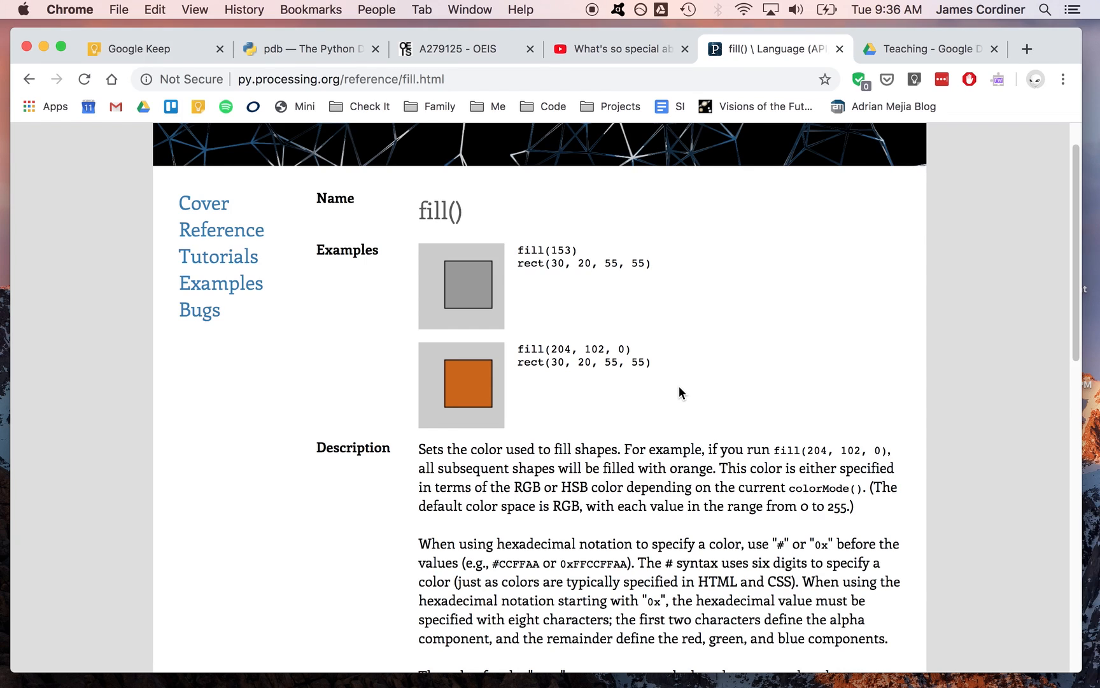
pyautogui.scroll(-3)
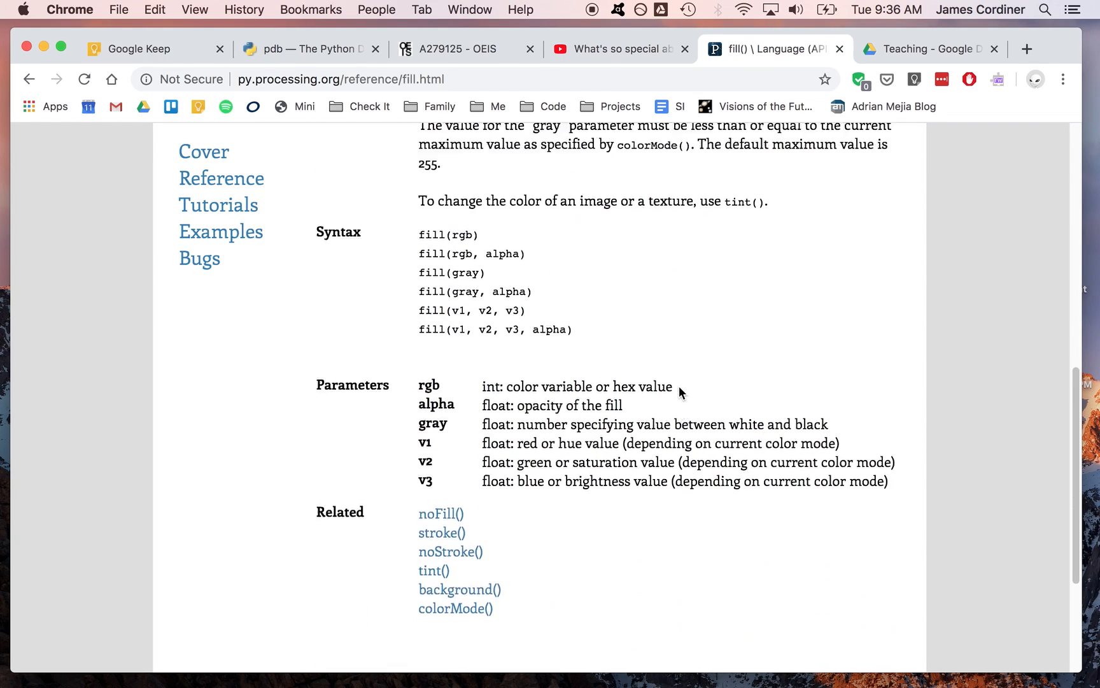
pyautogui.scroll(3)
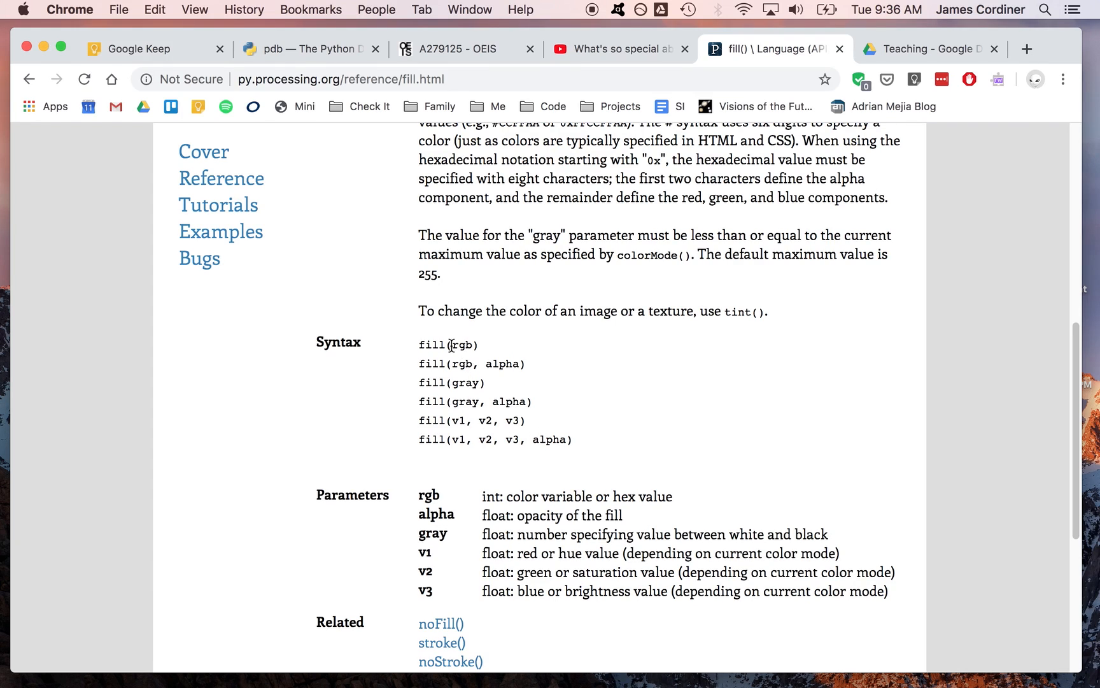
pyautogui.doubleClick(460, 345)
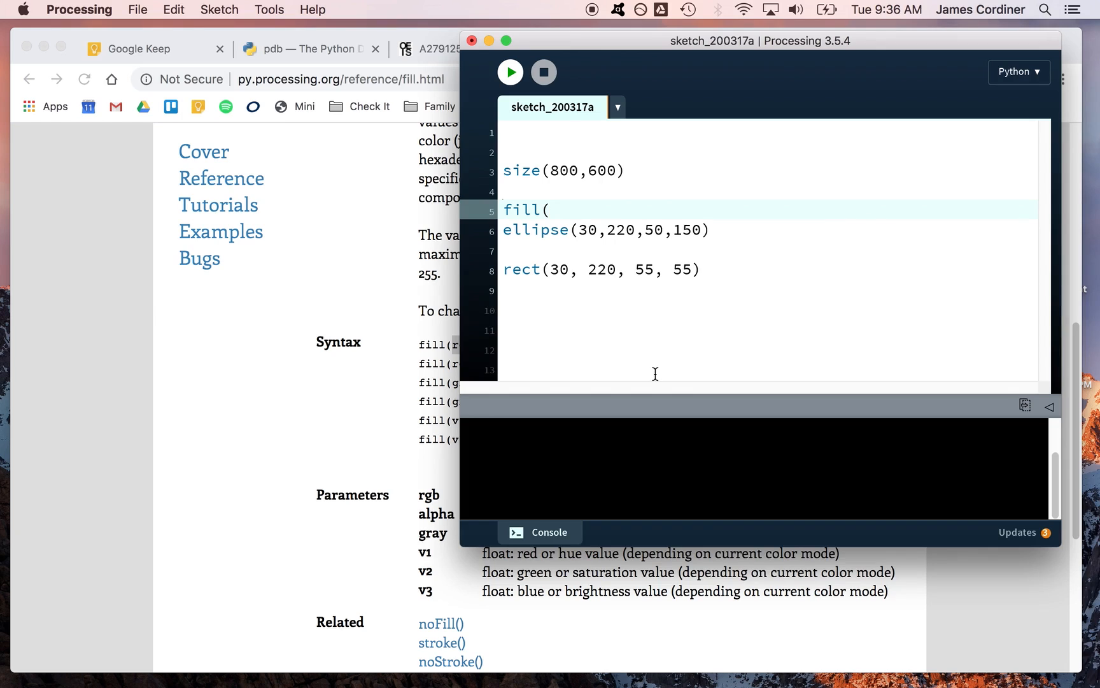
# Step: Fill the ellipse red with fill(255,0,0) and run the sketch
pyautogui.write('255,')
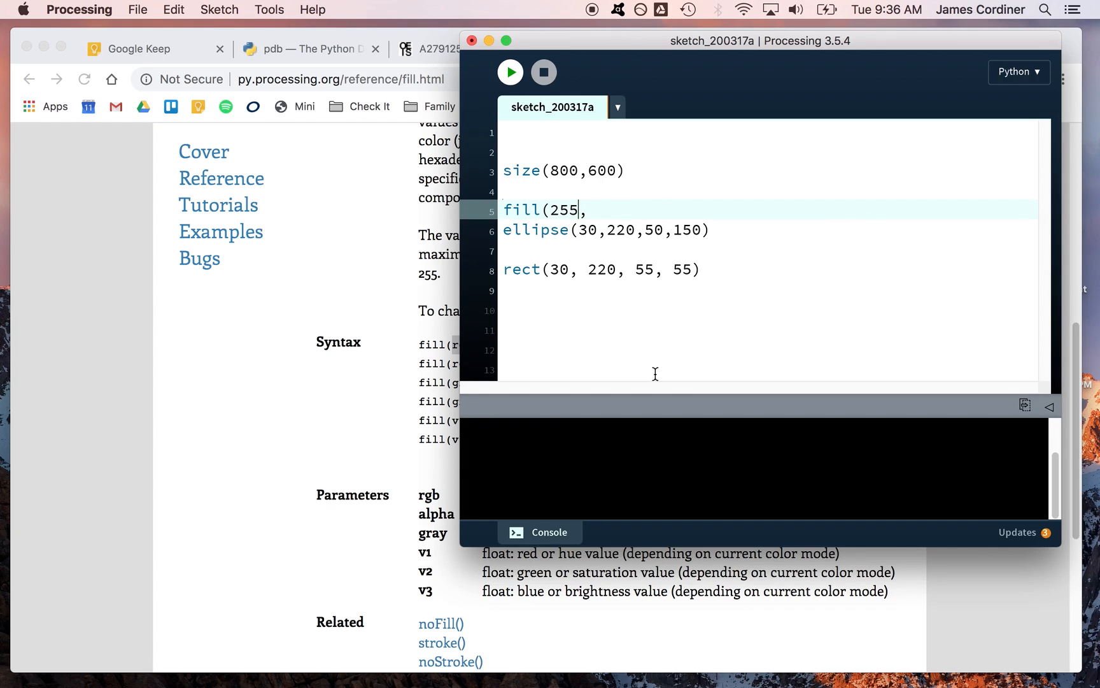
pyautogui.doubleClick(562, 208)
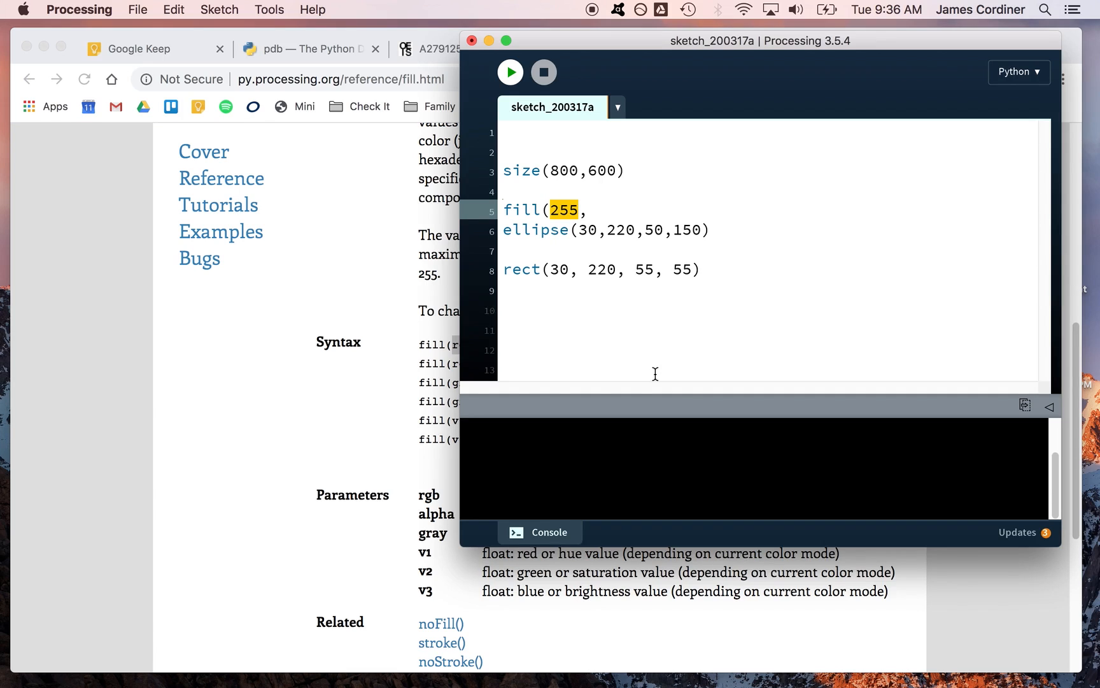
pyautogui.write('0')
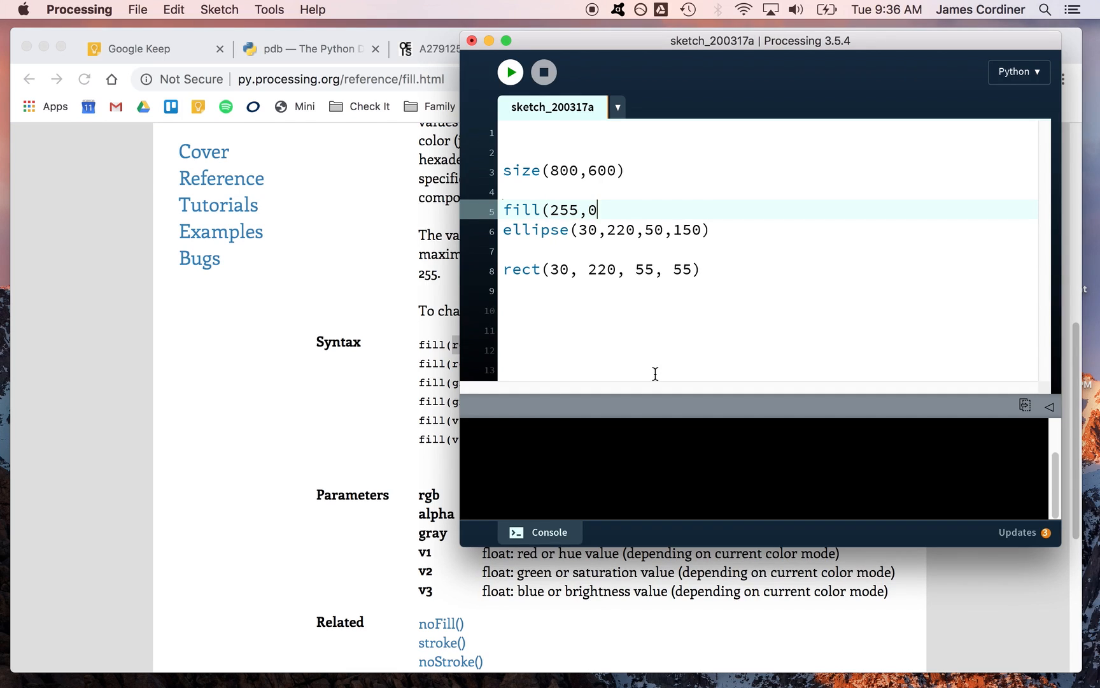
pyautogui.write(',0)')
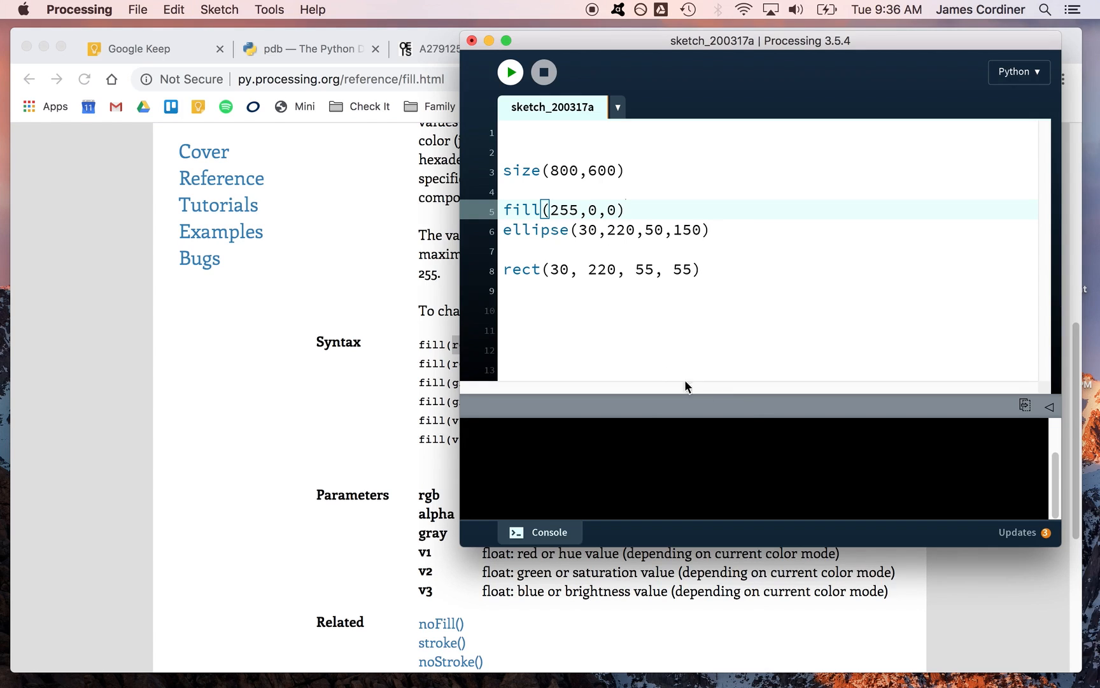
pyautogui.click(510, 71)
pyautogui.write('fill(0,255,0,0)')
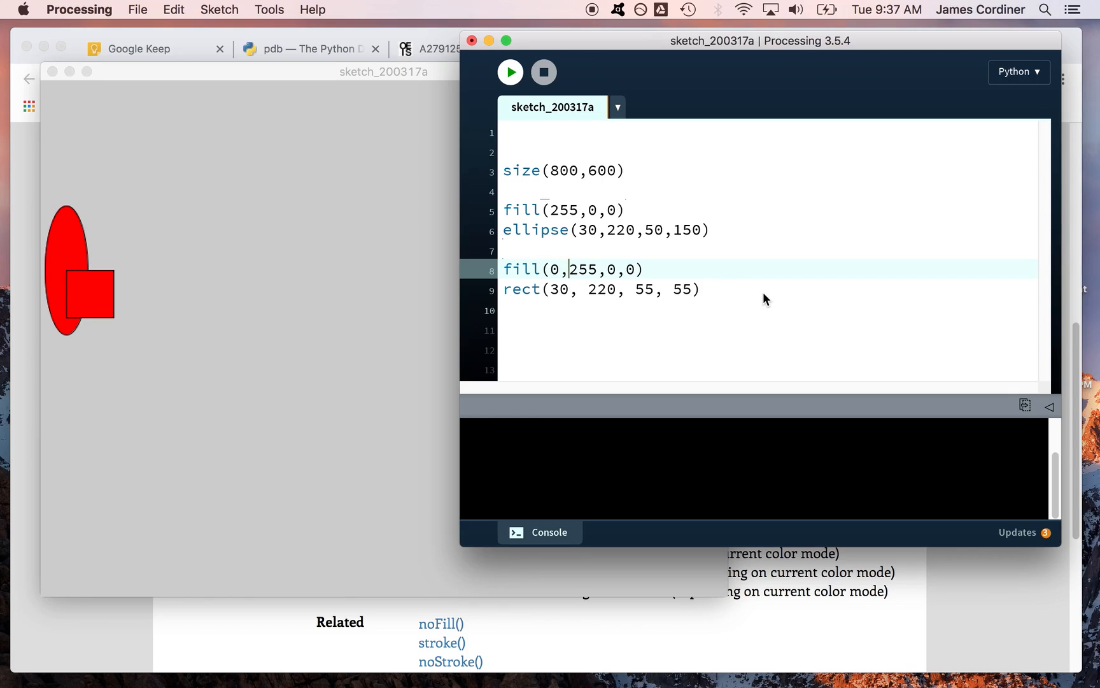
# Step: Fix the square's fill to green fill(0,255,0) and rerun the sketch
pyautogui.press('backspace')
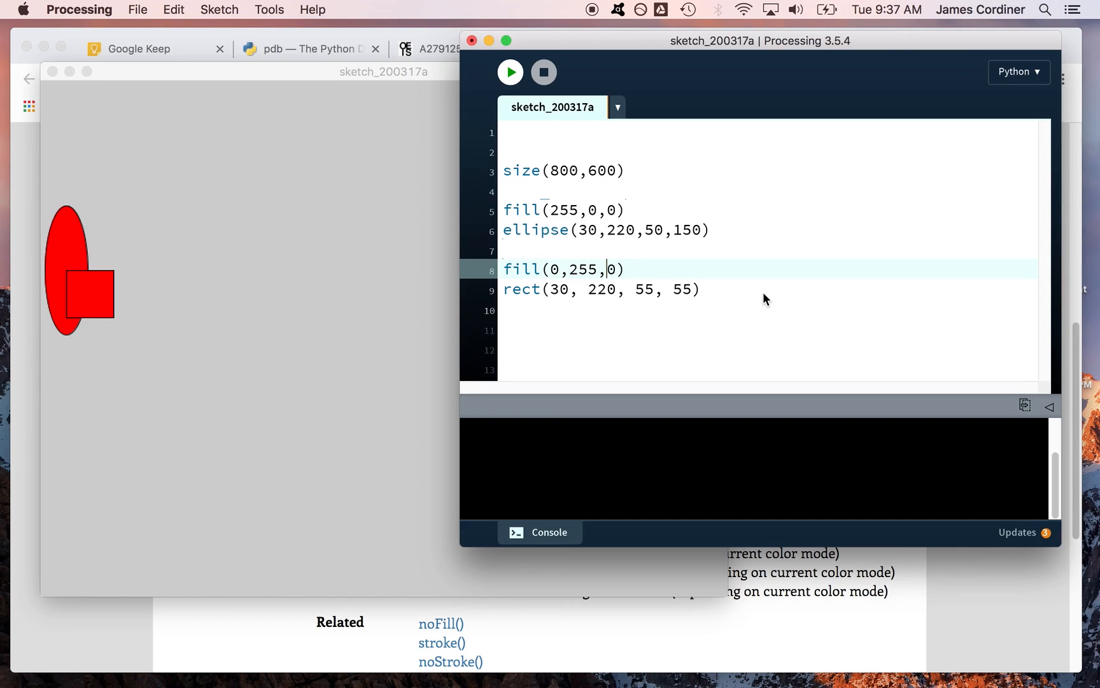
pyautogui.click(510, 71)
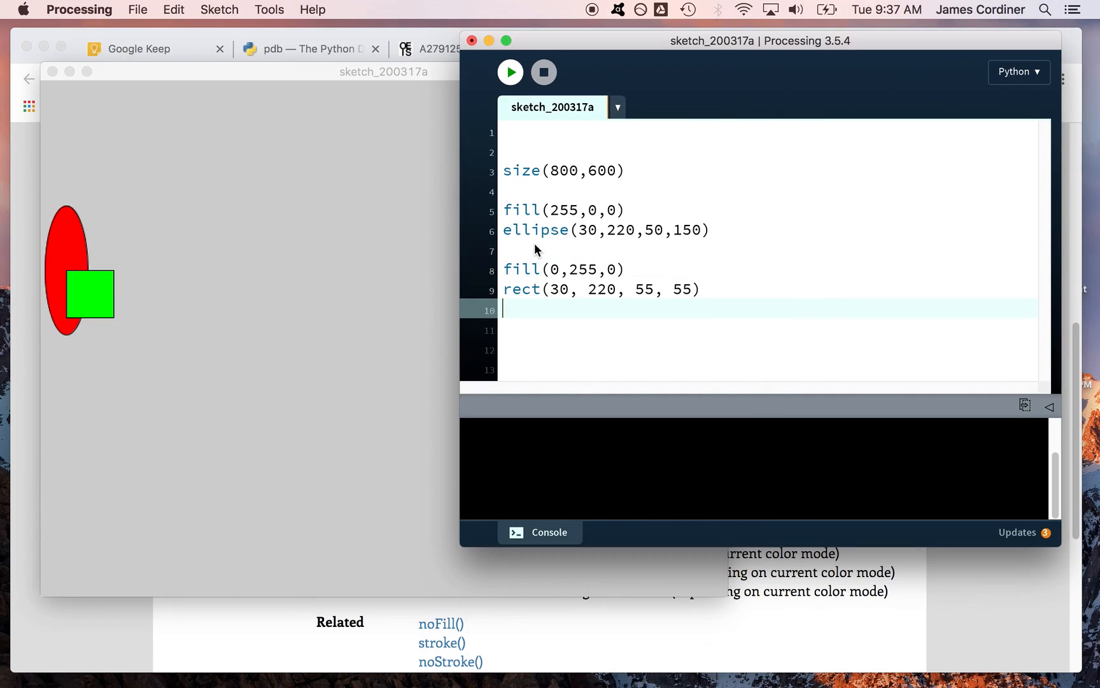
pyautogui.moveTo(550, 242)
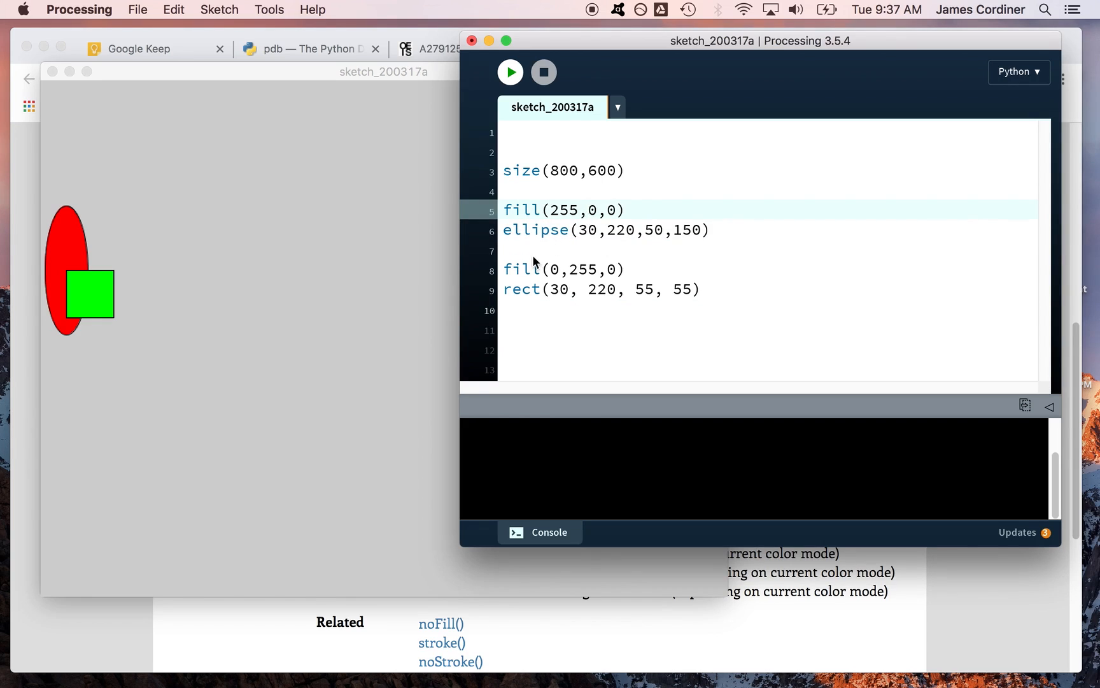
pyautogui.doubleClick(563, 268)
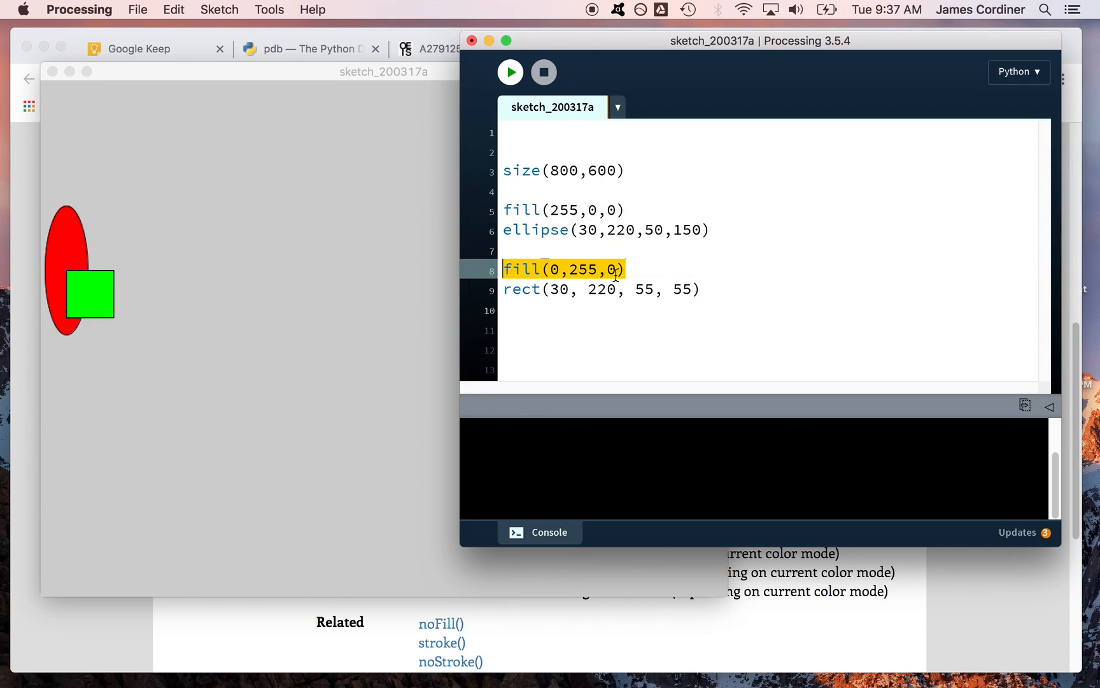
pyautogui.moveTo(83, 308)
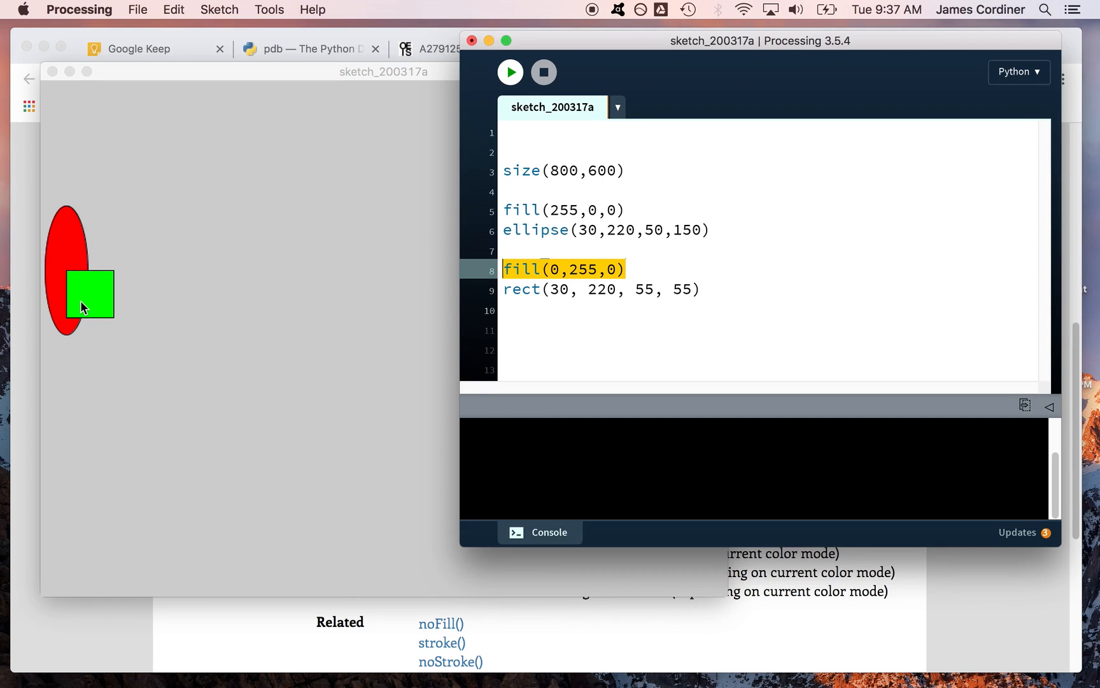
pyautogui.click(600, 330)
pyautogui.write('rect(230, 220, 55, 55)')
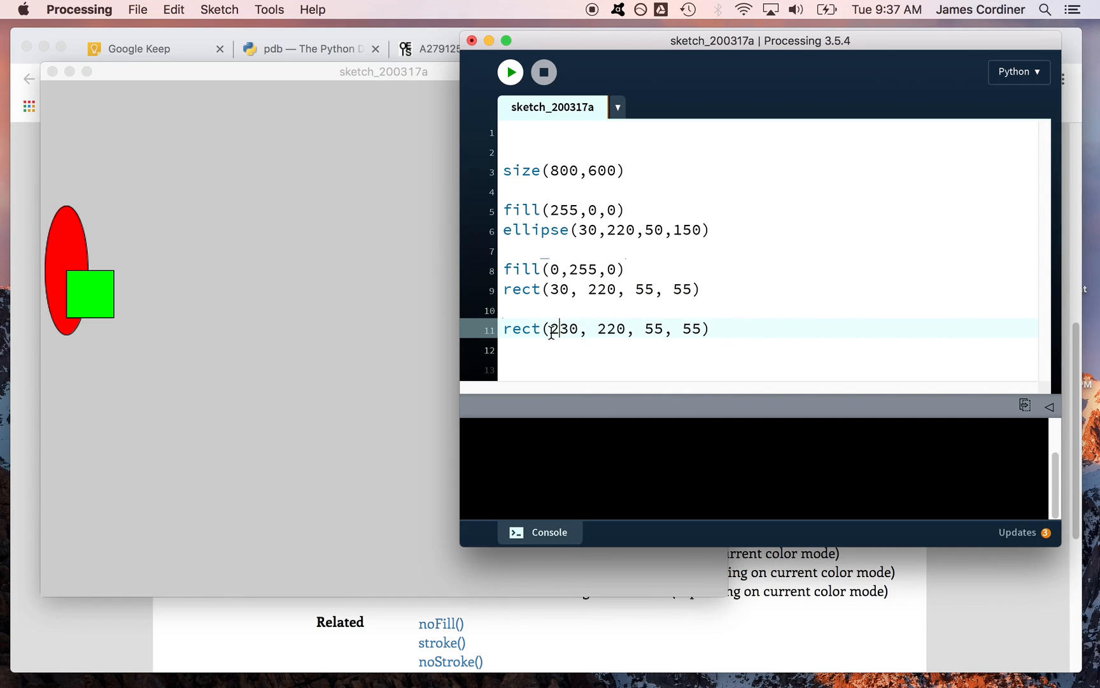
# Step: Run the sketch to see both green squares beside the red ellipse
pyautogui.click(510, 71)
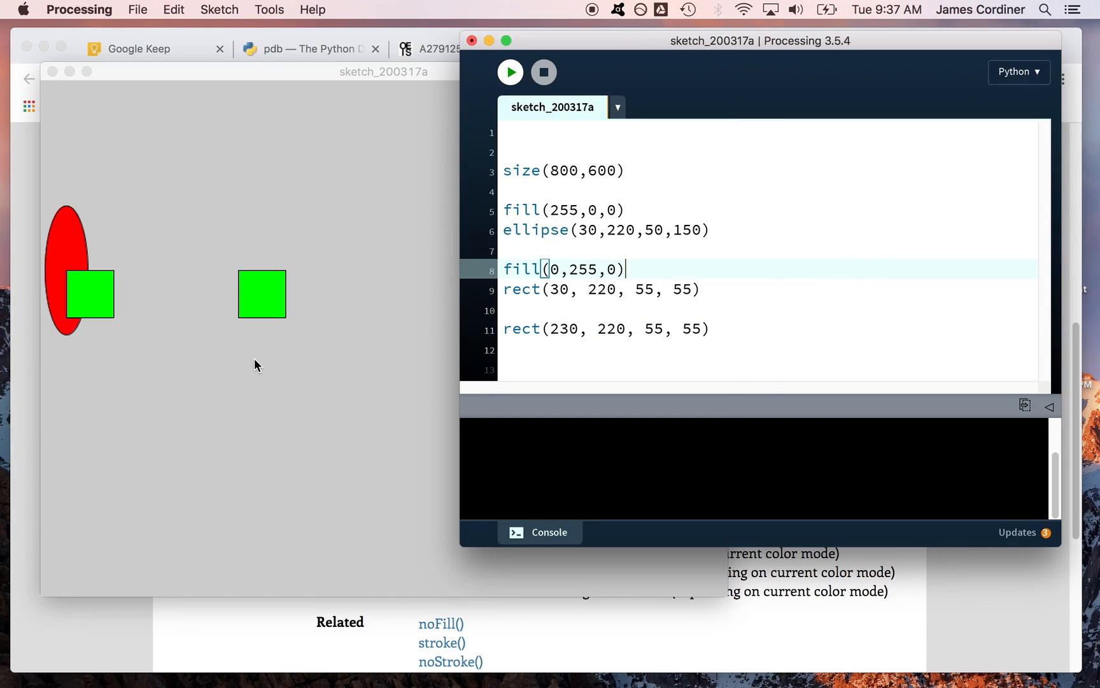
pyautogui.moveTo(241, 319)
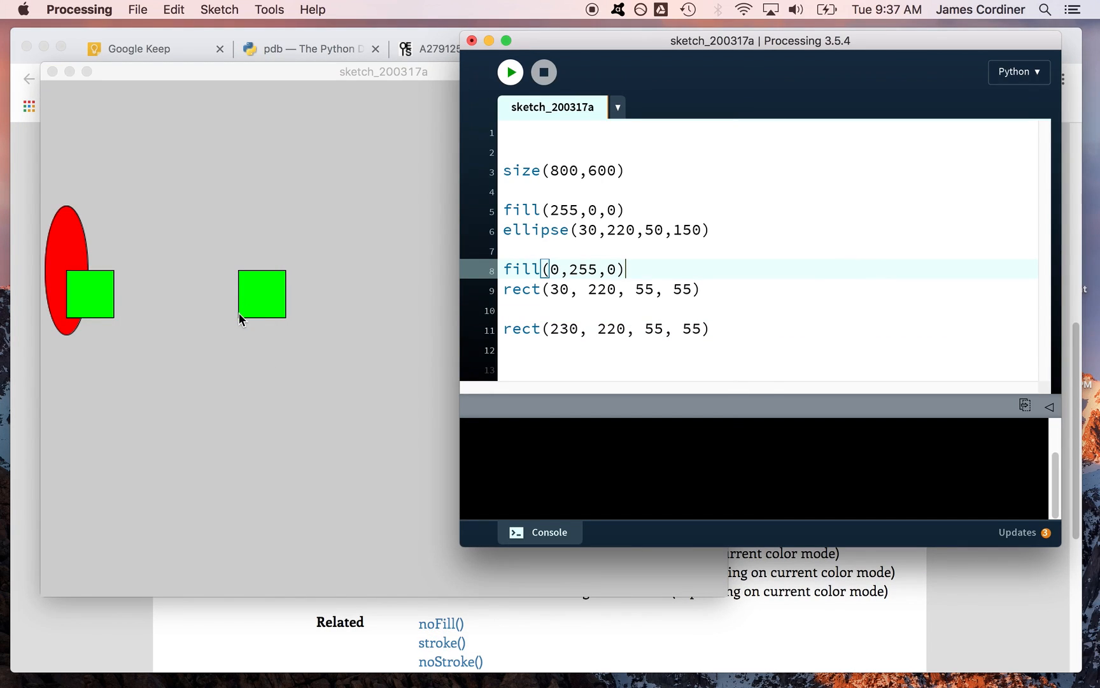
pyautogui.click(544, 309)
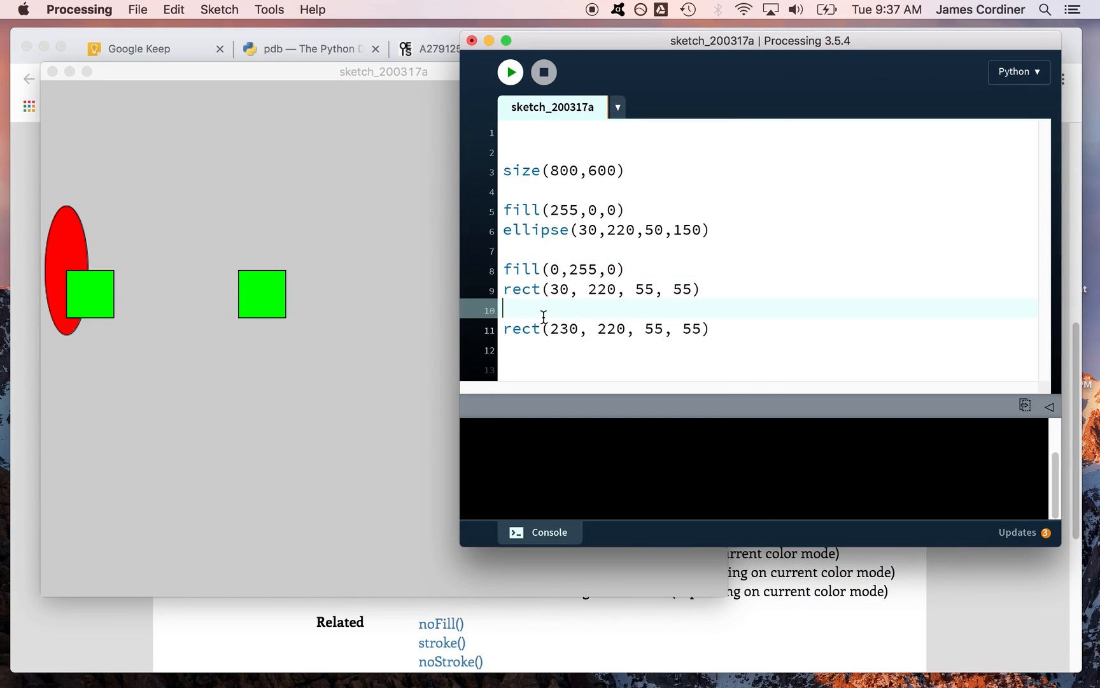
pyautogui.moveTo(898, 614)
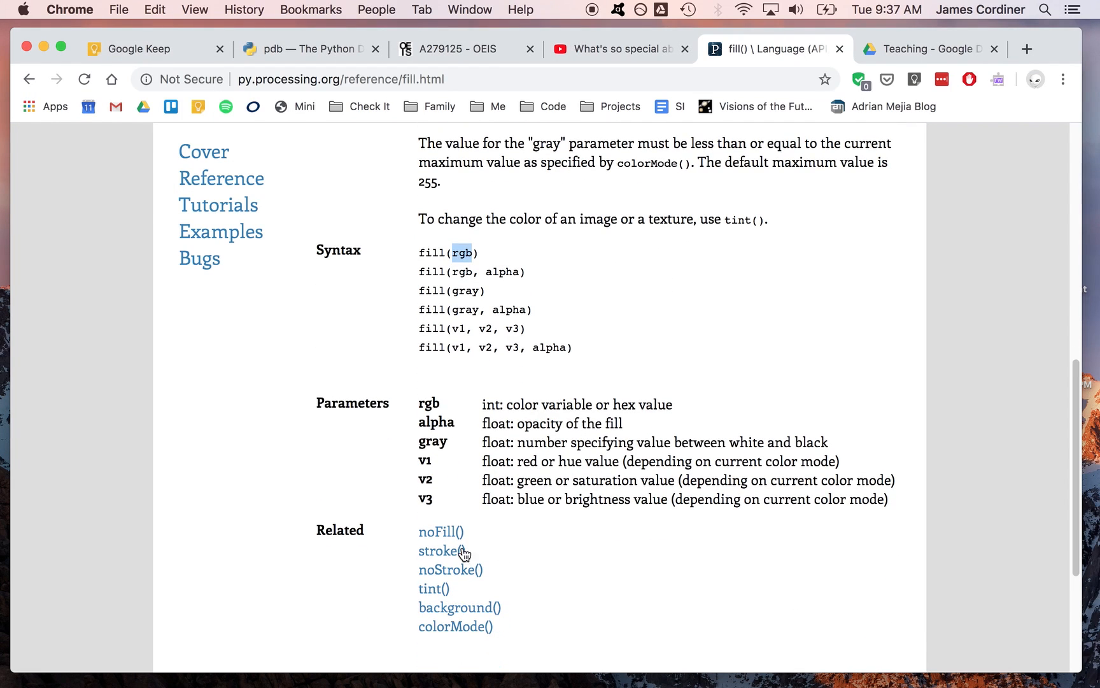
# Step: View the stroke() reference page from fill()'s Related links, then return to the sketch
pyautogui.click(437, 550)
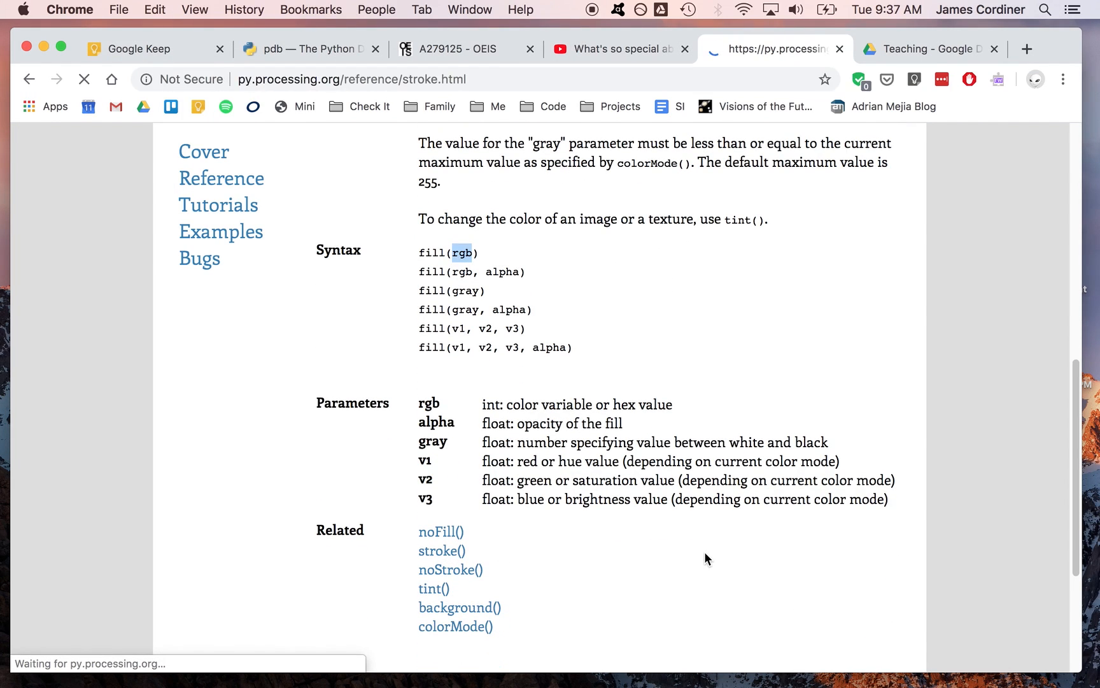
pyautogui.click(442, 550)
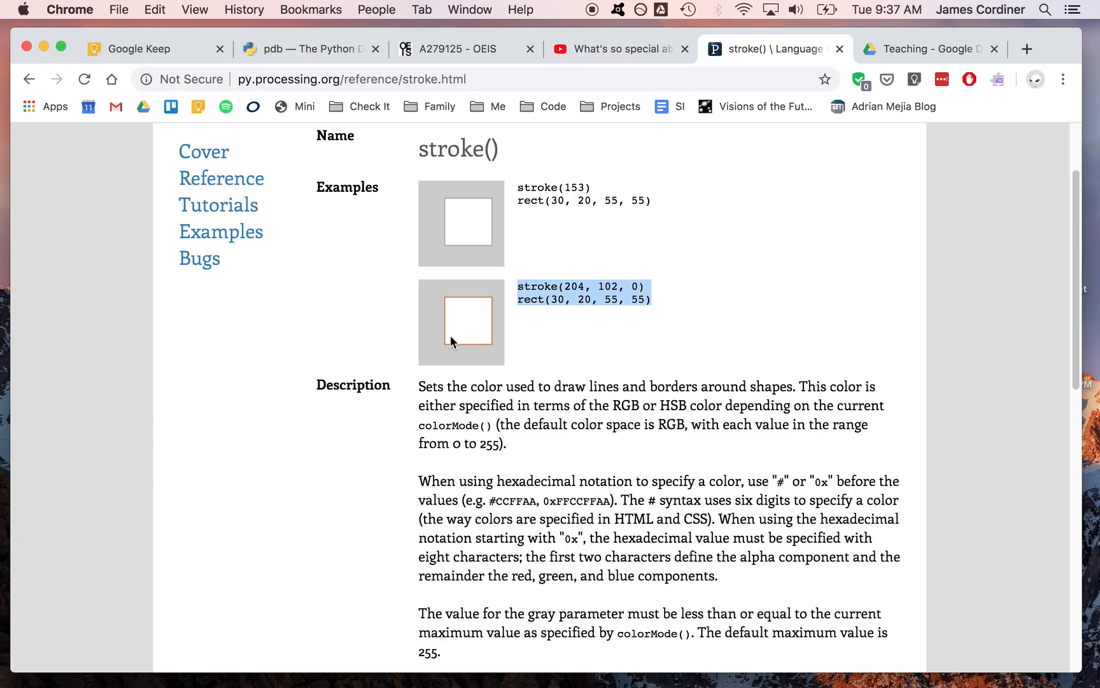
pyautogui.moveTo(558, 328)
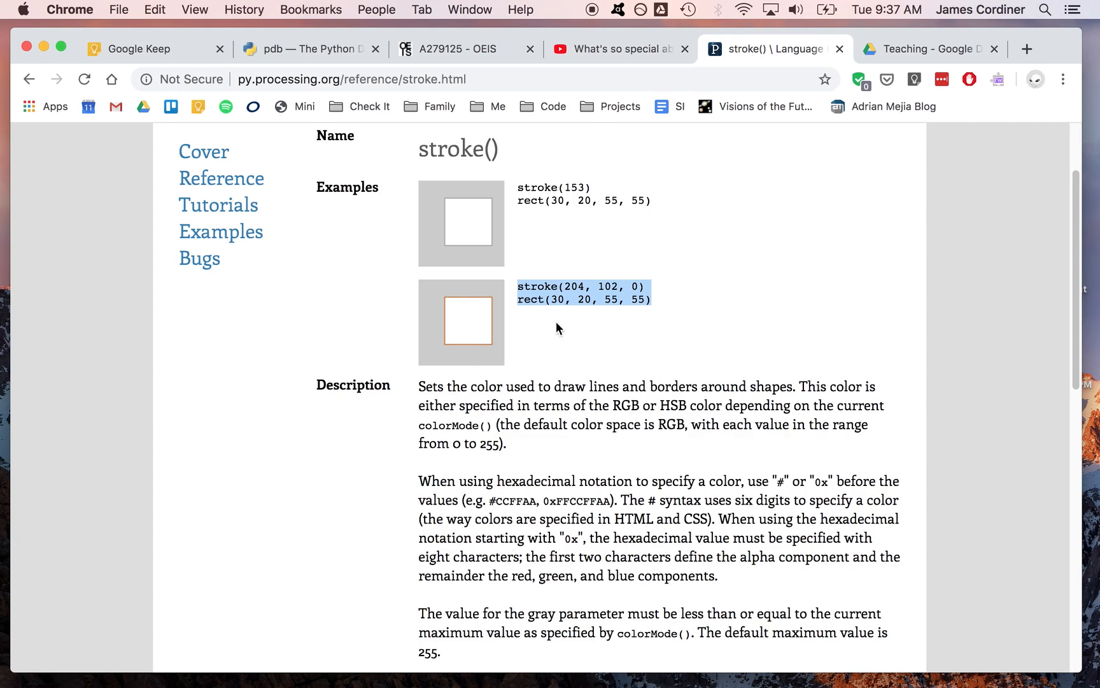
pyautogui.moveTo(569, 284)
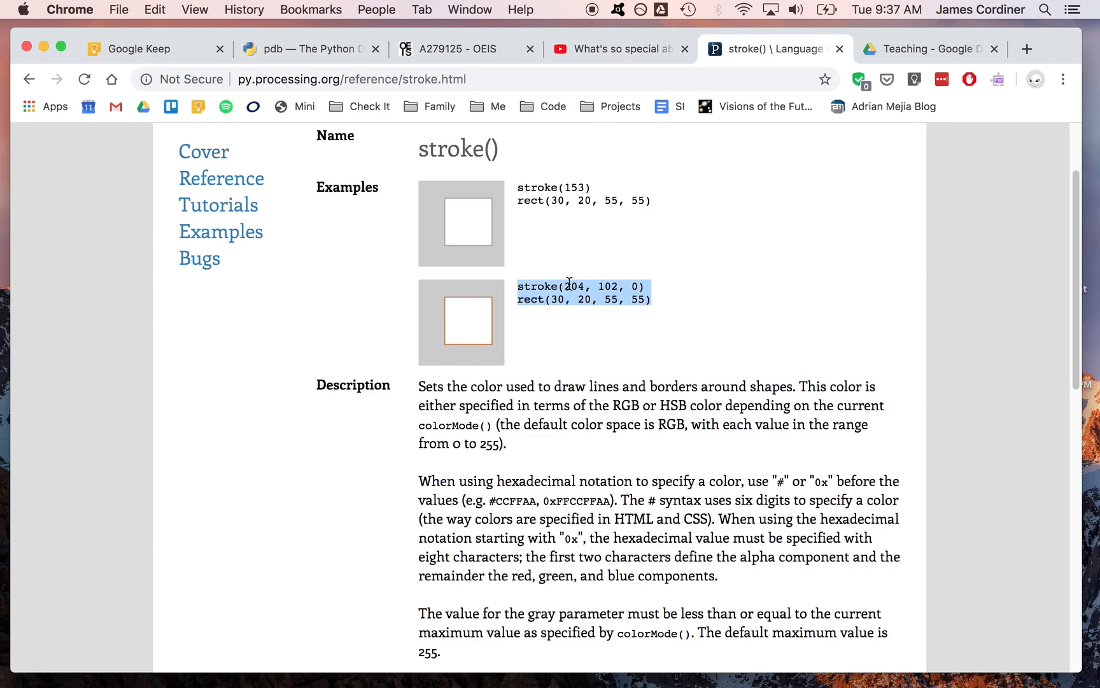
pyautogui.moveTo(646, 319)
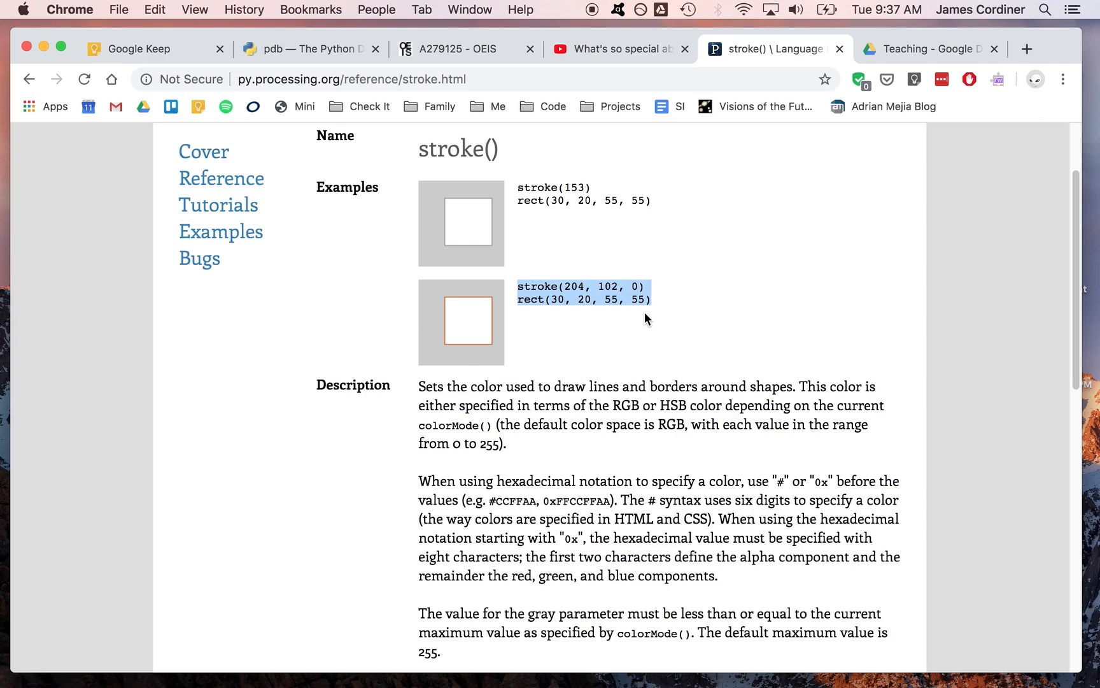
pyautogui.click(268, 9)
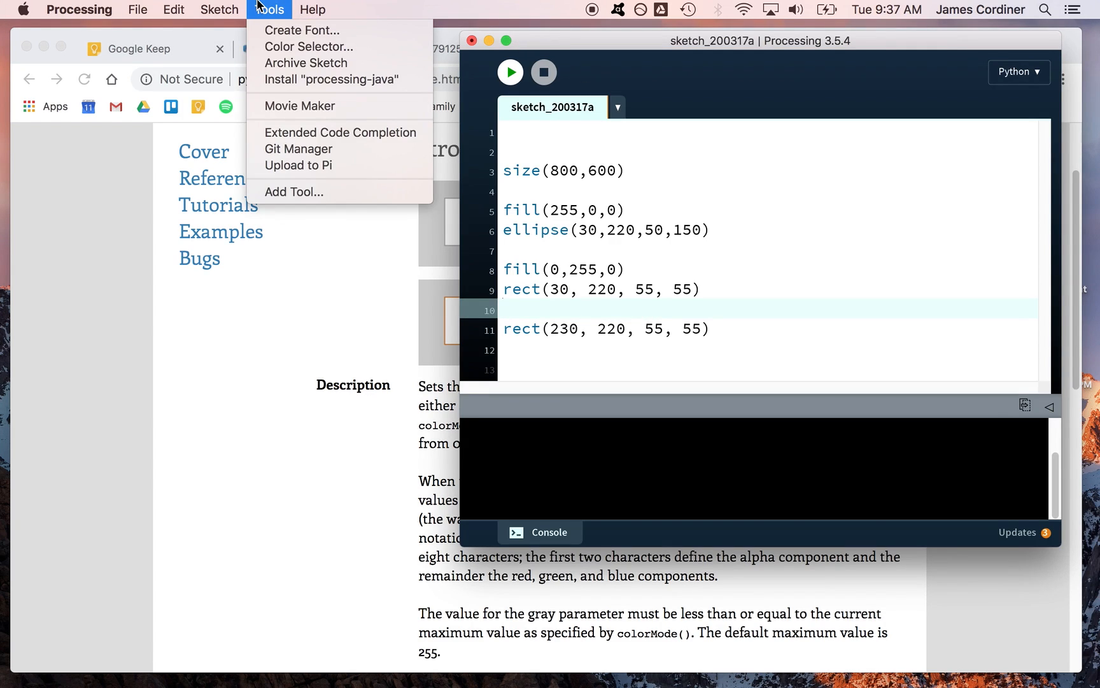
# Step: Use Tools > Color Selector to pick a pale yellow shade and read its RGB values
pyautogui.click(220, 8)
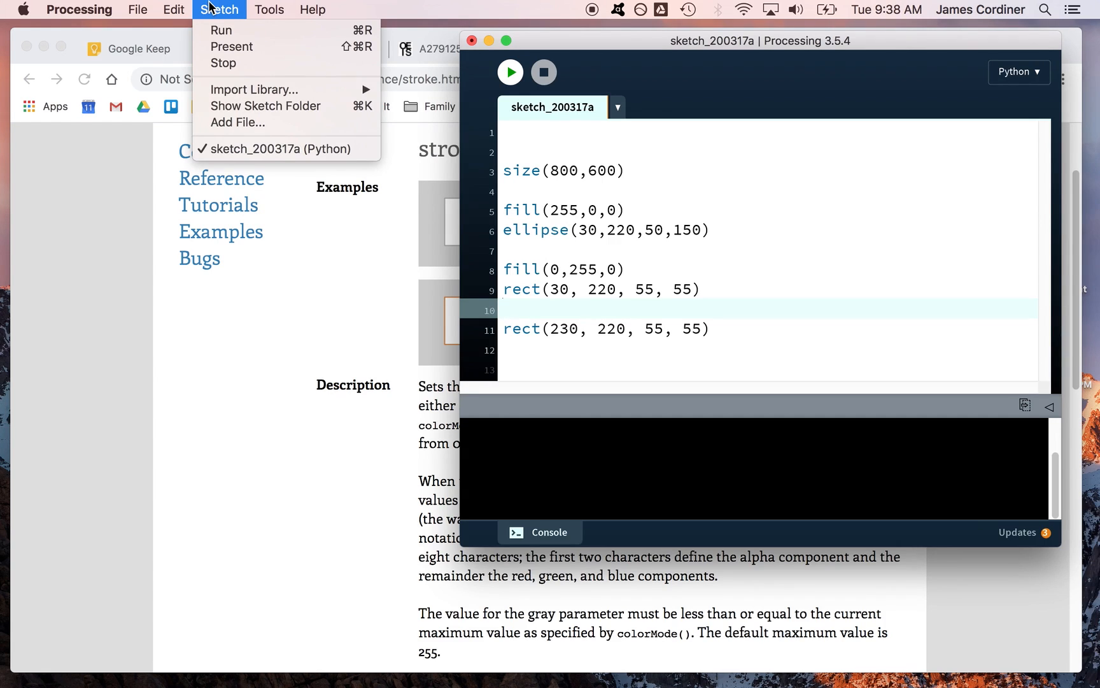
pyautogui.click(269, 9)
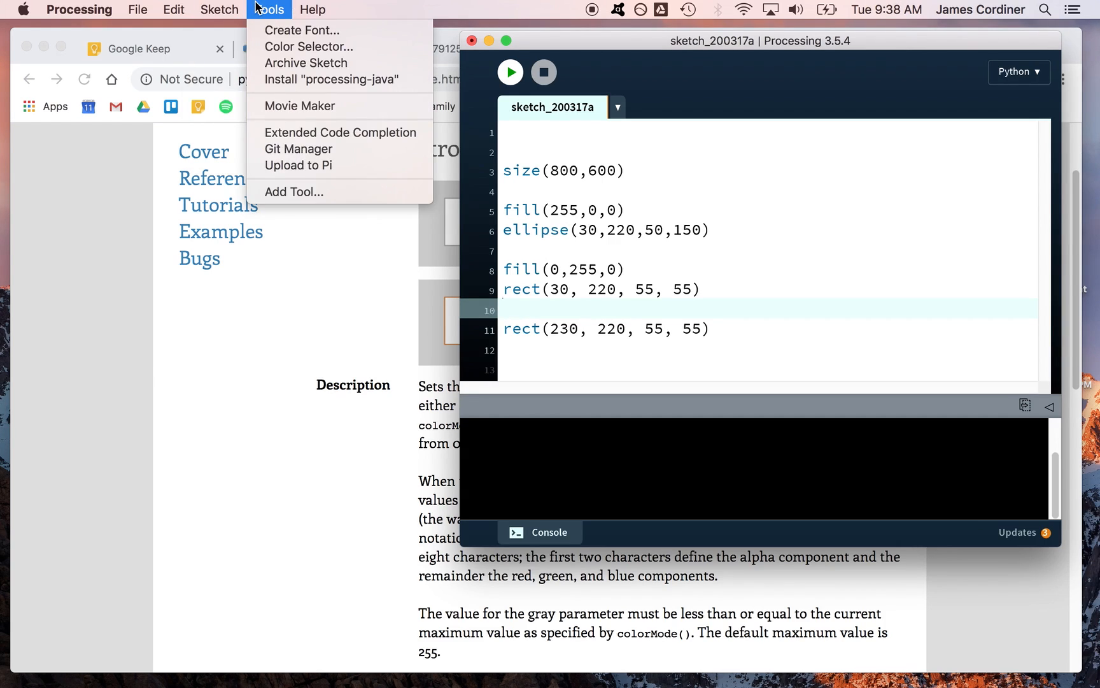
pyautogui.click(308, 47)
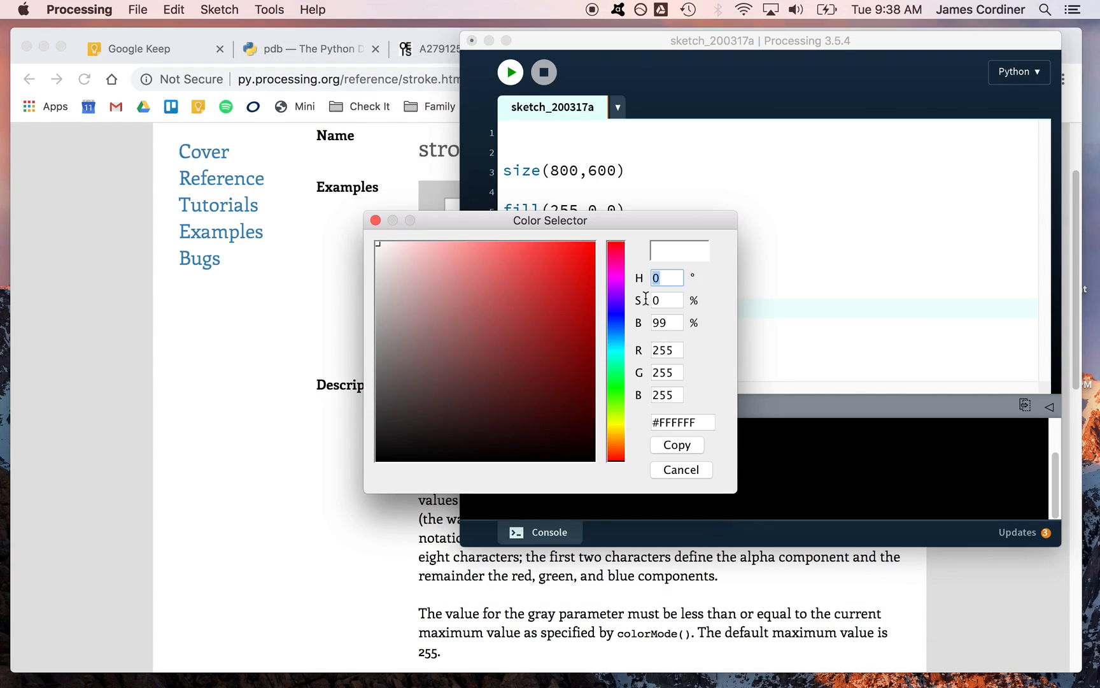
pyautogui.click(689, 422)
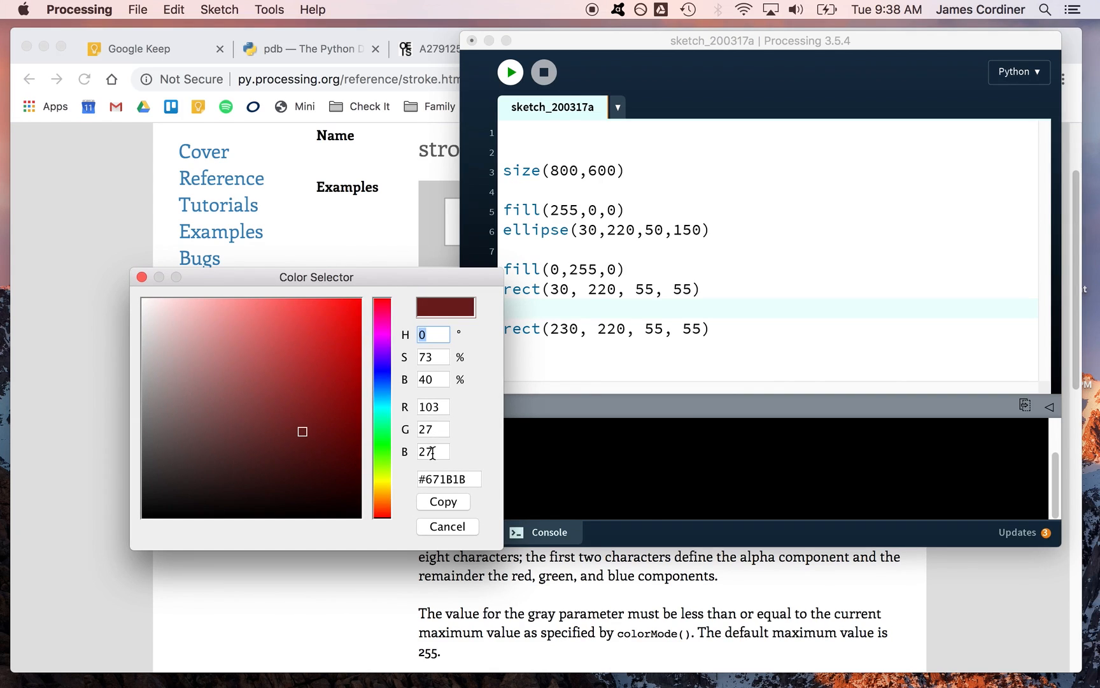
pyautogui.click(345, 358)
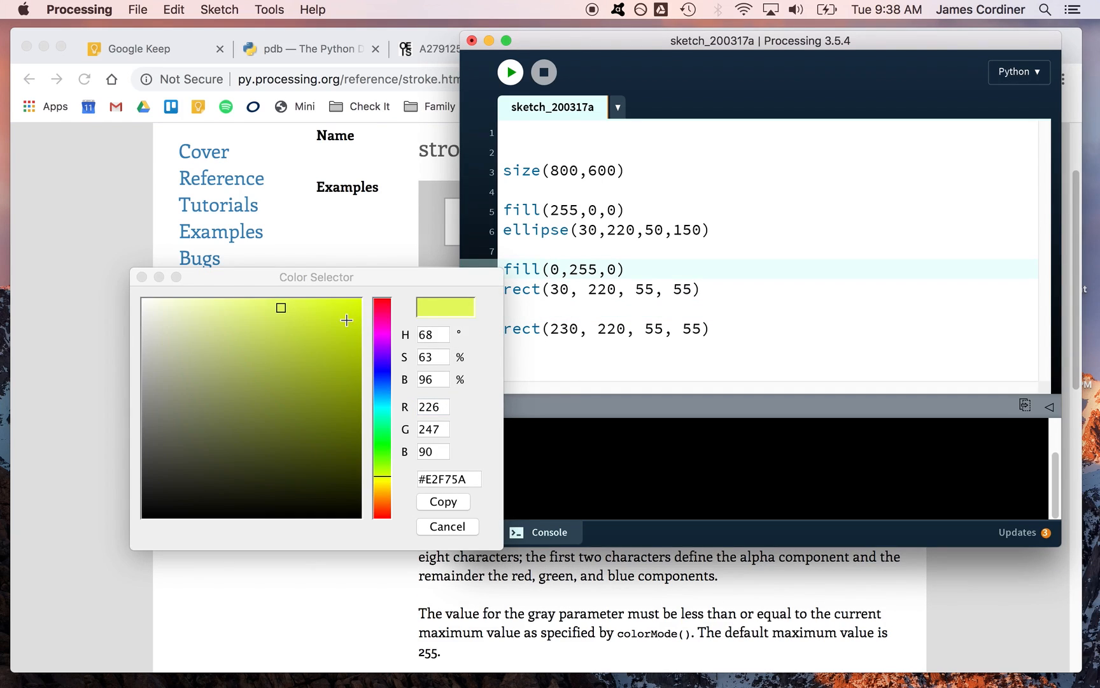
pyautogui.click(446, 526)
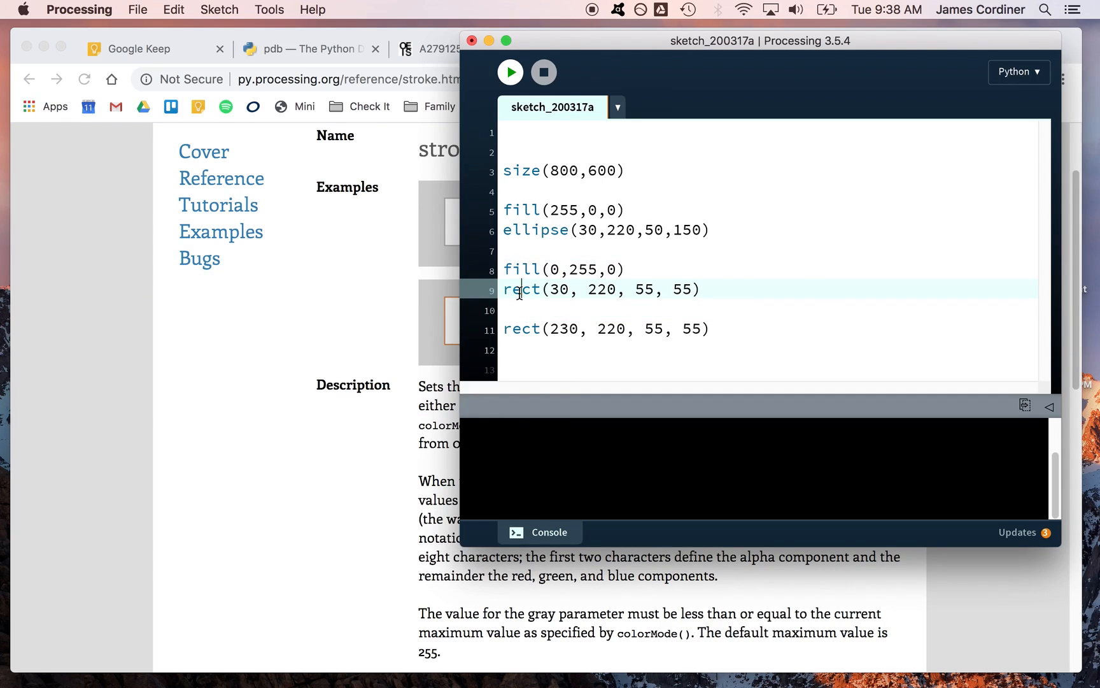
# Step: Set the squares' fill to fill(226,247,90) and run to see pale yellow squares
pyautogui.write('22')
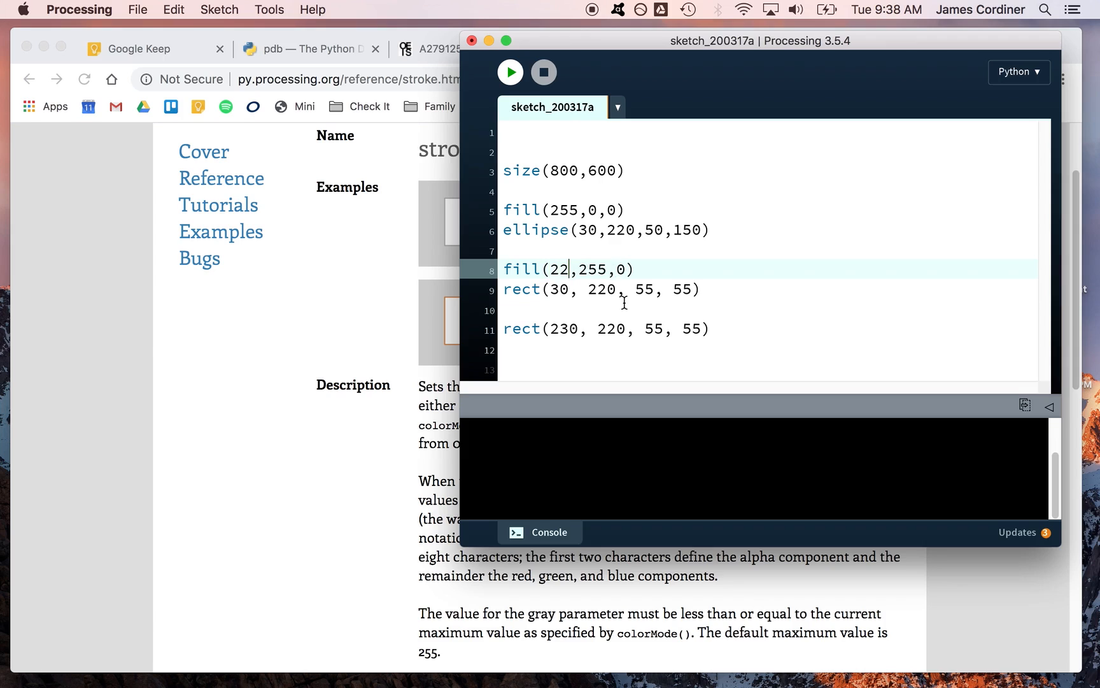
pyautogui.write('6')
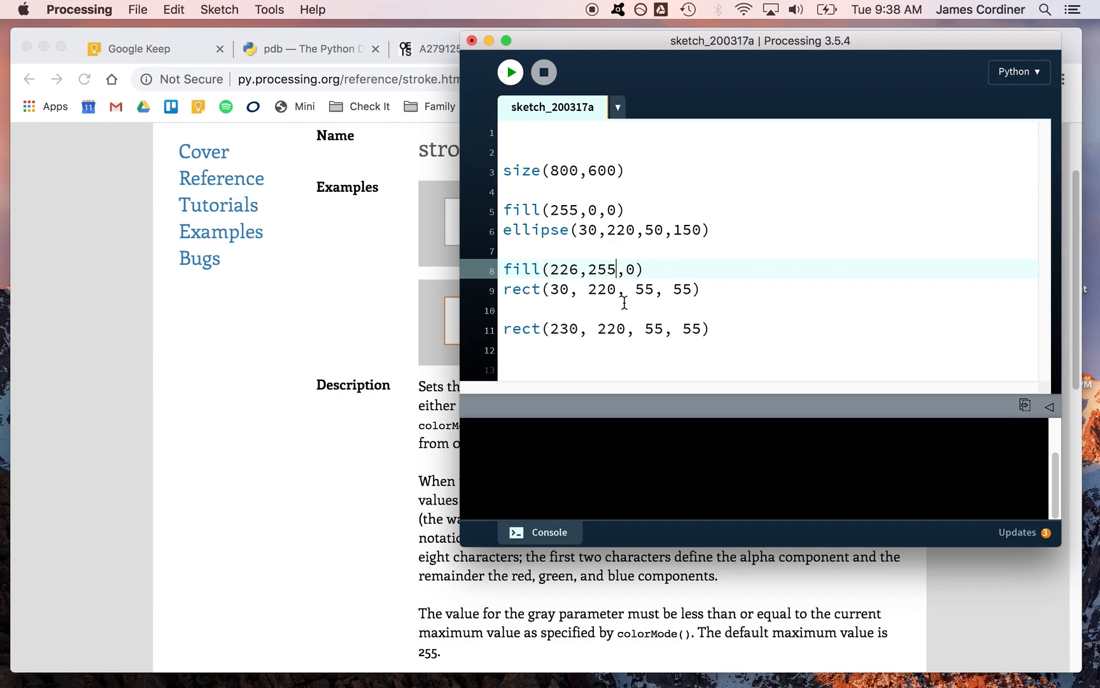
pyautogui.press('Backspace')
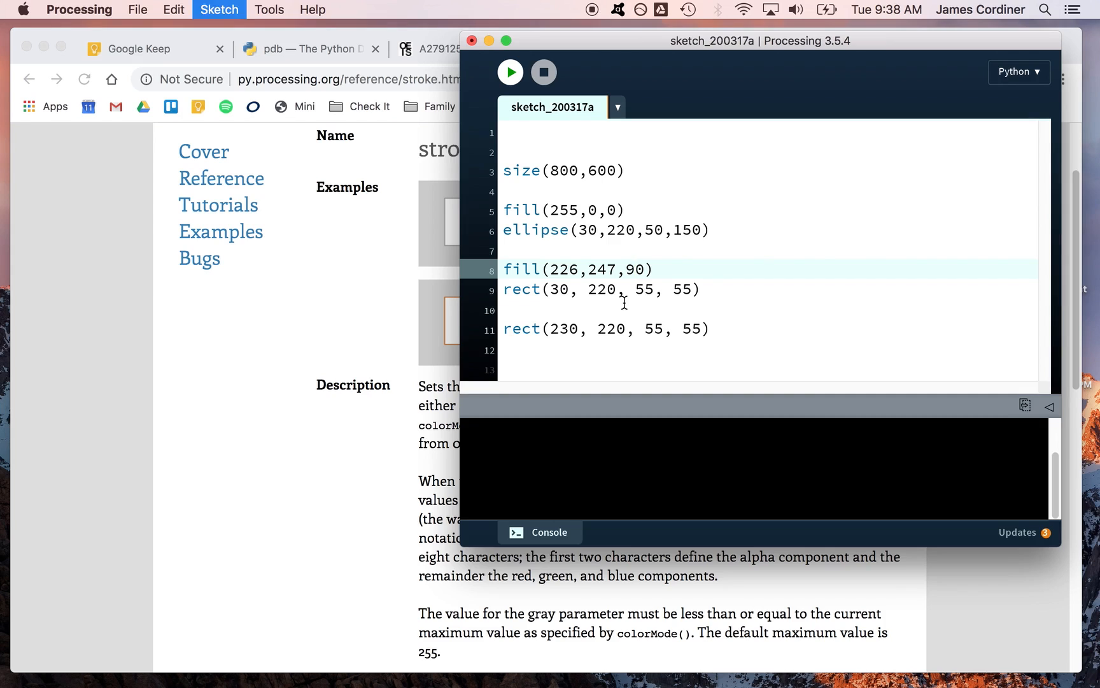
pyautogui.click(510, 71)
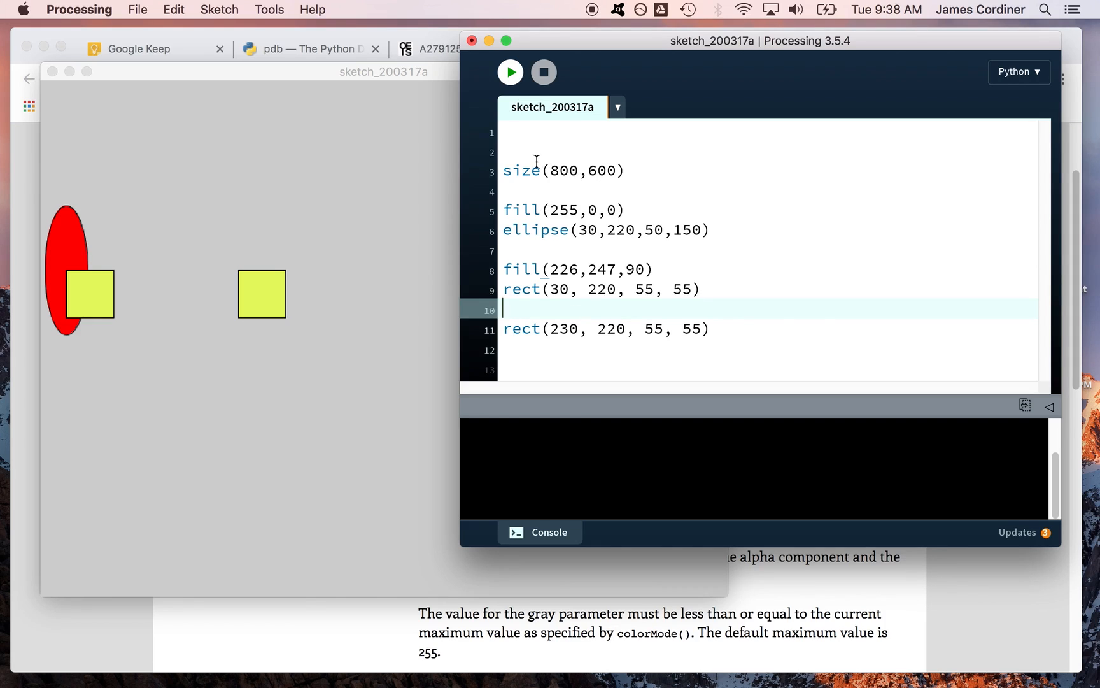
pyautogui.click(516, 146)
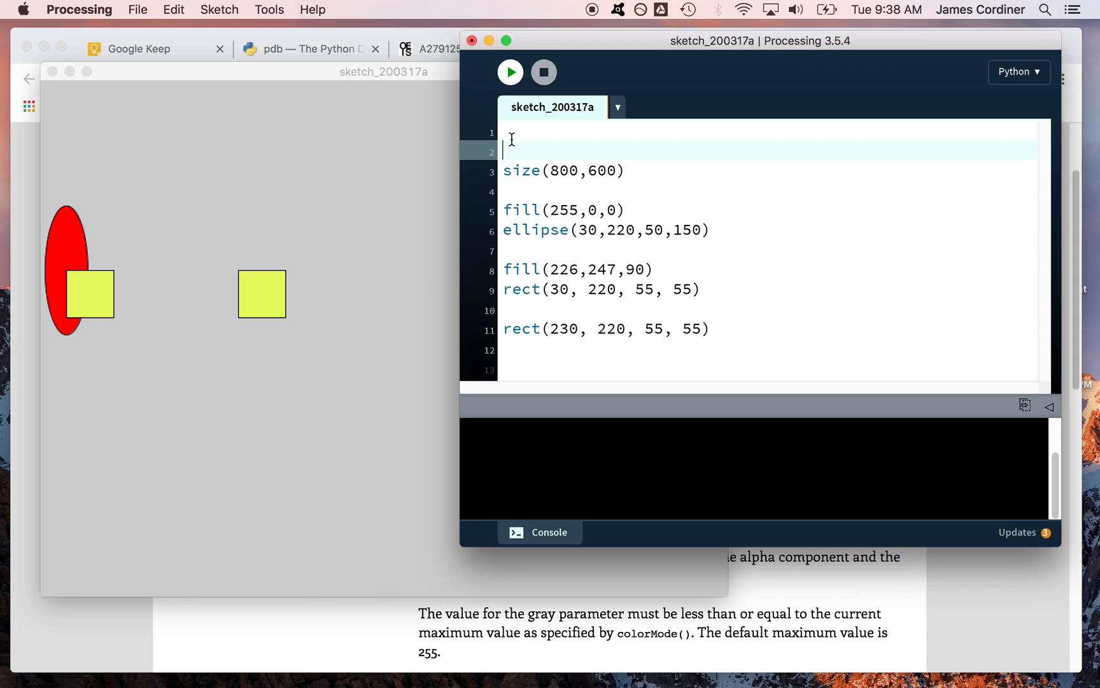
pyautogui.moveTo(278, 277)
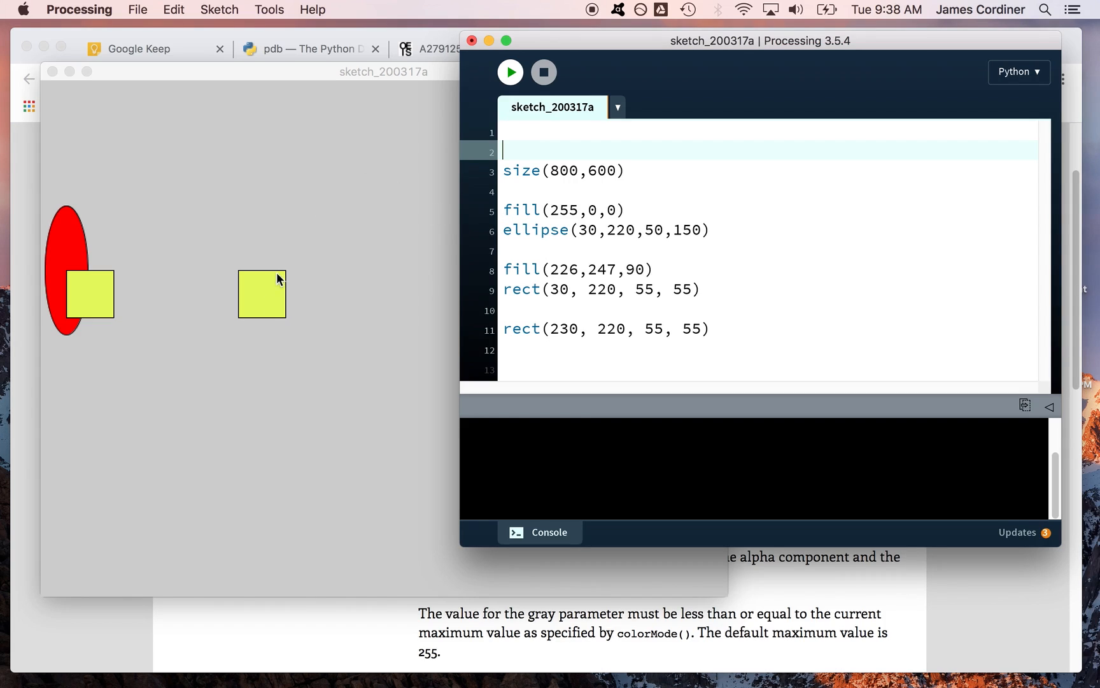
pyautogui.moveTo(291, 423)
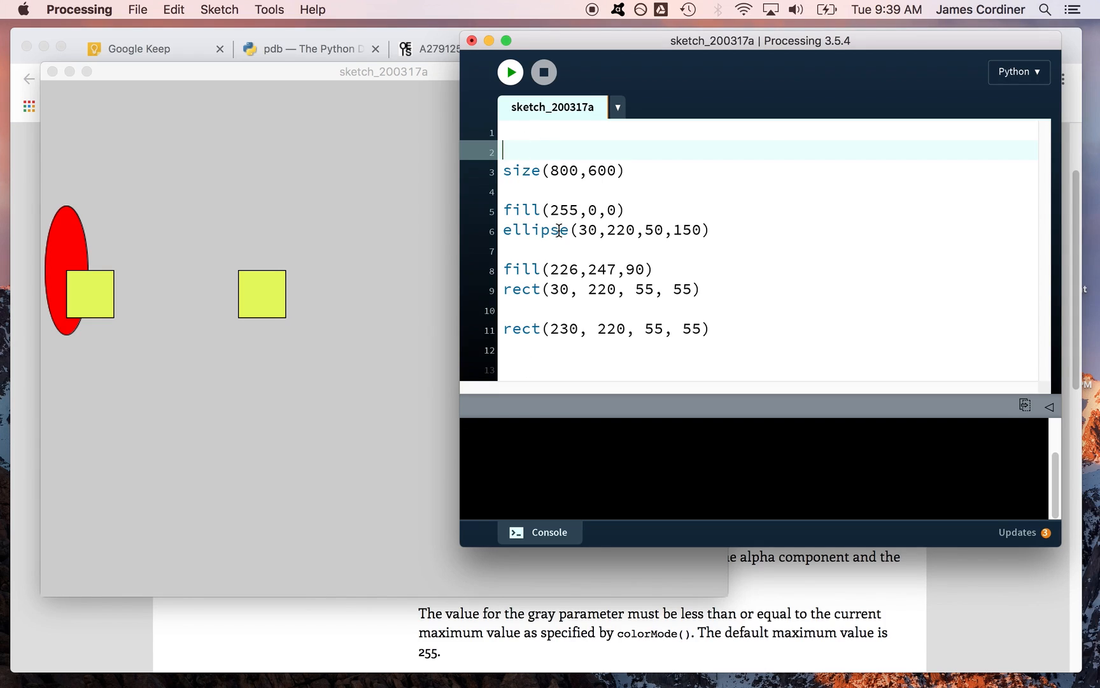
pyautogui.moveTo(568, 170)
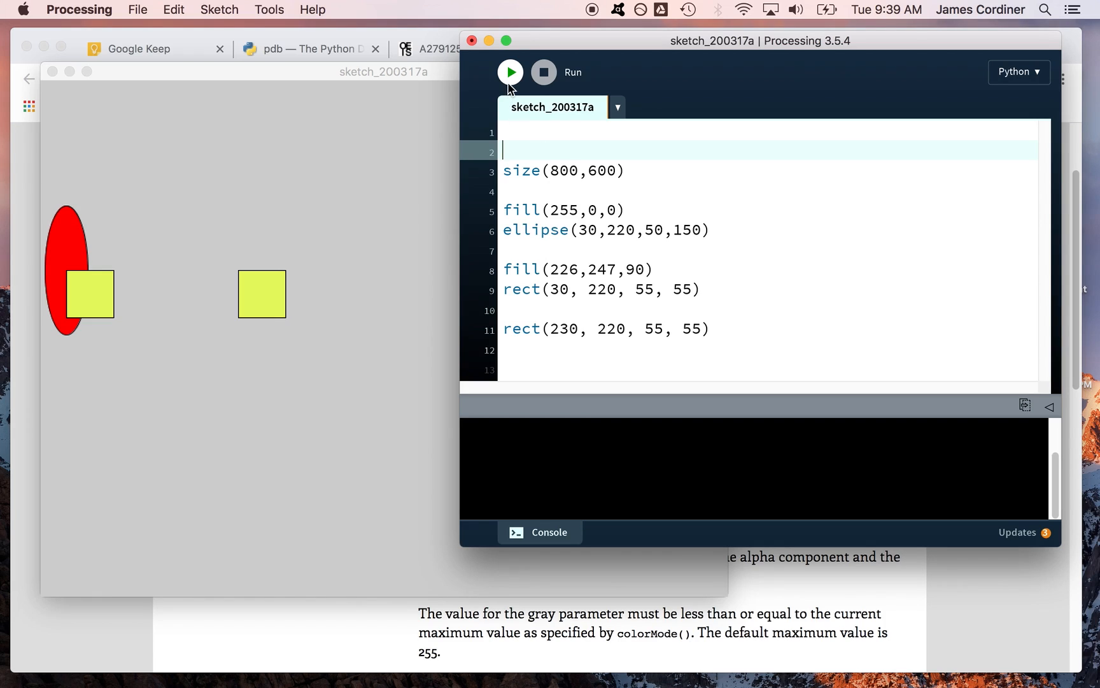
pyautogui.moveTo(515, 241)
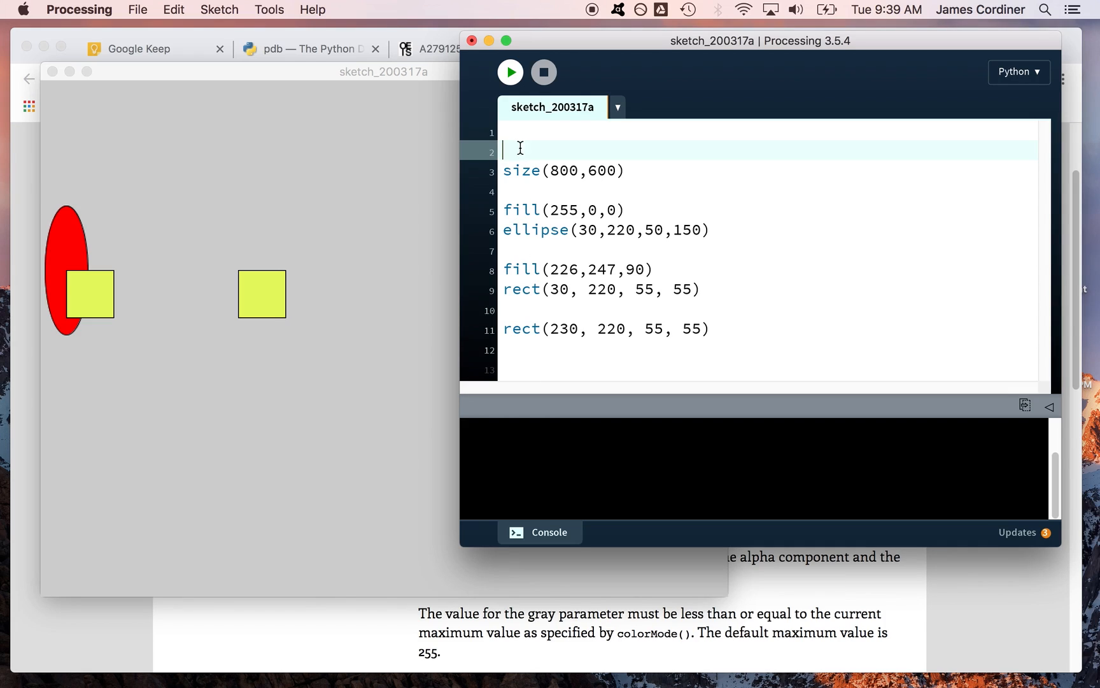
pyautogui.moveTo(286, 172)
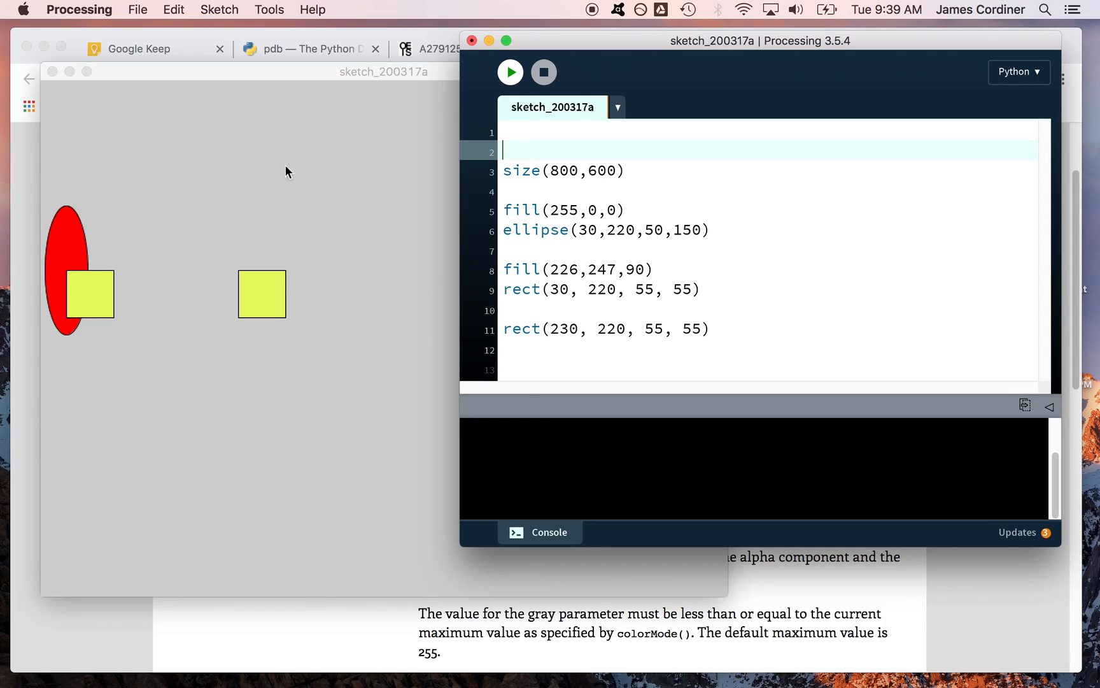
pyautogui.moveTo(284, 287)
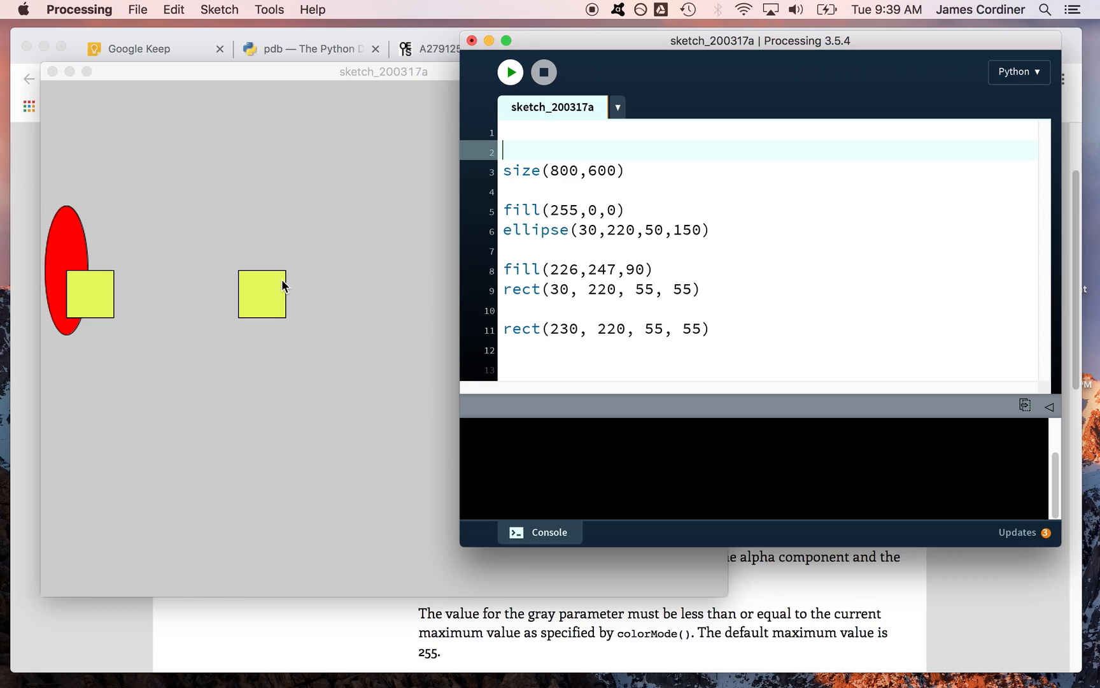
pyautogui.moveTo(330, 472)
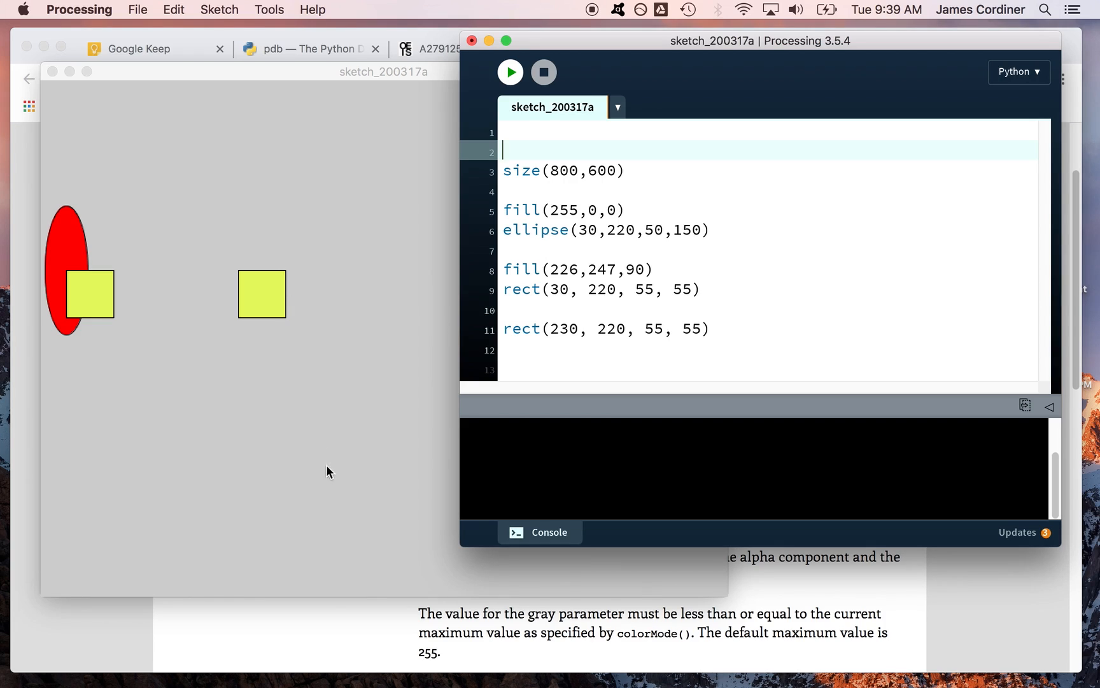
pyautogui.moveTo(287, 383)
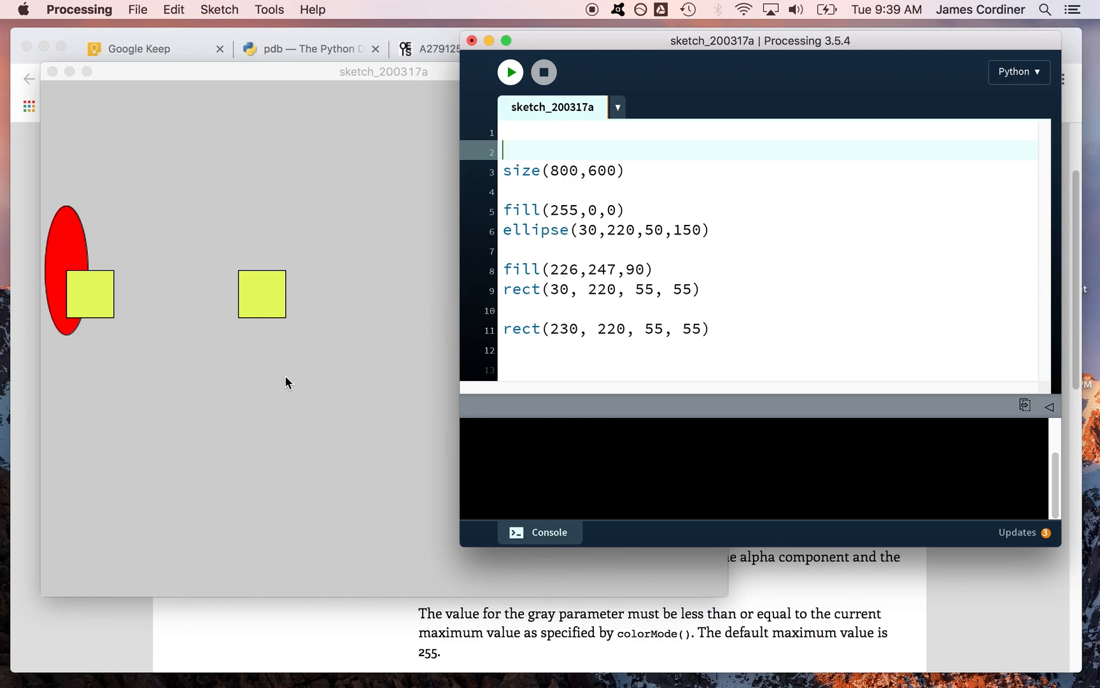
pyautogui.moveTo(574, 190)
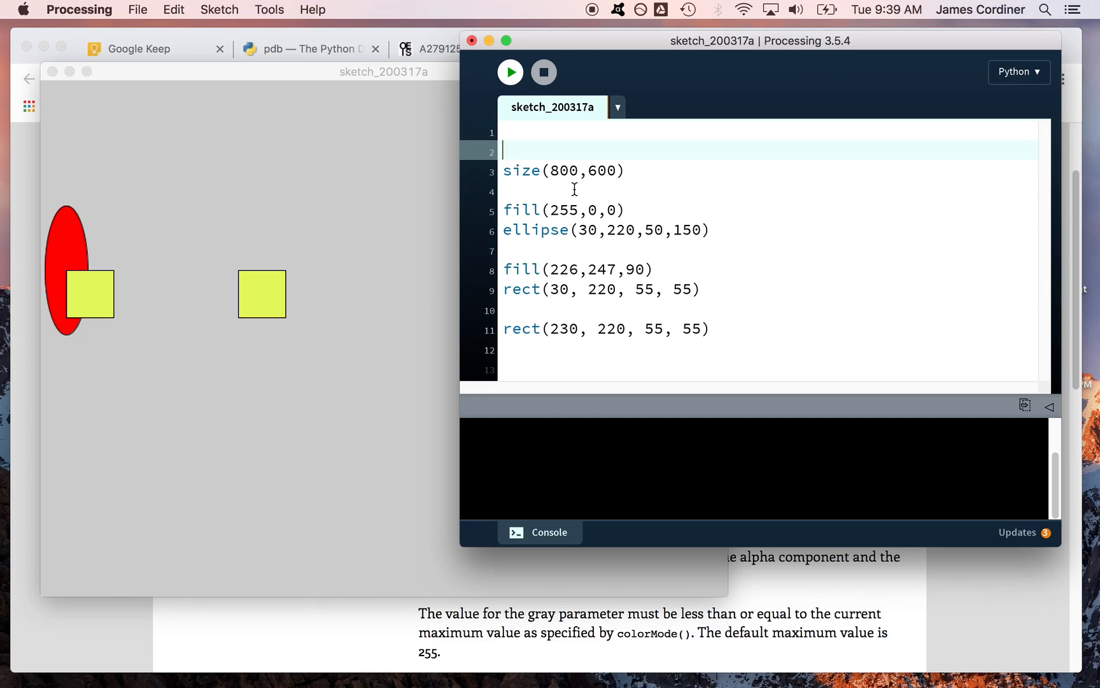
# Step: Add def draw(): below setup() and indent the fill, ellipse and rect lines beneath it
pyautogui.write('def setup():')
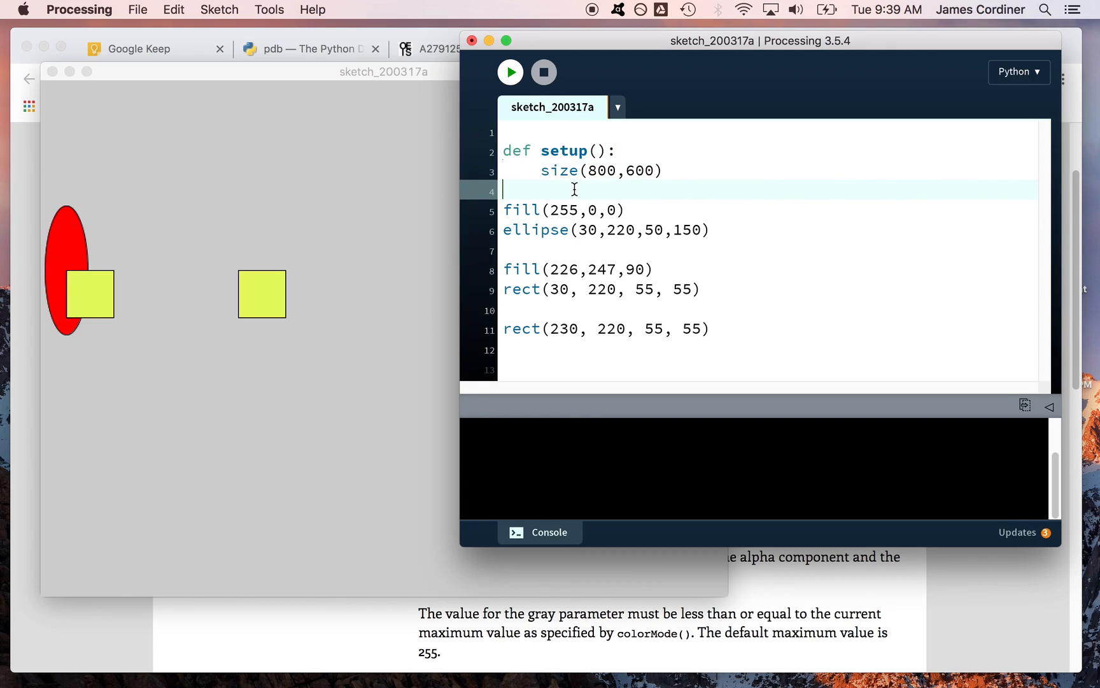
pyautogui.write('def d')
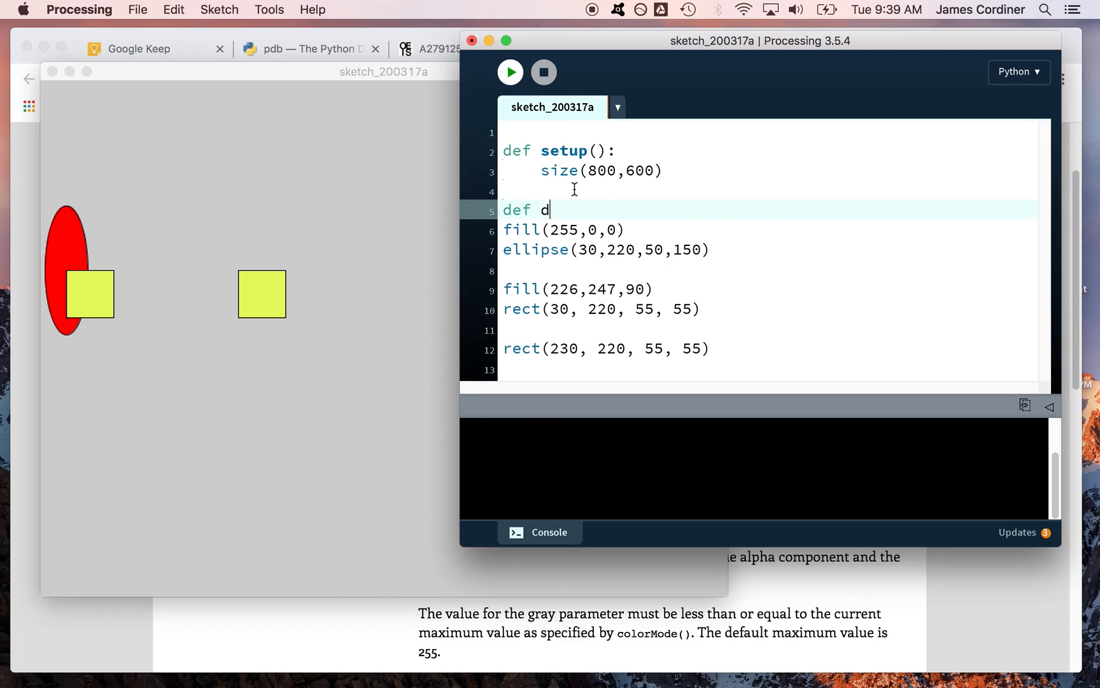
pyautogui.write('raw():')
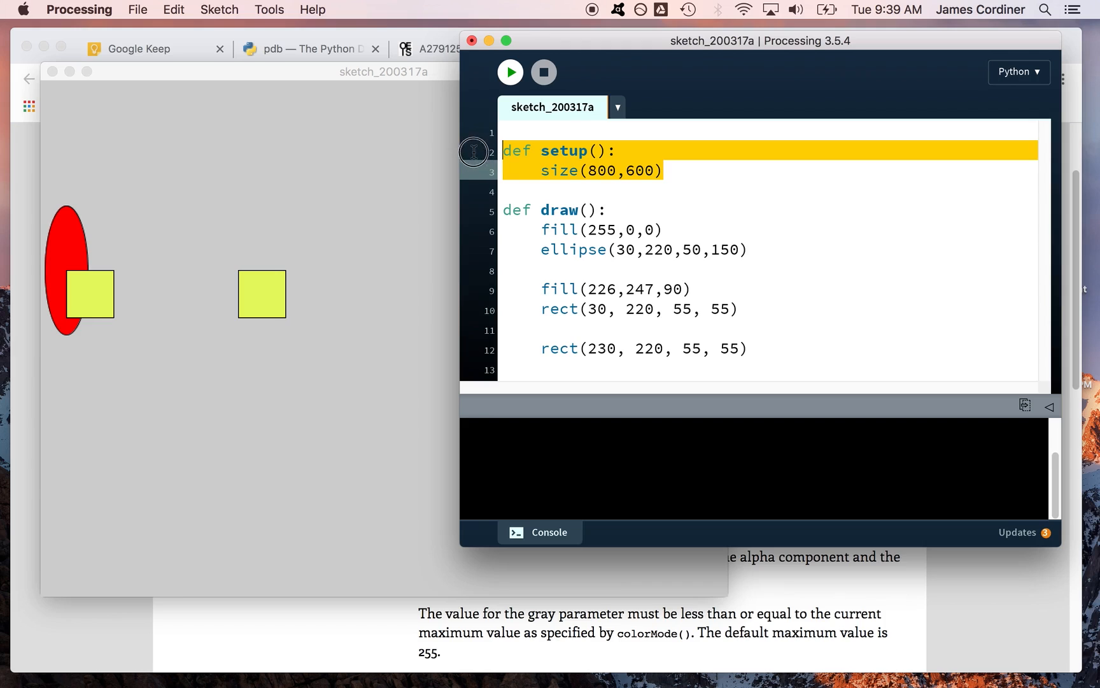
pyautogui.moveTo(508, 137)
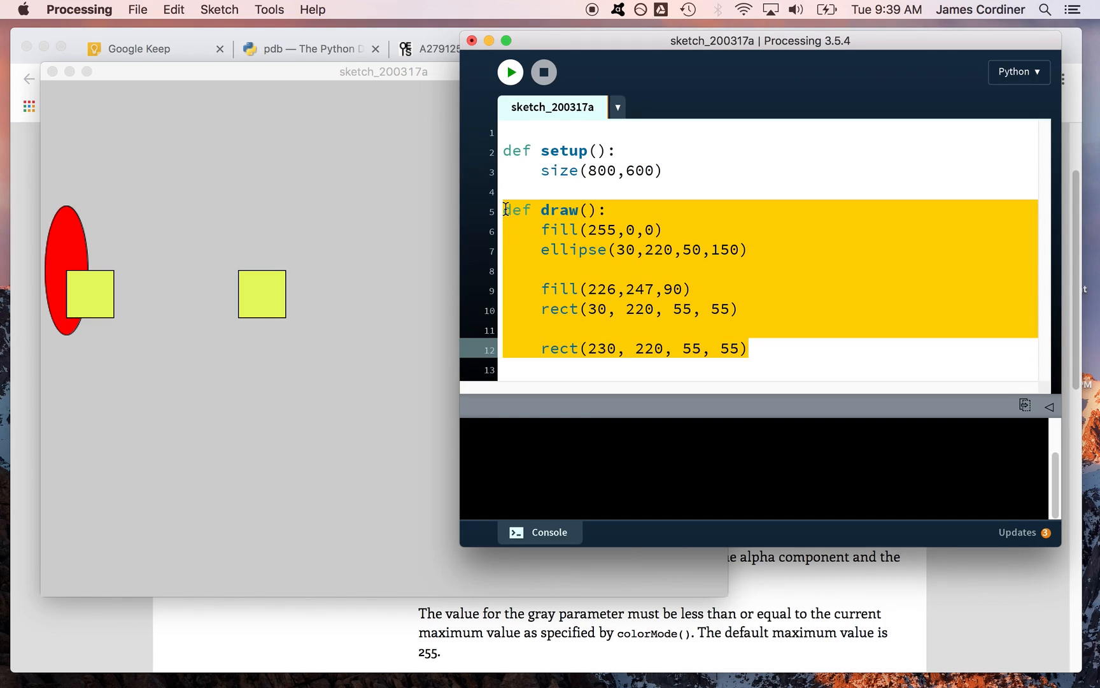
pyautogui.moveTo(569, 199)
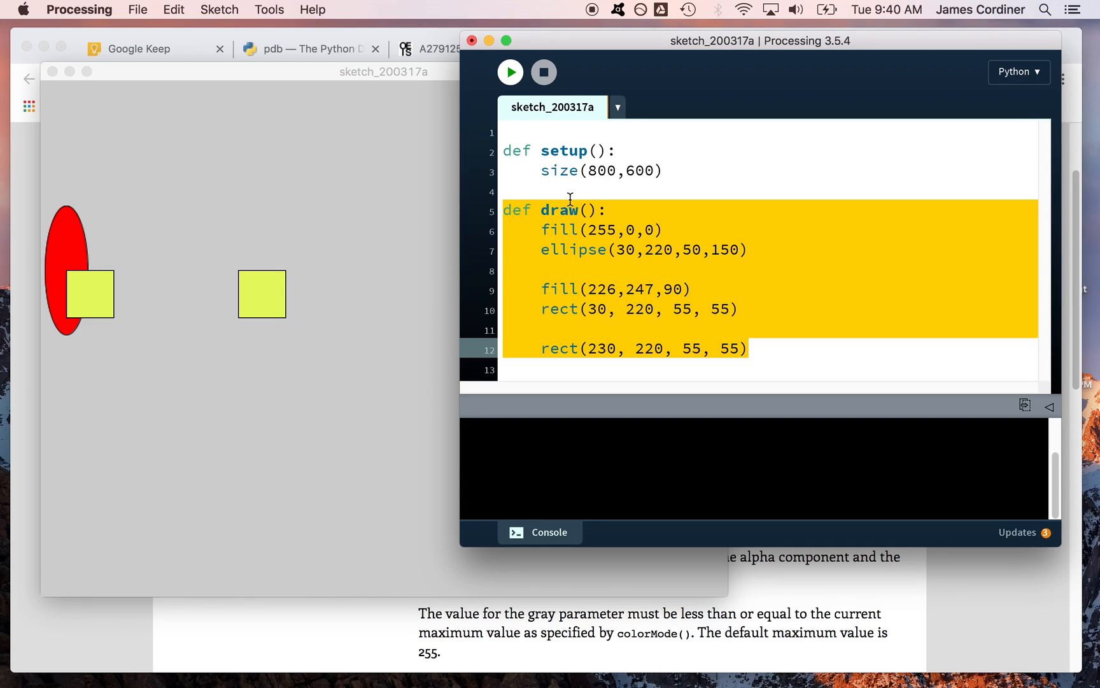
pyautogui.moveTo(620, 261)
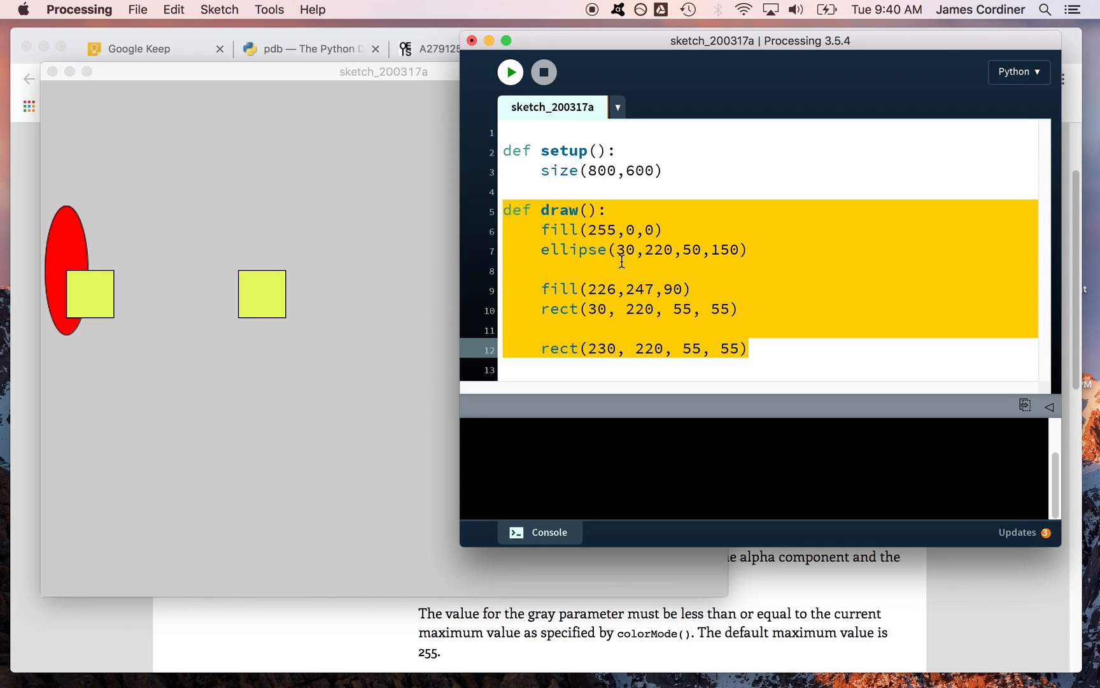
pyautogui.click(548, 191)
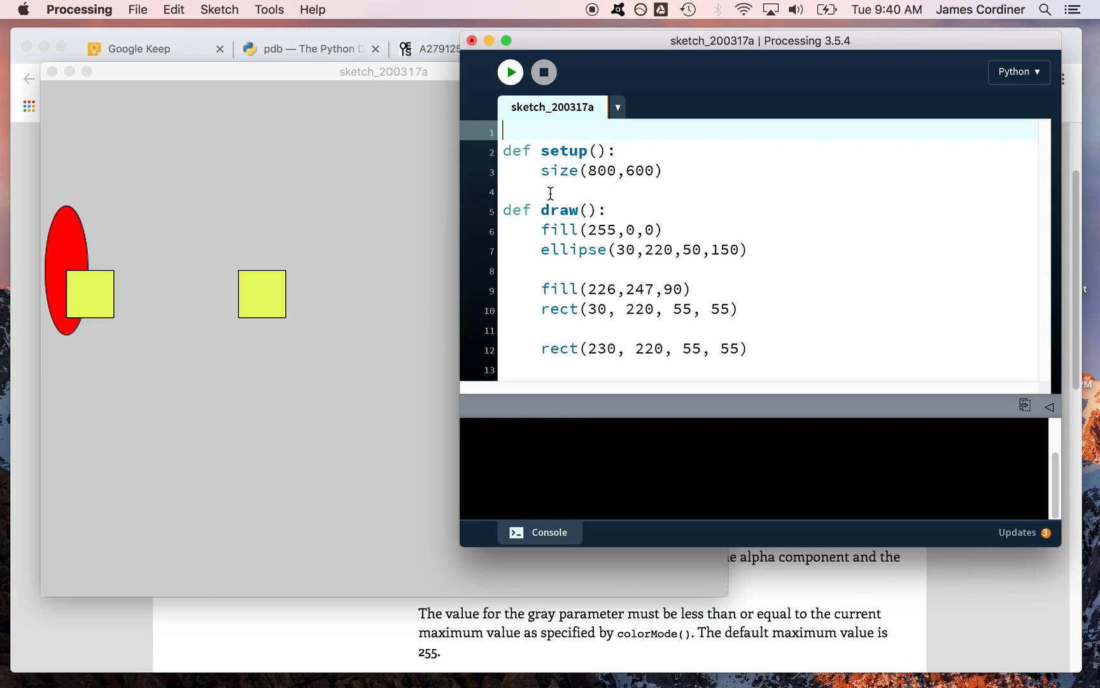
pyautogui.moveTo(510, 73)
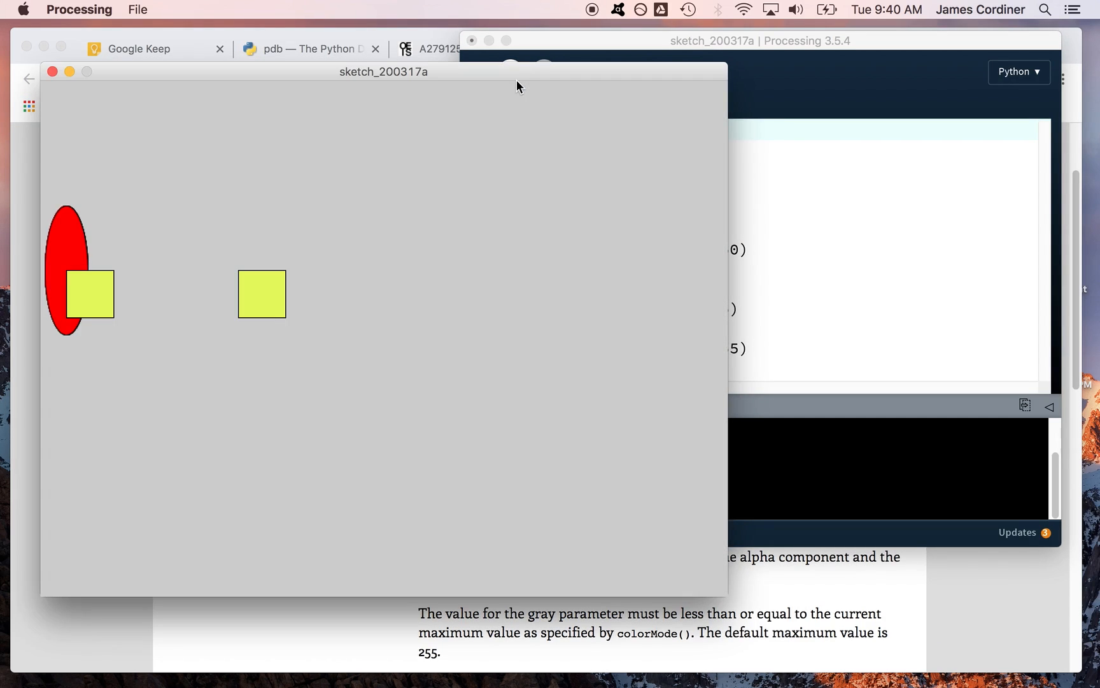
pyautogui.click(759, 40)
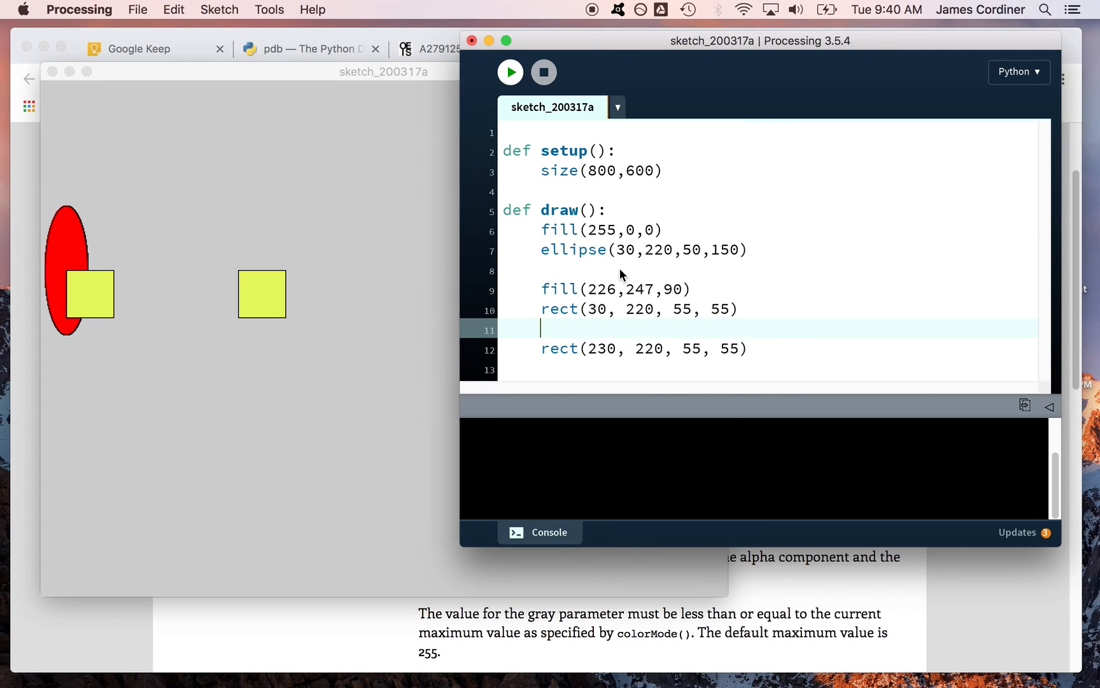
pyautogui.moveTo(275, 300)
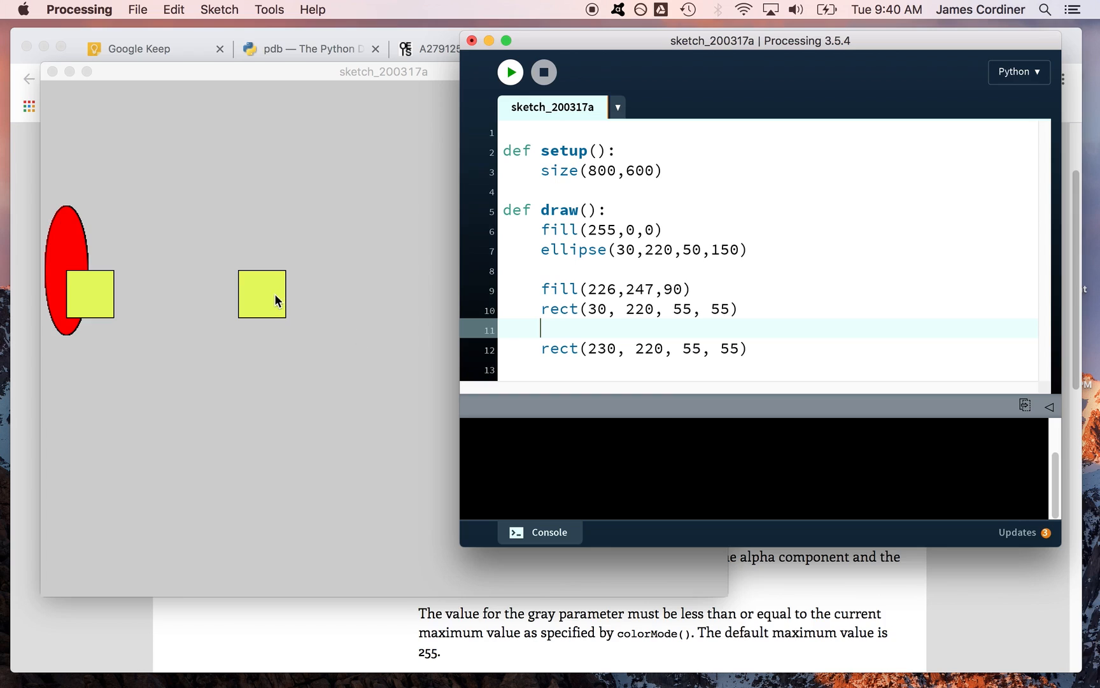
pyautogui.moveTo(171, 308)
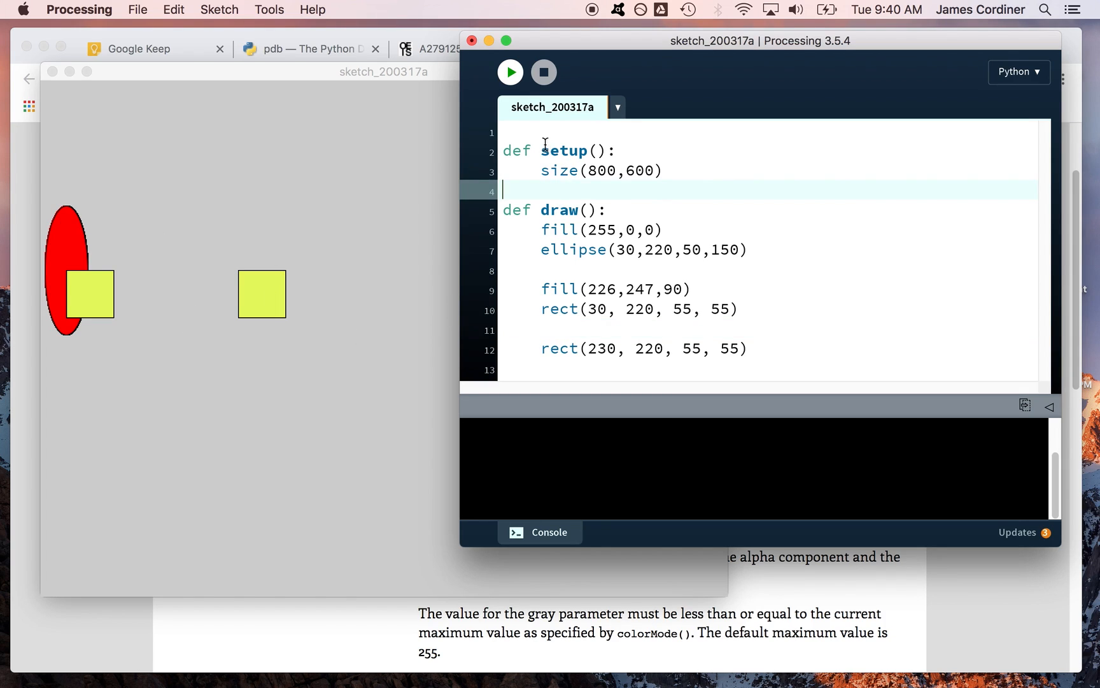
# Step: Add a global x = 0, use x as the ellipse's first argument, and set x to 100
pyautogui.write('x')
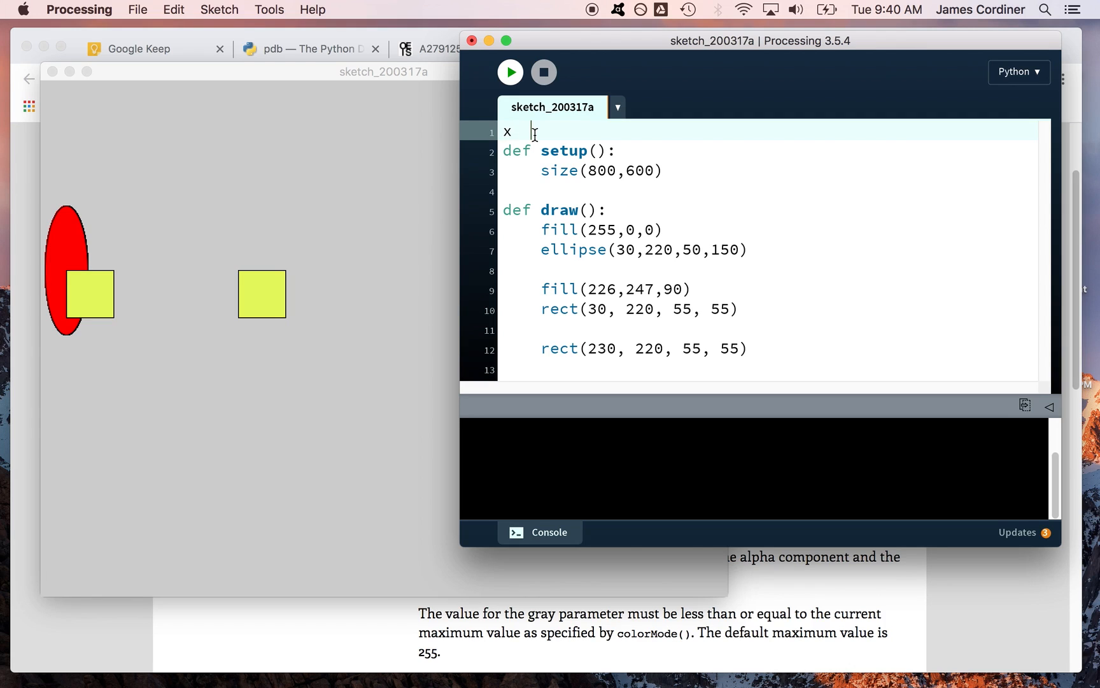
pyautogui.write('= 0')
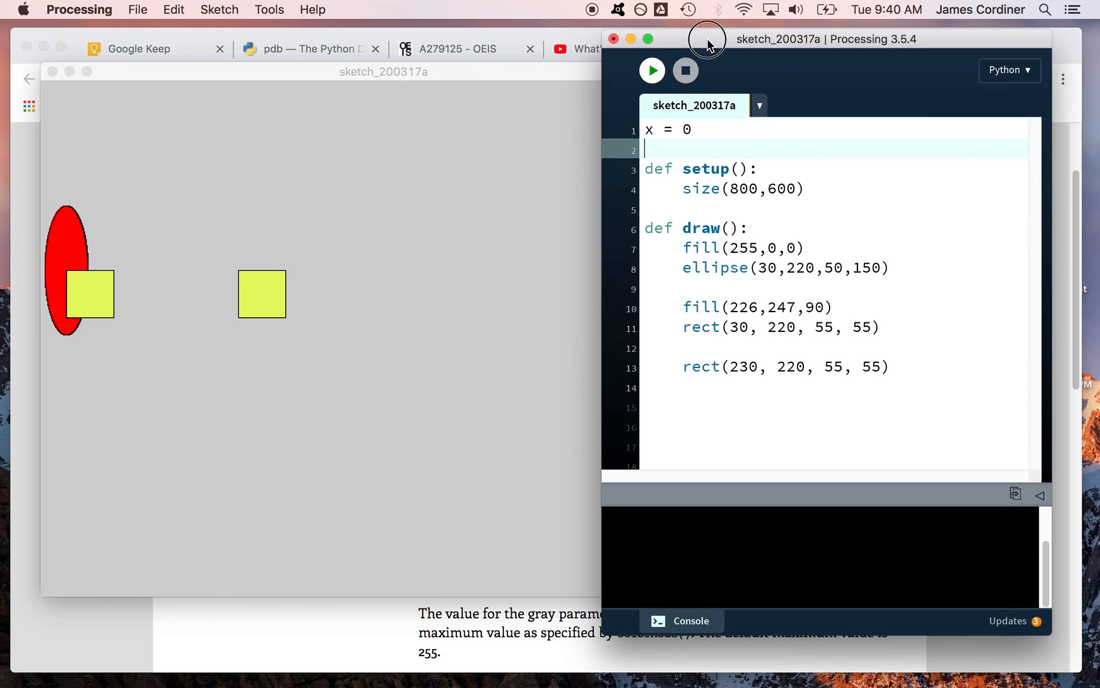
pyautogui.moveTo(692, 181)
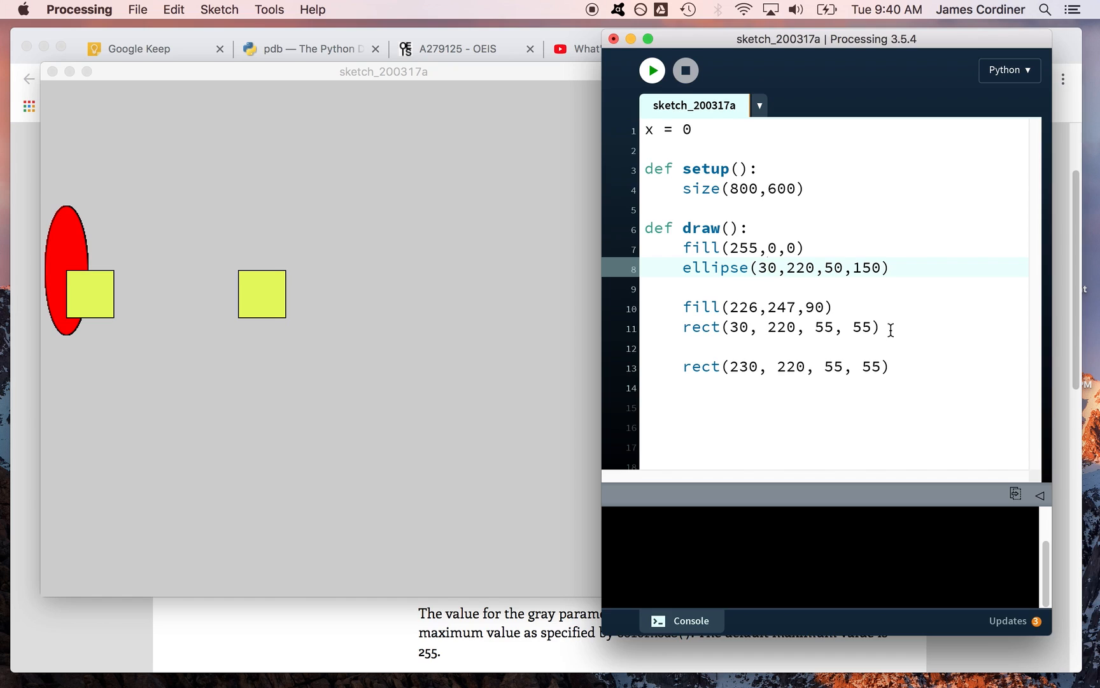
pyautogui.write('x')
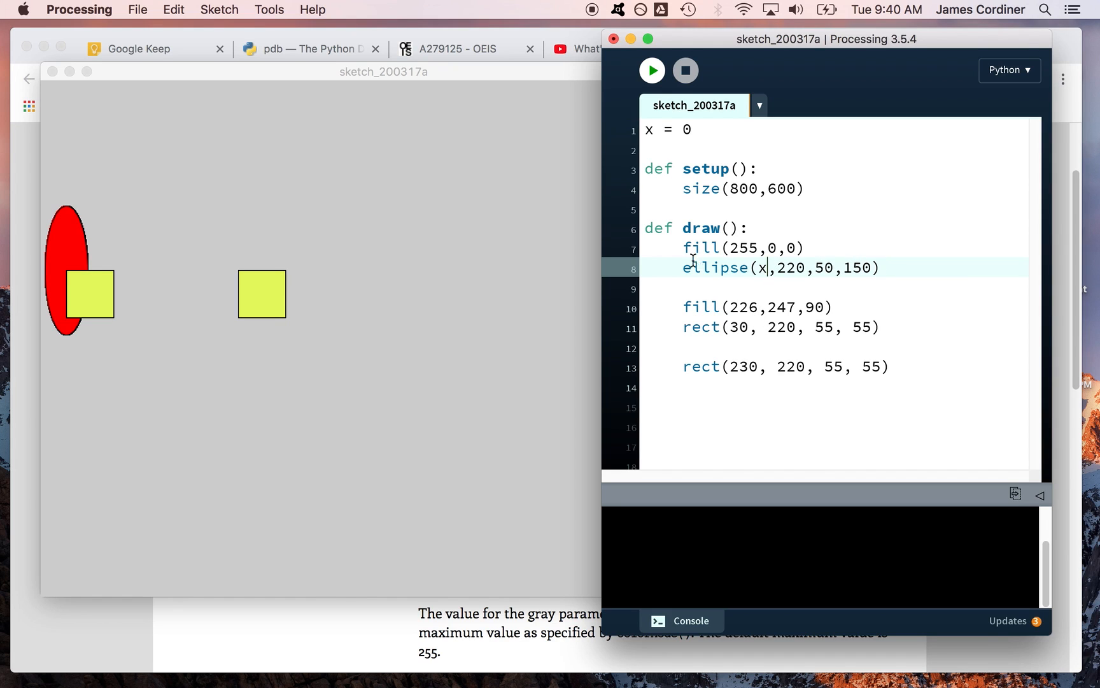
pyautogui.press('Return')
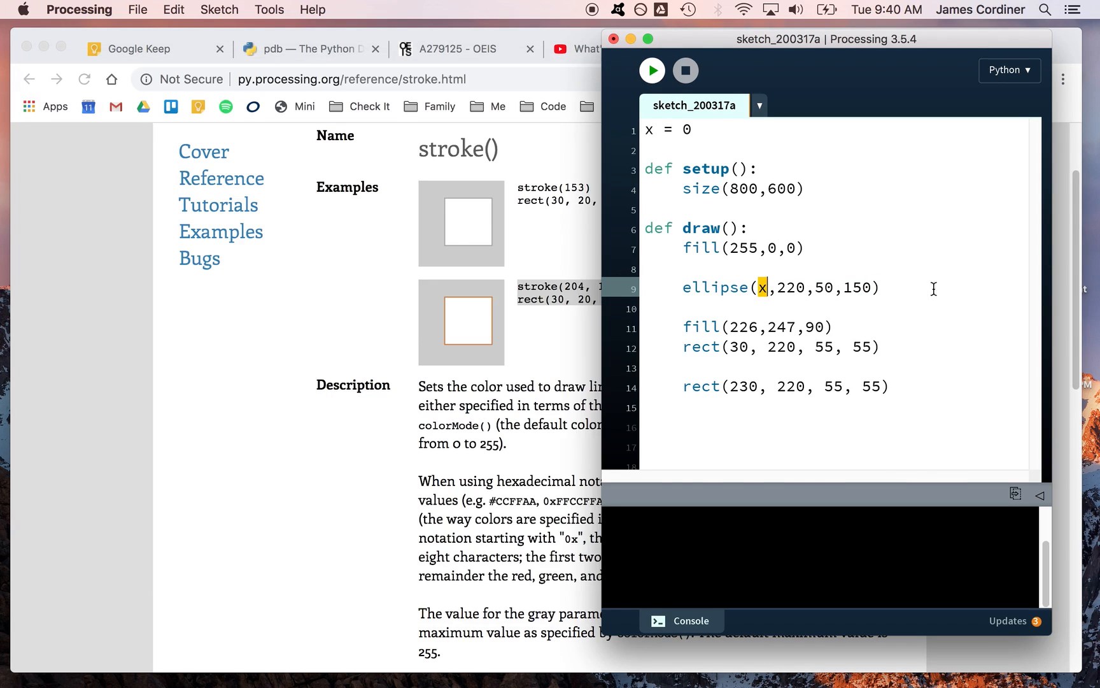
pyautogui.click(651, 70)
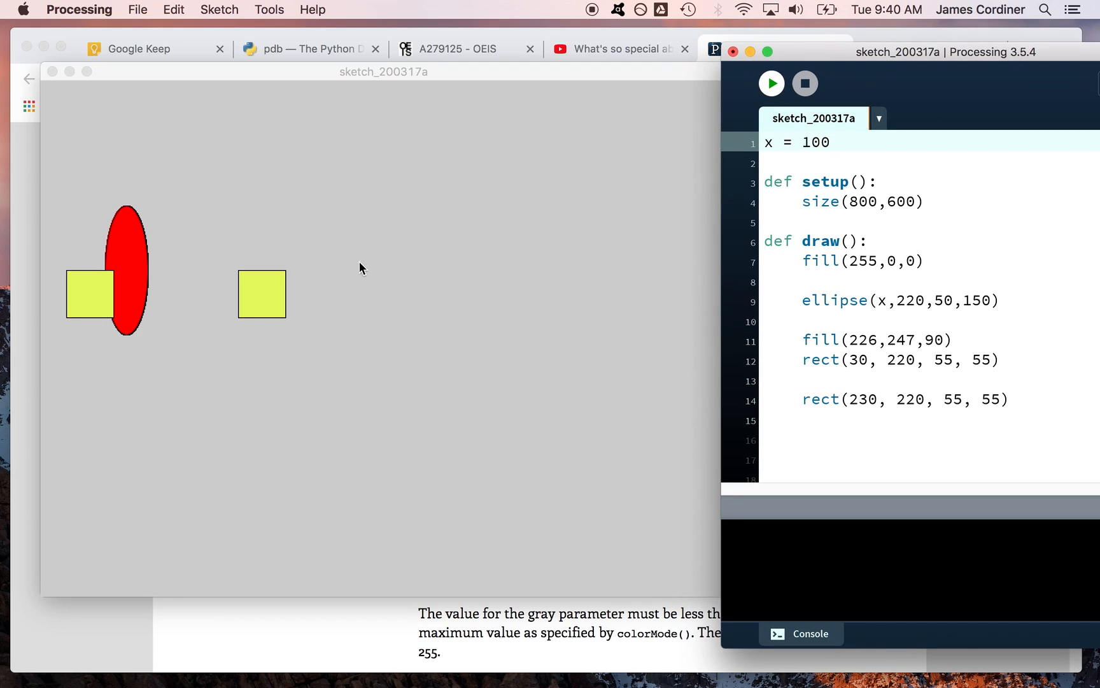
pyautogui.moveTo(42, 272)
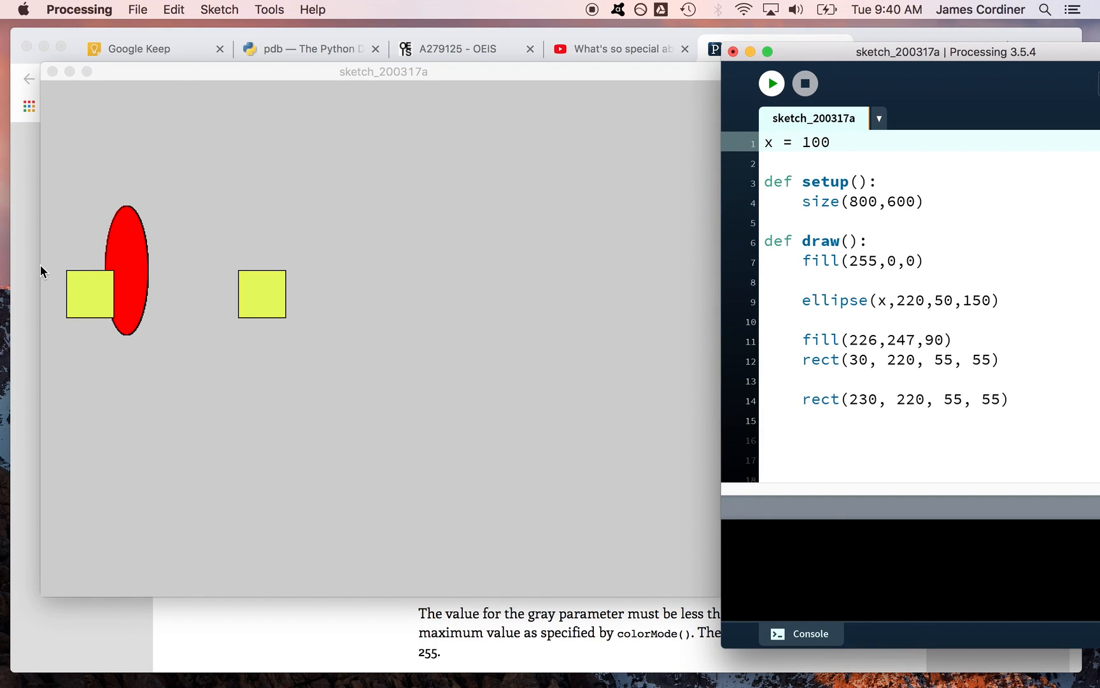
pyautogui.moveTo(54, 237)
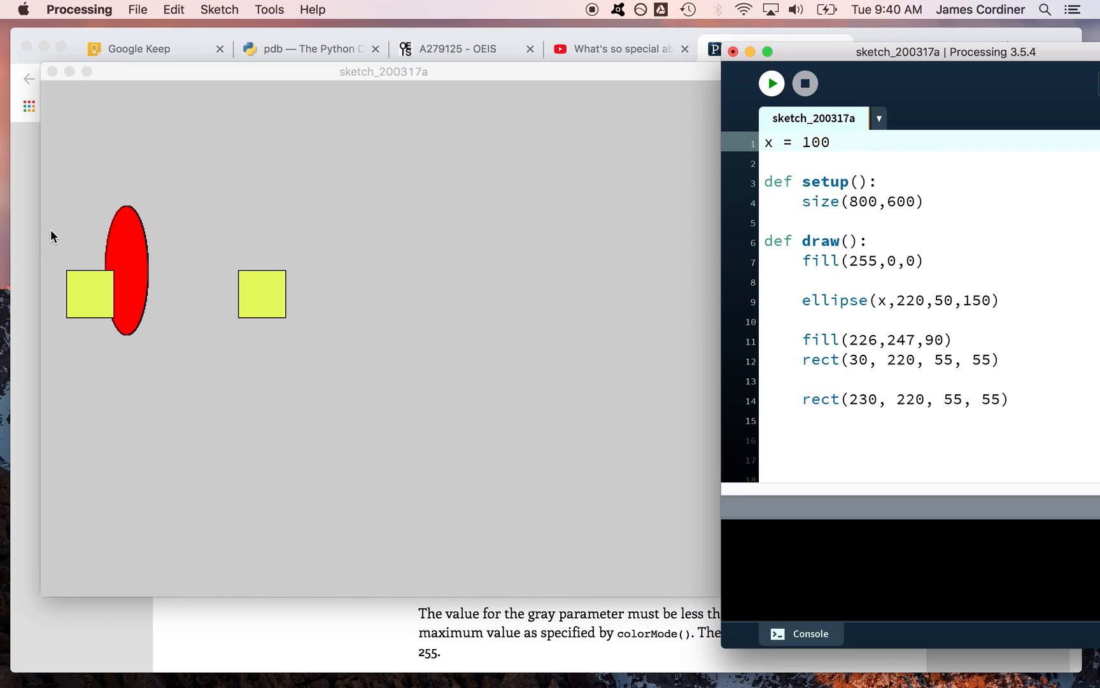
pyautogui.moveTo(608, 316)
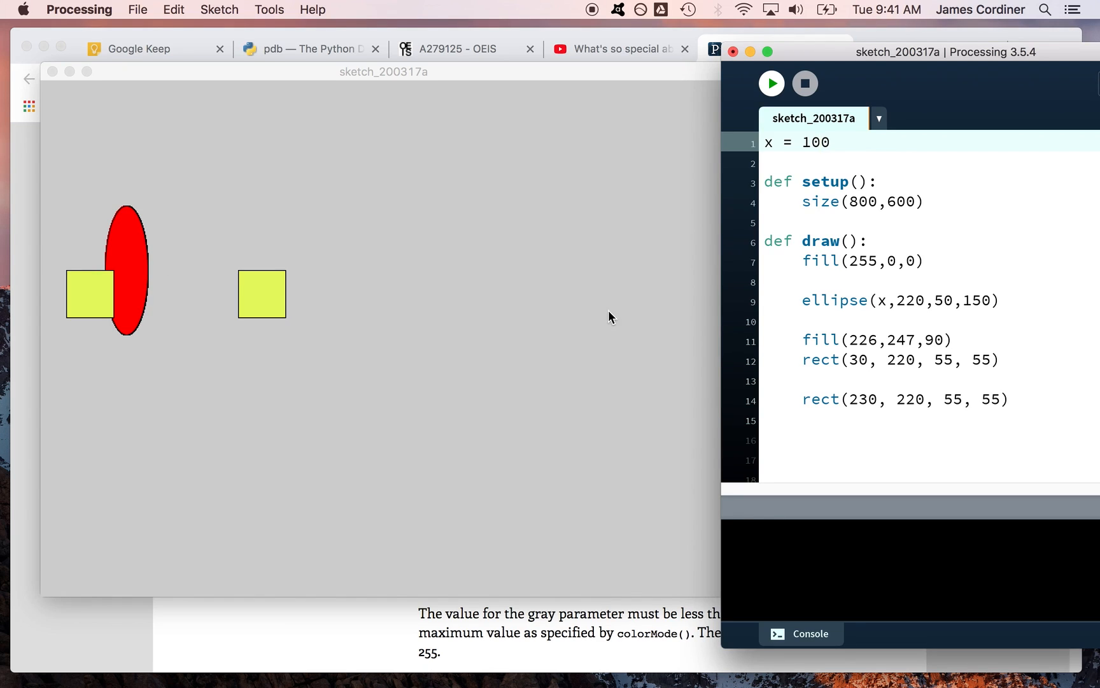
pyautogui.moveTo(808, 300)
pyautogui.write('x')
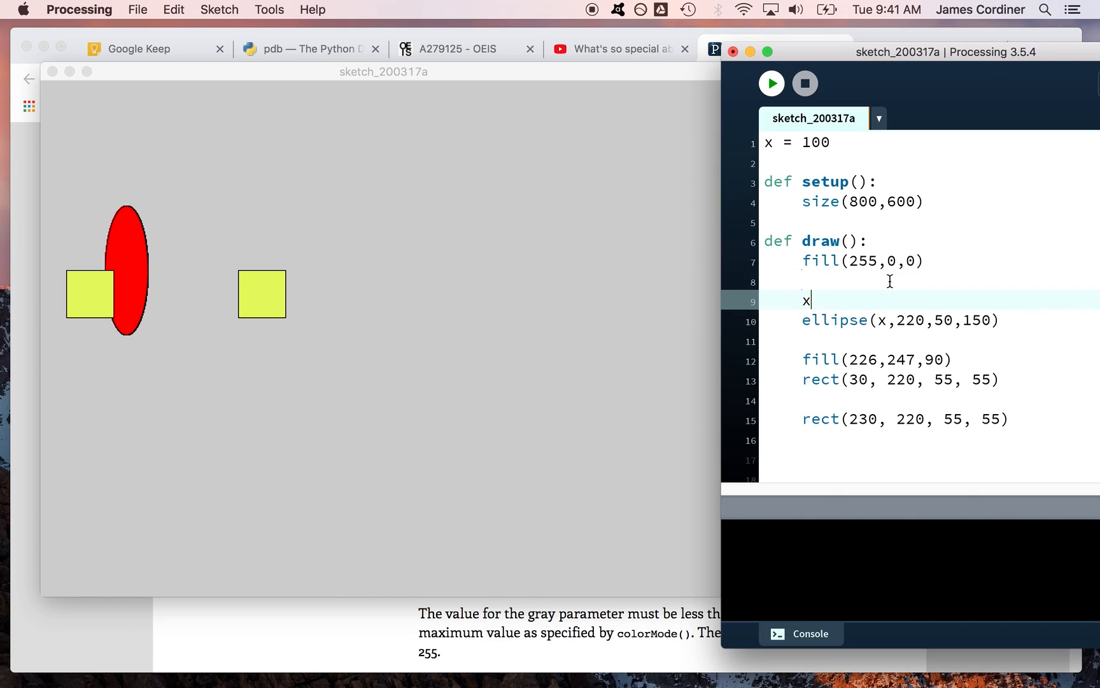
# Step: Add x = x + 10 above the ellipse call and run, triggering an UnboundLocalError about x
pyautogui.write('= x +')
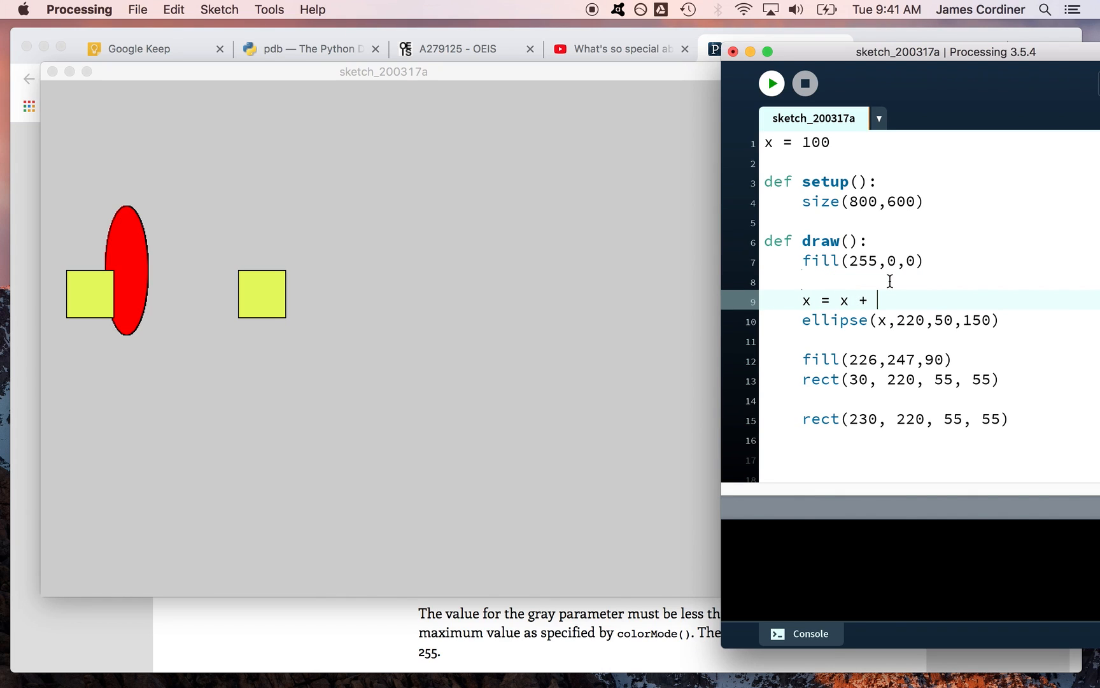
pyautogui.write('10')
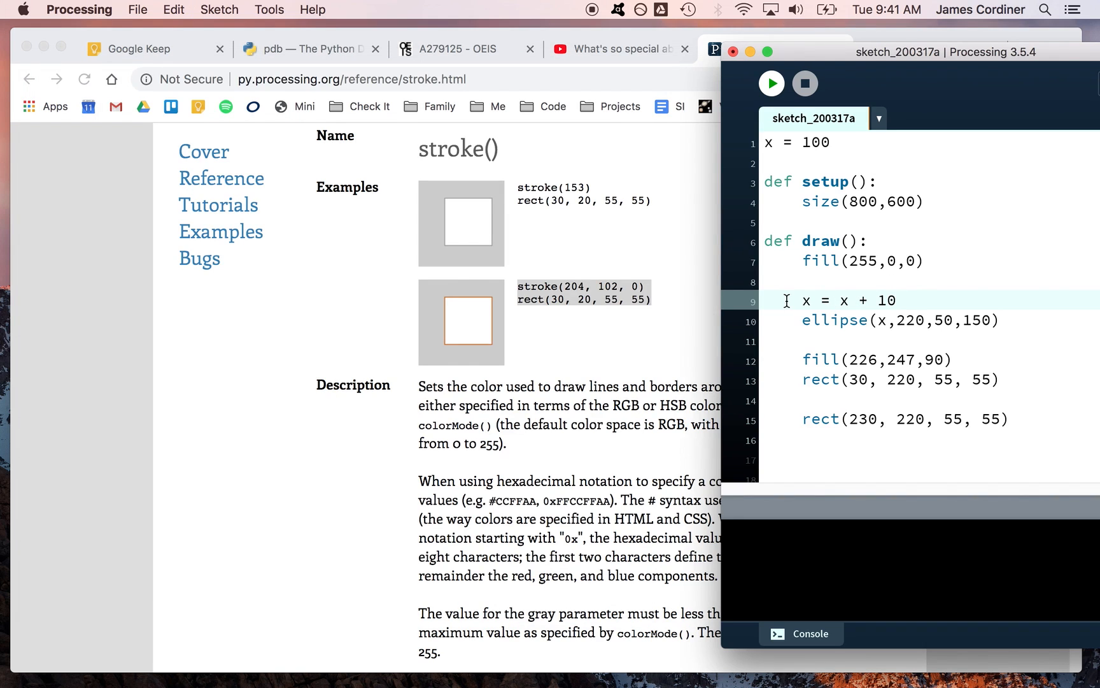
pyautogui.click(769, 82)
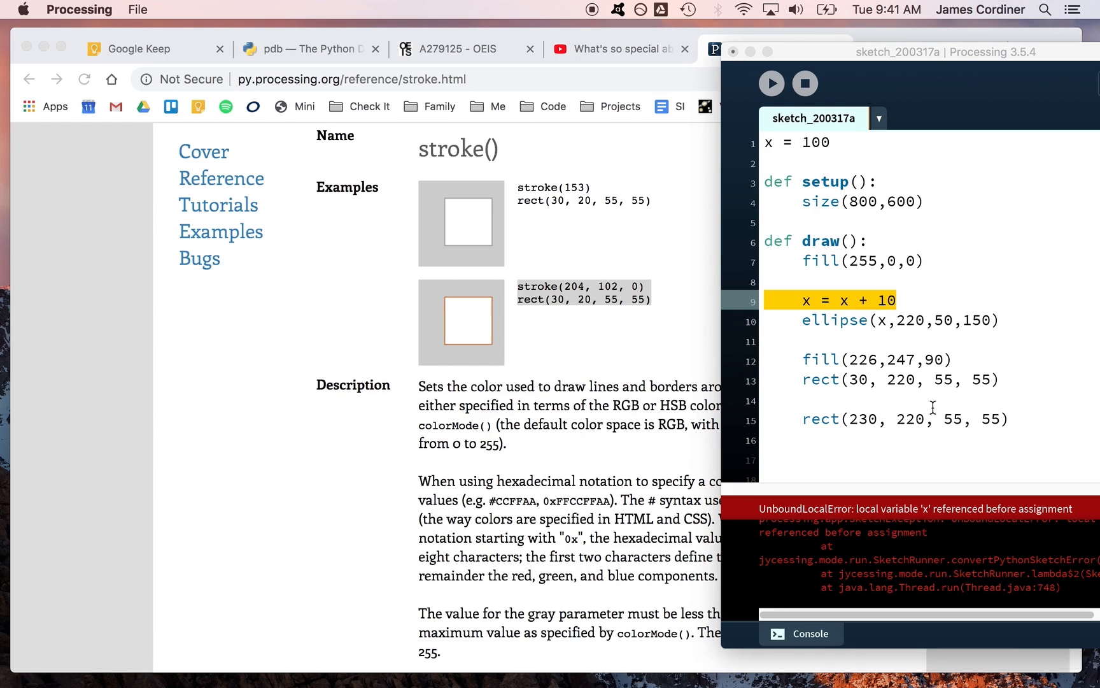
# Step: Review the global x definition and remove the x = x + 10 line from draw()
pyautogui.click(814, 143)
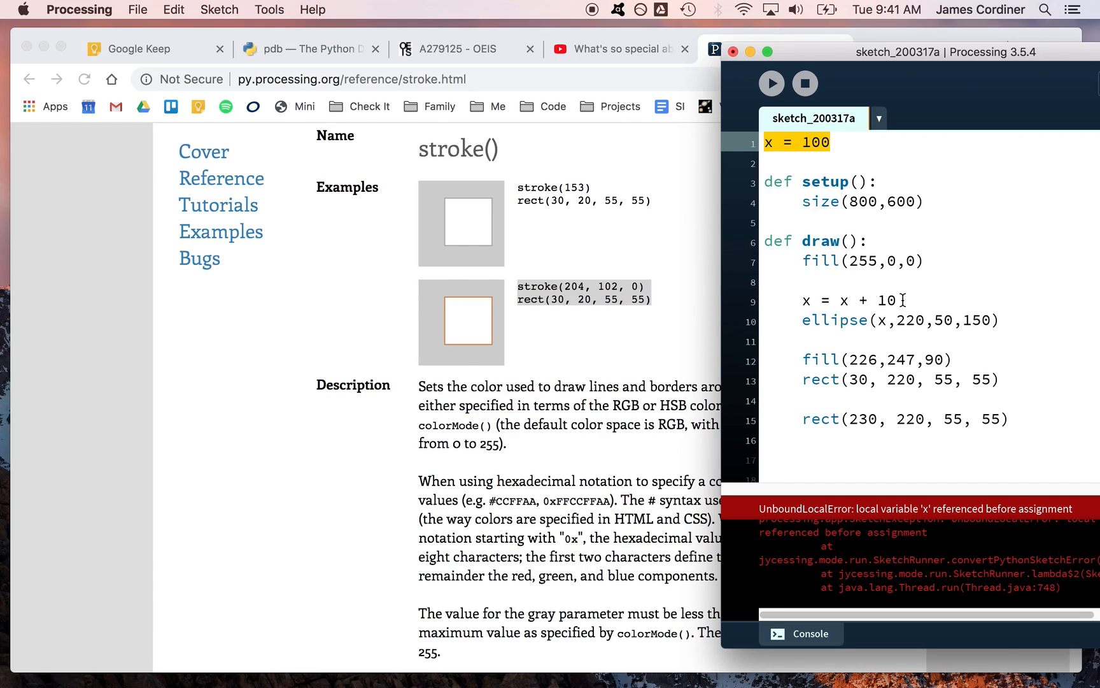
pyautogui.doubleClick(850, 300)
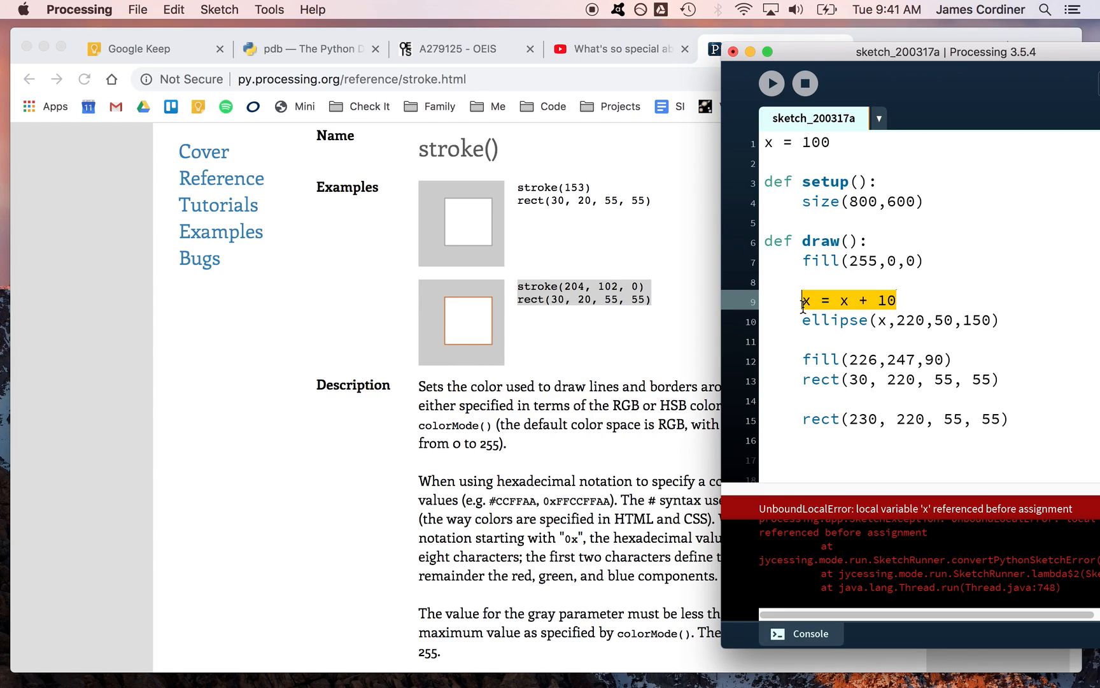
pyautogui.click(832, 142)
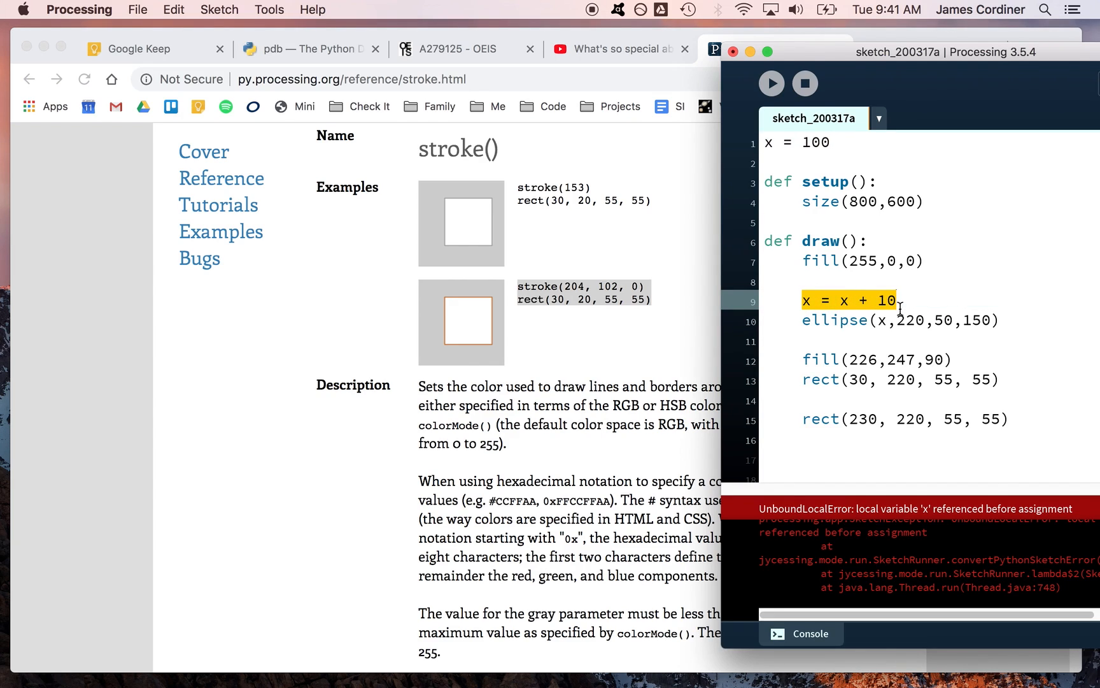
pyautogui.moveTo(807, 276)
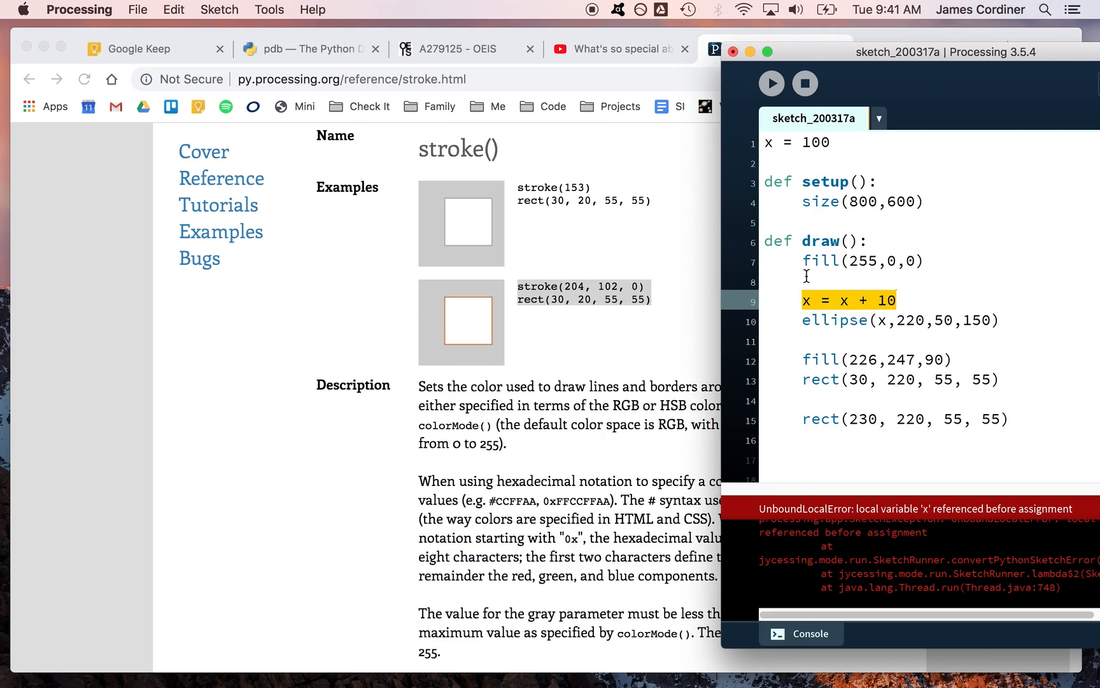
pyautogui.click(873, 281)
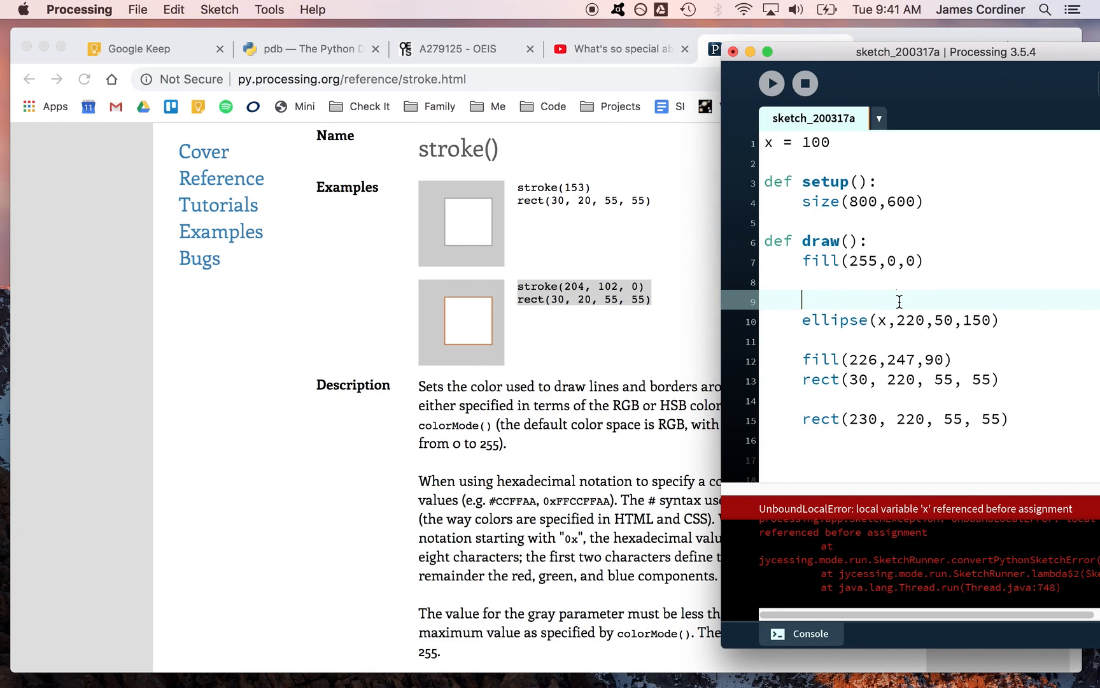
# Step: Check the x argument in the ellipse call and rerun the sketch without error
pyautogui.click(885, 320)
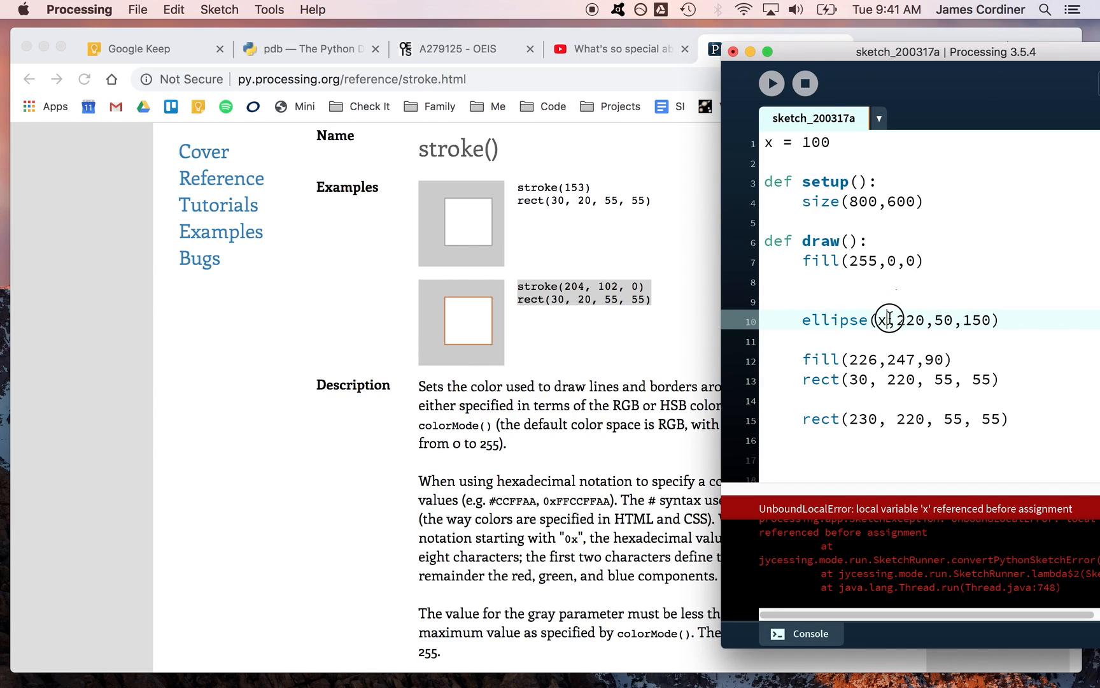
pyautogui.doubleClick(882, 320)
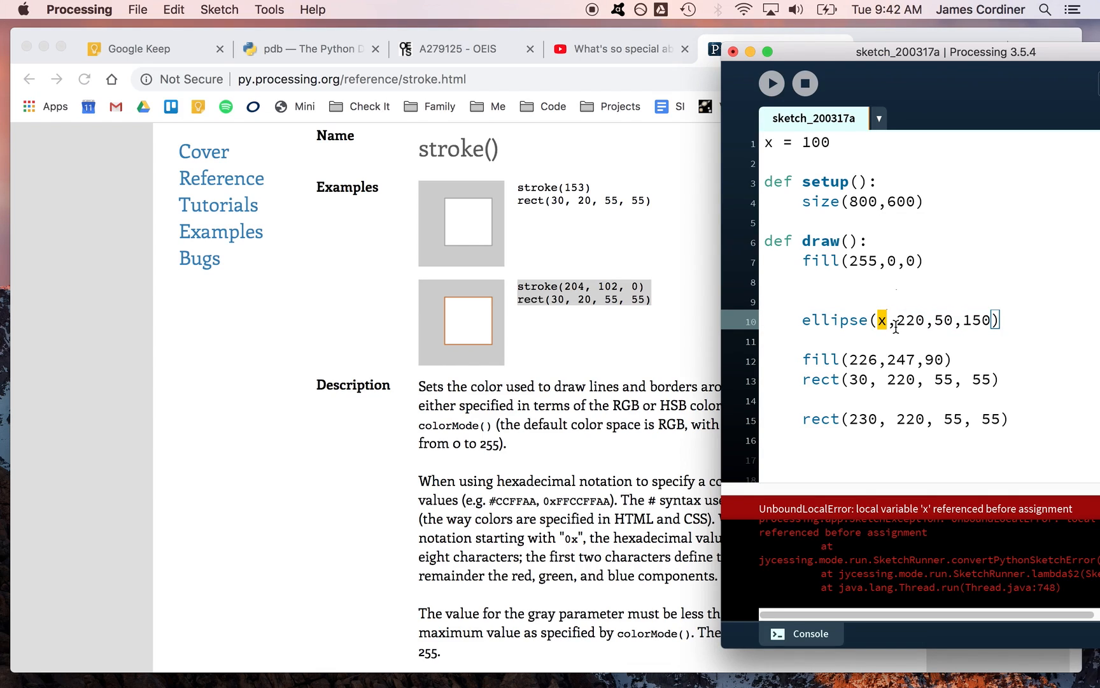
pyautogui.moveTo(854, 298)
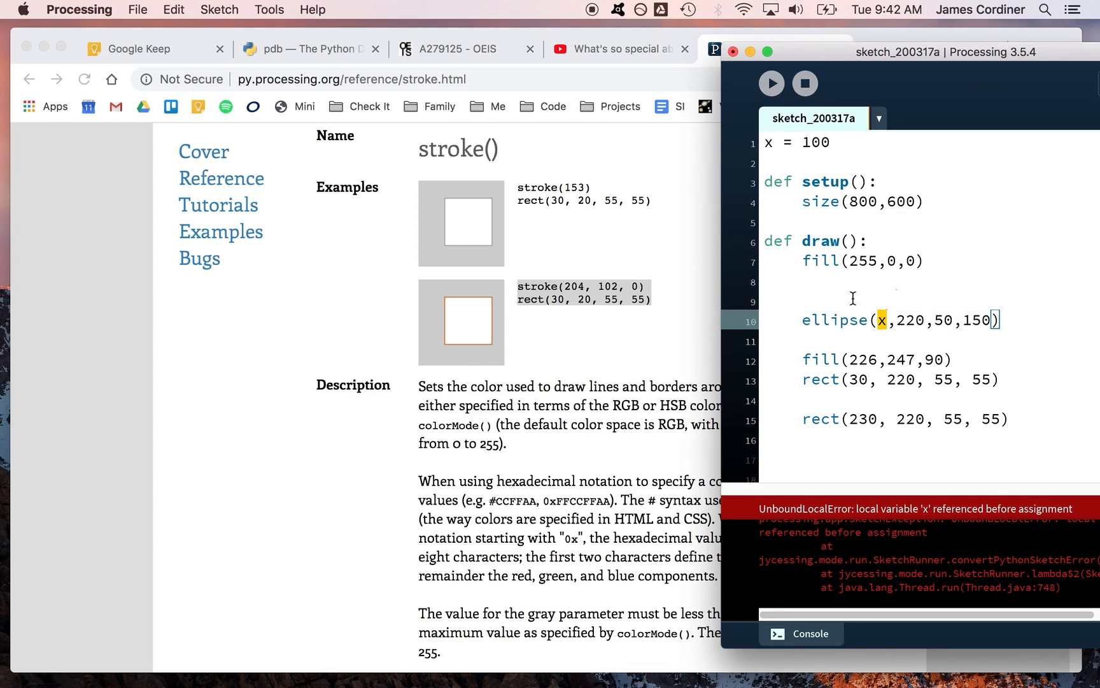
pyautogui.click(828, 142)
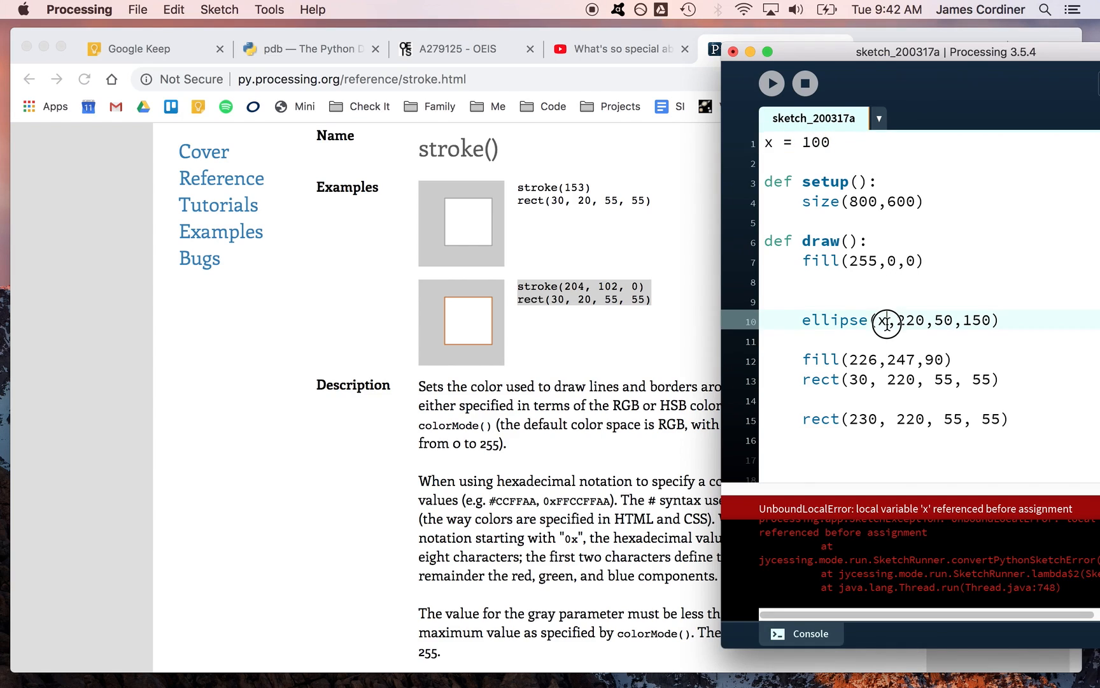
pyautogui.doubleClick(886, 320)
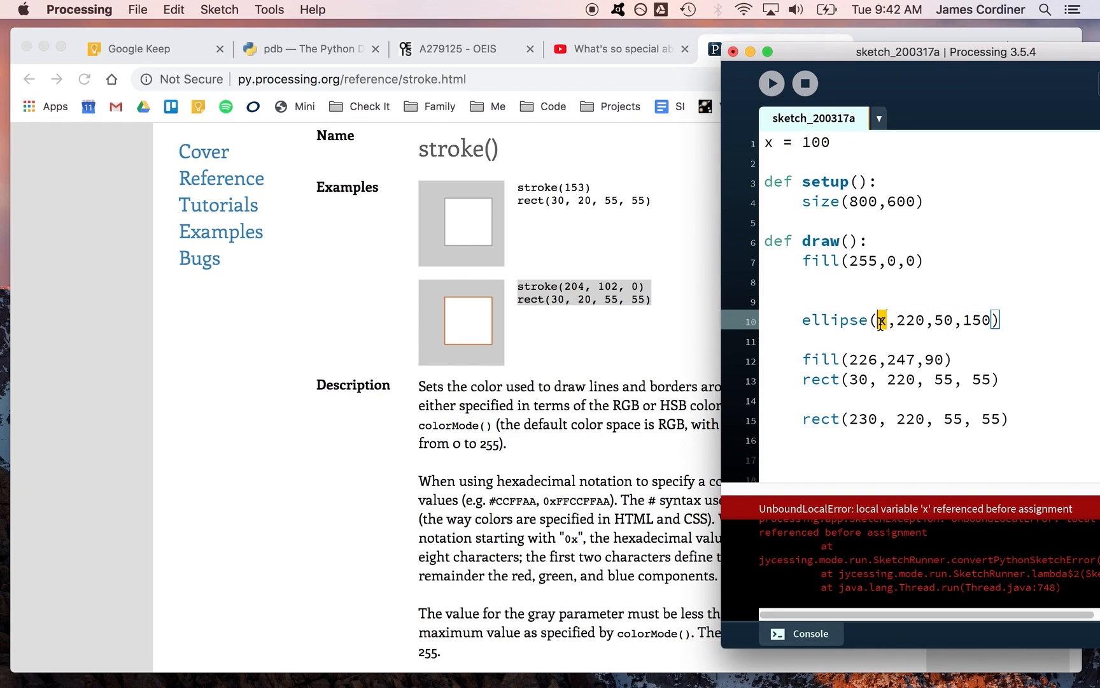
pyautogui.moveTo(771, 77)
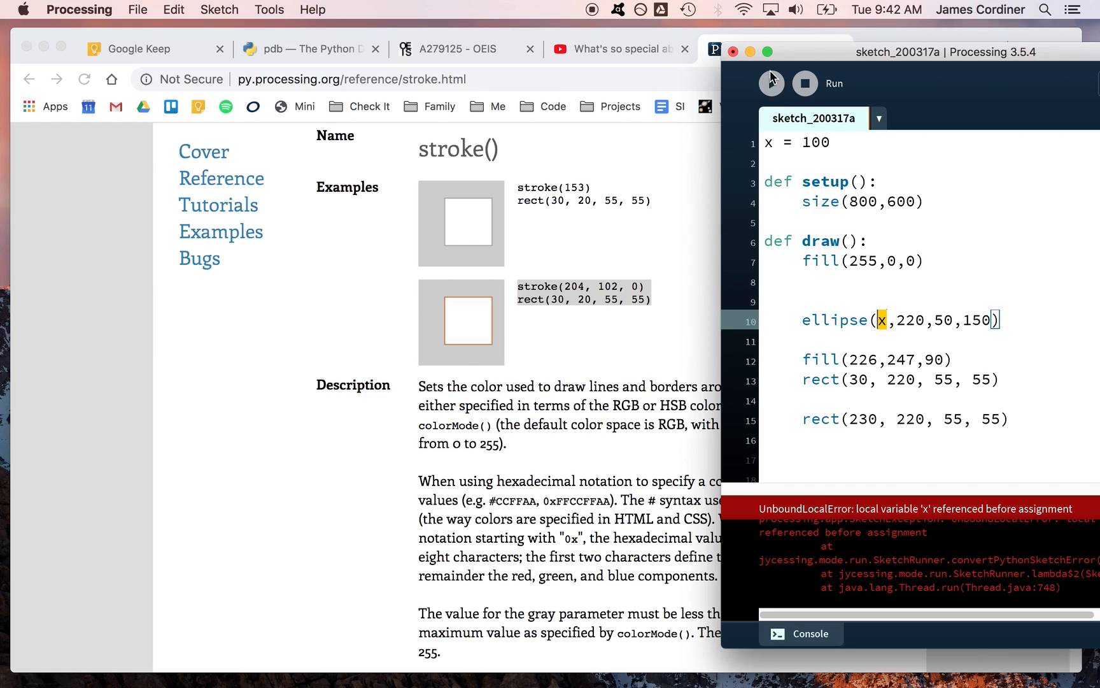
pyautogui.click(771, 83)
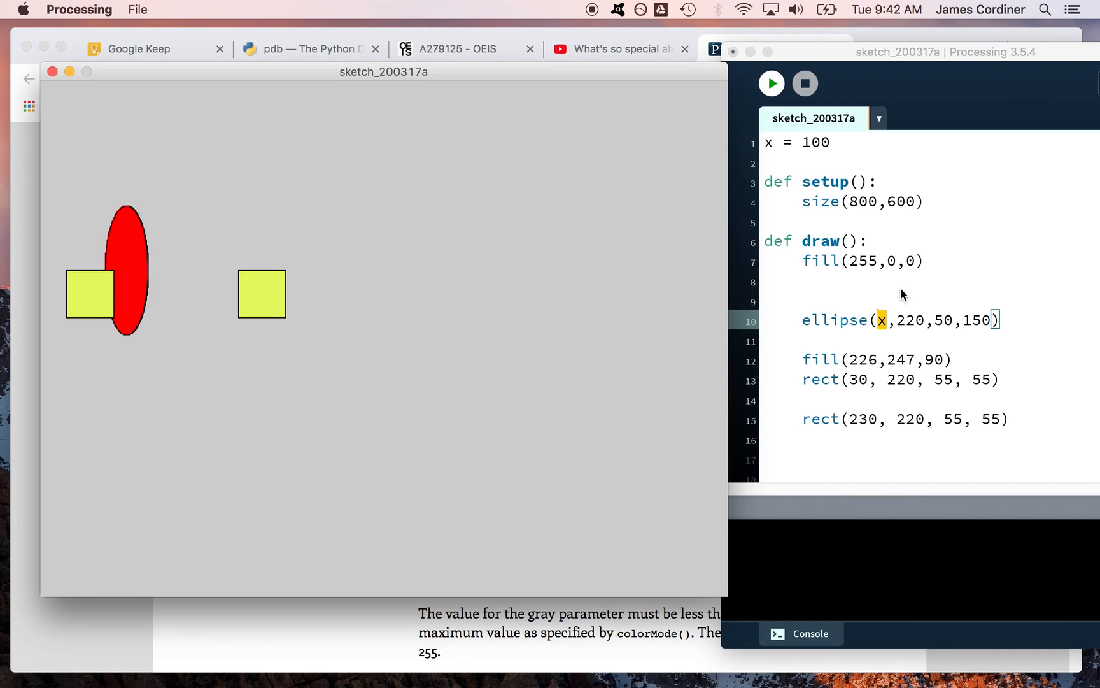
# Step: In draw(), declare global x with a '# modify it' comment and add 1 to x each frame
pyautogui.click(842, 280)
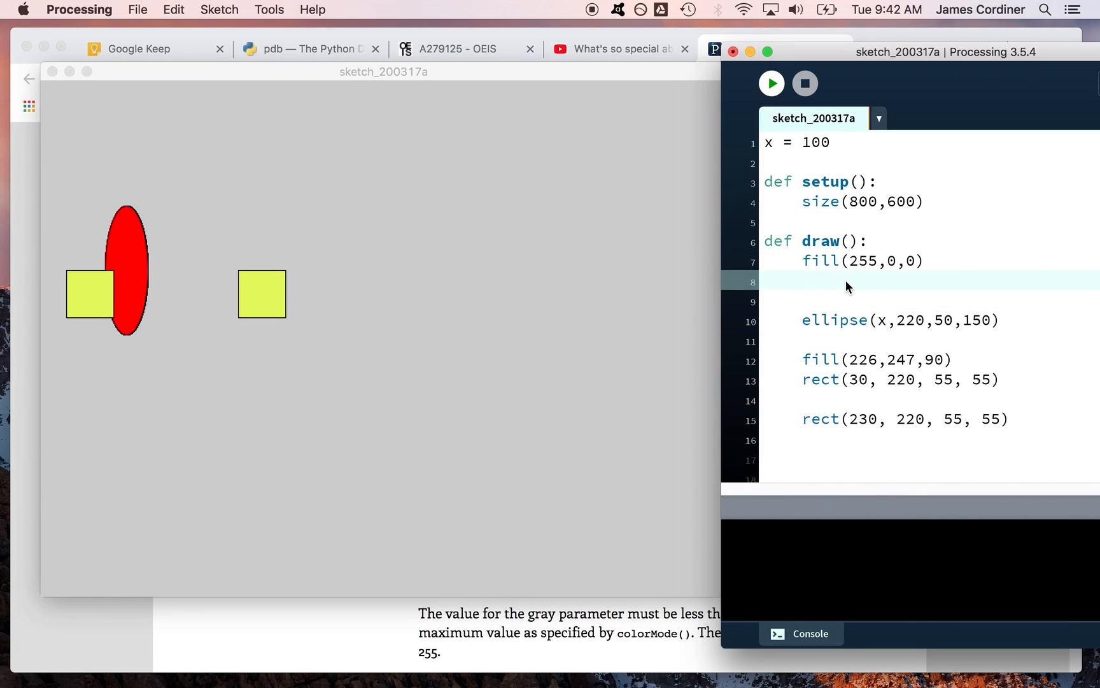
pyautogui.write('global x')
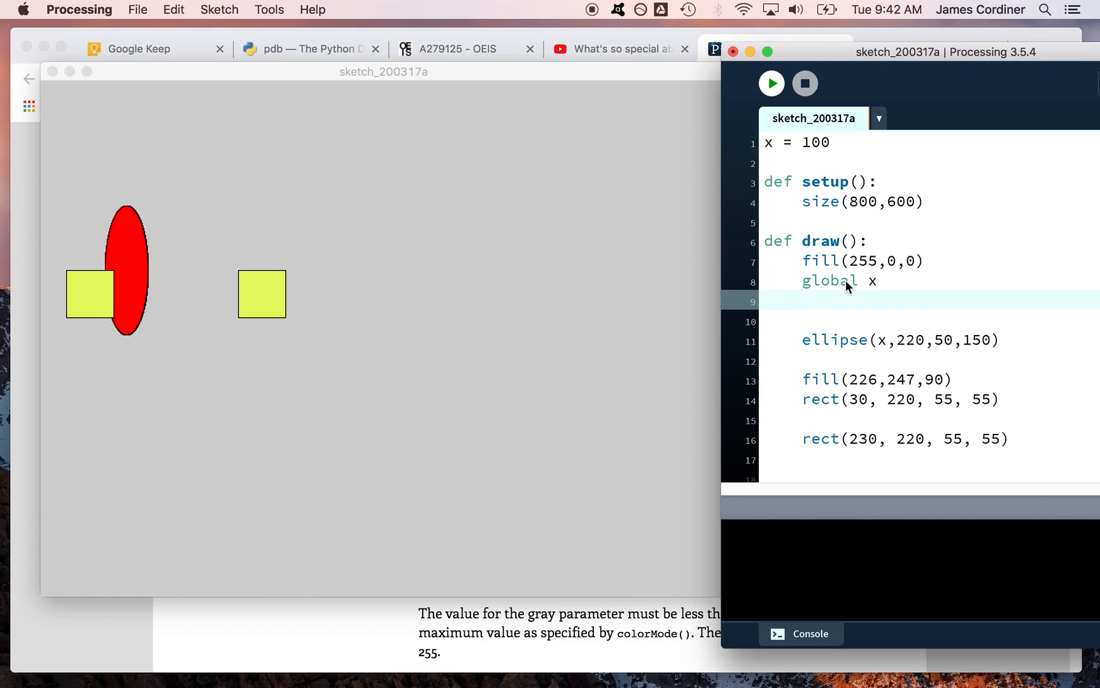
pyautogui.write('x = x + 100')
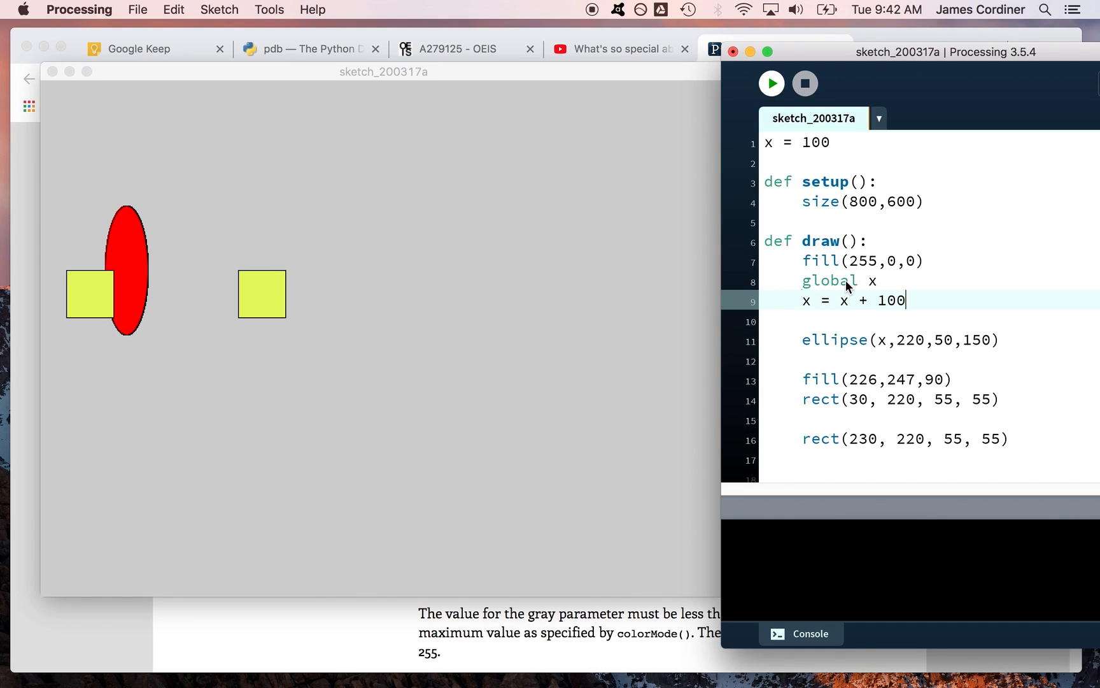
pyautogui.press('BackSpace')
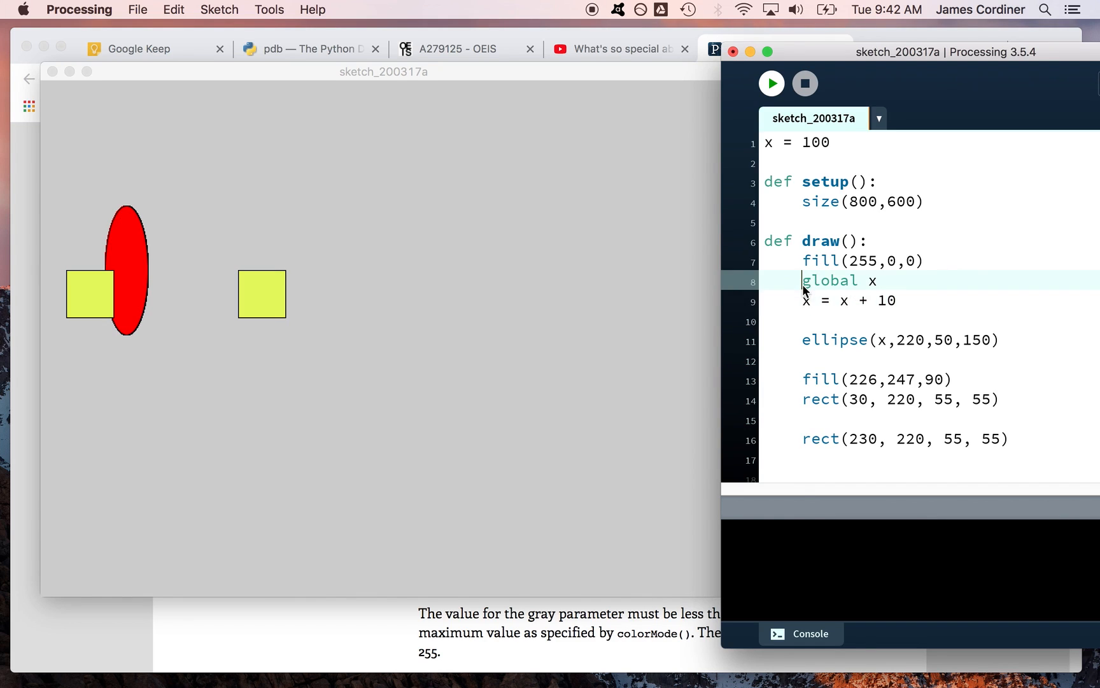
pyautogui.write('#')
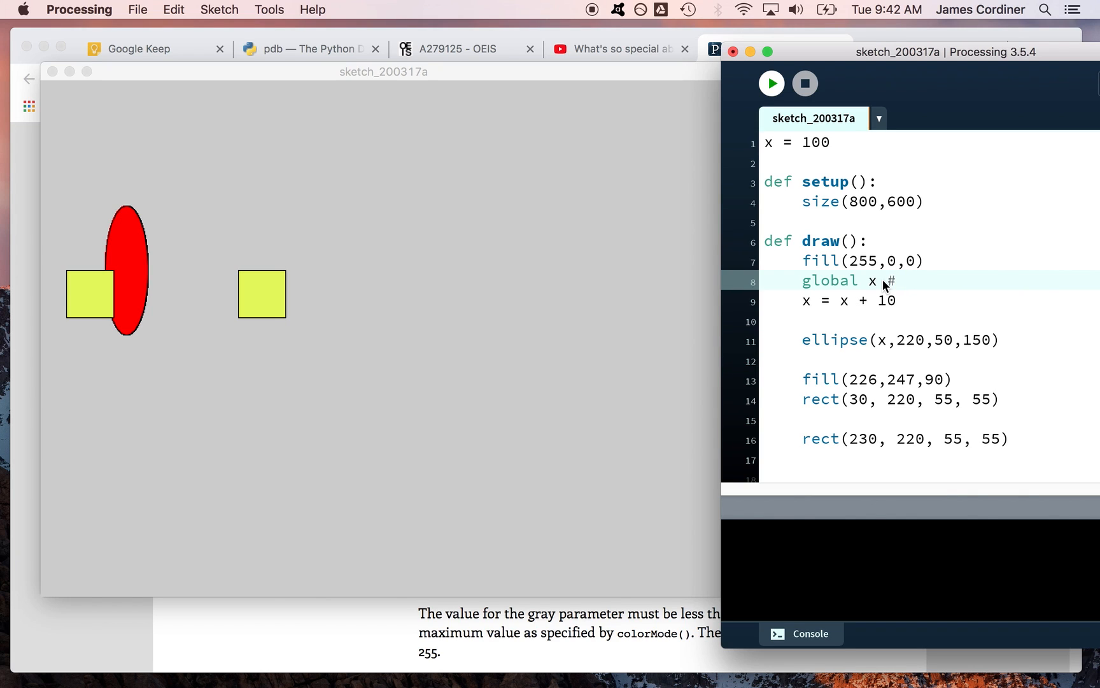
pyautogui.write('modify it')
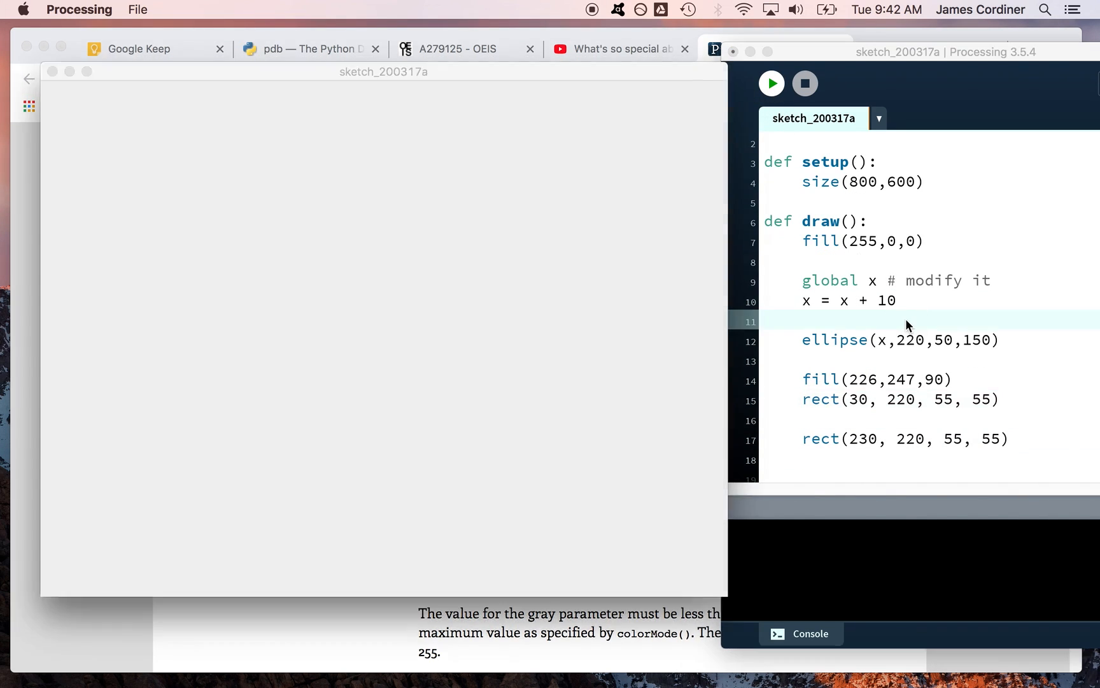
pyautogui.click(770, 83)
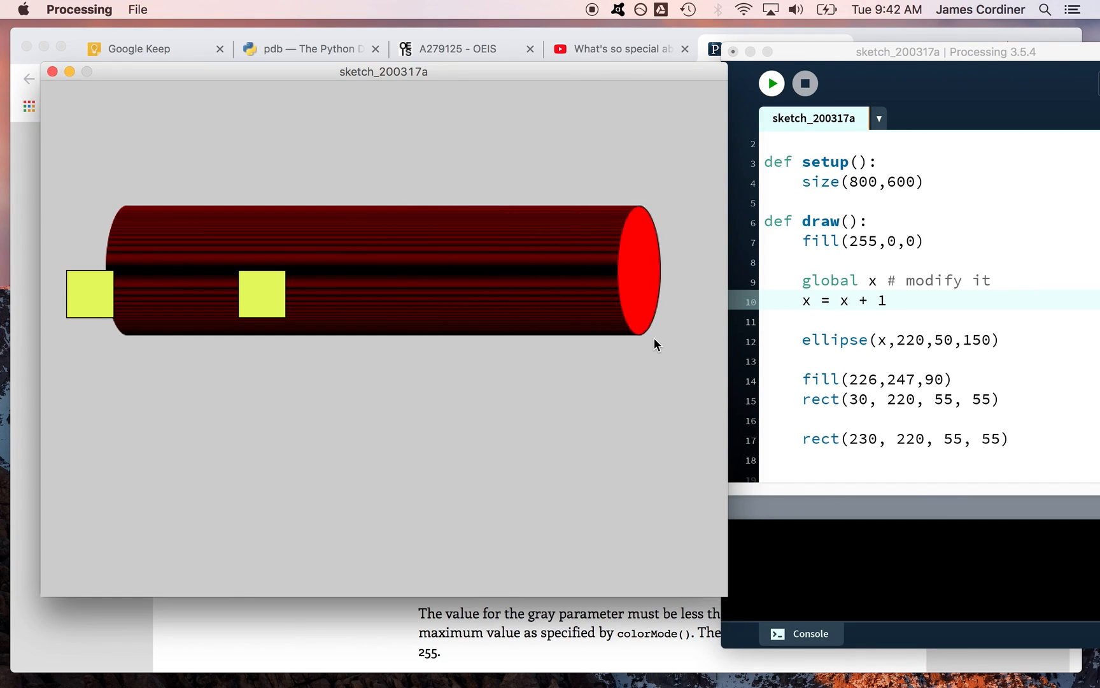
pyautogui.moveTo(147, 228)
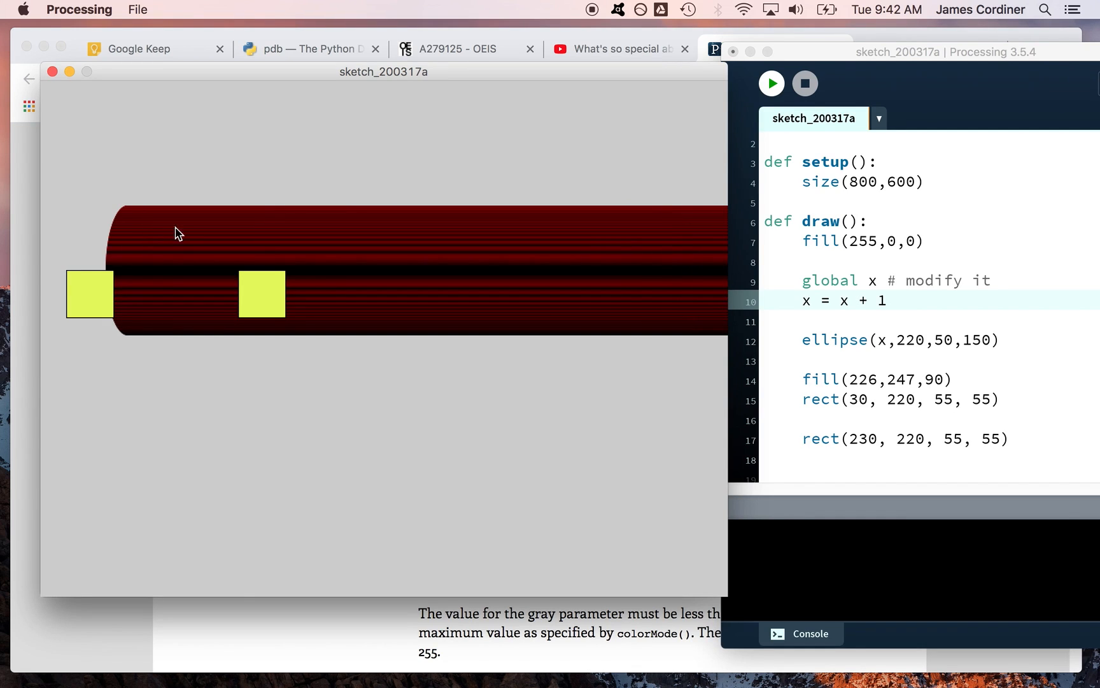
# Step: Add background(200) as the first line of draw() and rerun the sketch
pyautogui.click(870, 220)
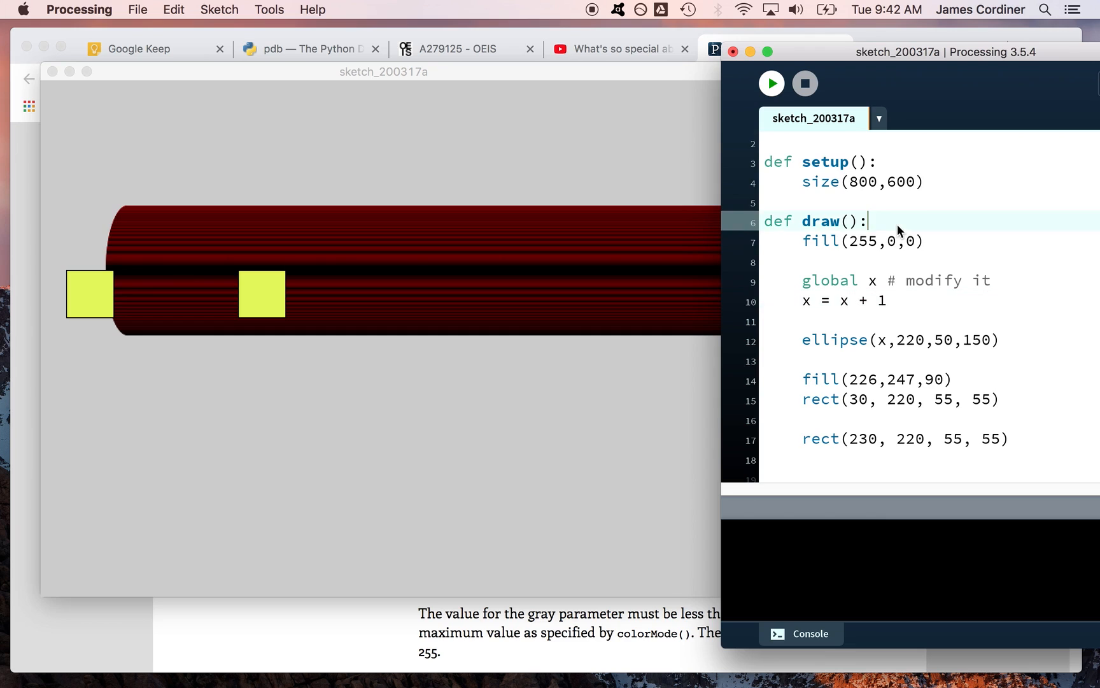
pyautogui.write('bac')
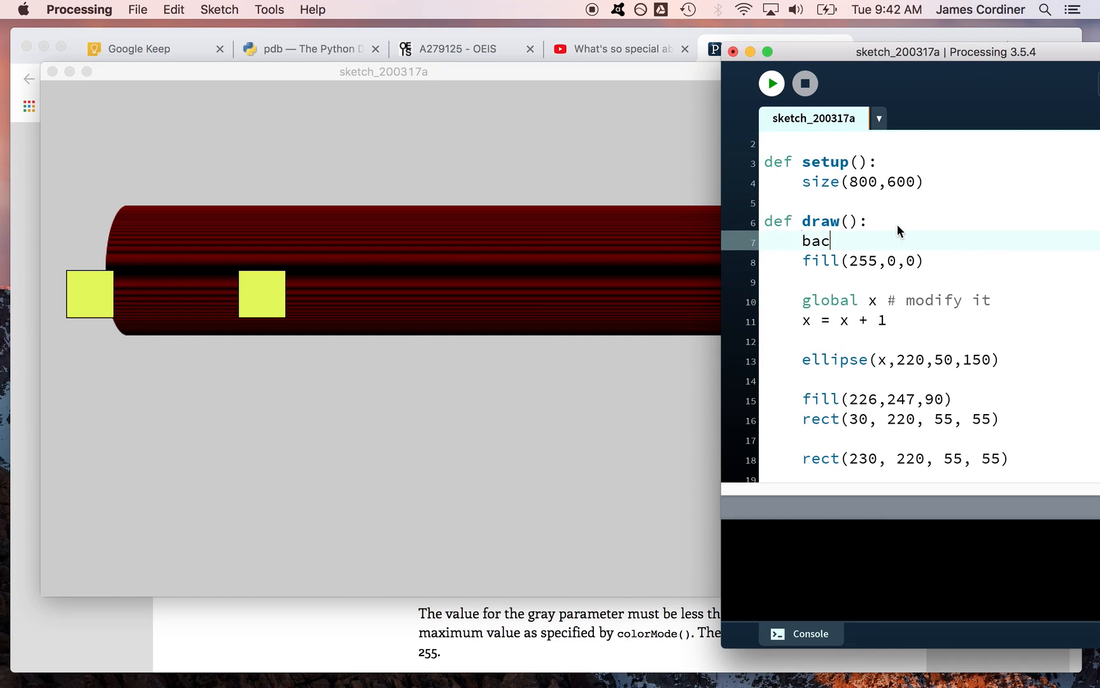
pyautogui.write('kground(')
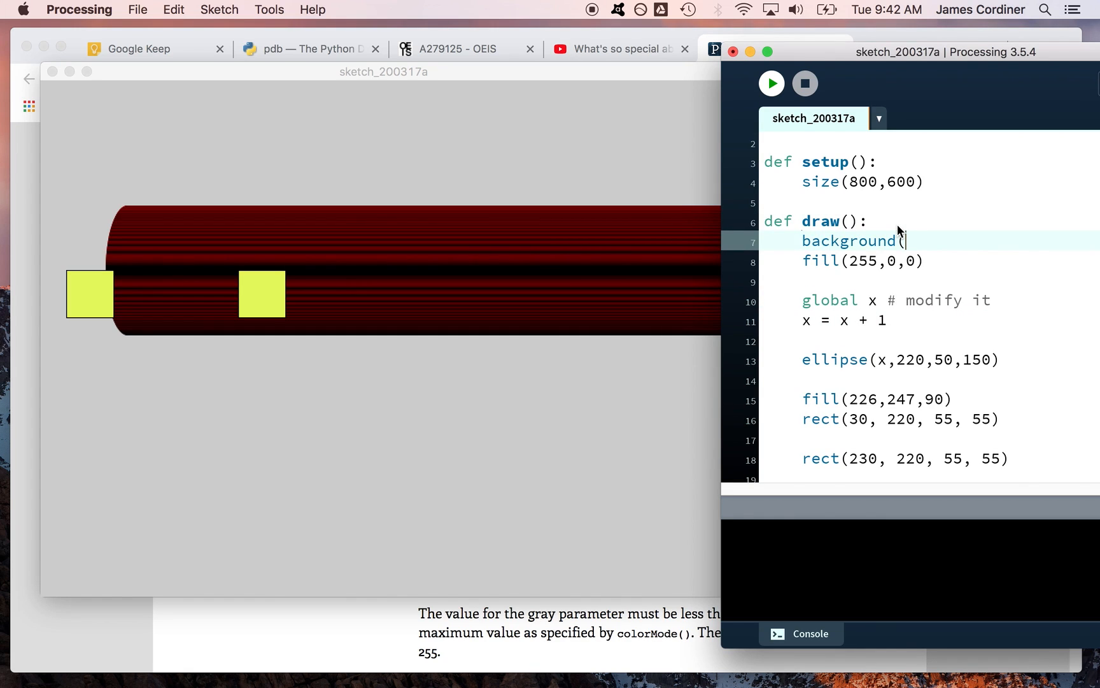
pyautogui.write('200)')
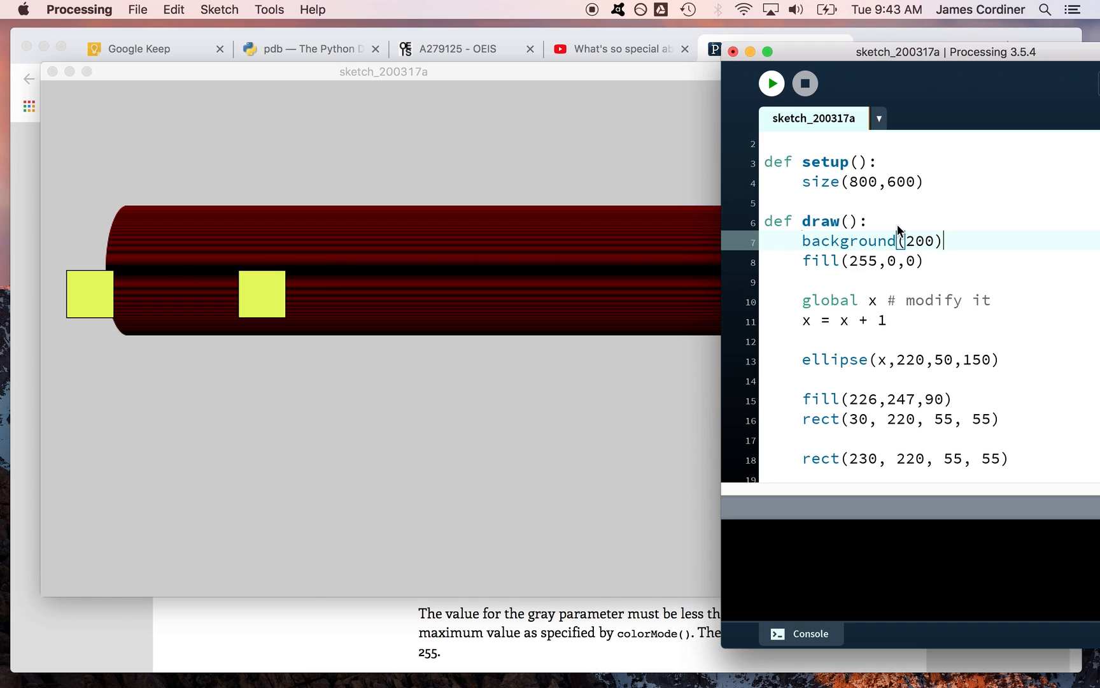
pyautogui.moveTo(964, 256)
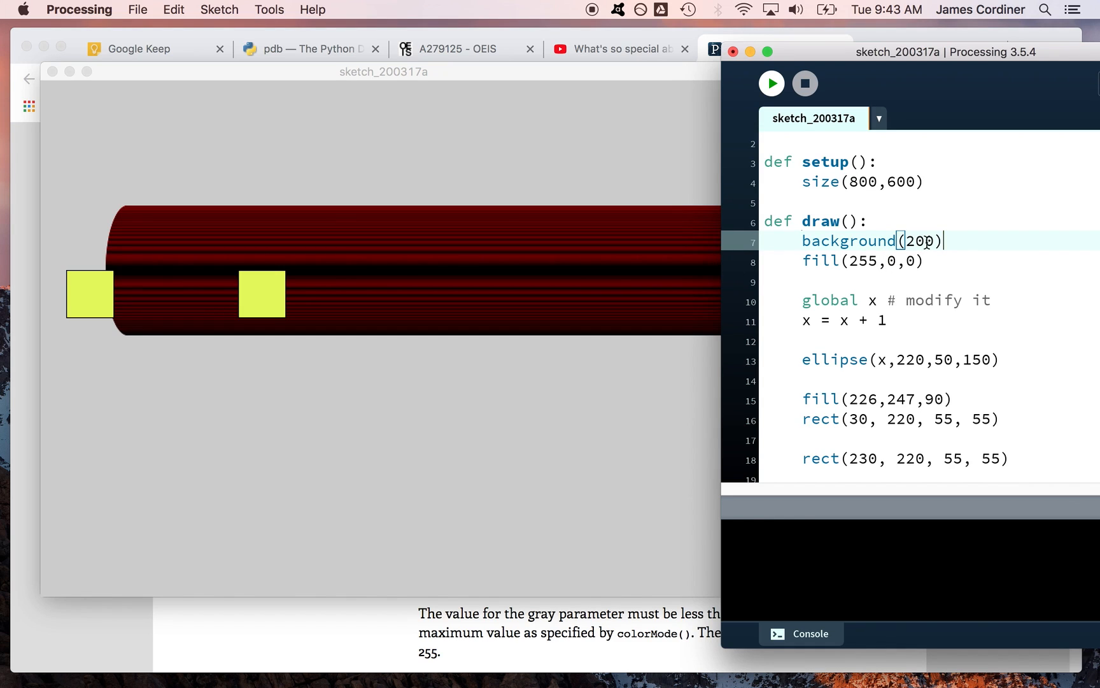
pyautogui.doubleClick(922, 240)
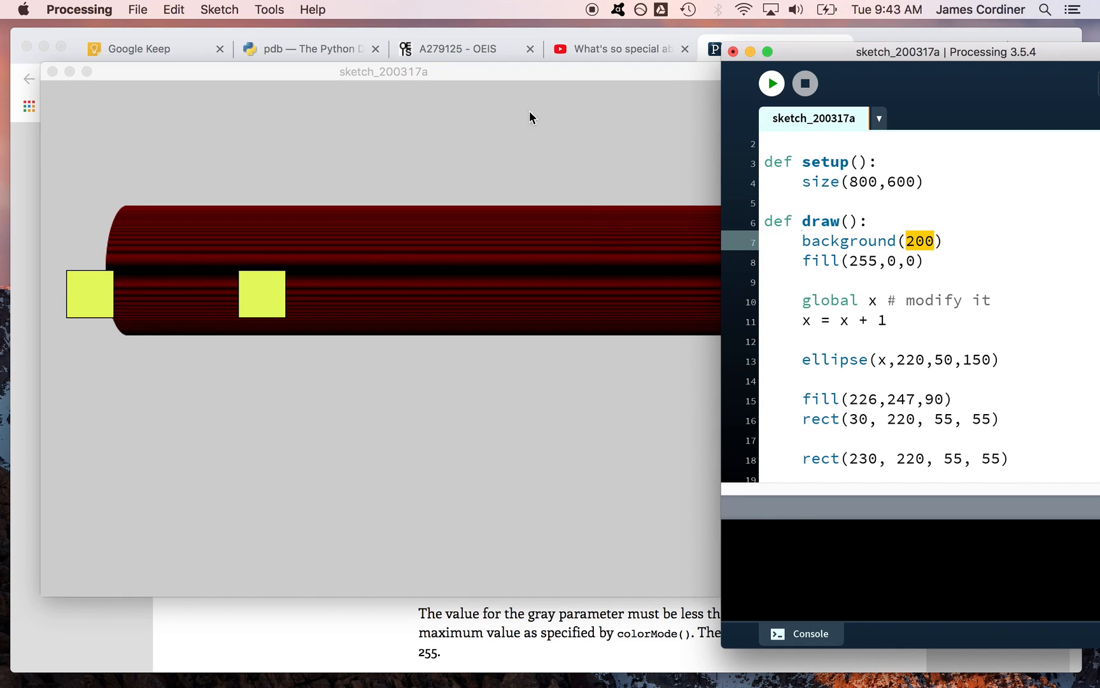
pyautogui.moveTo(552, 130)
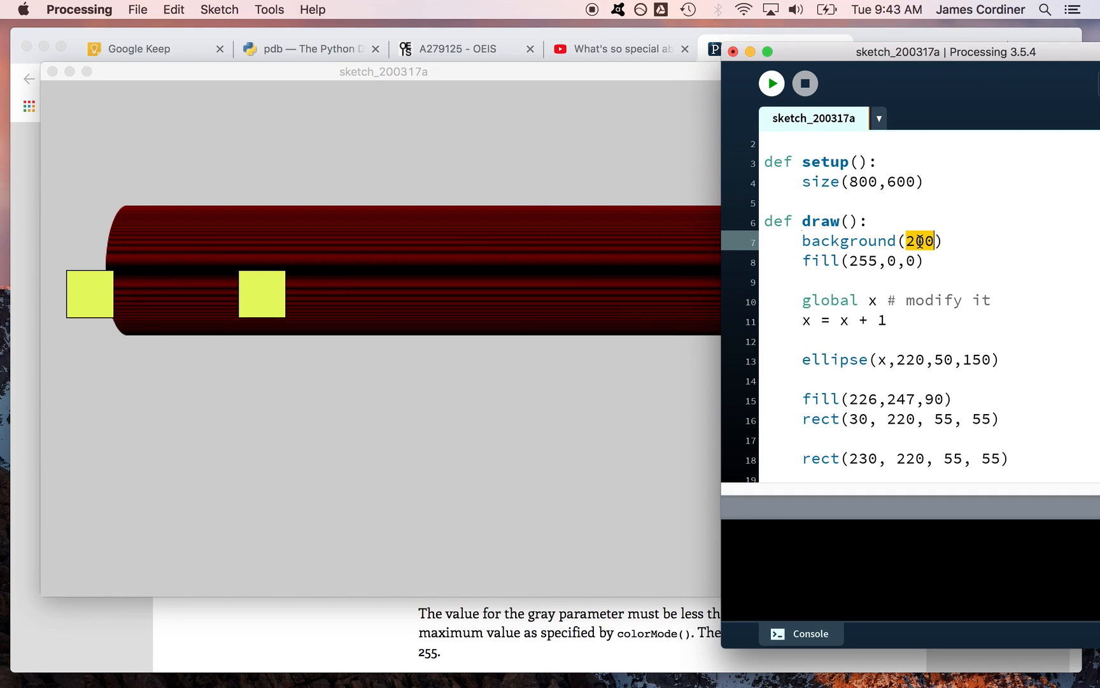
pyautogui.click(805, 83)
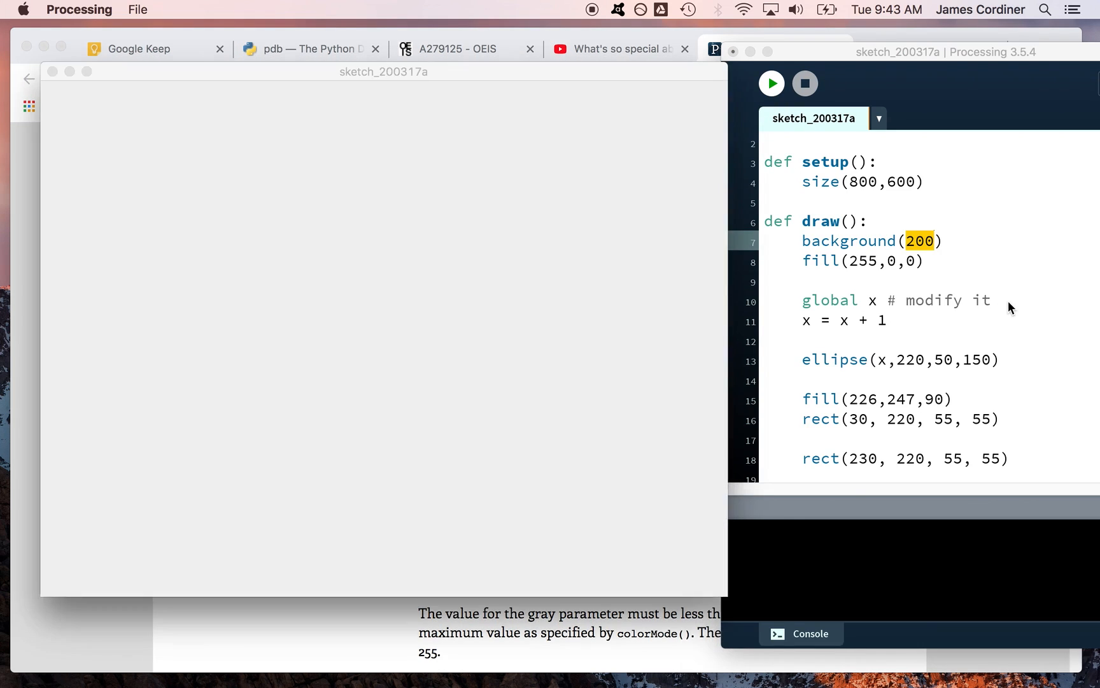
pyautogui.click(769, 83)
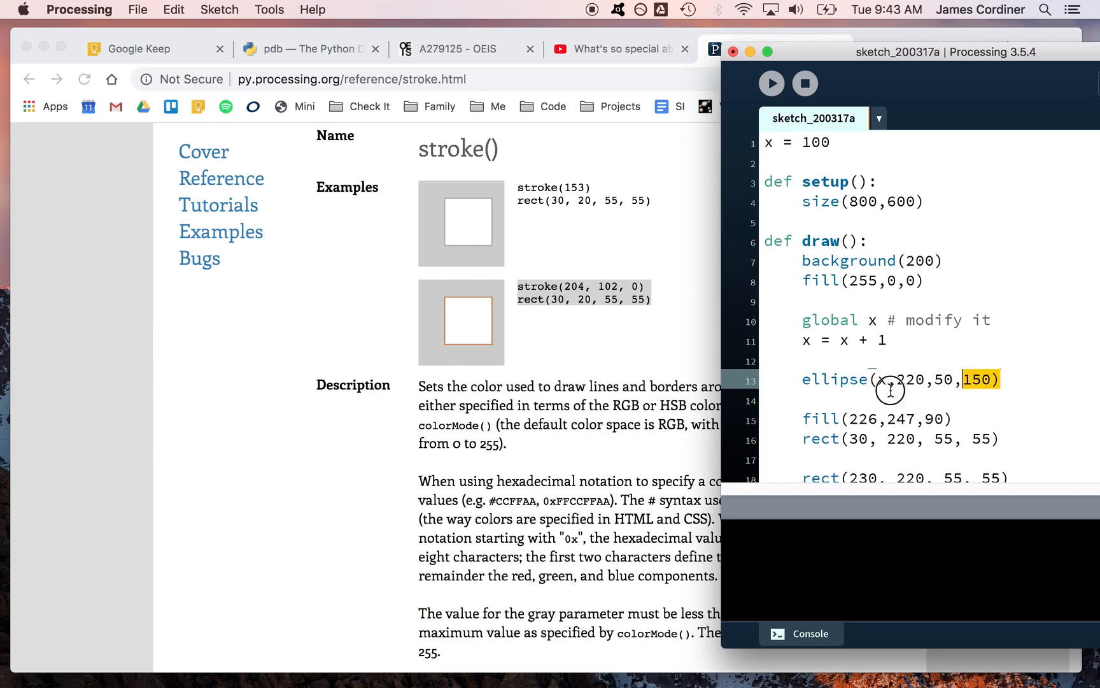
# Step: Select the ellipse line and rerun to see the oval move over a clean grey canvas
pyautogui.tripleClick(889, 379)
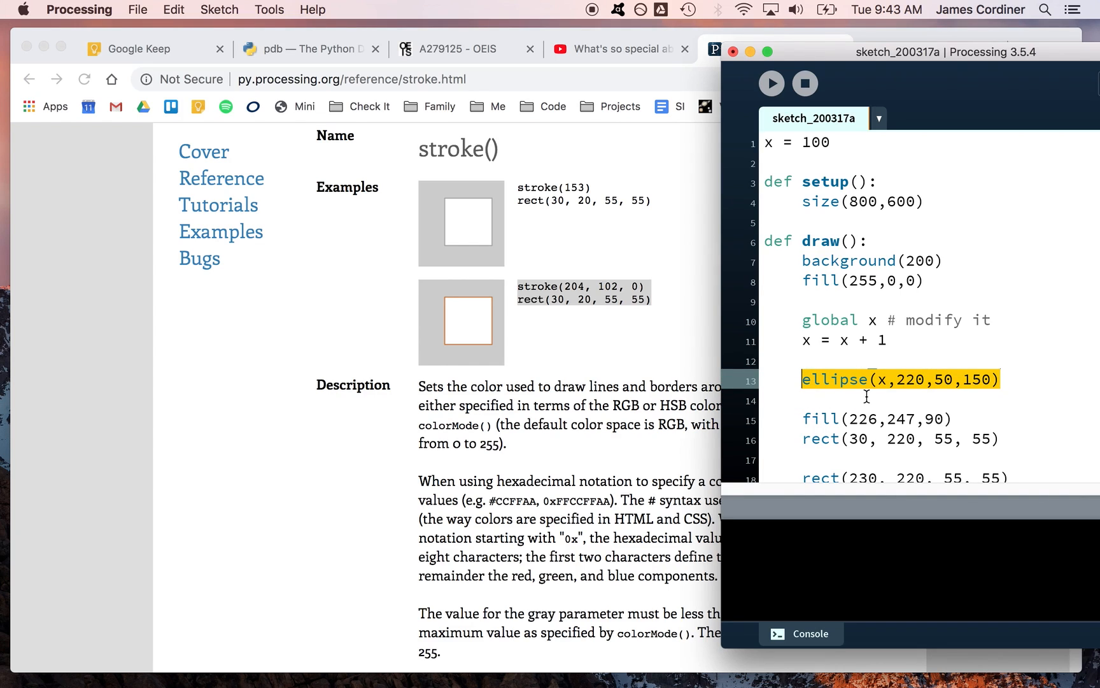
pyautogui.moveTo(793, 320)
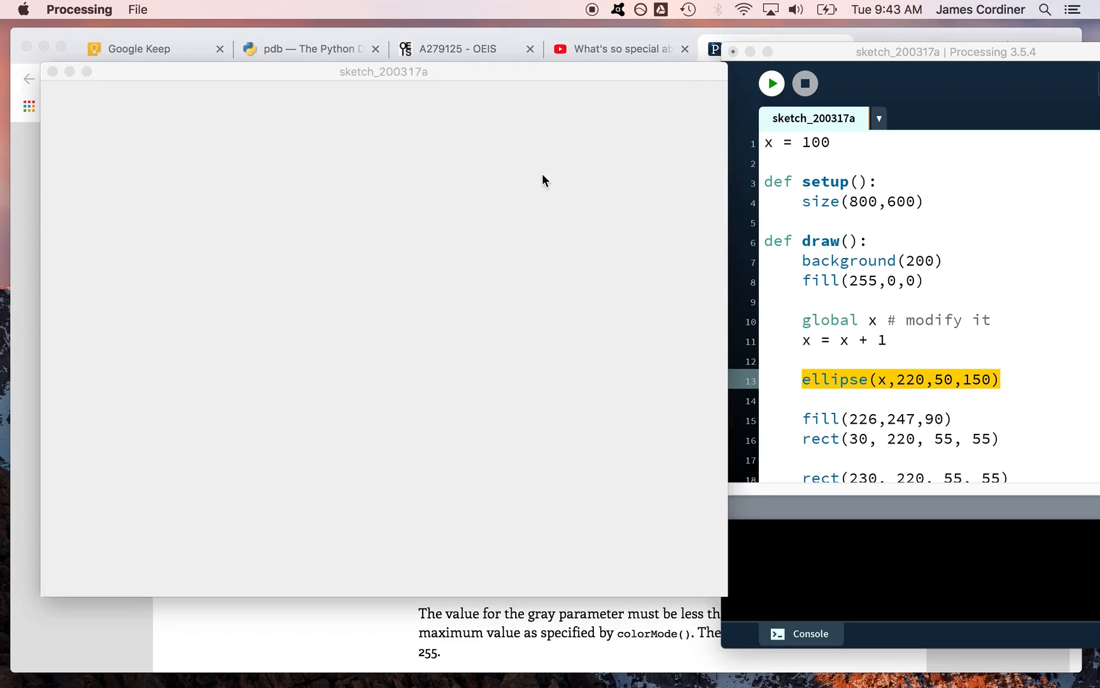
pyautogui.click(770, 83)
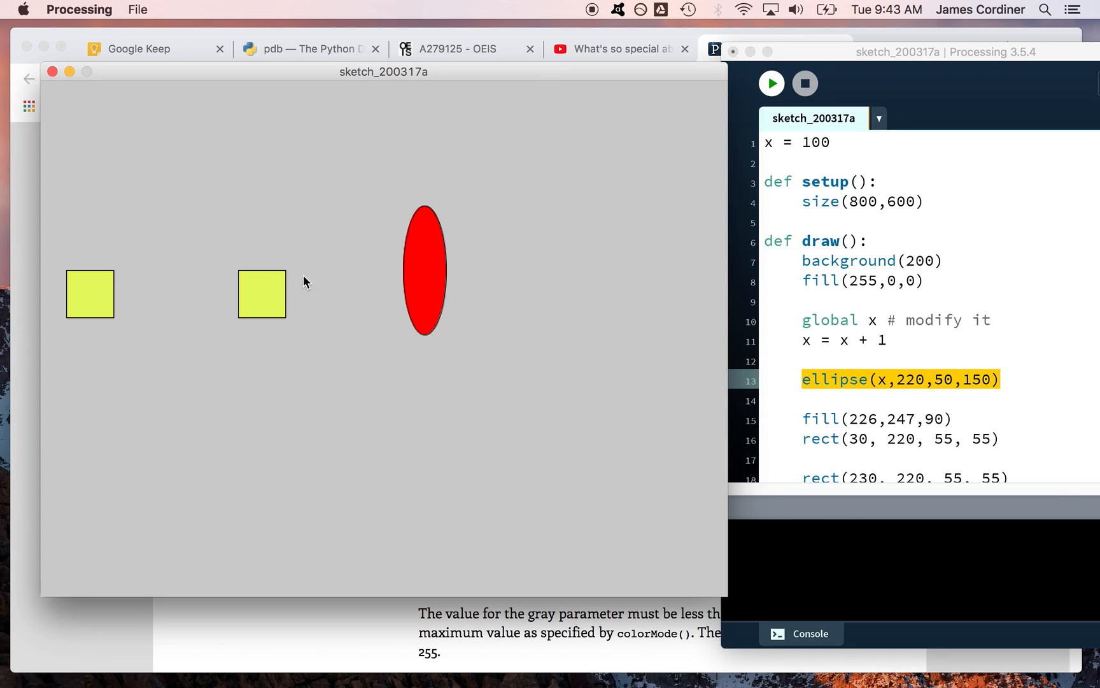
pyautogui.moveTo(645, 288)
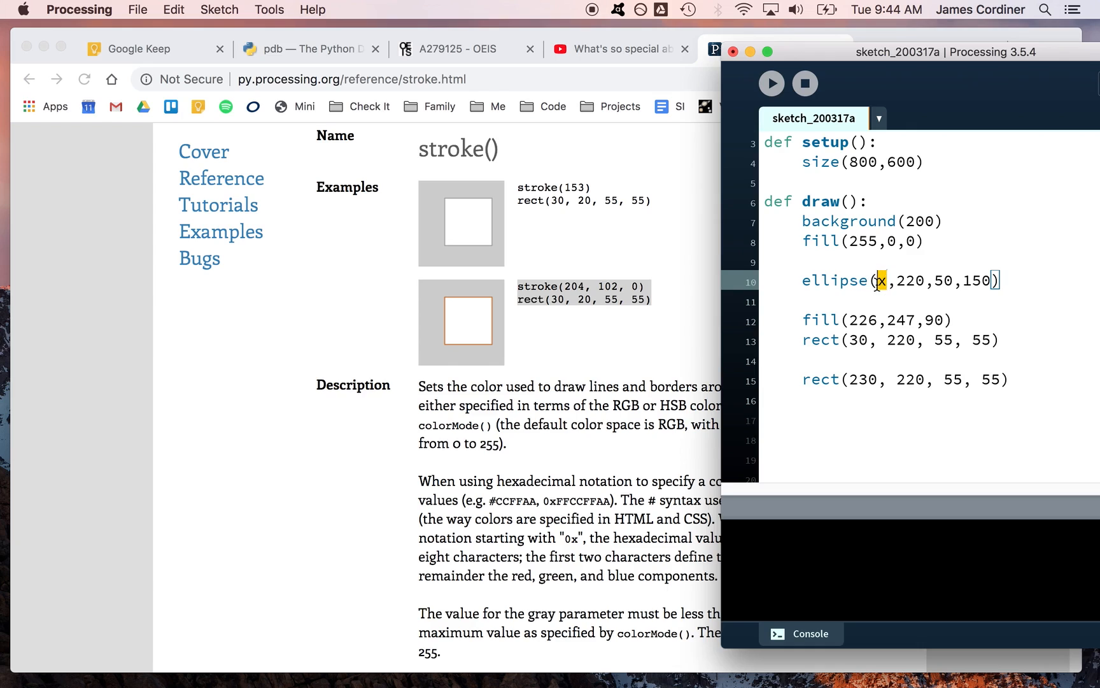
# Step: Add a mousePressed() function that adds 5 to the global x, and run the sketch
pyautogui.write('d')
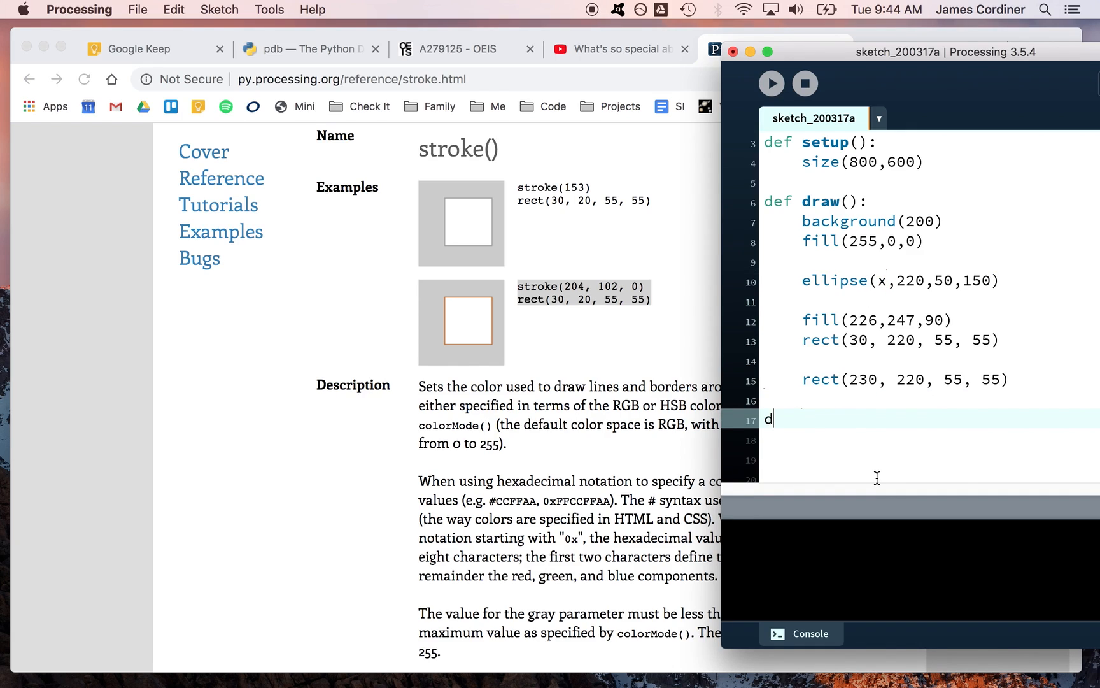
pyautogui.write('ef mousePressed')
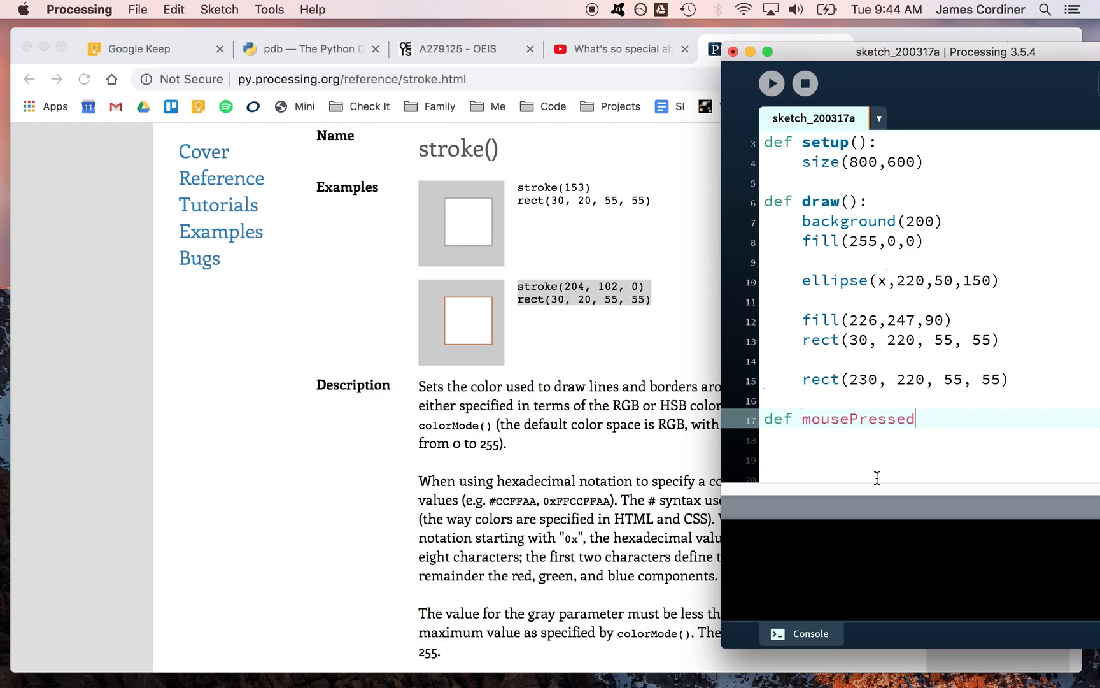
pyautogui.write('():')
pyautogui.click(930, 459)
pyautogui.write('x = x + 5')
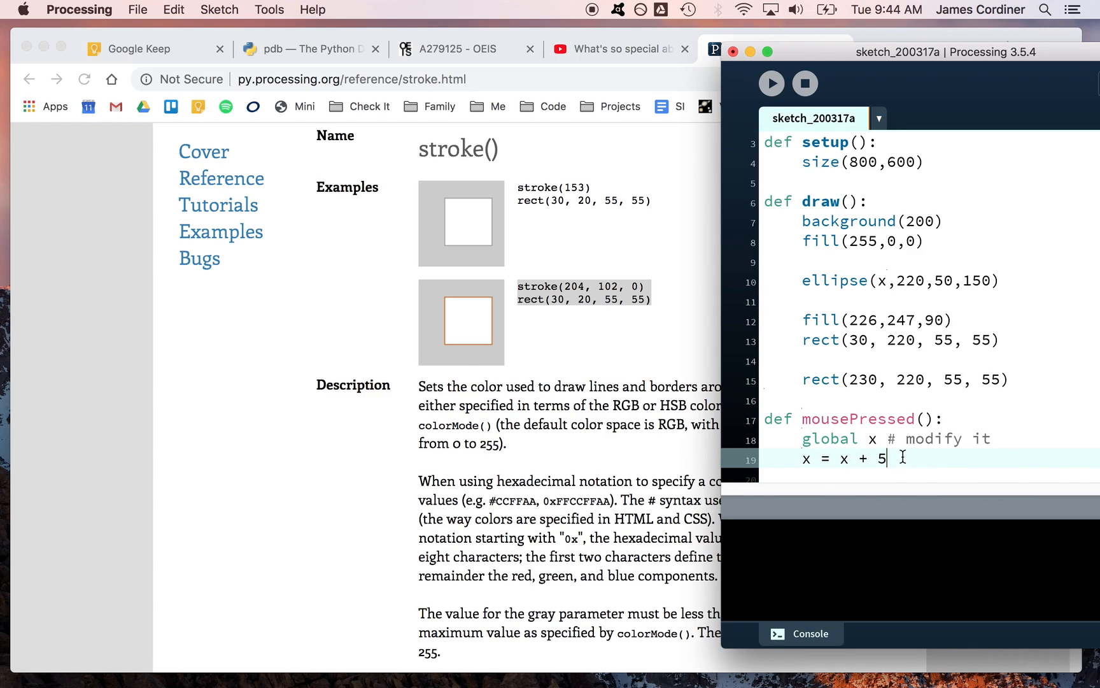
pyautogui.click(771, 83)
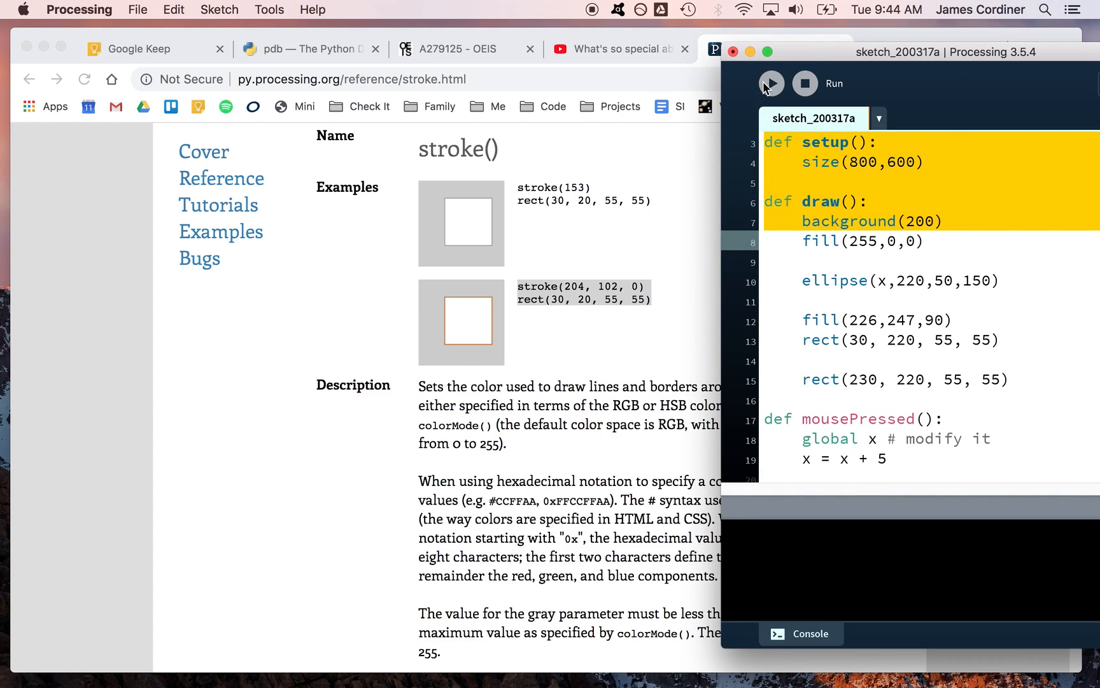
pyautogui.click(770, 83)
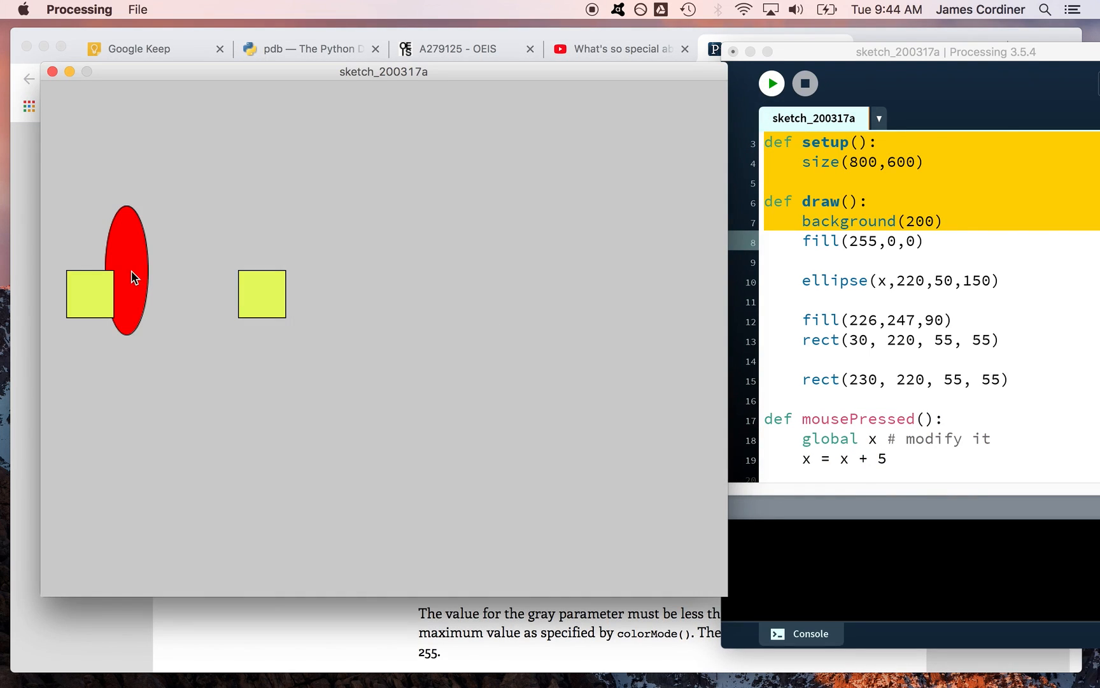
pyautogui.moveTo(125, 270)
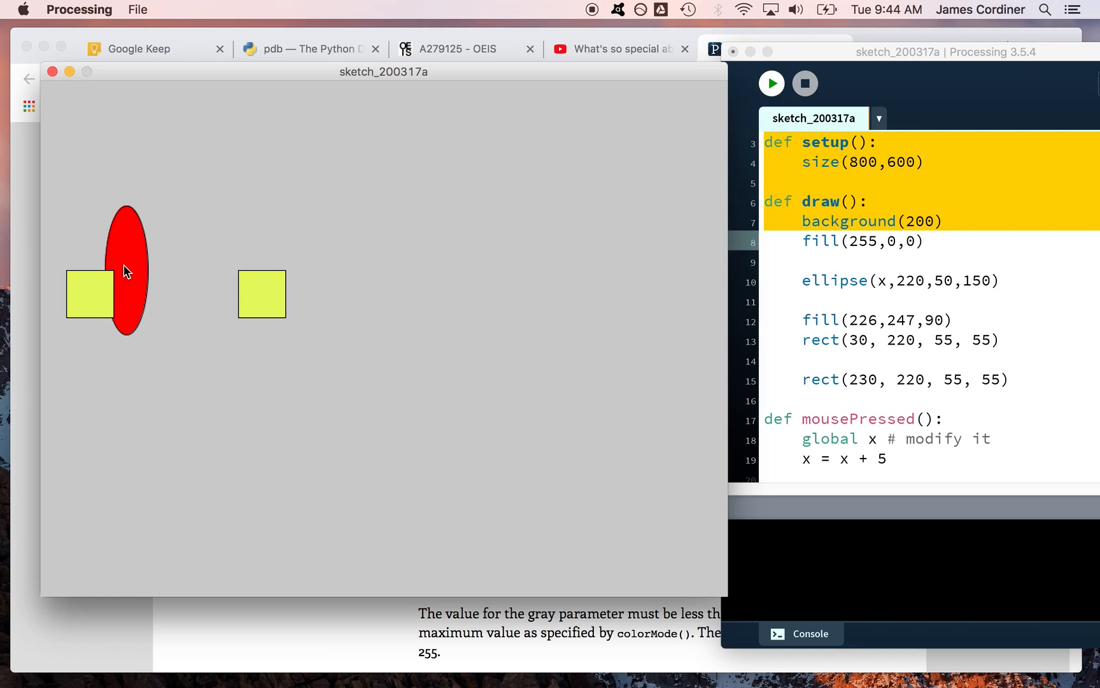
pyautogui.moveTo(861, 447)
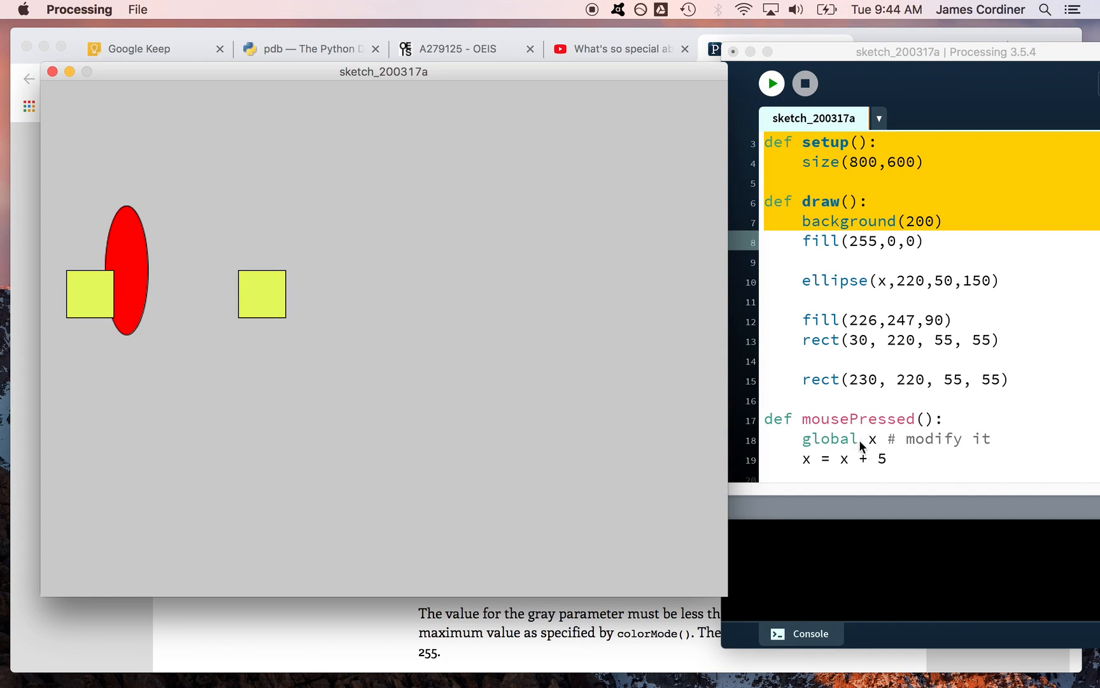
pyautogui.moveTo(851, 443)
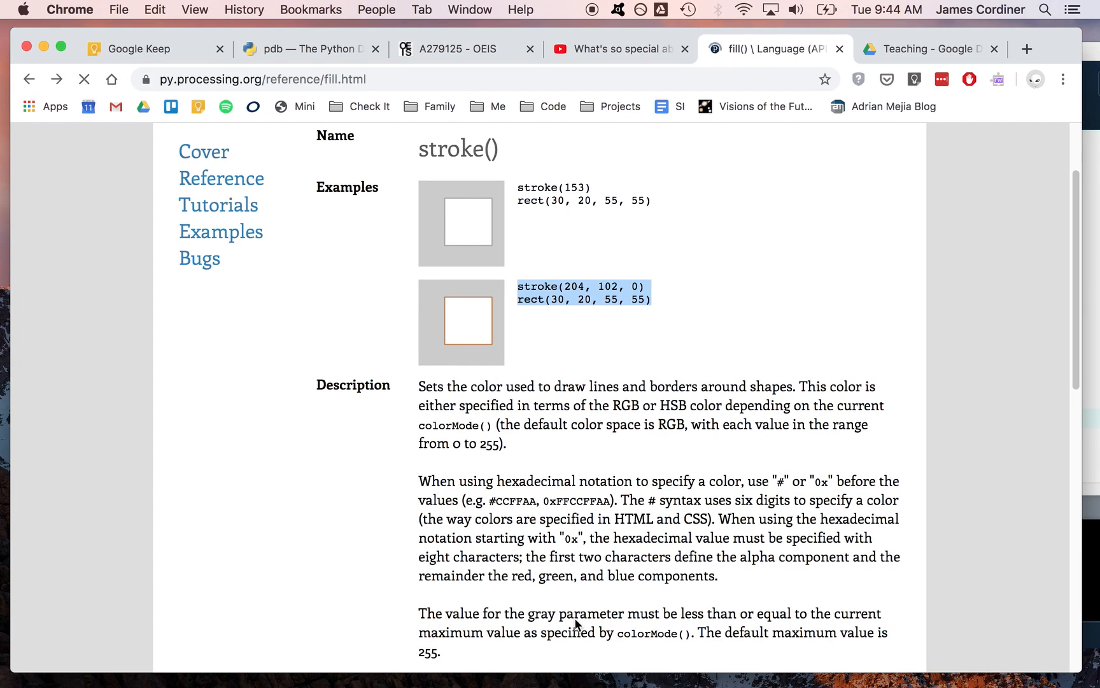
# Step: Search the Processing.py reference for 'mouse' and browse the mouse input functions
pyautogui.scroll(-3)
pyautogui.write('mou')
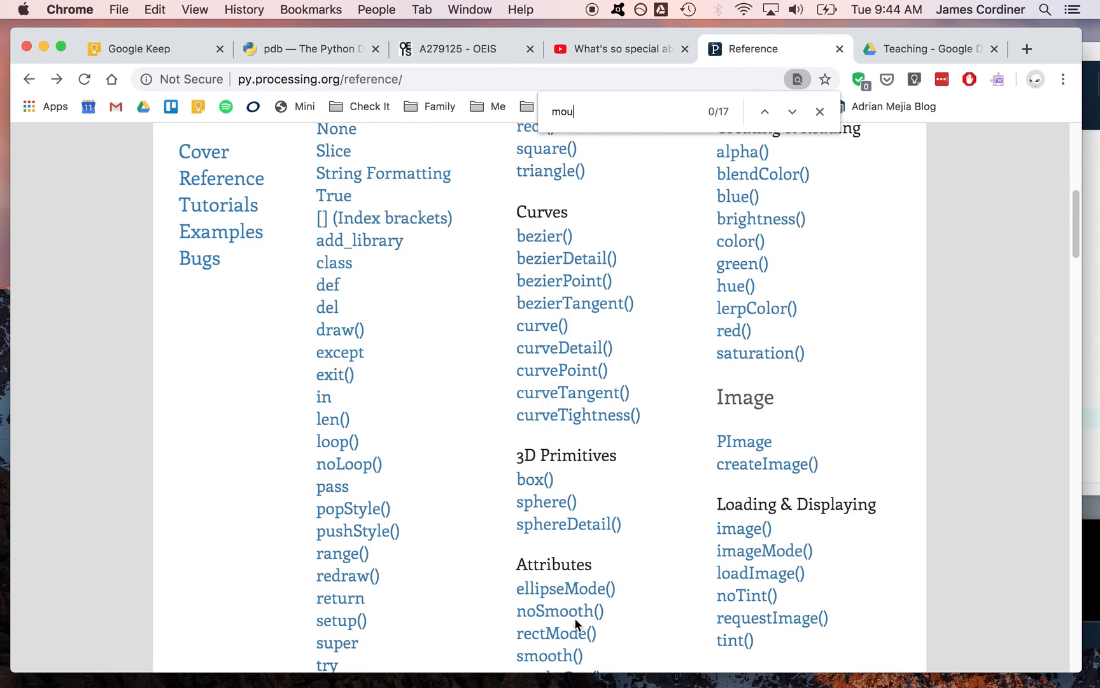
pyautogui.write('se')
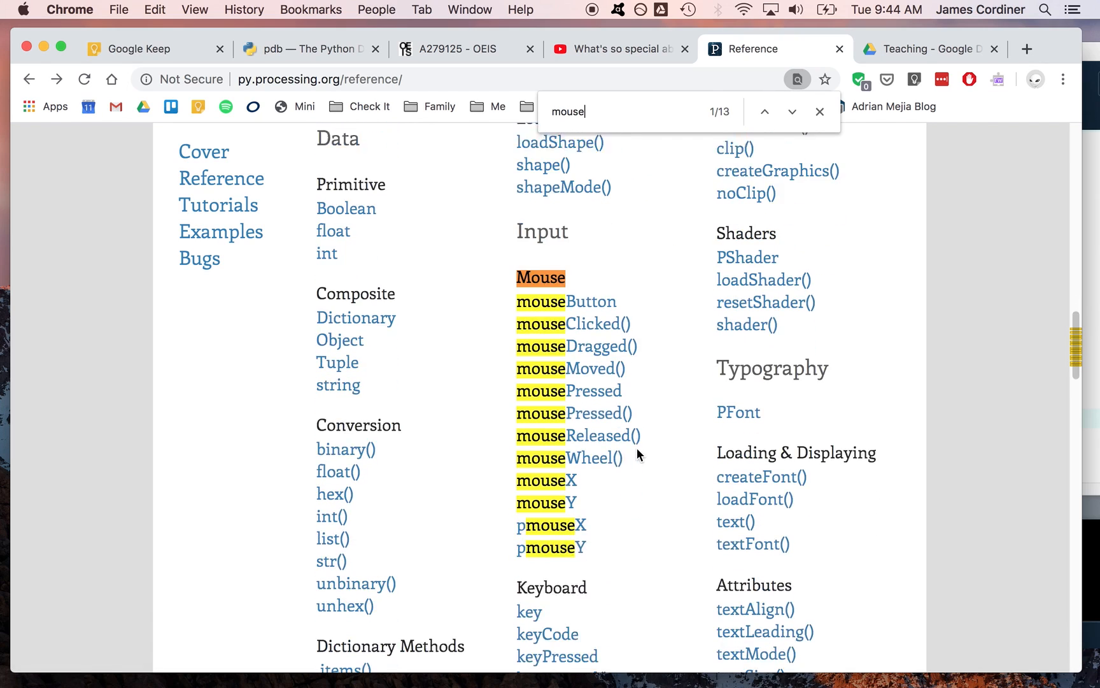
pyautogui.scroll(-3)
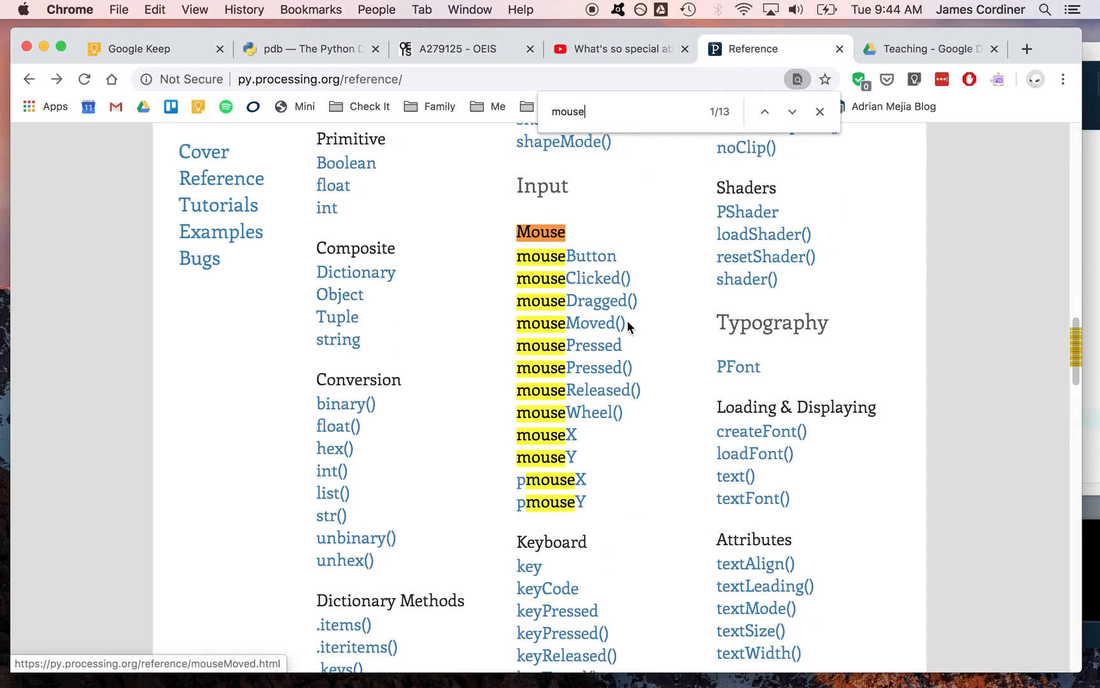
pyautogui.scroll(-3)
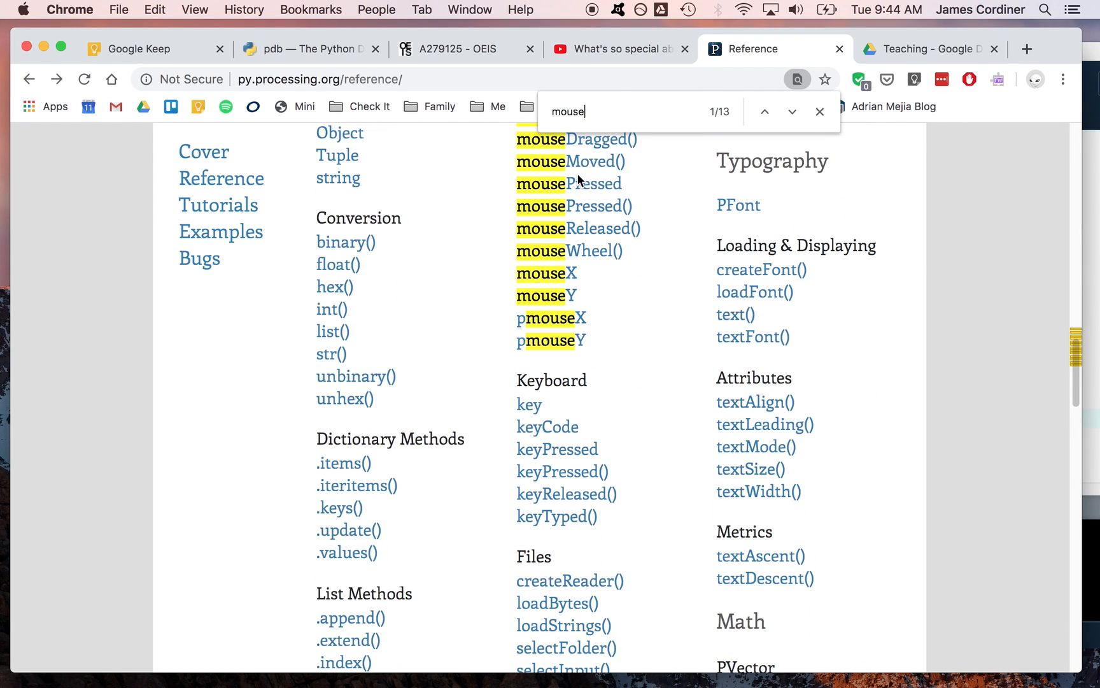
pyautogui.scroll(3)
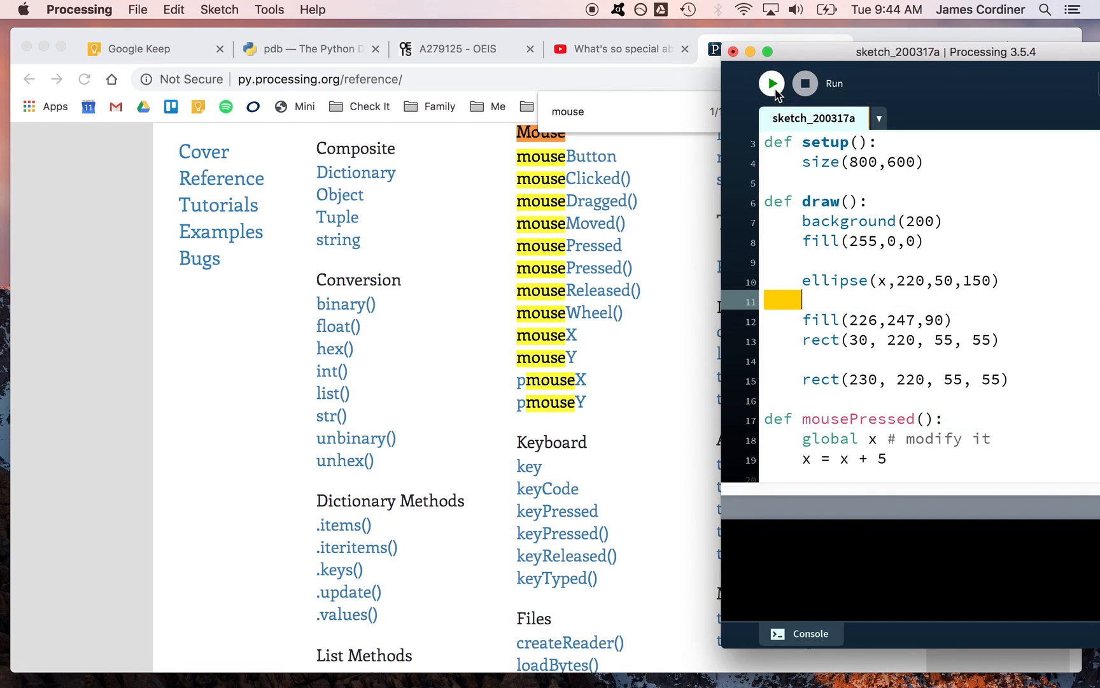
# Step: Run the sketch and click inside it three times to step the red ellipse right
pyautogui.click(770, 82)
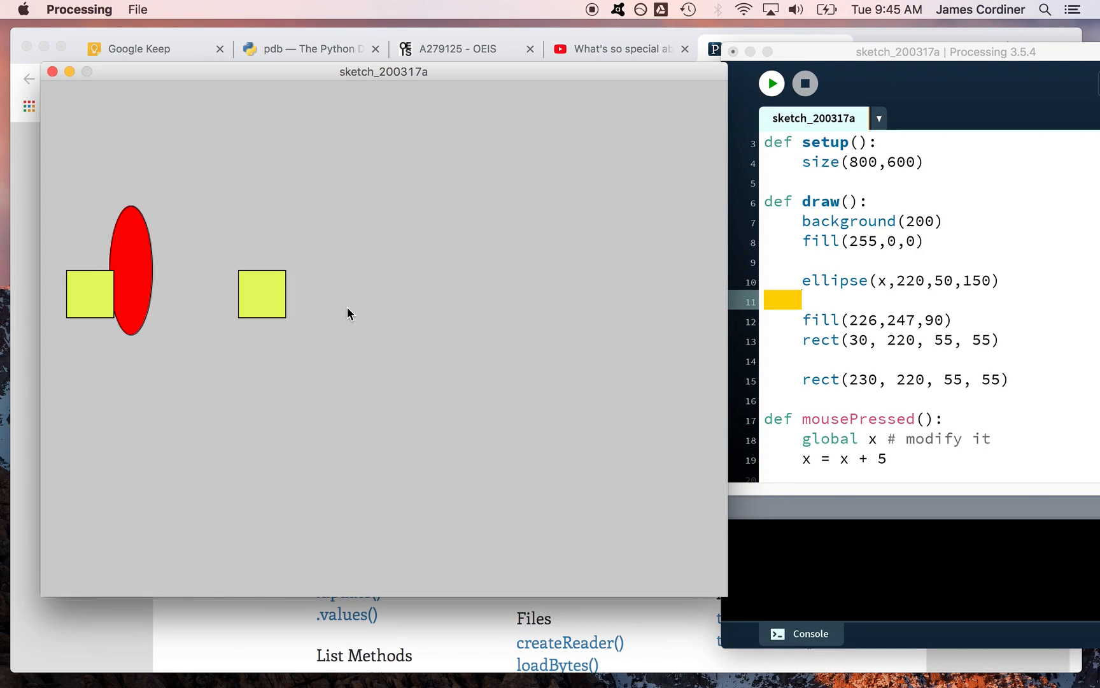
pyautogui.click(350, 313)
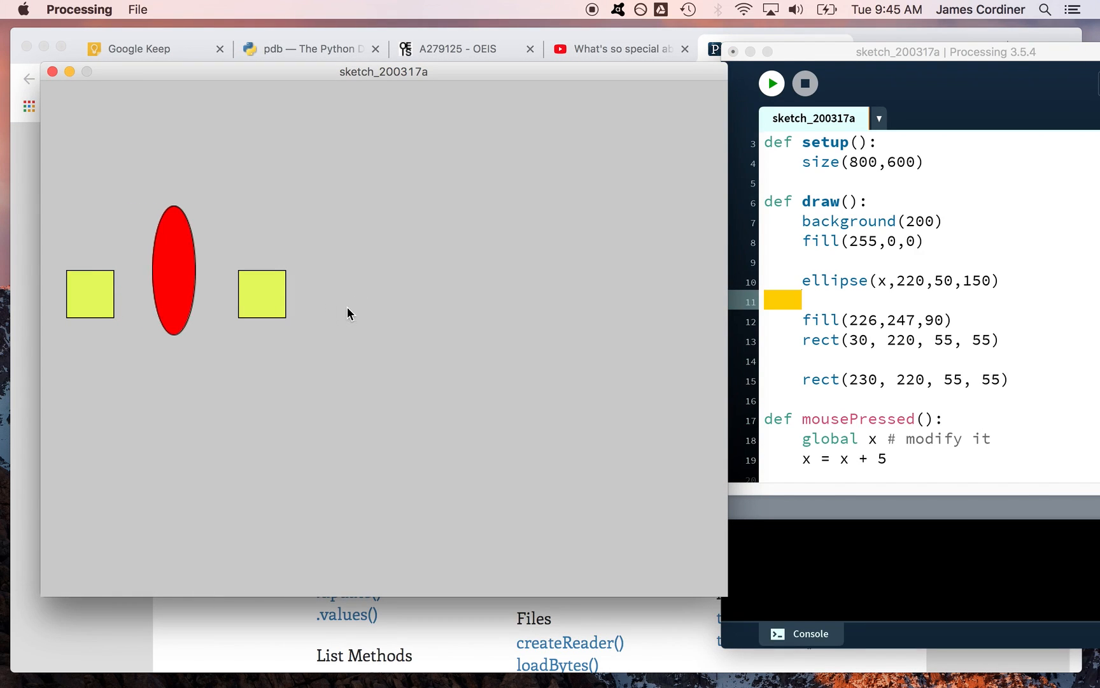
pyautogui.click(346, 308)
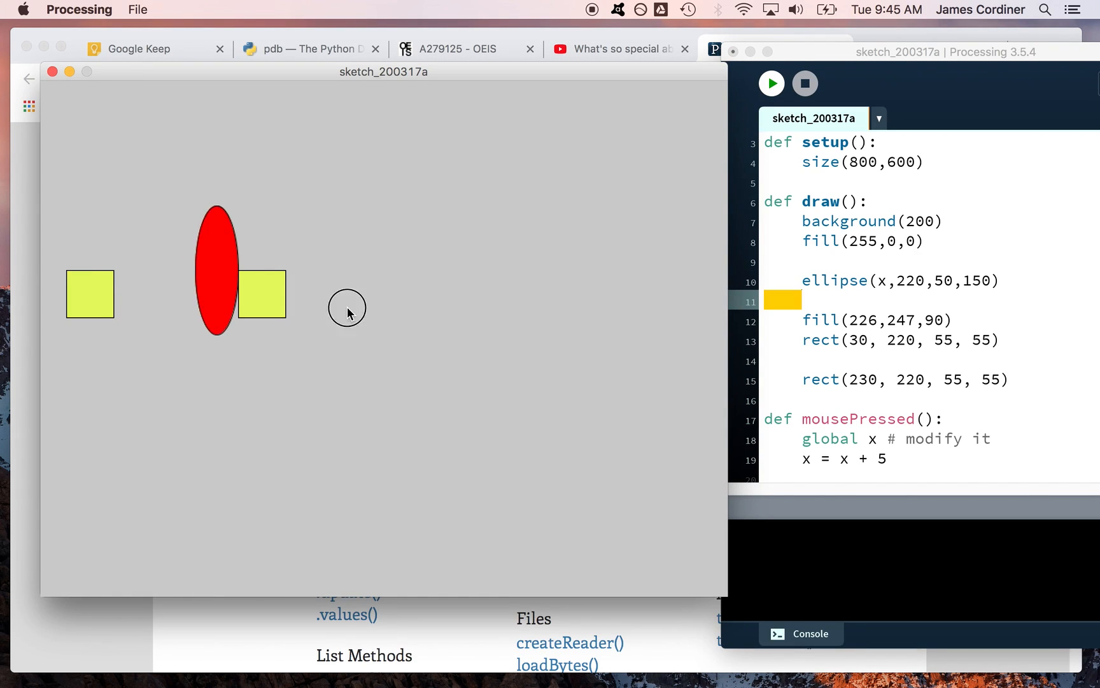
pyautogui.click(345, 308)
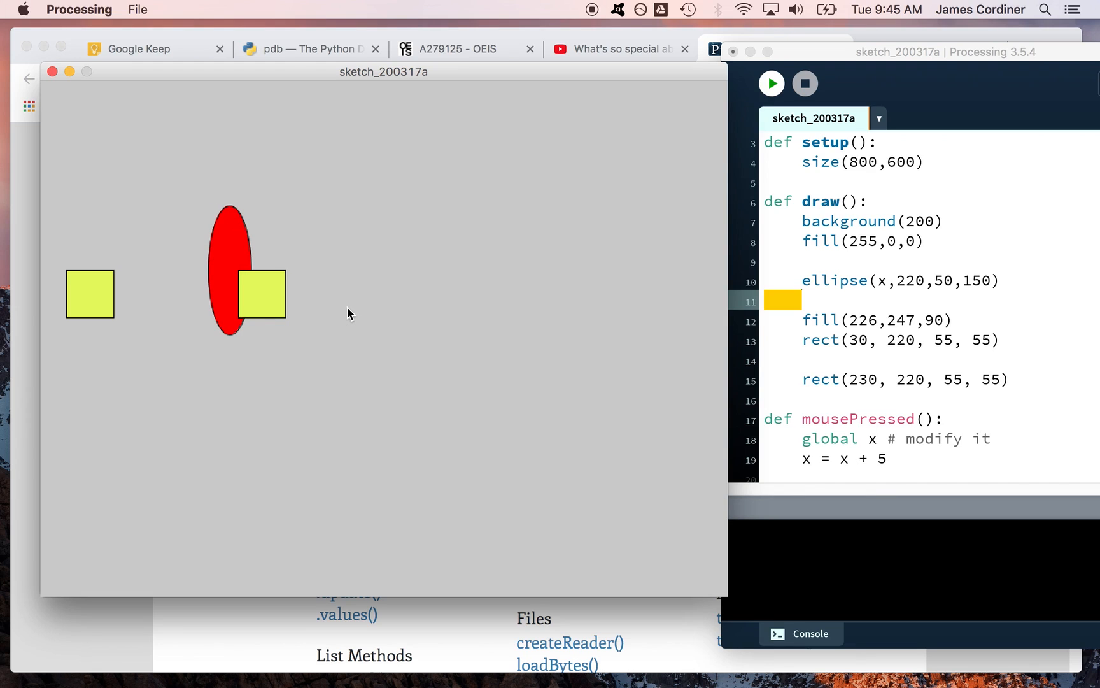
pyautogui.moveTo(849, 458)
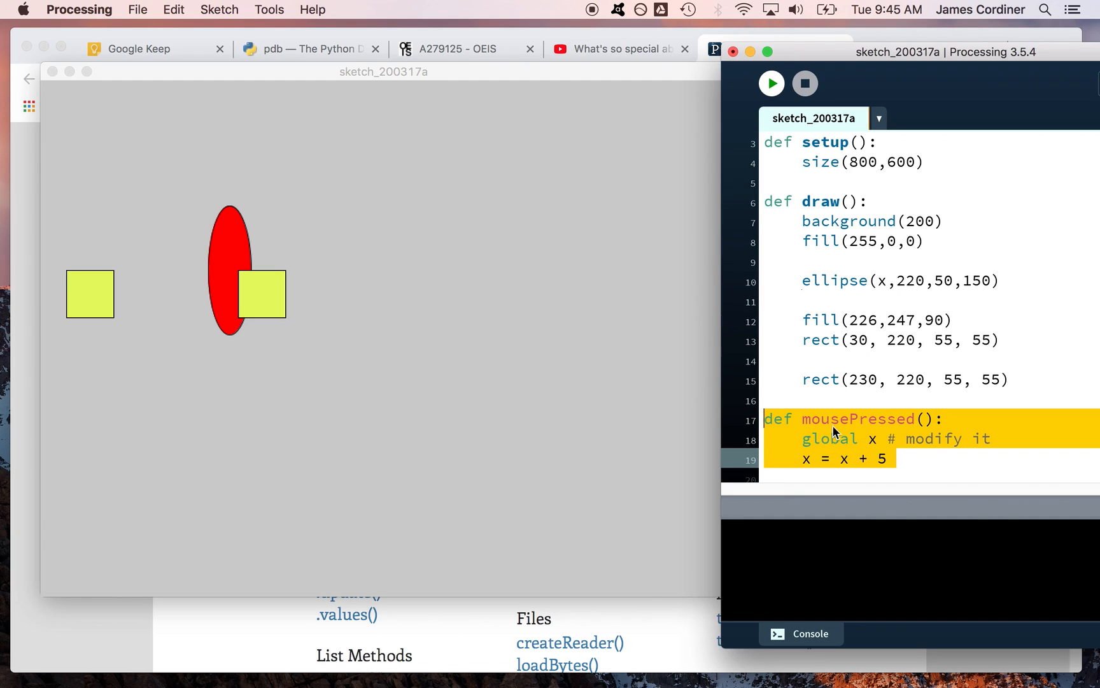
pyautogui.moveTo(906, 428)
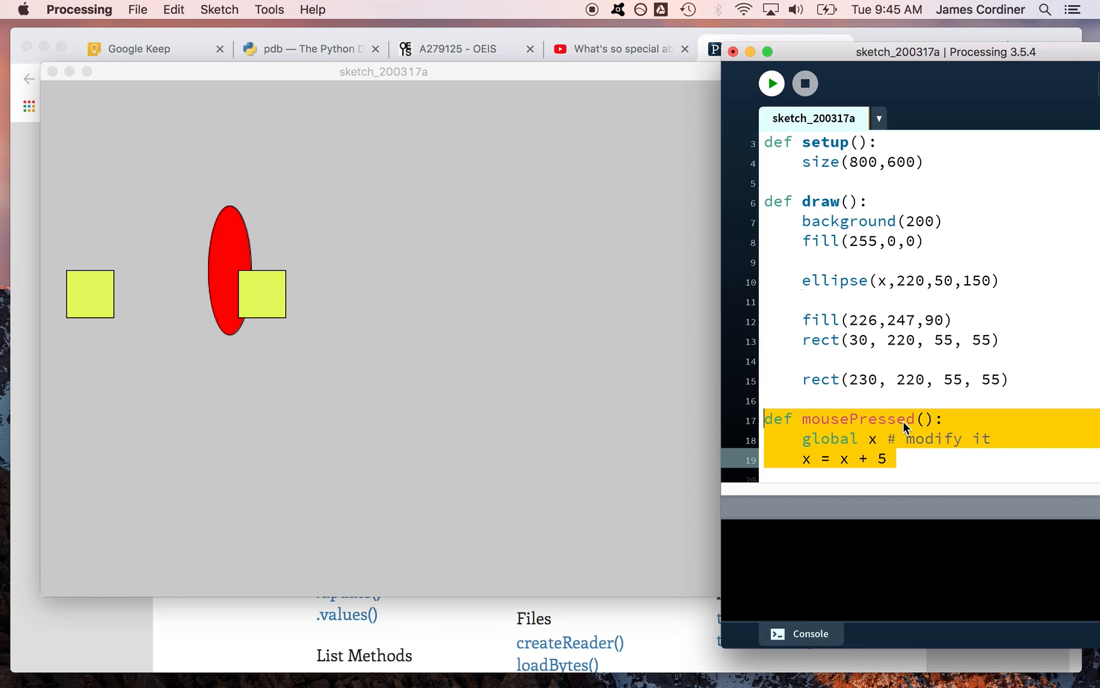
pyautogui.moveTo(870, 431)
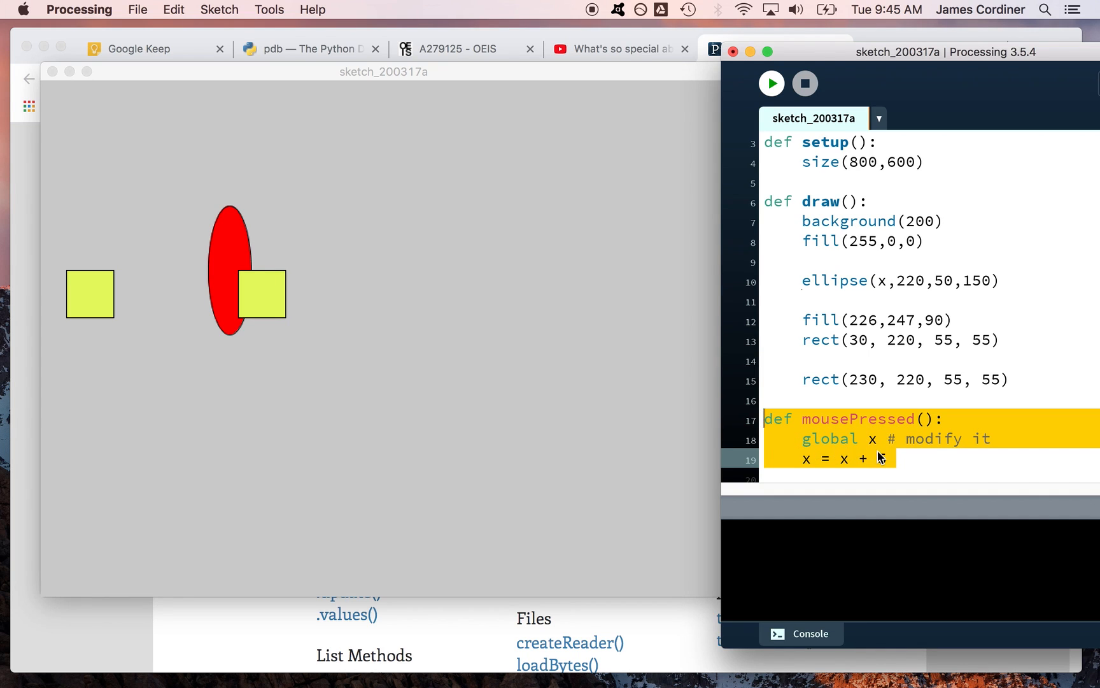
# Step: Enter 5 and click the sketch twice more, moving the ellipse past the second square
pyautogui.write('5')
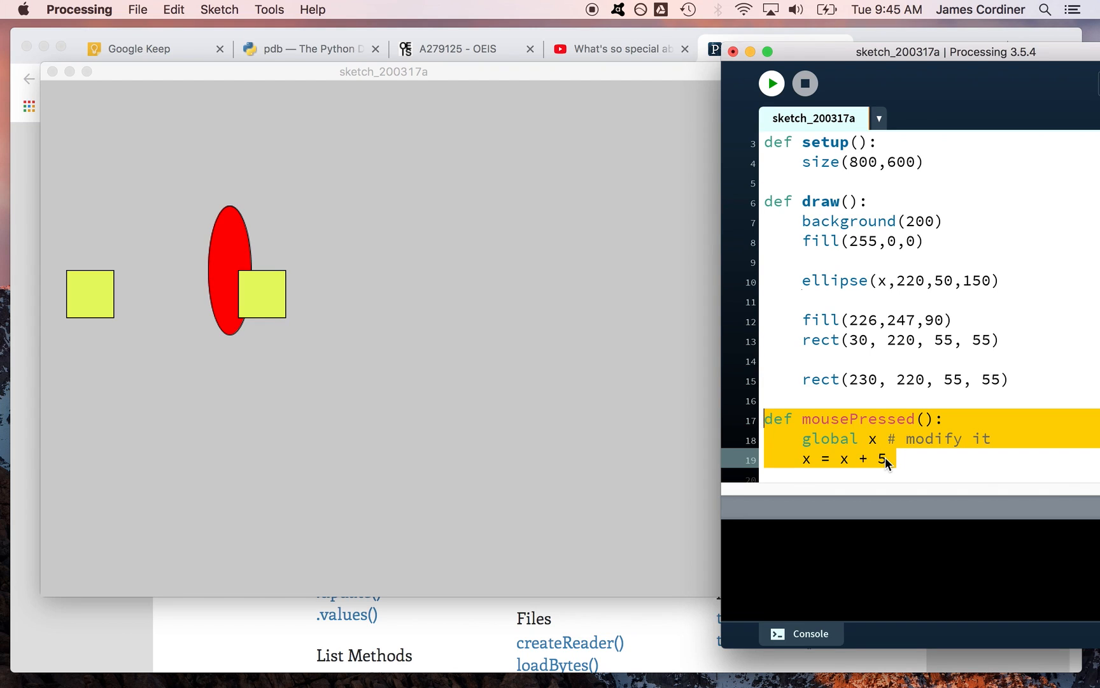
pyautogui.moveTo(913, 359)
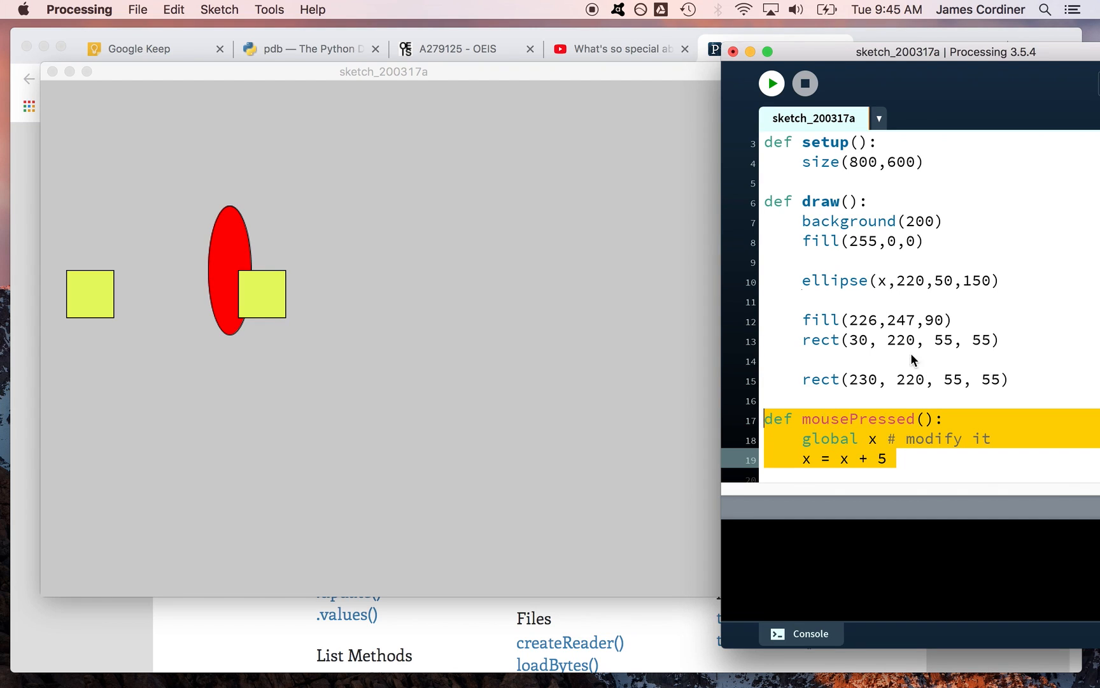
pyautogui.moveTo(768, 202)
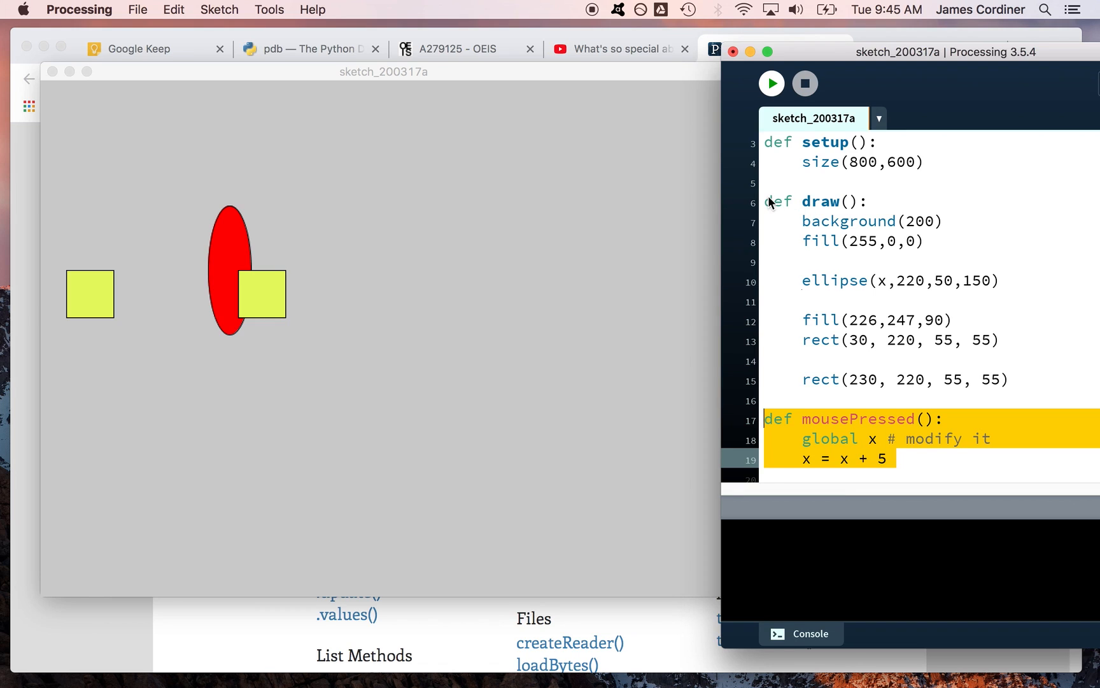
pyautogui.moveTo(787, 199)
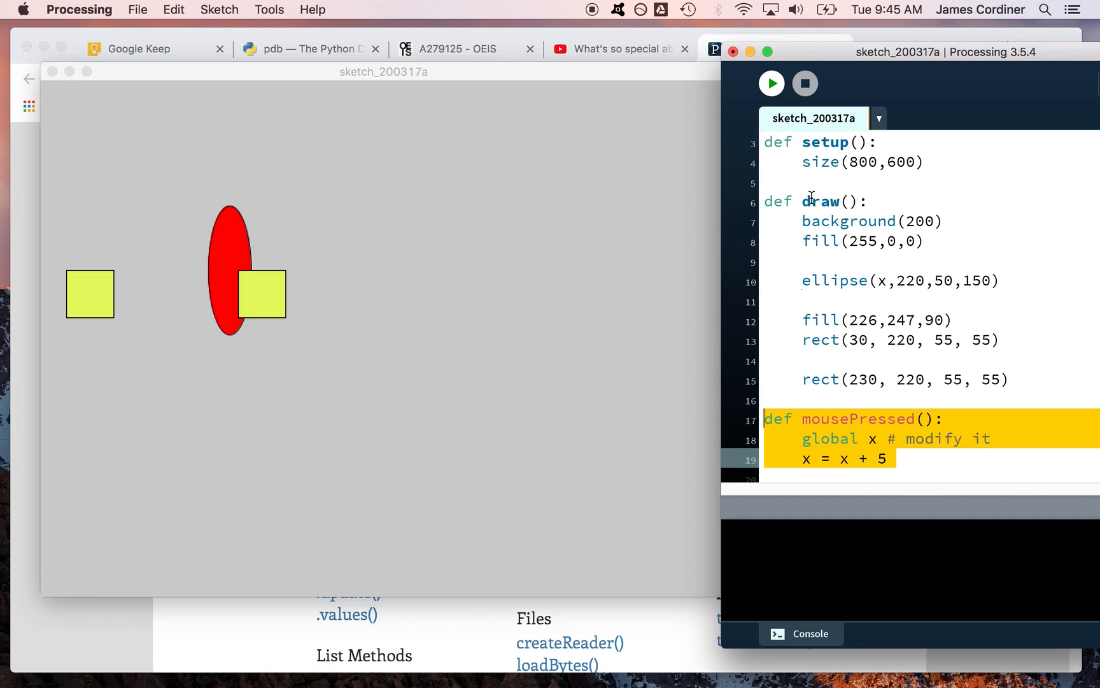
pyautogui.moveTo(901, 220)
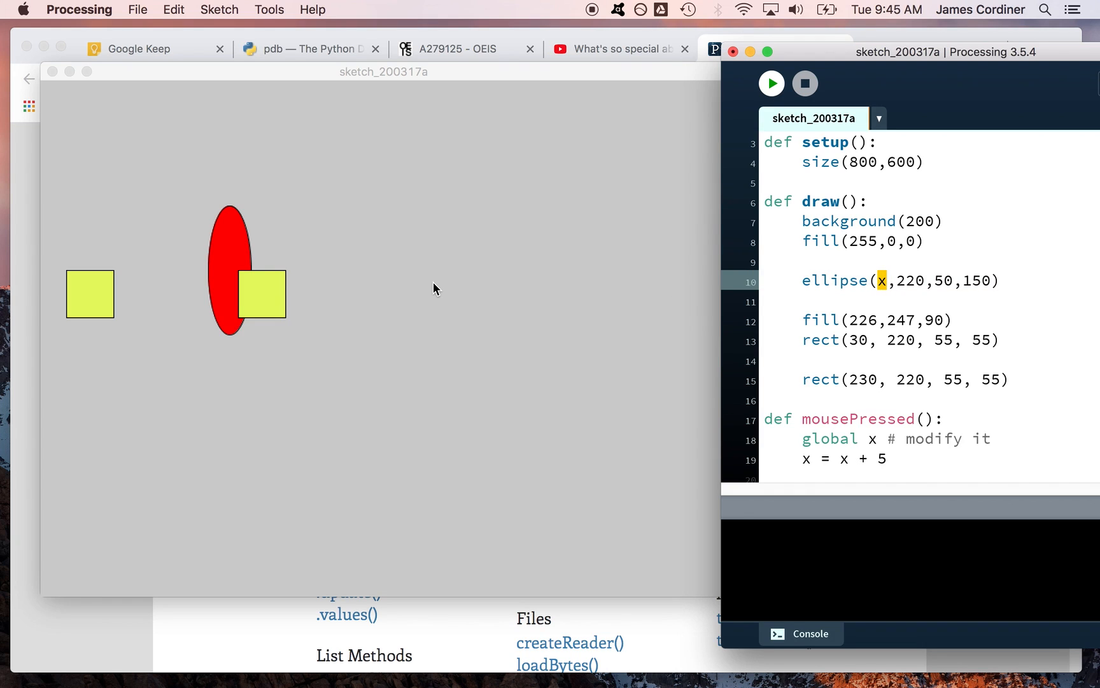
pyautogui.moveTo(774, 308)
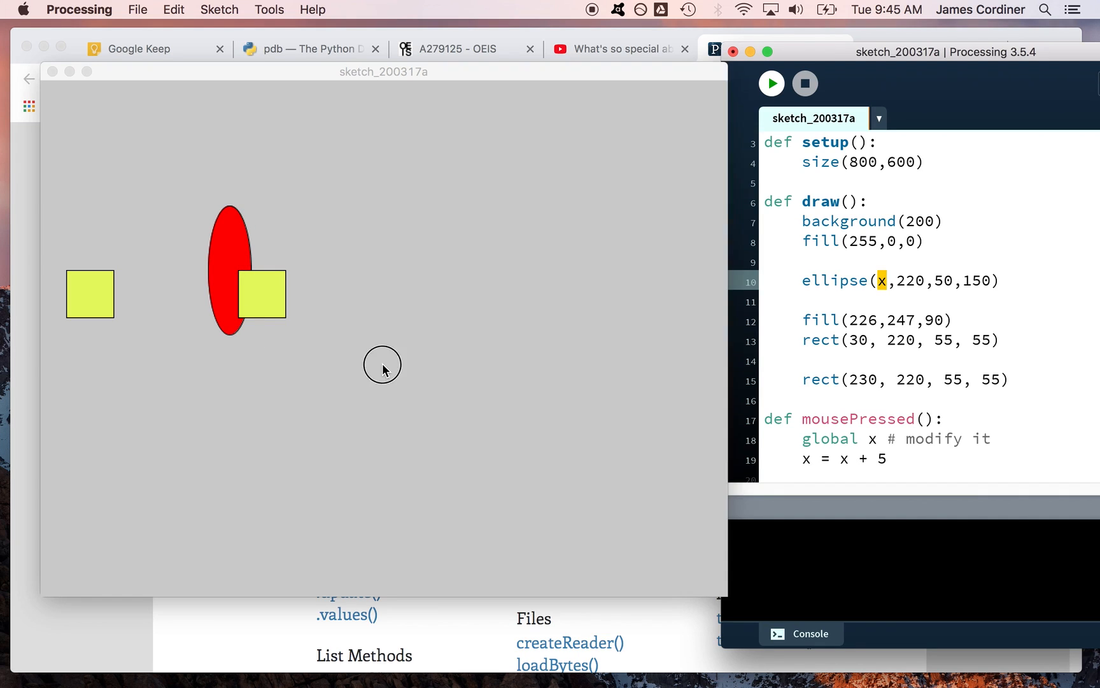
pyautogui.click(382, 365)
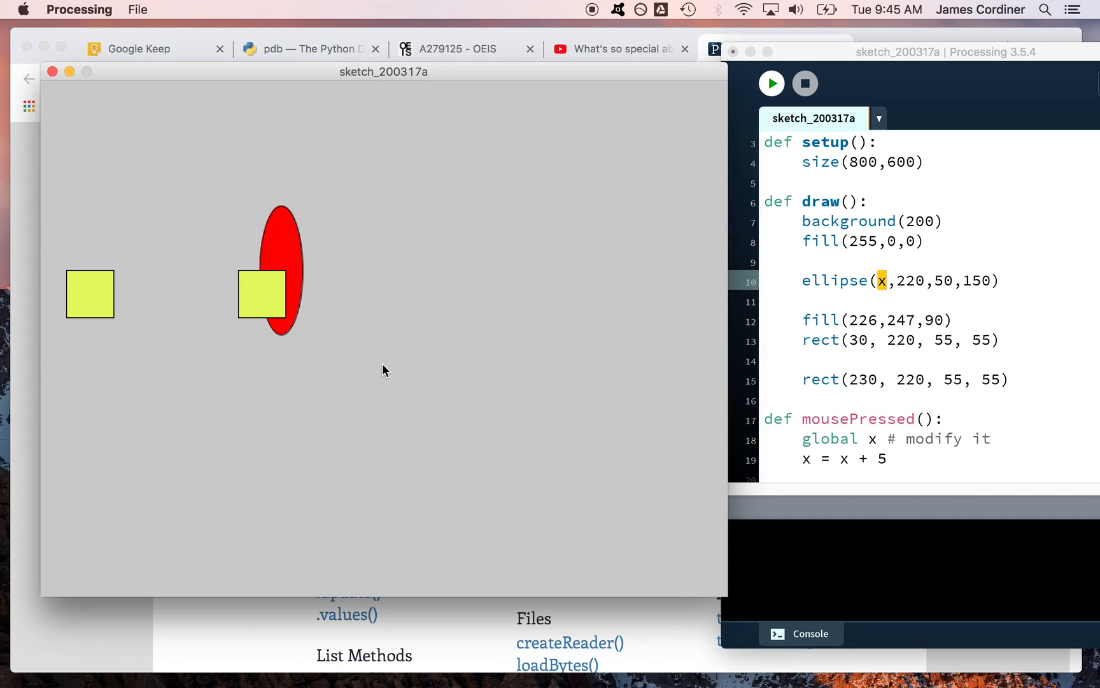
pyautogui.click(384, 370)
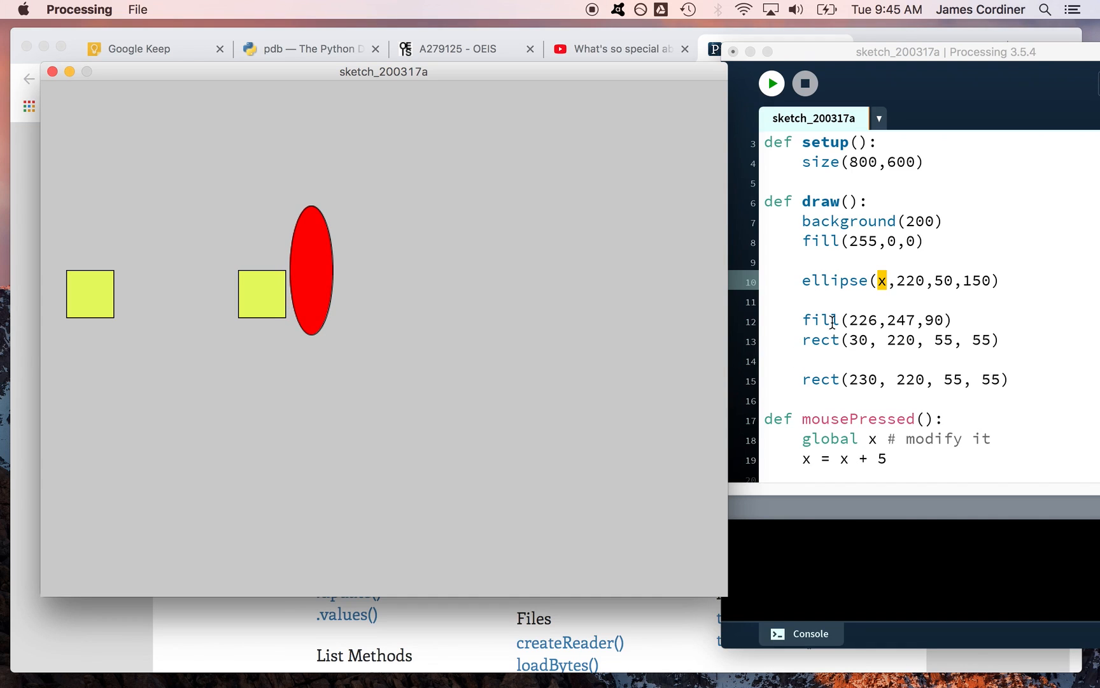
pyautogui.click(887, 281)
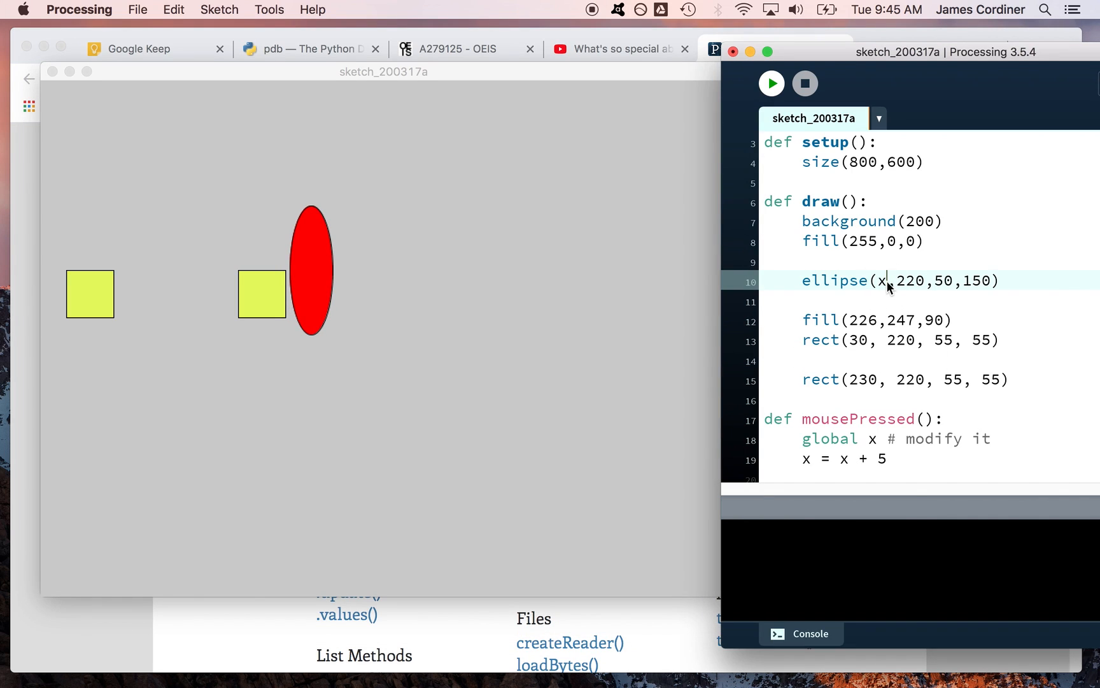
# Step: Enter mouseX as the ellipse's x argument and bring the running sketch window forward
pyautogui.write('ouseX')
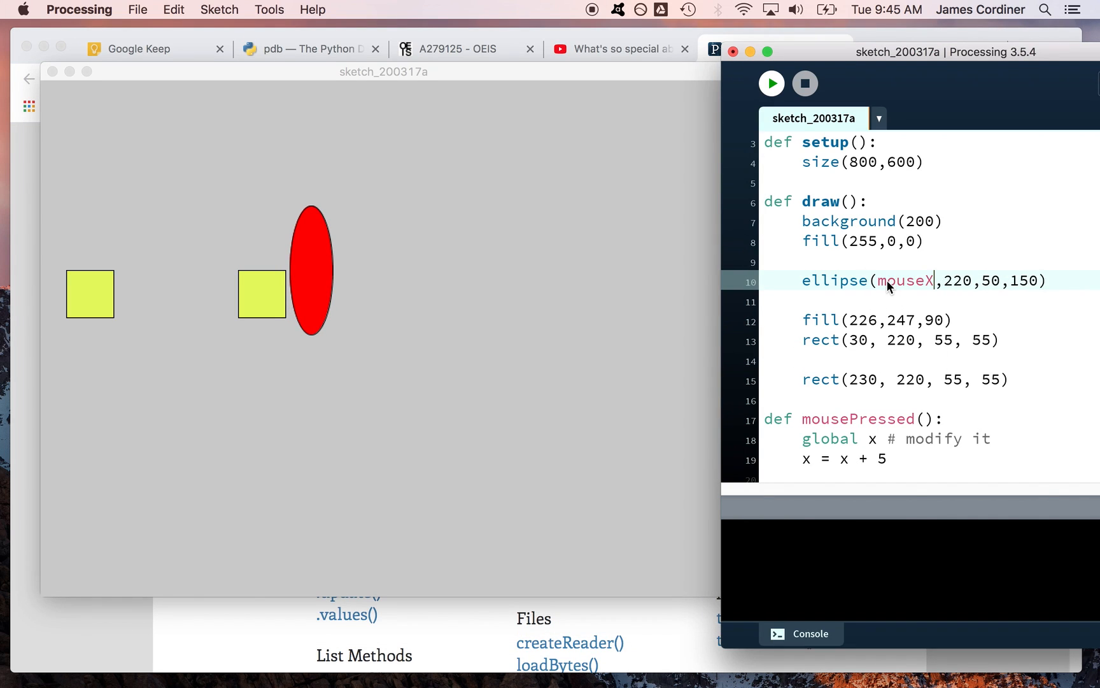
pyautogui.doubleClick(906, 281)
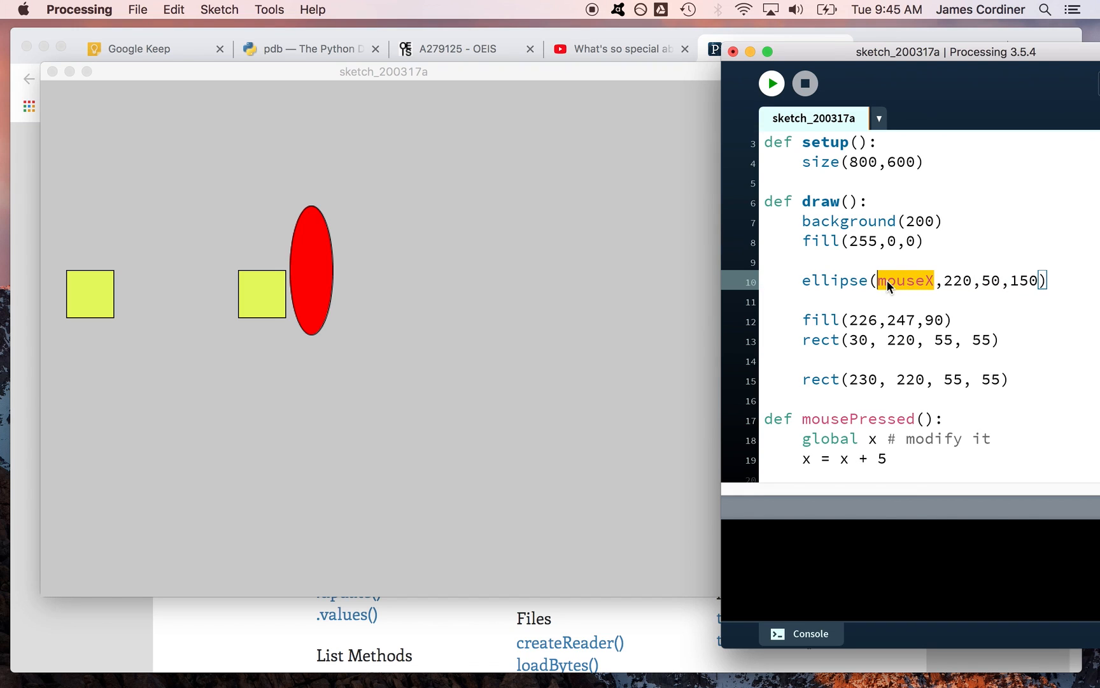
pyautogui.moveTo(700, 311)
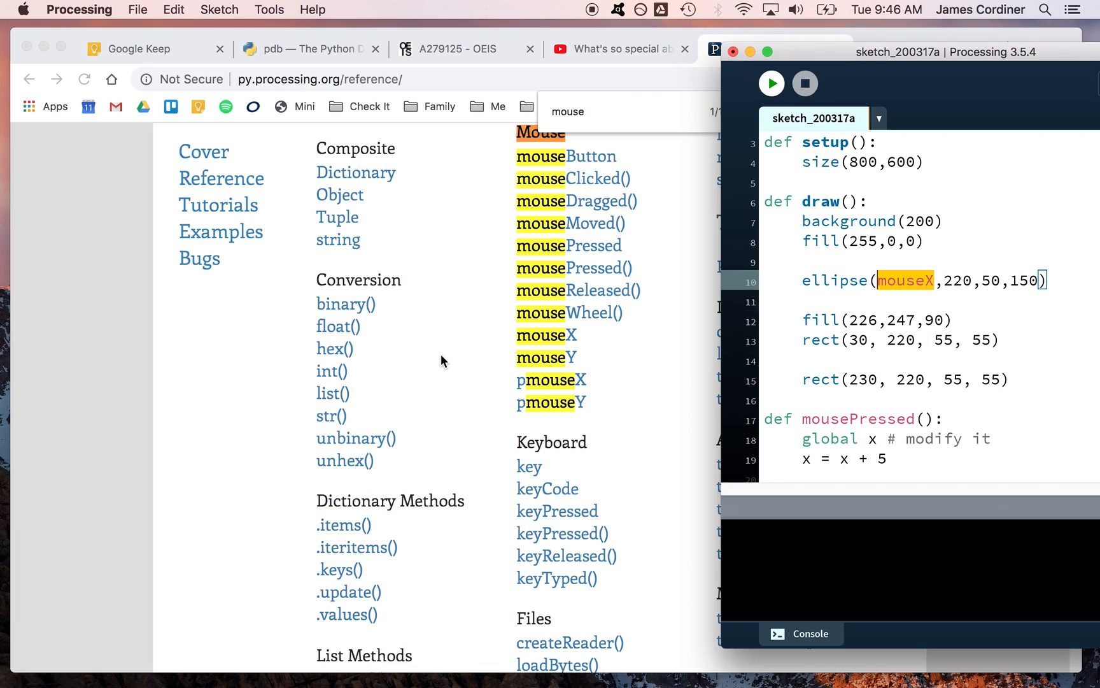
pyautogui.click(770, 83)
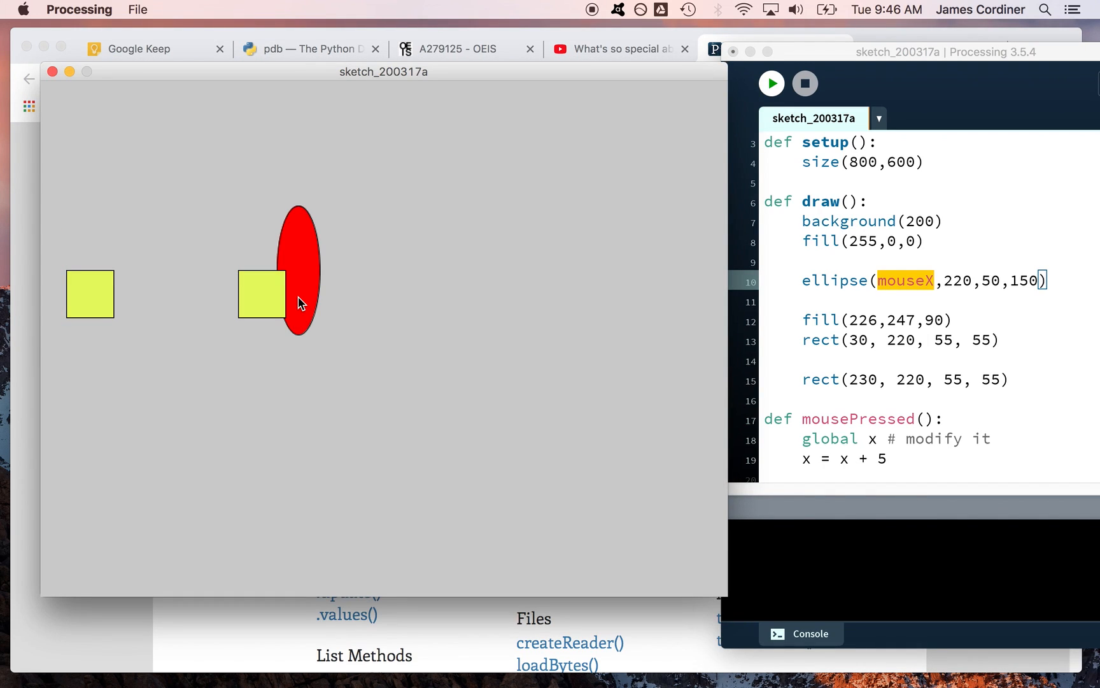
pyautogui.moveTo(487, 183)
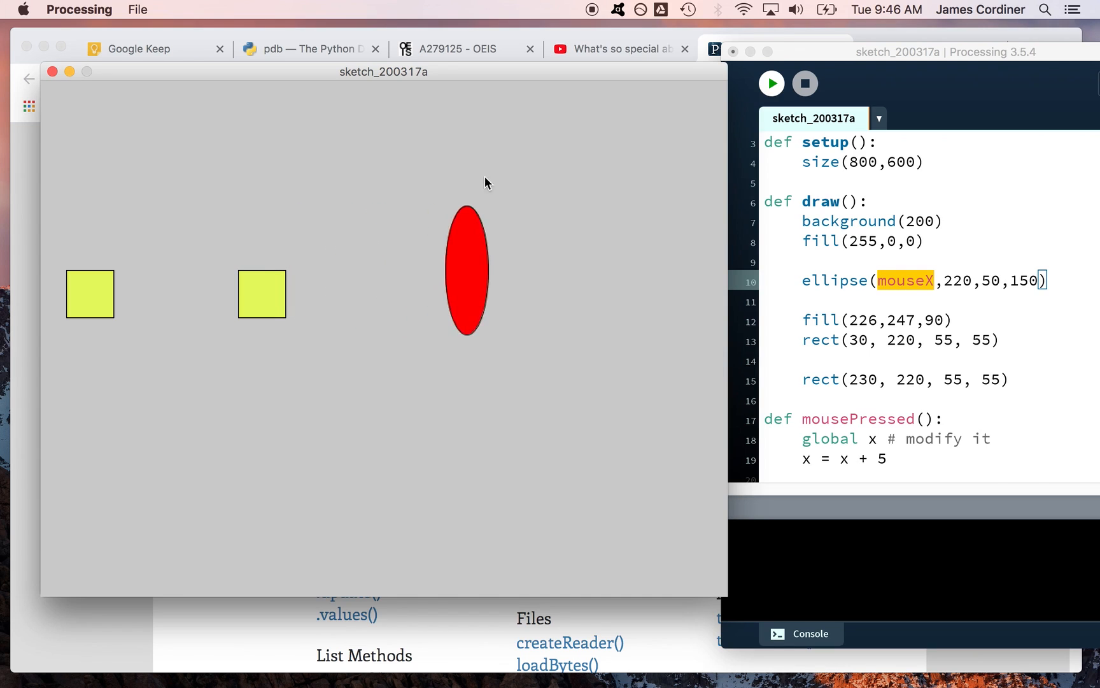
pyautogui.moveTo(298, 197)
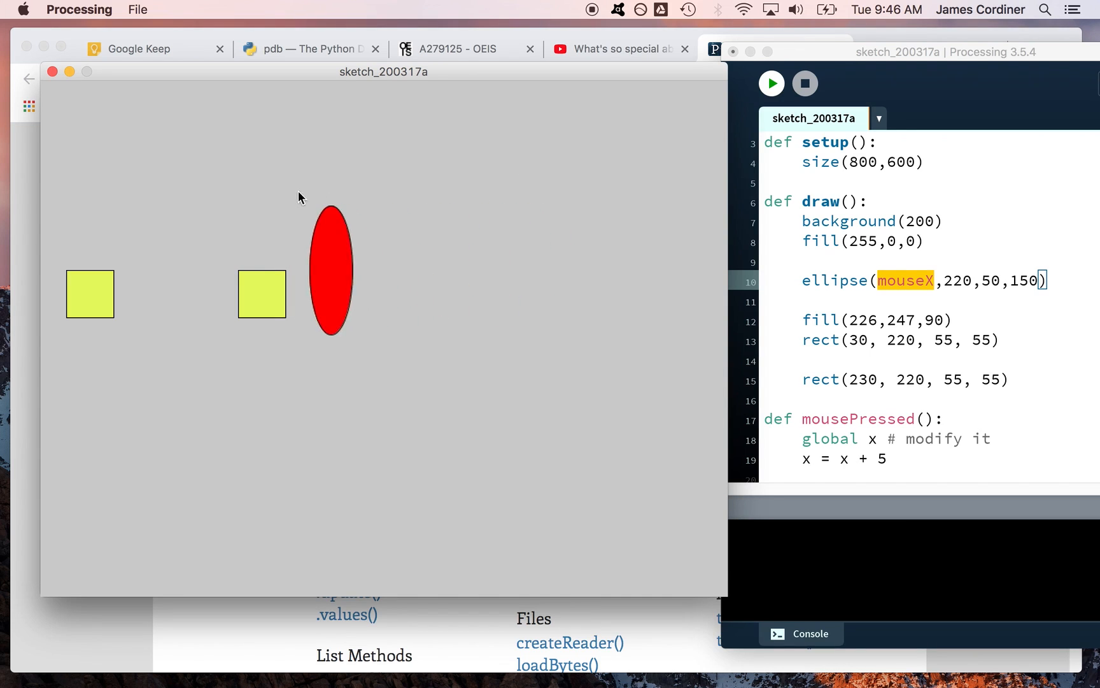
pyautogui.moveTo(425, 216)
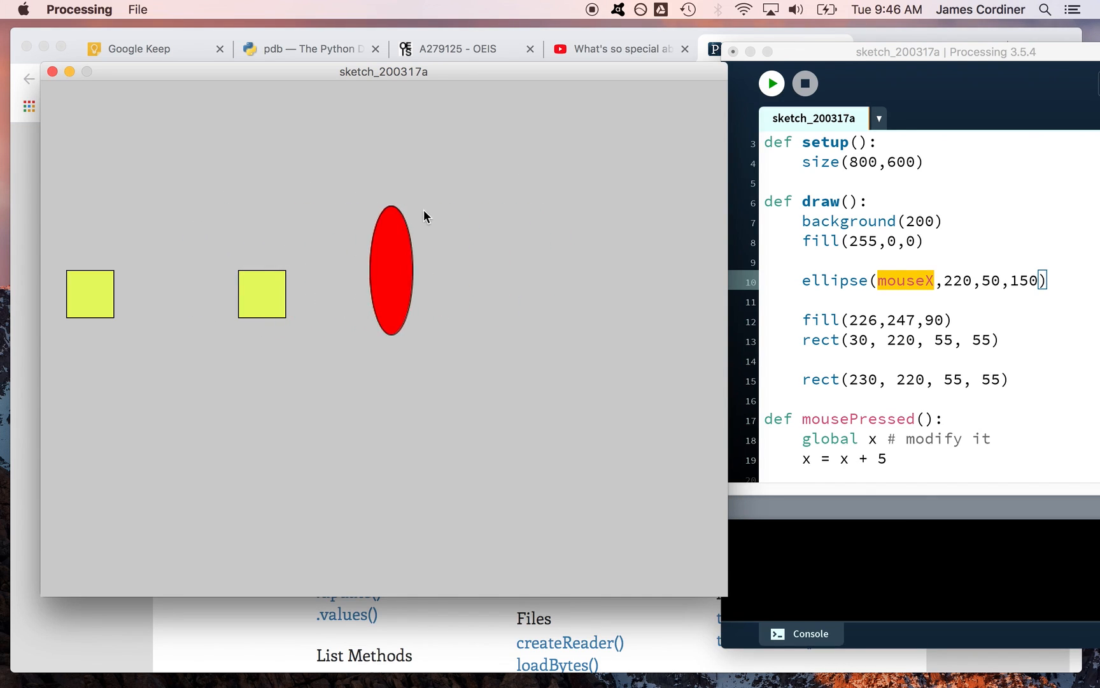
pyautogui.moveTo(186, 193)
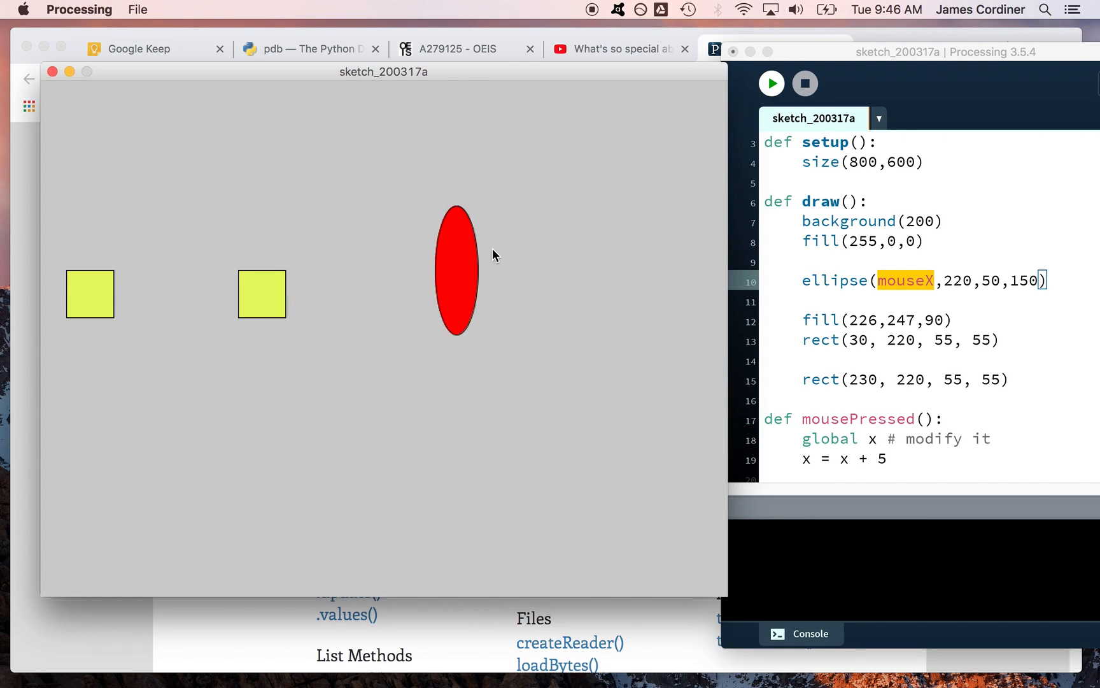
pyautogui.moveTo(585, 215)
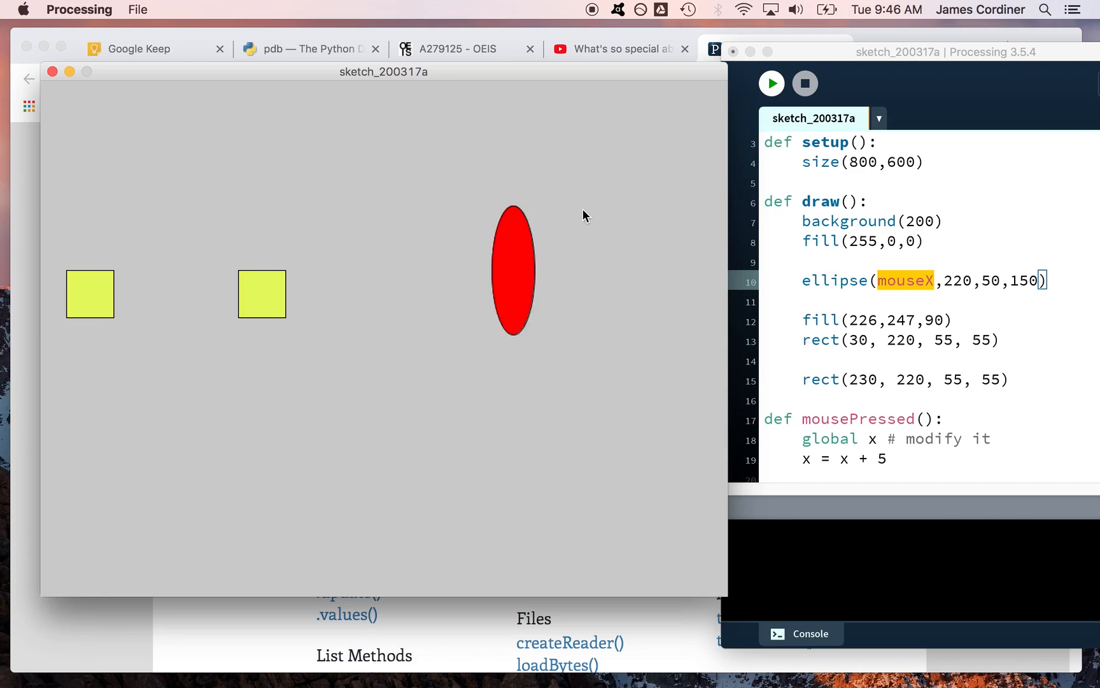
pyautogui.moveTo(256, 251)
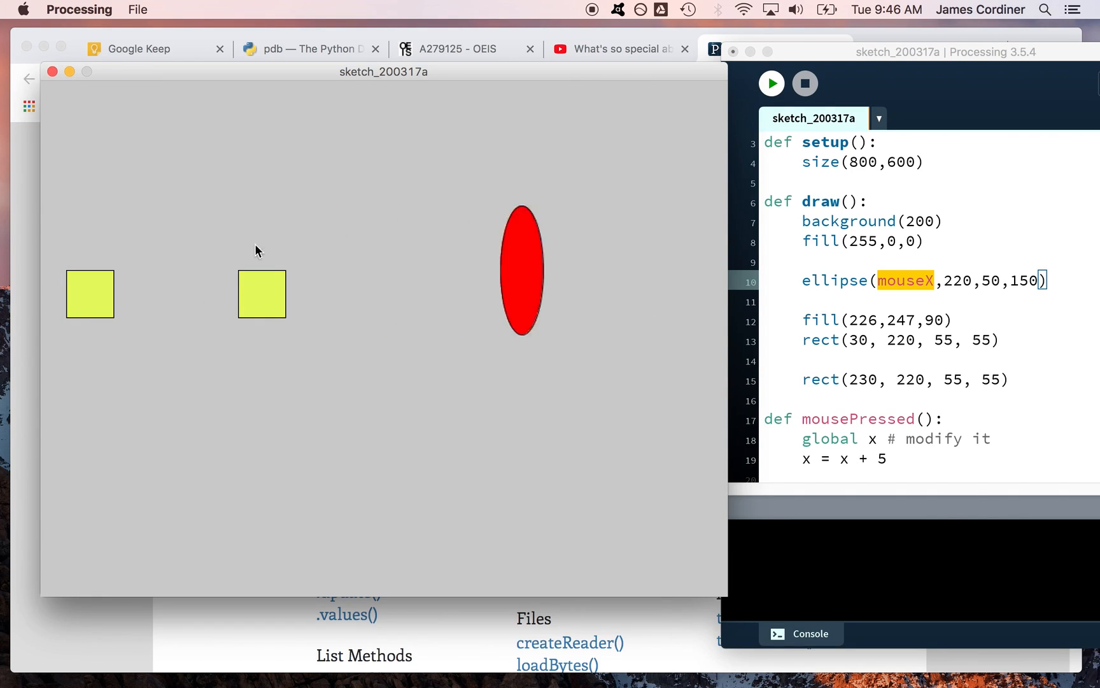
pyautogui.moveTo(126, 231)
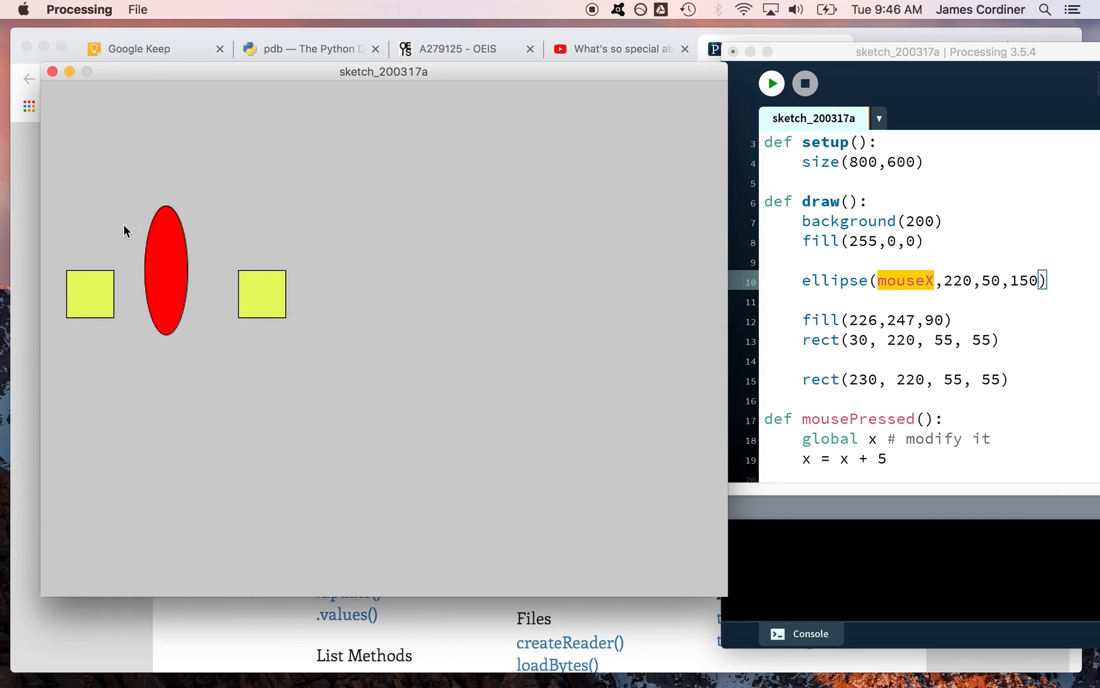
pyautogui.moveTo(154, 221)
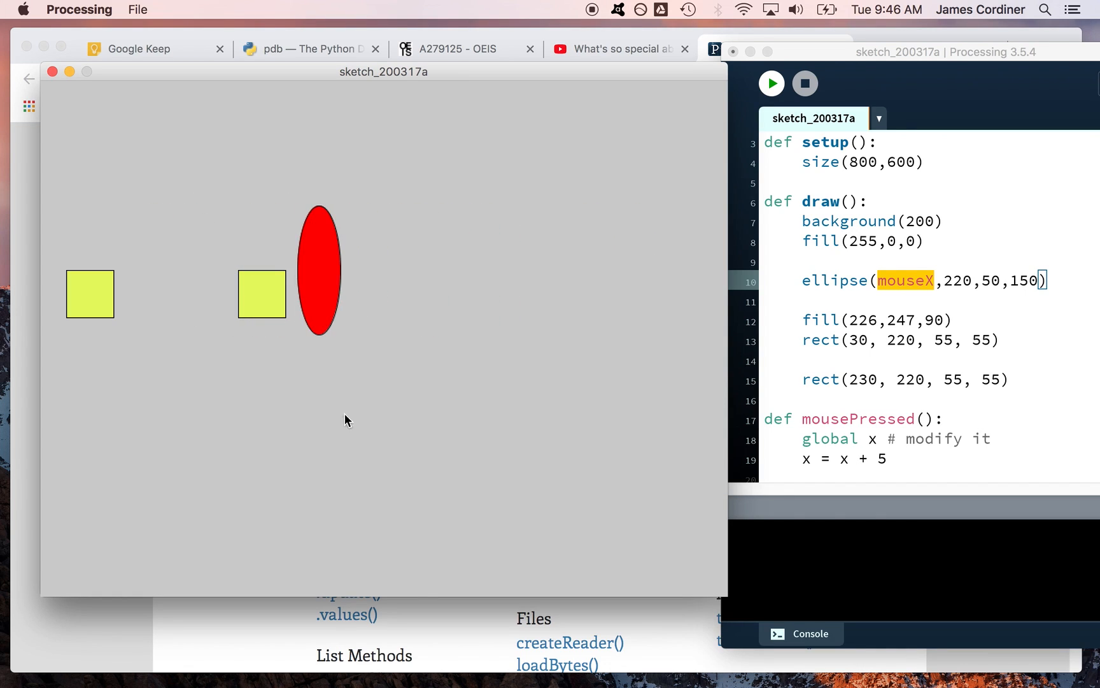
pyautogui.moveTo(360, 454)
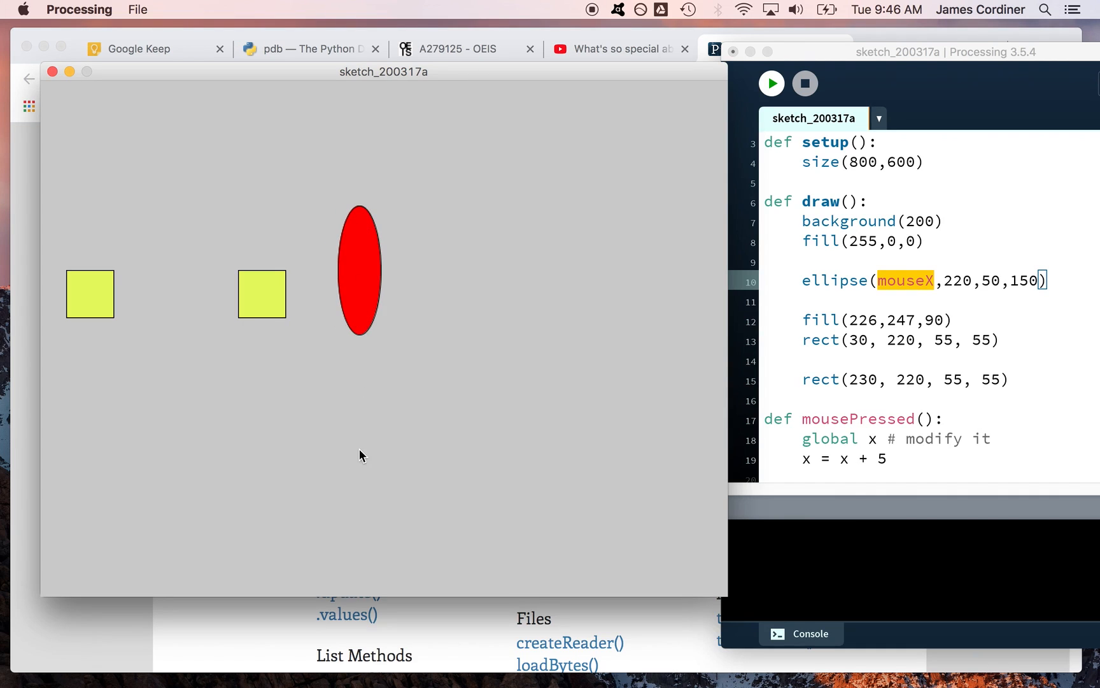
pyautogui.moveTo(582, 405)
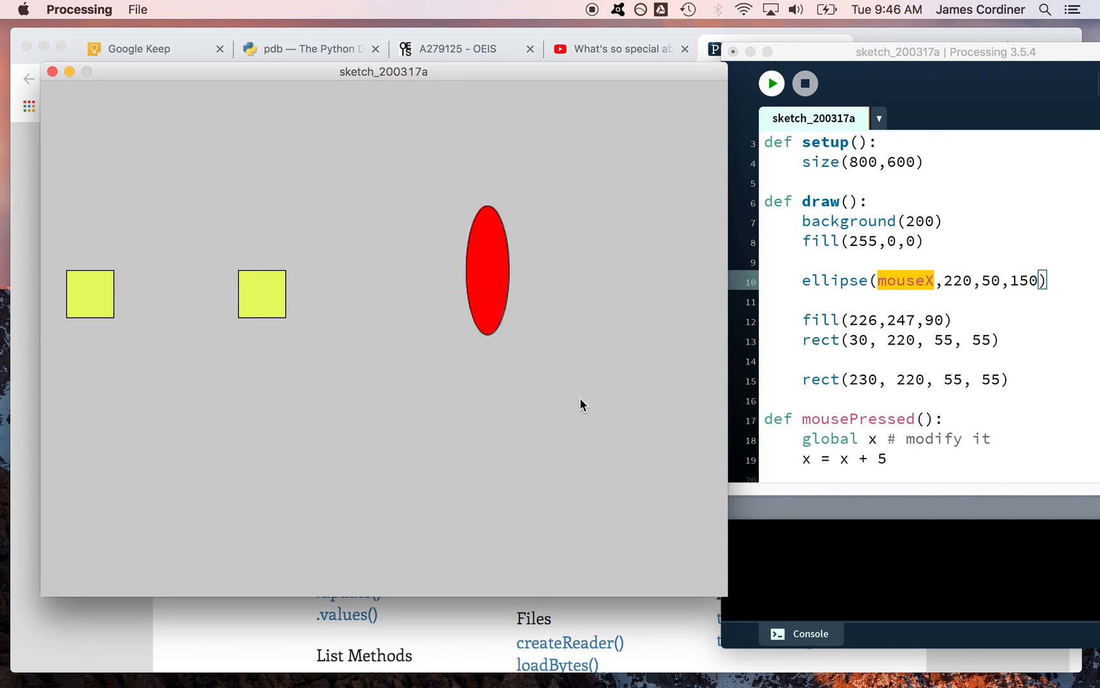
pyautogui.moveTo(394, 394)
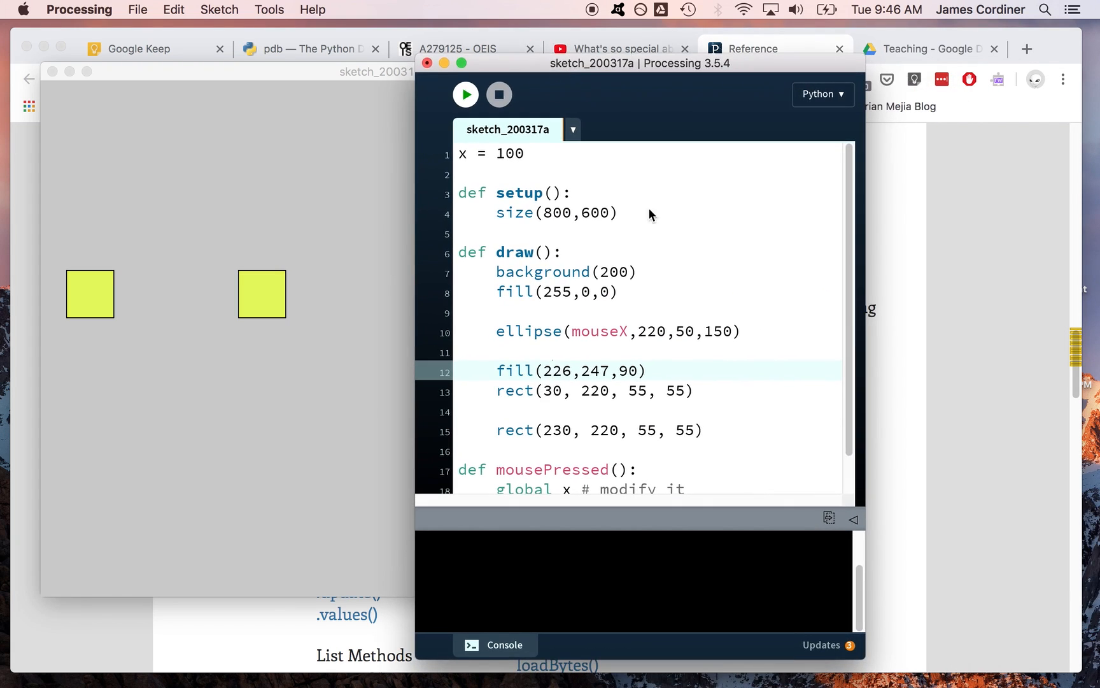
pyautogui.moveTo(967, 655)
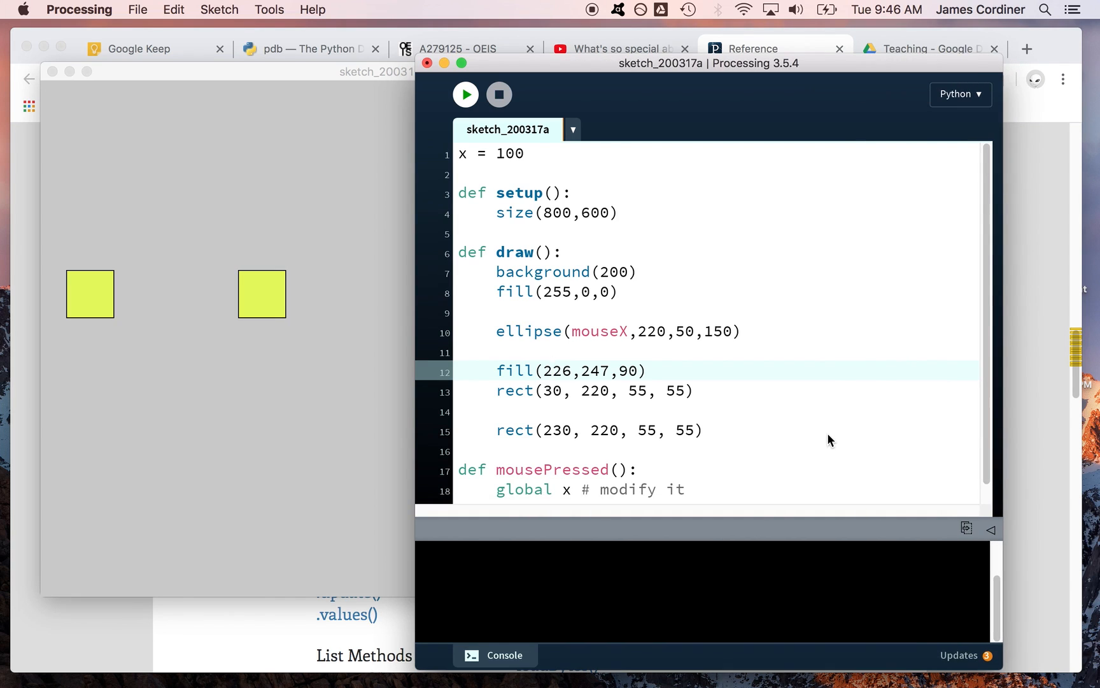
# Step: Bring the Processing code editor window to the front
pyautogui.click(536, 429)
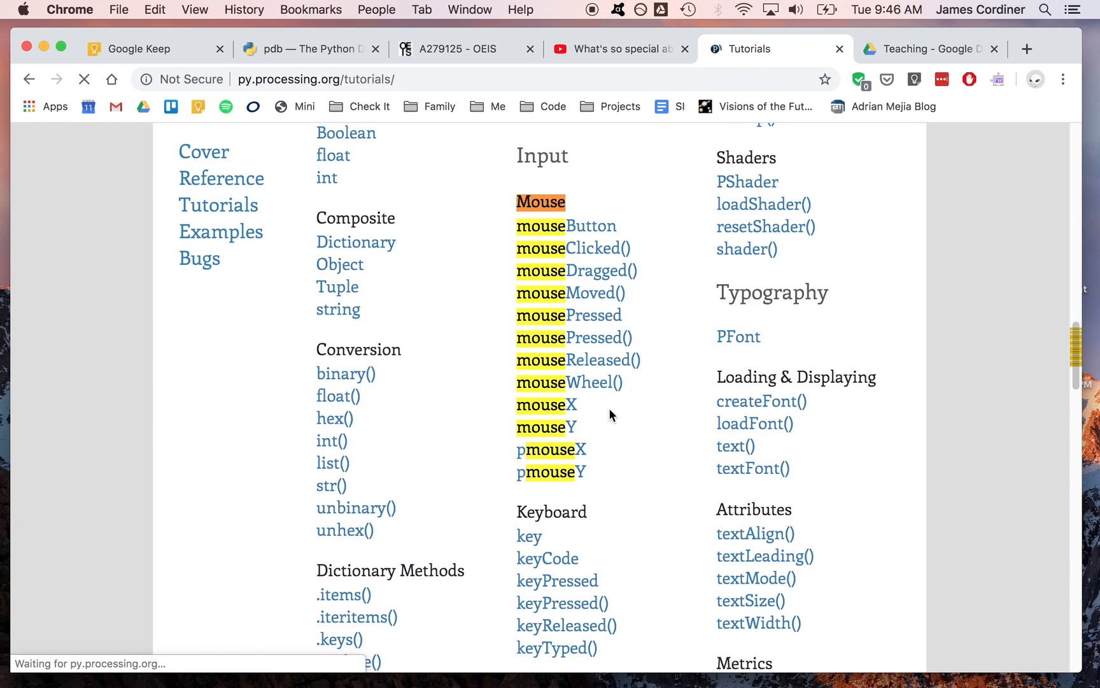
# Step: Scroll the tutorials listing from Getting Started down to Python, Jython and Java, and back up
pyautogui.scroll(3)
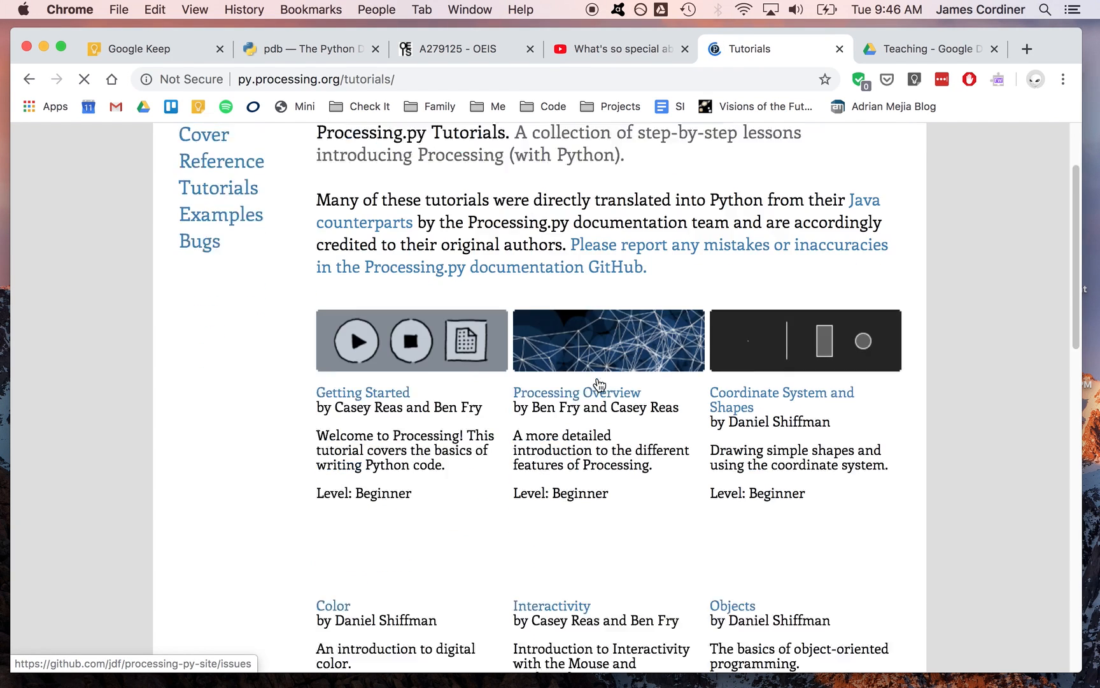
pyautogui.scroll(-3)
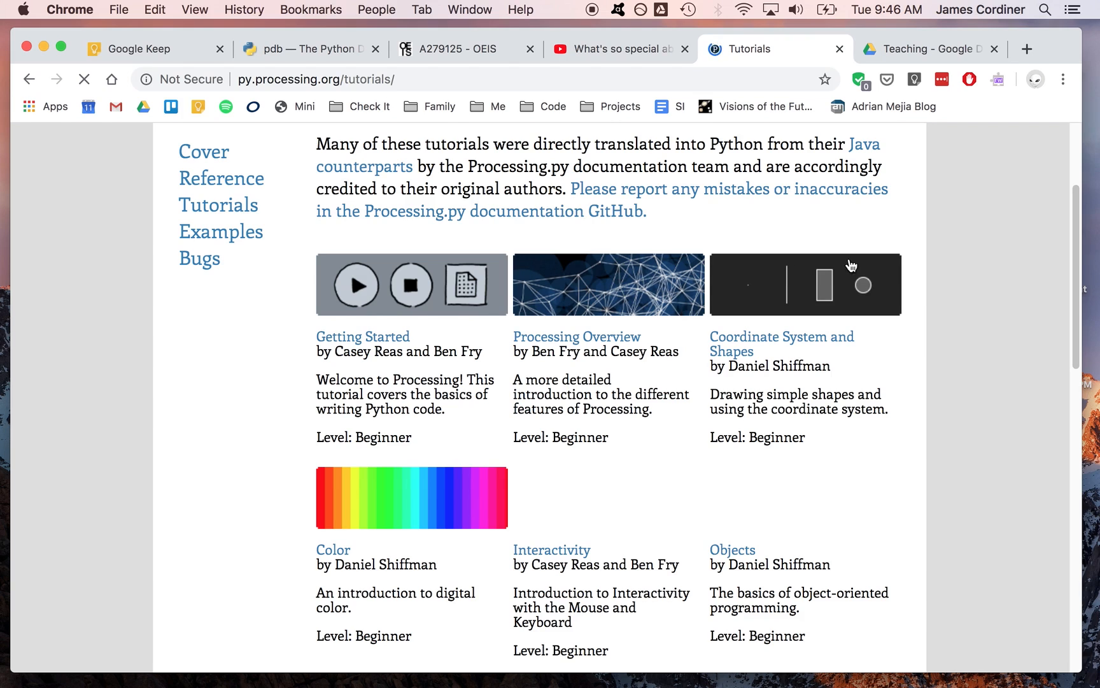
pyautogui.scroll(-3)
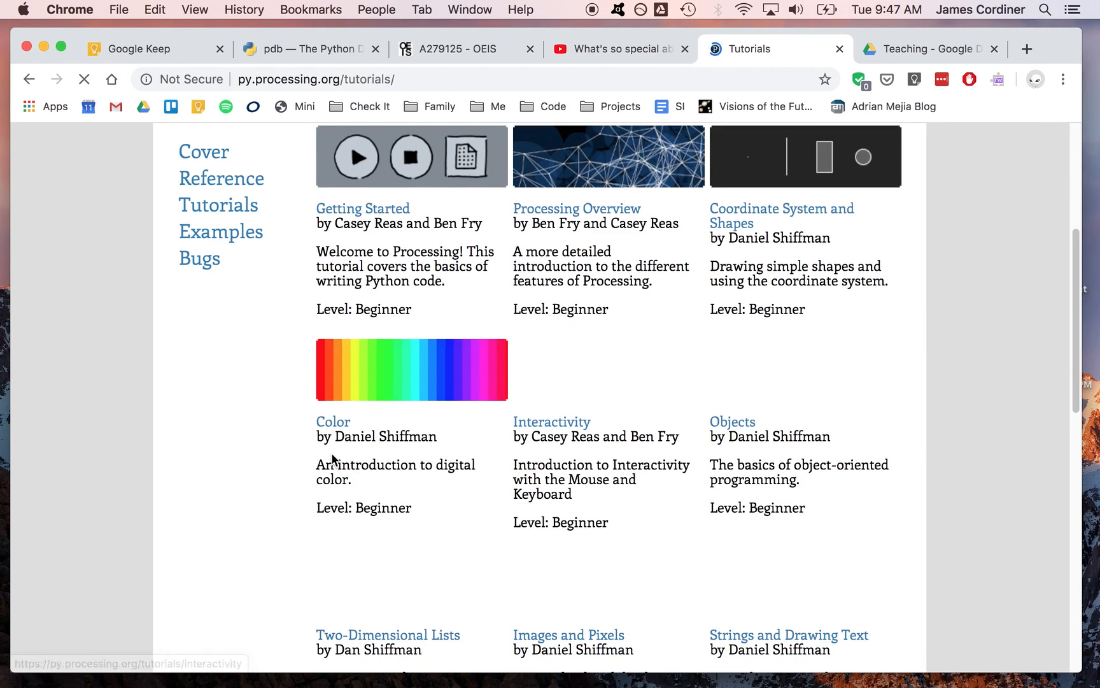
pyautogui.scroll(-3)
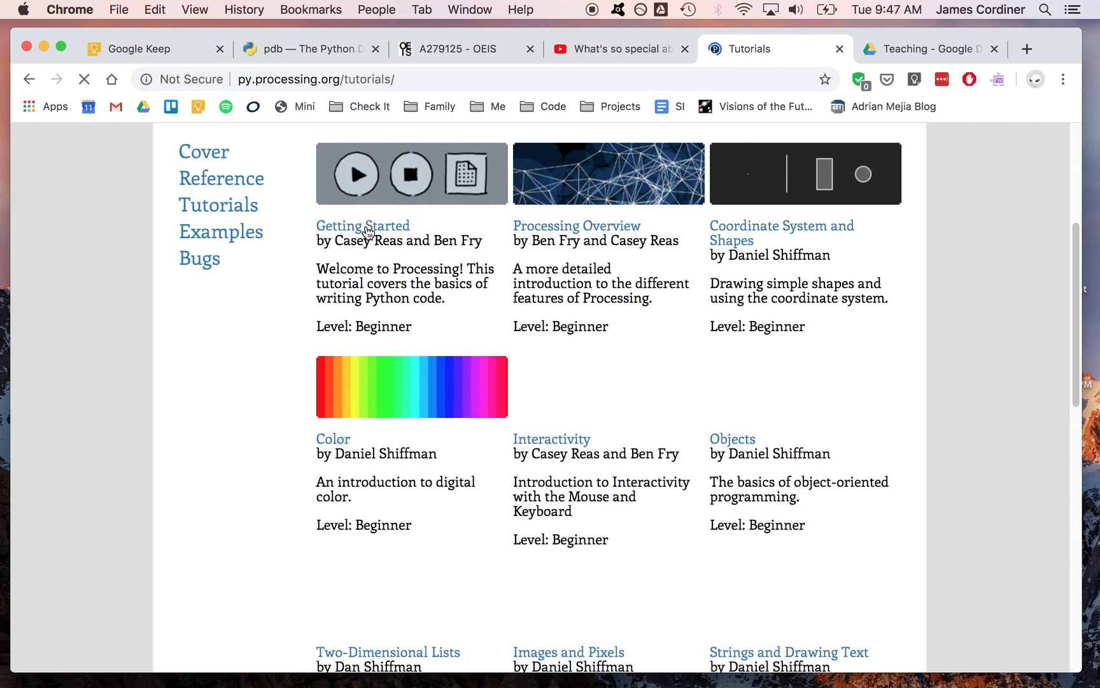
pyautogui.moveTo(378, 260)
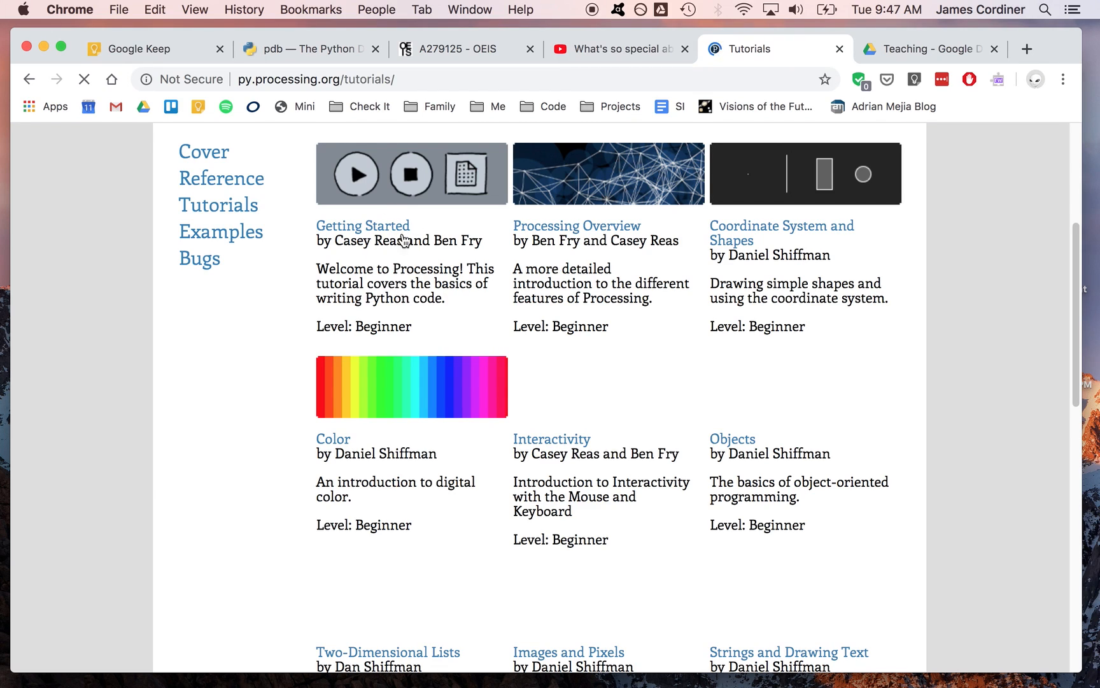
pyautogui.moveTo(386, 235)
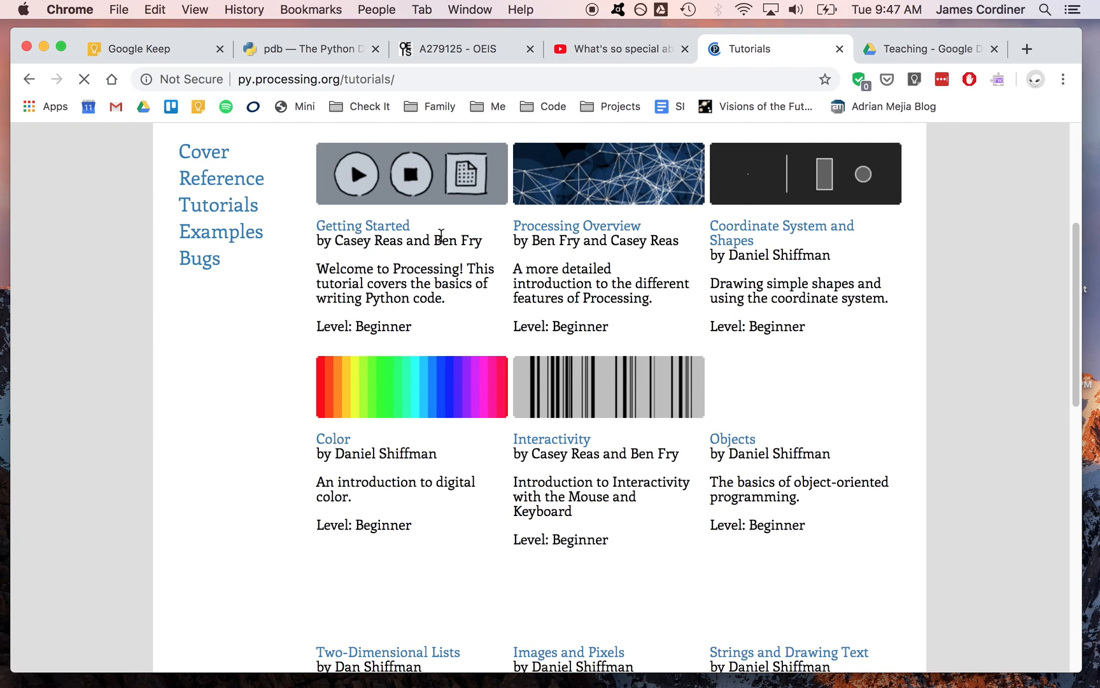
pyautogui.moveTo(641, 209)
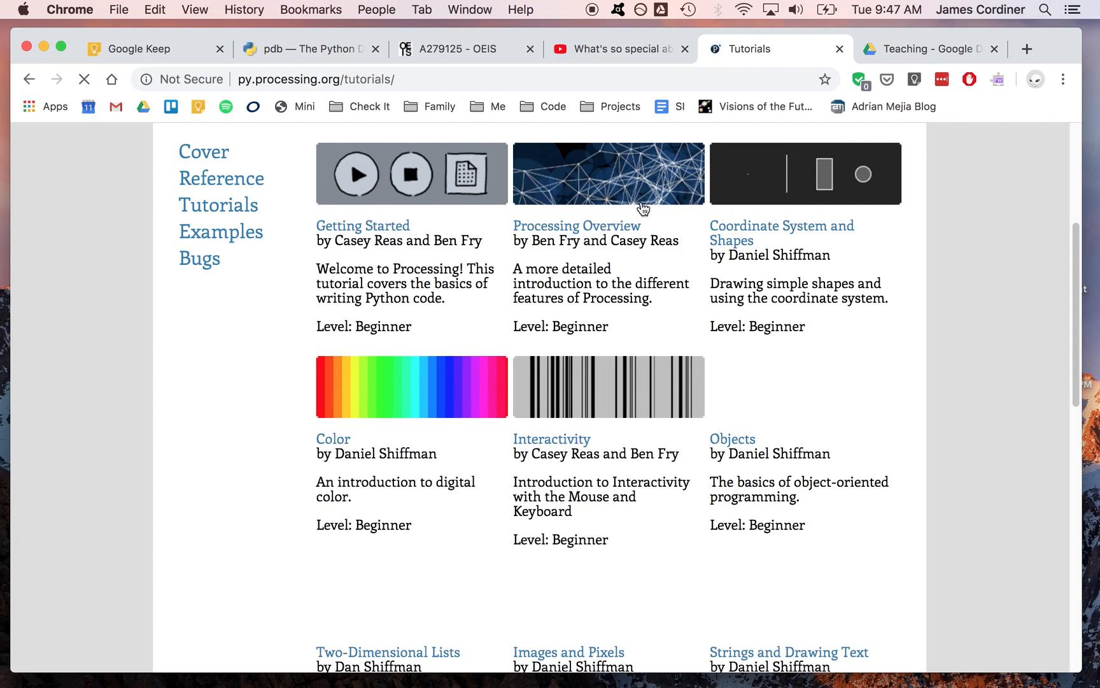
pyautogui.scroll(-3)
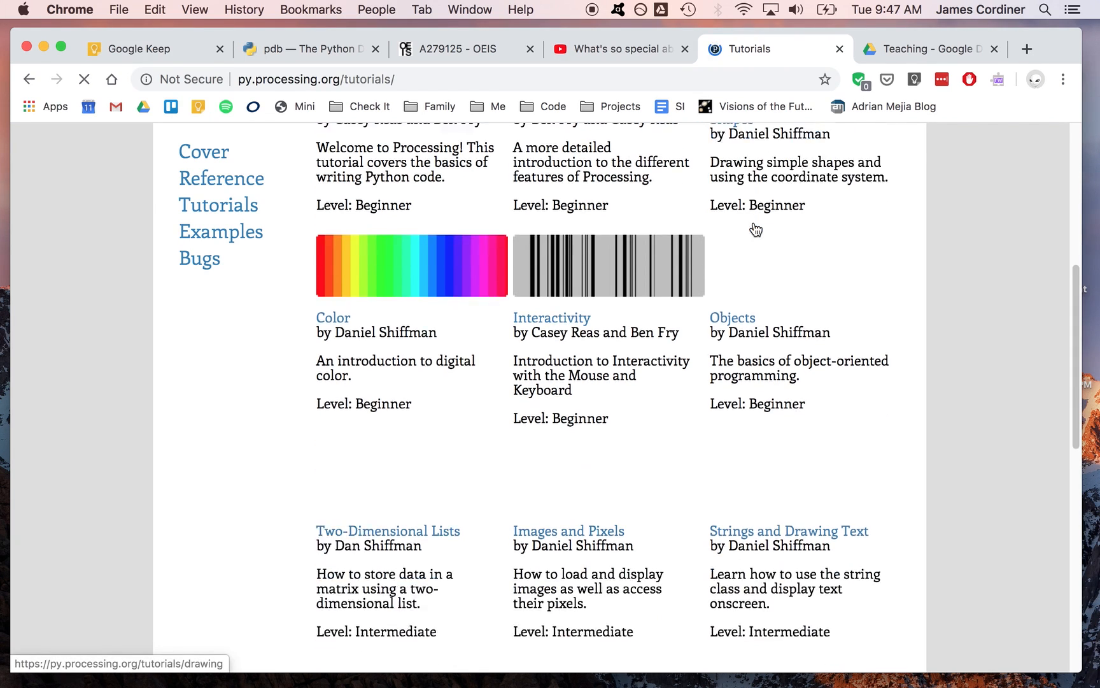
pyautogui.scroll(-3)
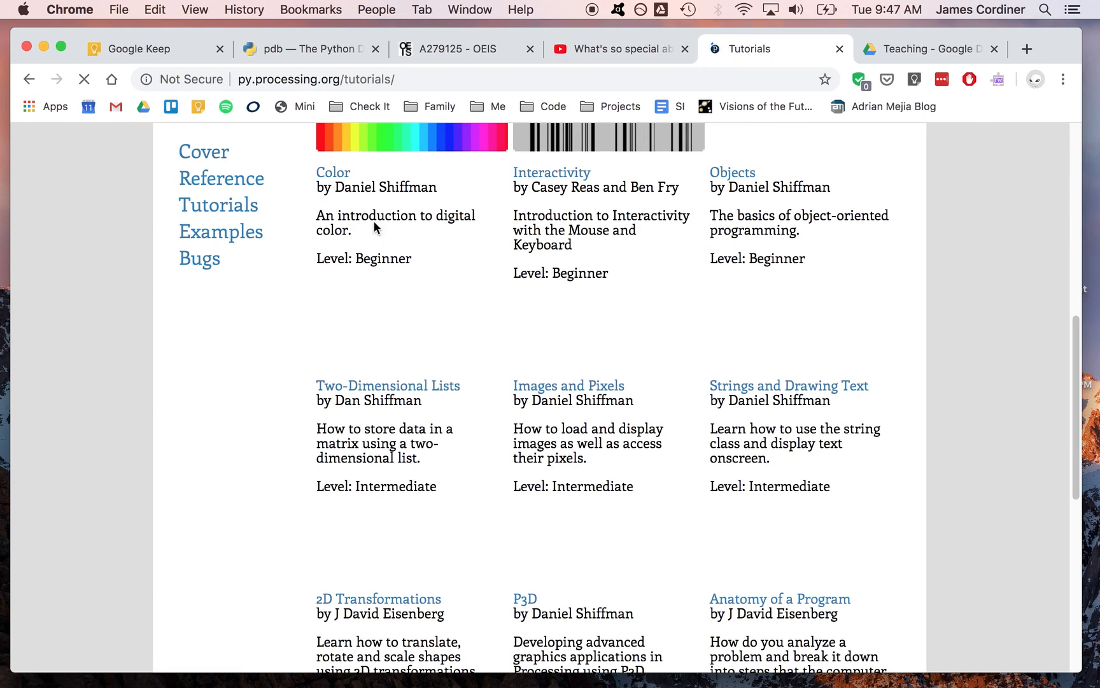
pyautogui.scroll(-3)
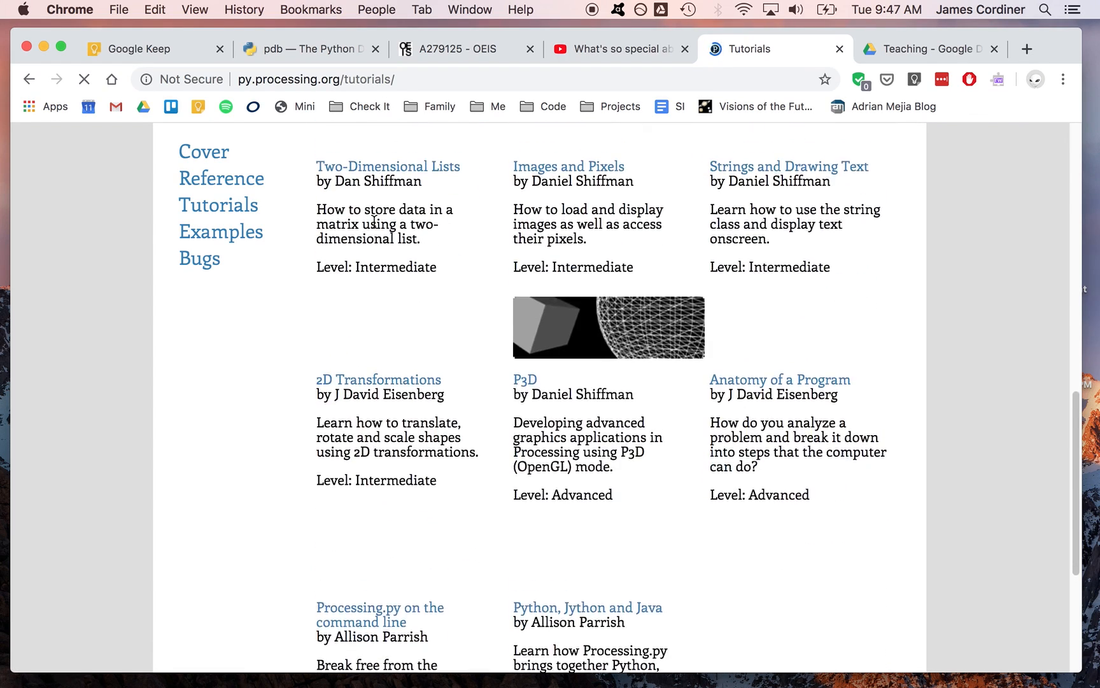
pyautogui.scroll(3)
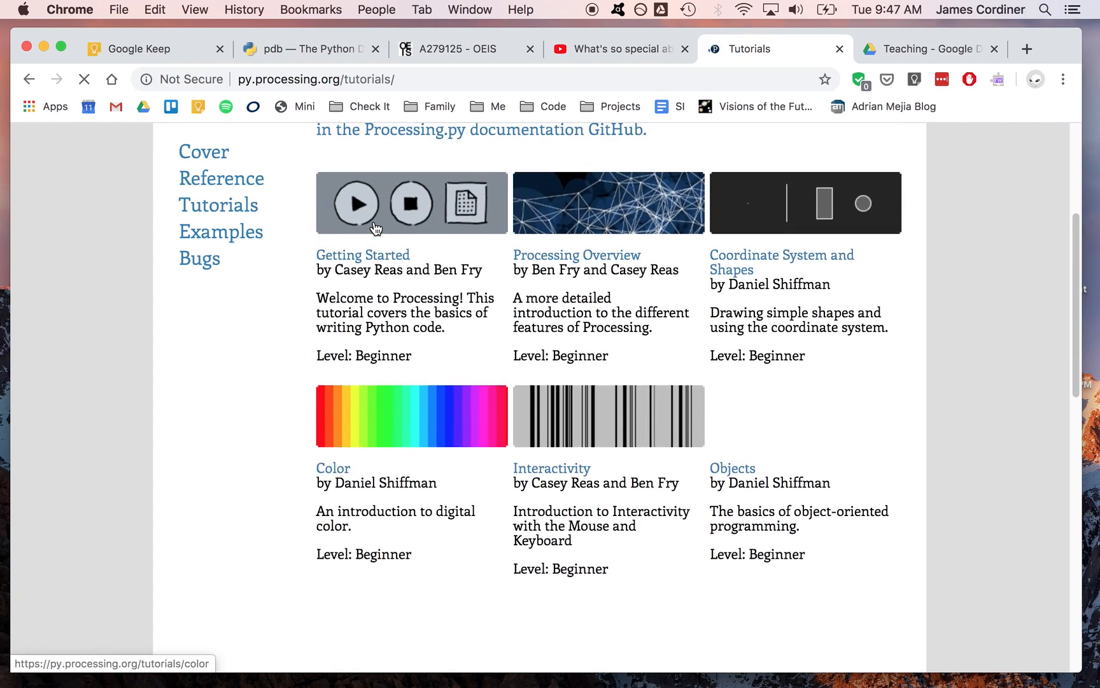
pyautogui.scroll(3)
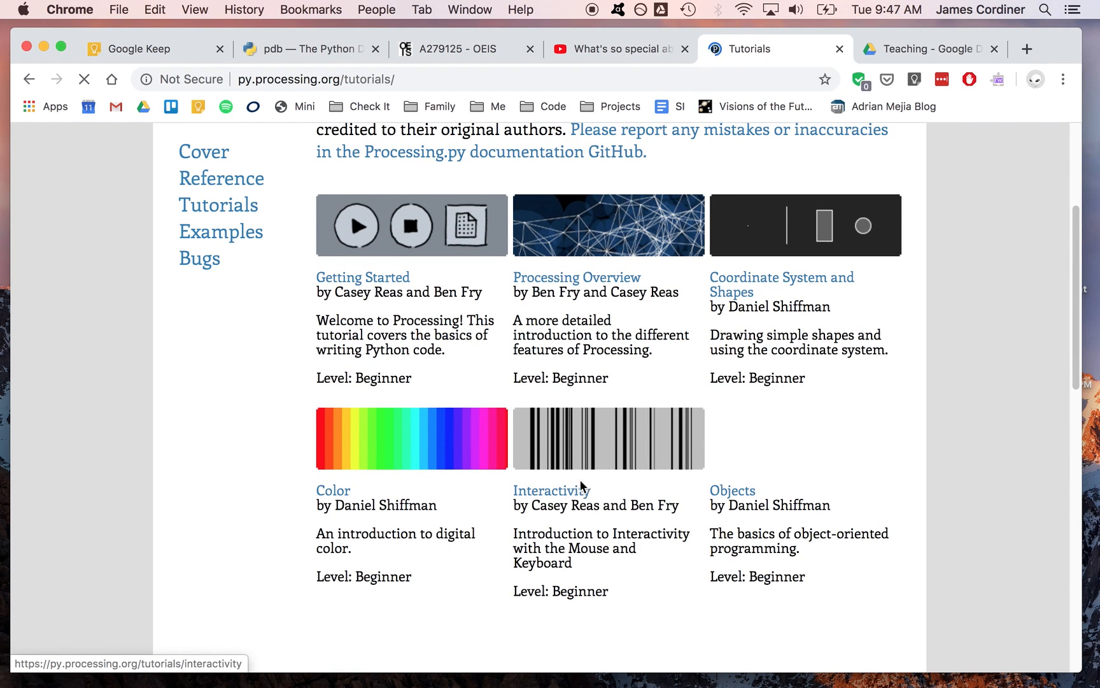
pyautogui.moveTo(559, 465)
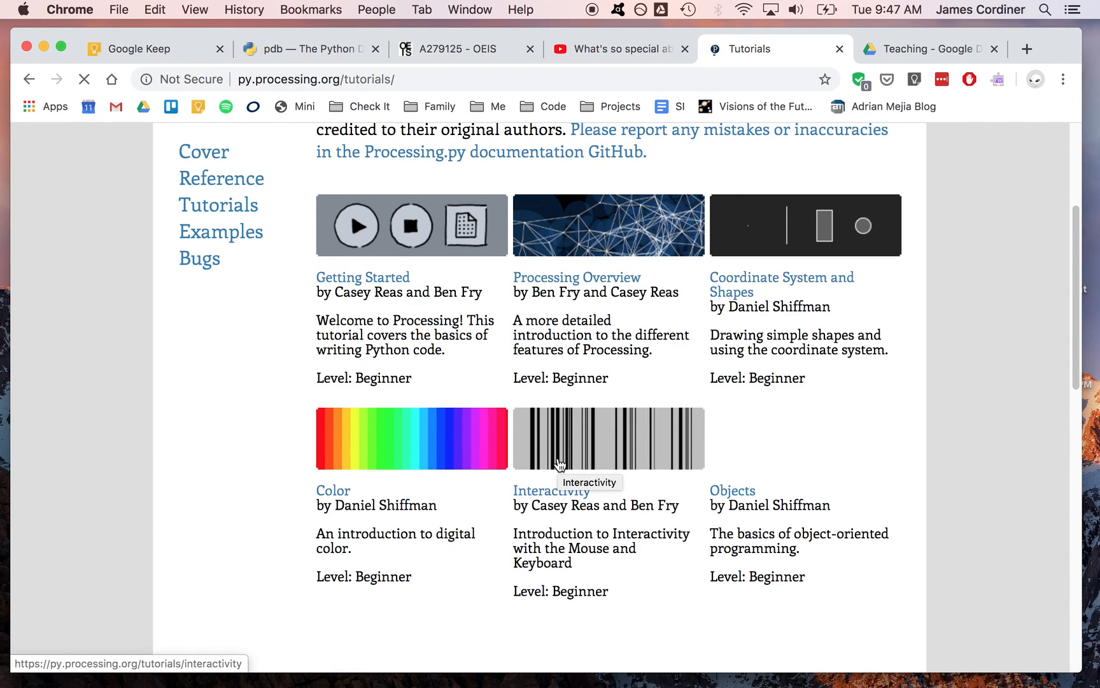